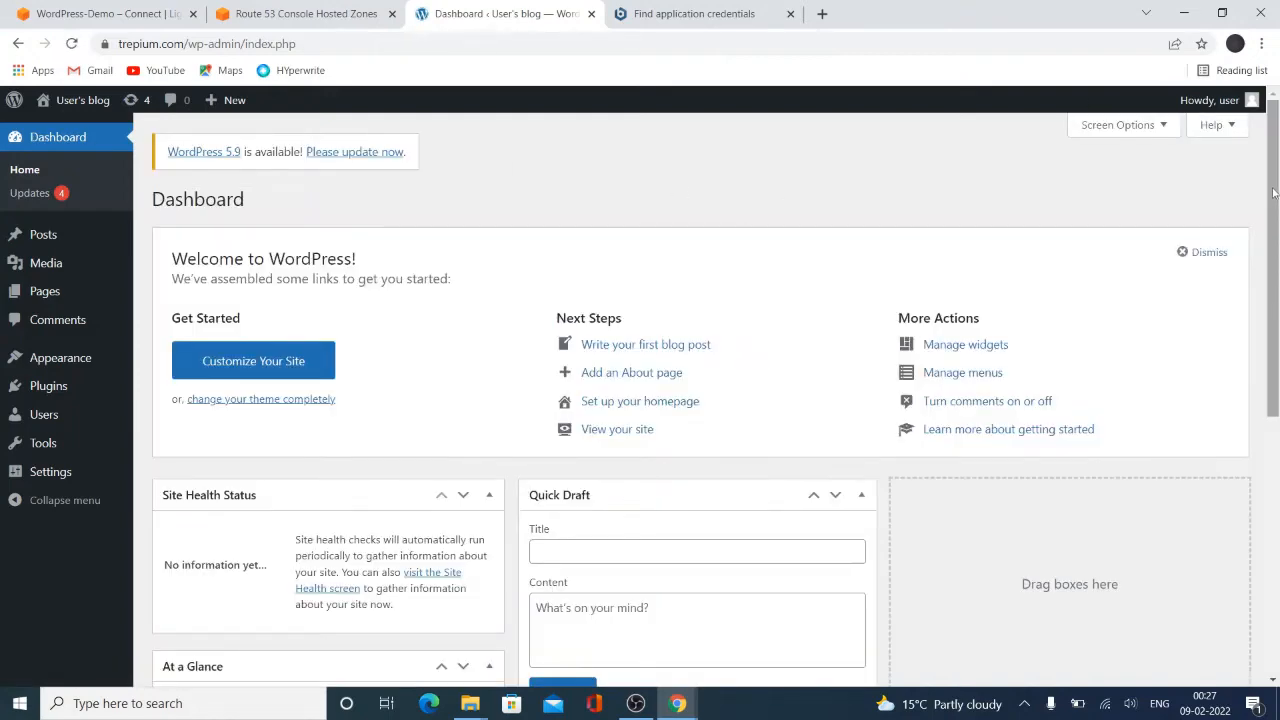
# Go to the Installed Plugins page, which lists no plugins yet
pyautogui.scroll(-3)
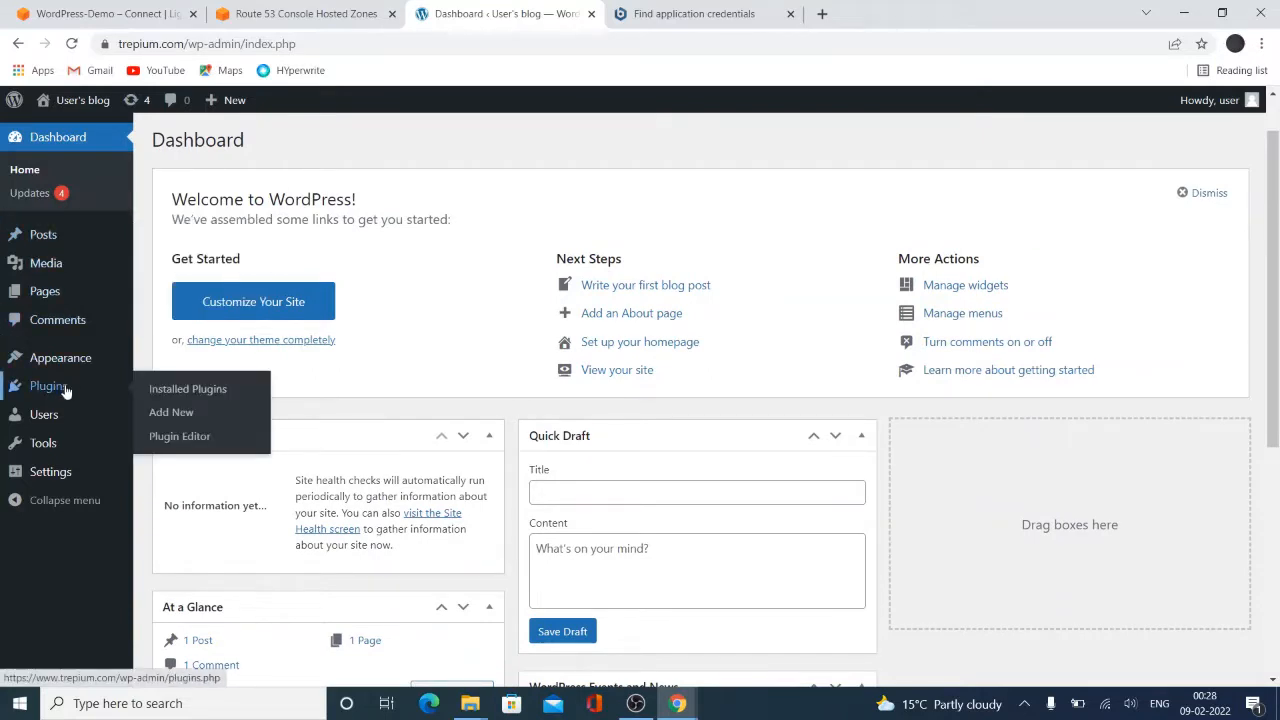
pyautogui.moveTo(64, 392)
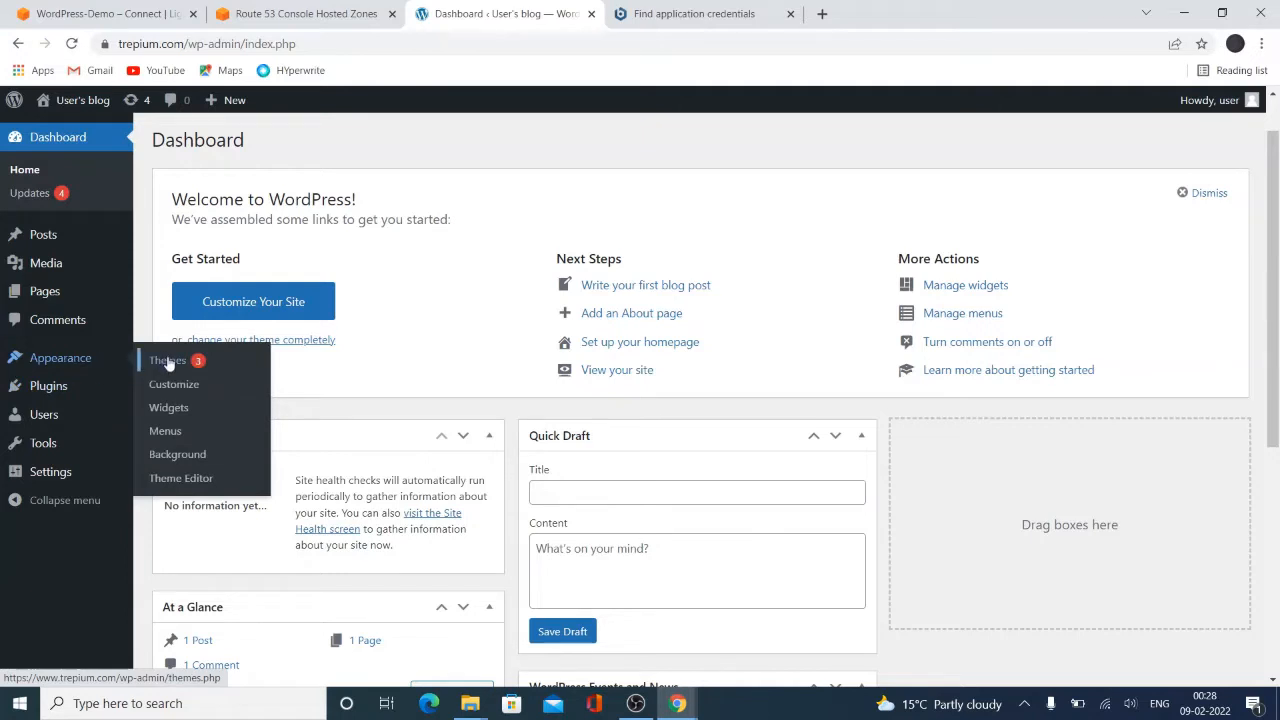
pyautogui.click(48, 386)
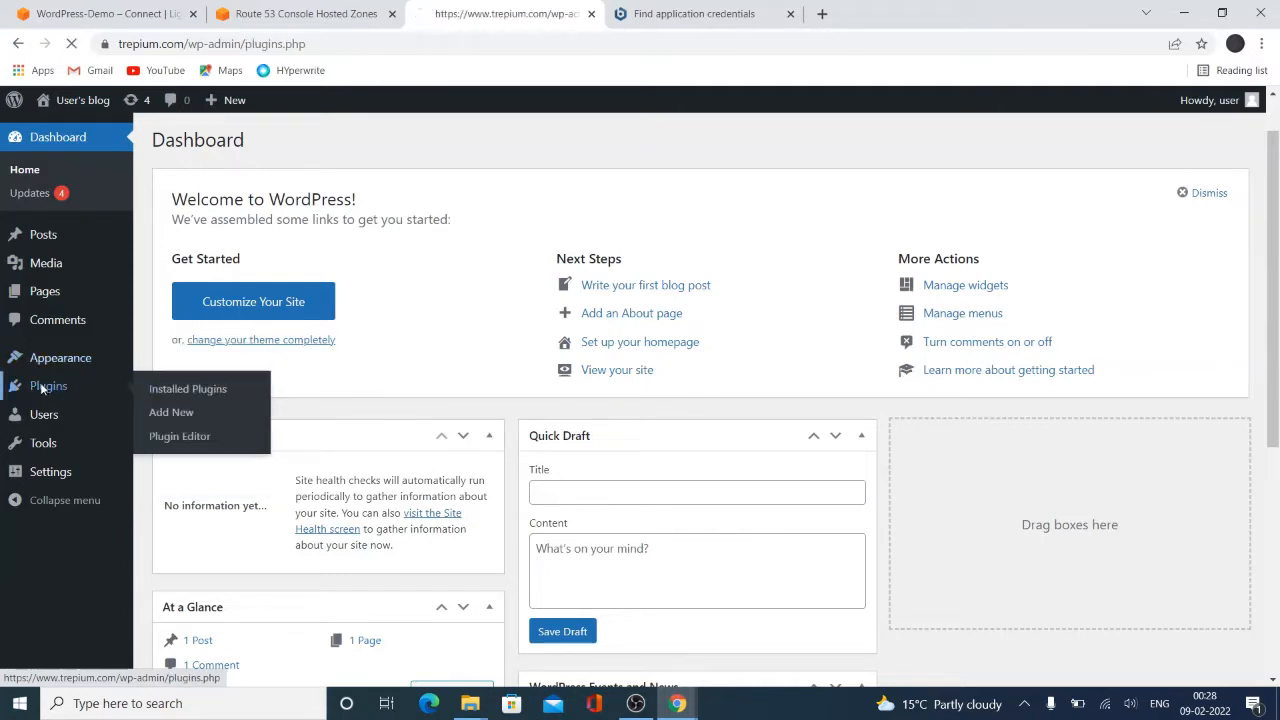
pyautogui.click(188, 388)
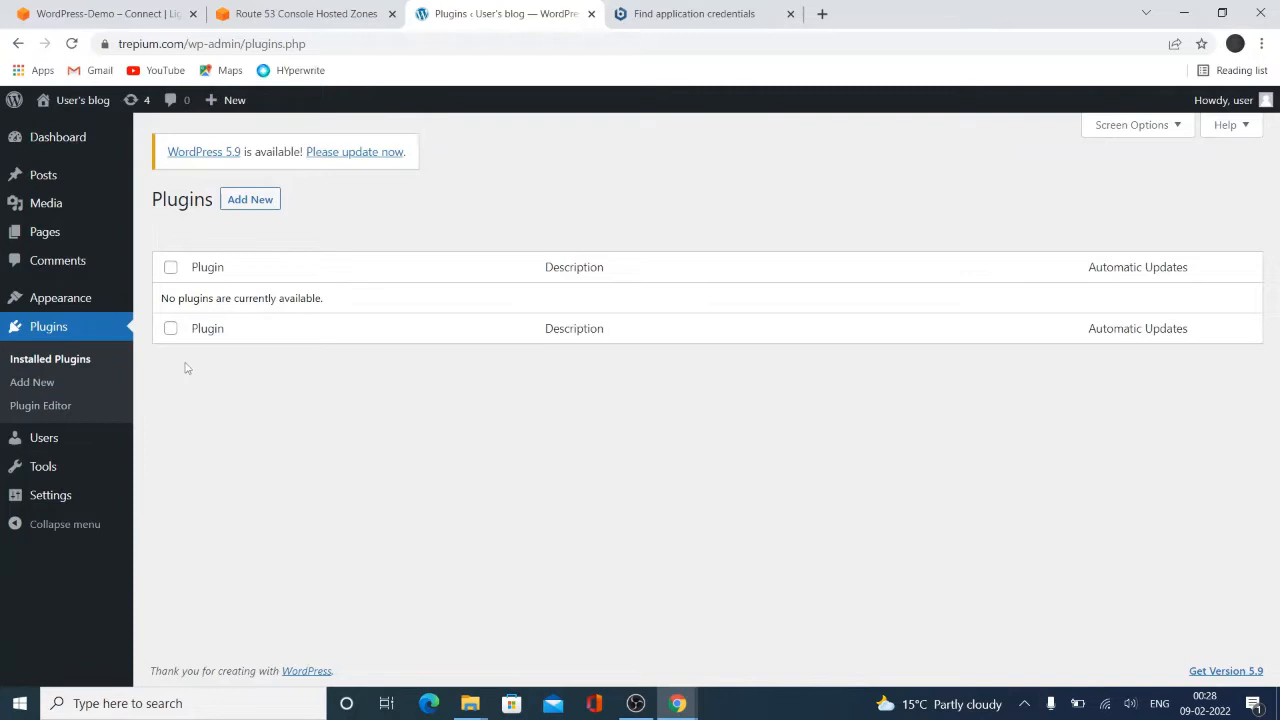
pyautogui.moveTo(60, 296)
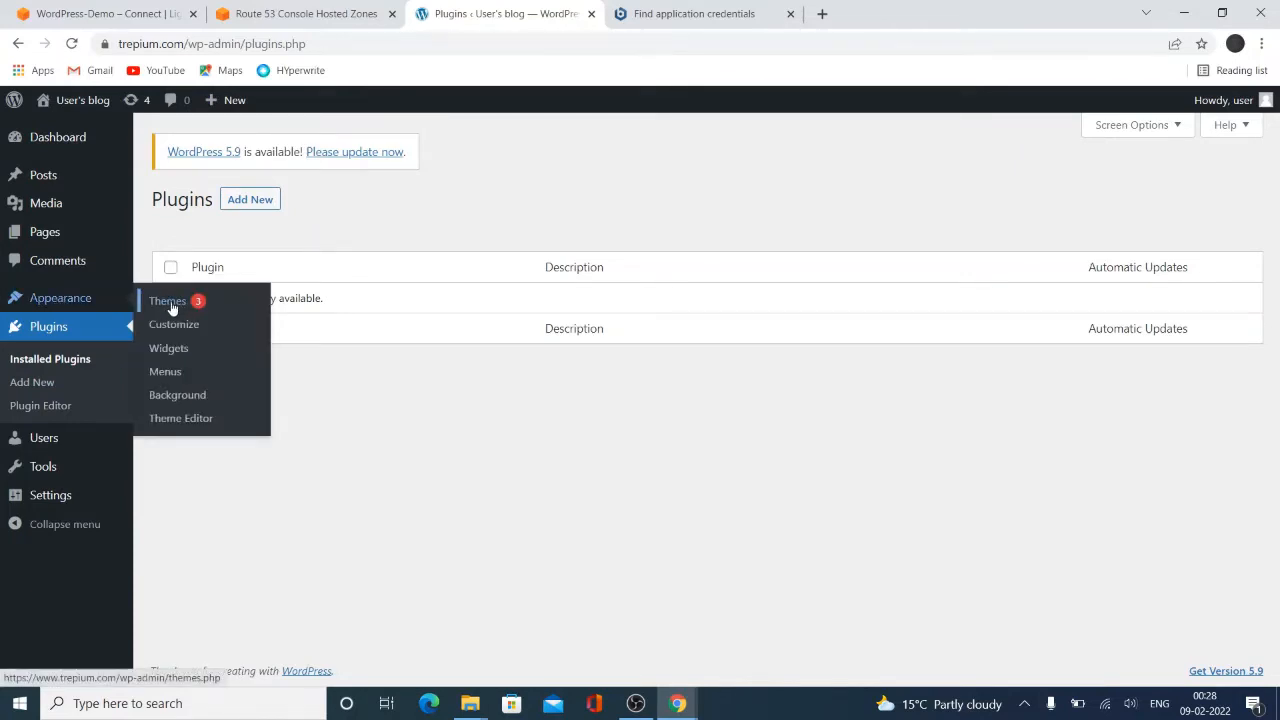
# Start uploading a theme archive from the Themes page's Add New screen
pyautogui.click(168, 300)
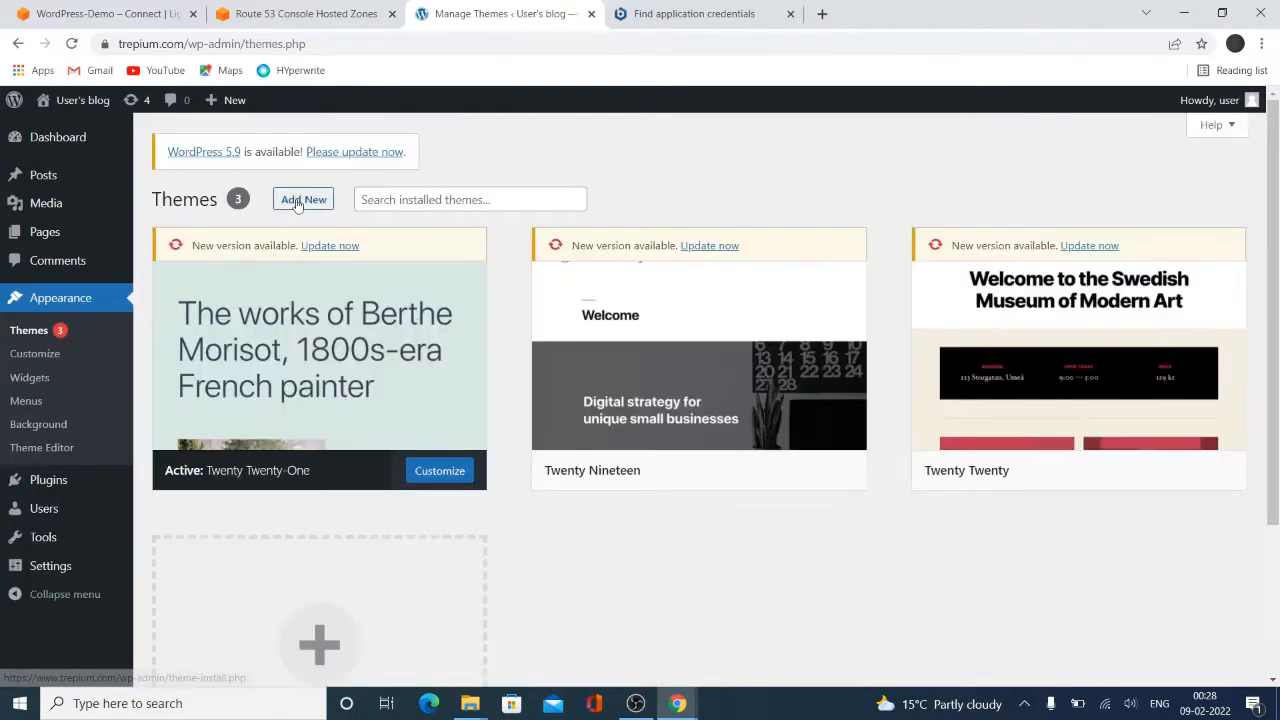
pyautogui.click(304, 200)
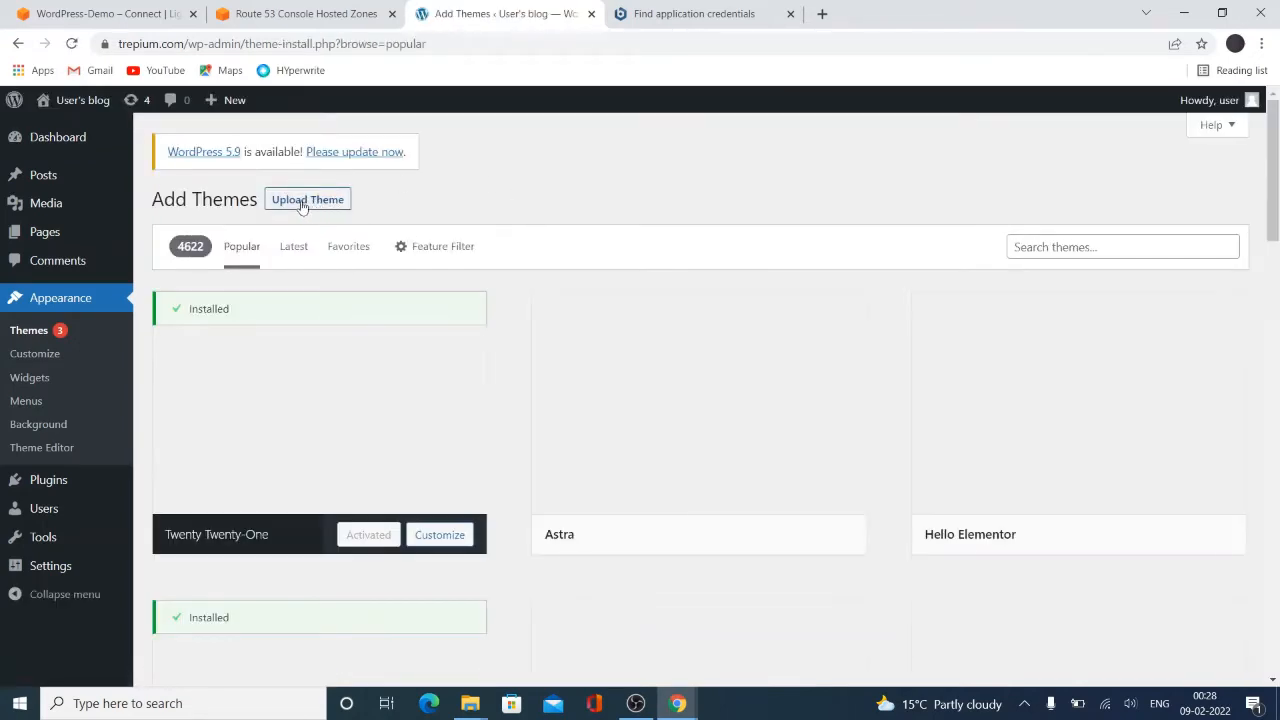
pyautogui.click(308, 200)
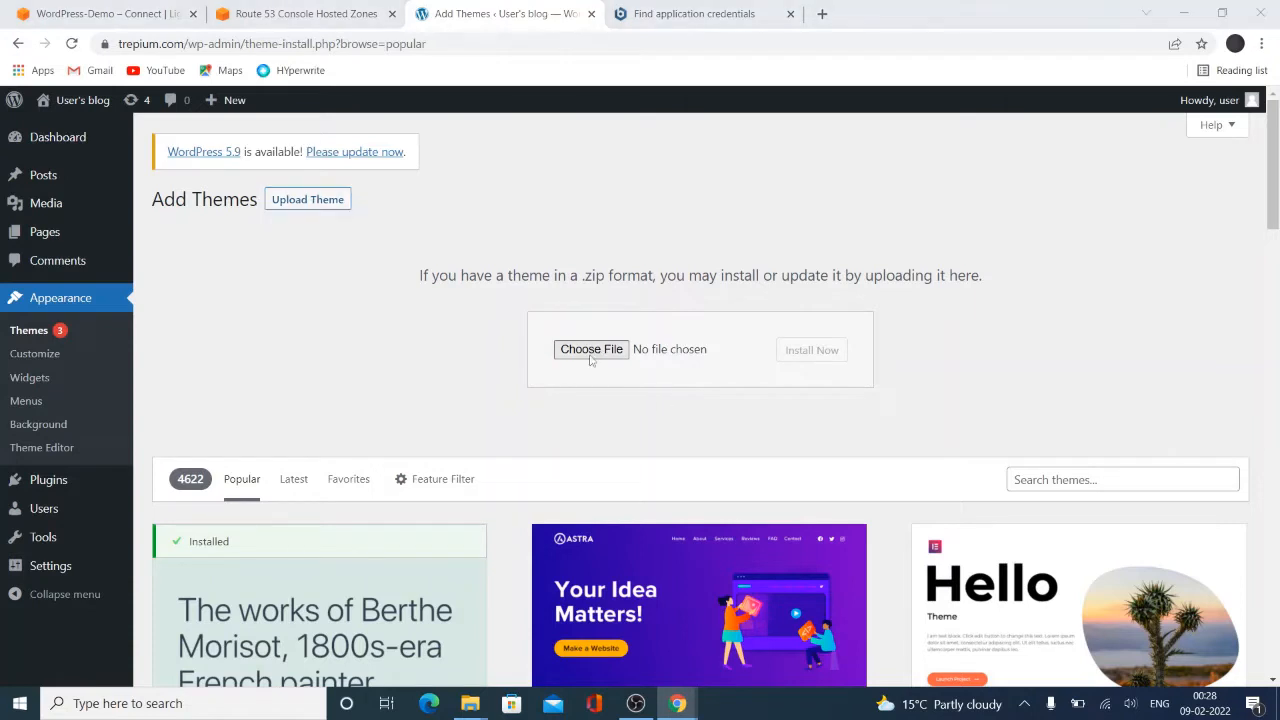
pyautogui.click(592, 348)
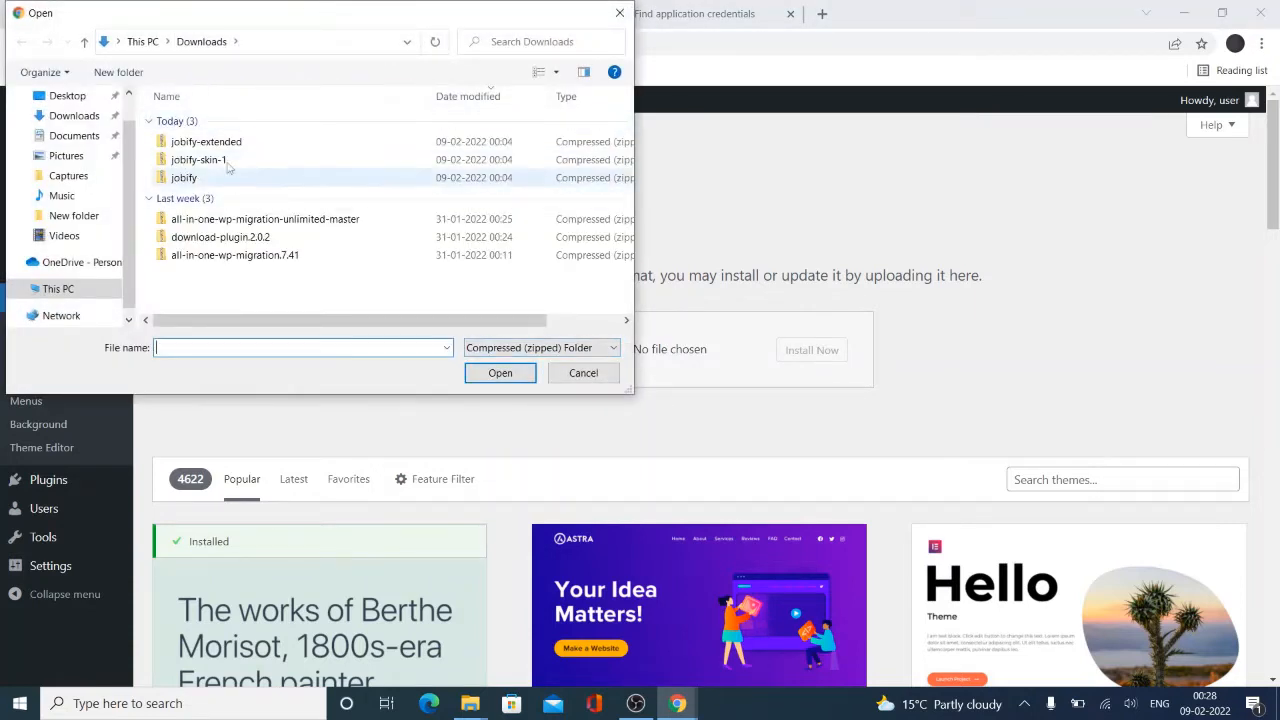
# Choose jobify.zip from Downloads and install the Jobify theme
pyautogui.click(204, 140)
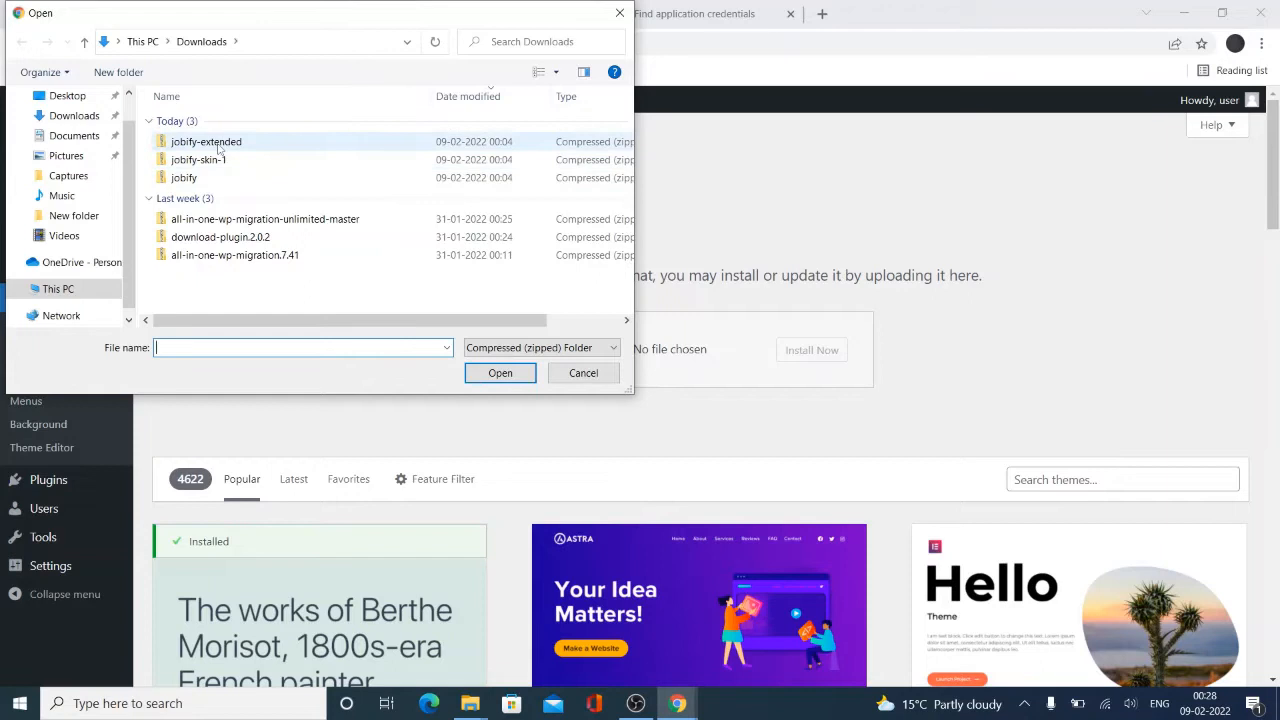
pyautogui.click(184, 176)
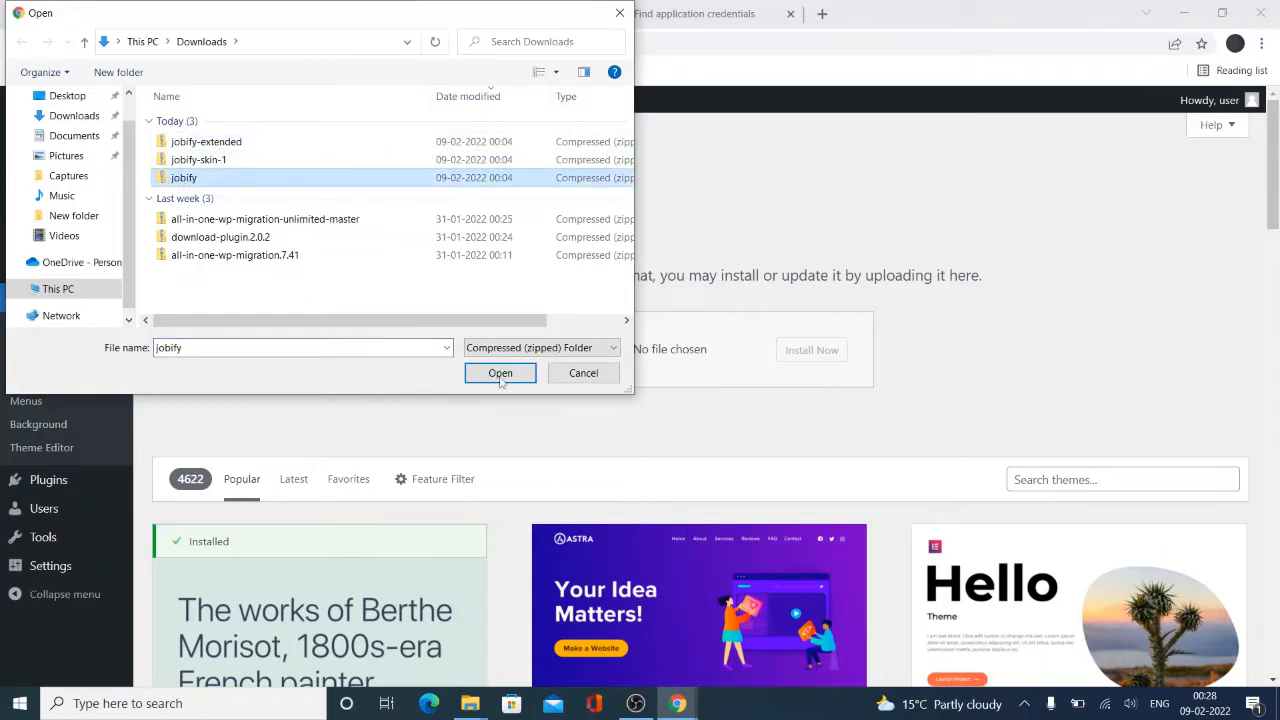
pyautogui.click(500, 374)
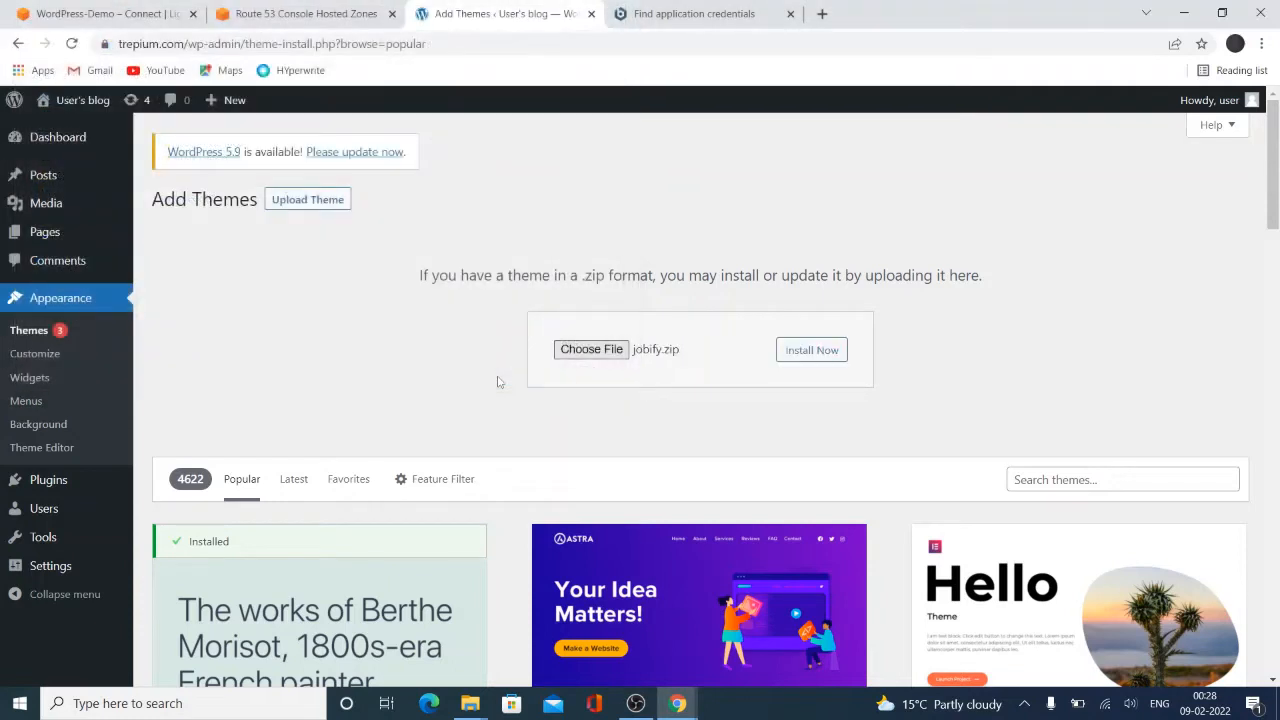
pyautogui.click(812, 348)
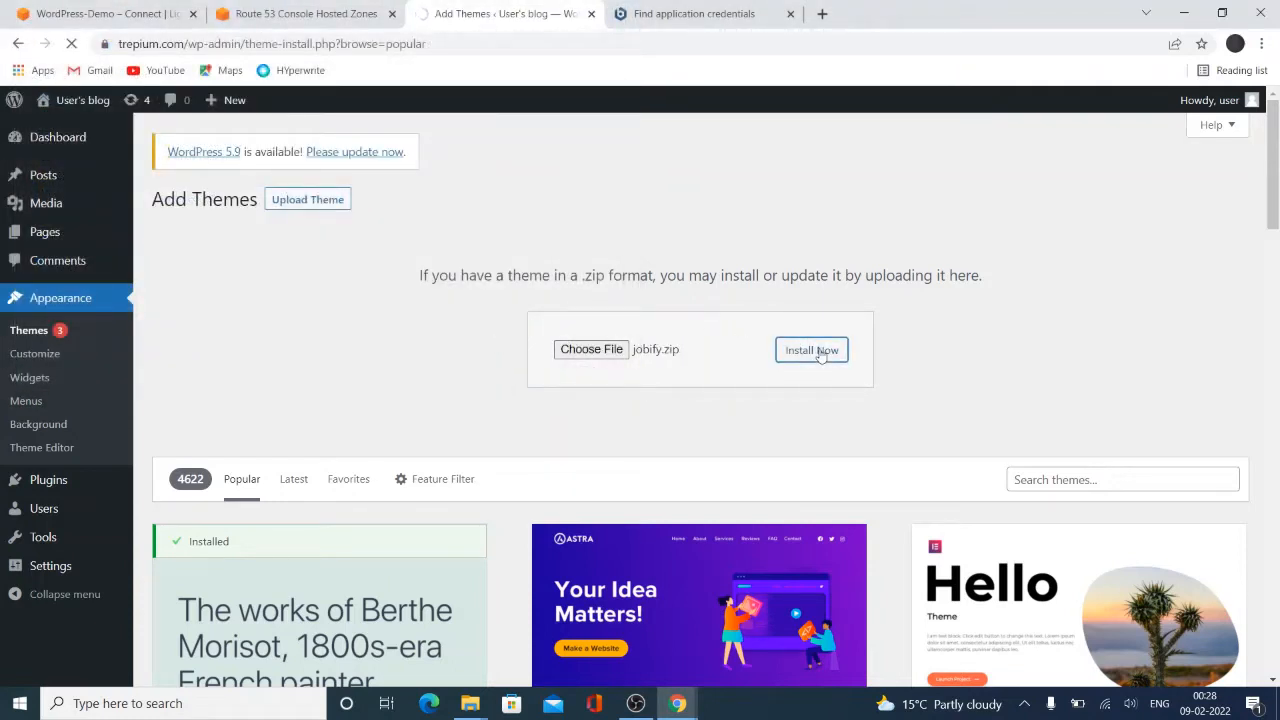
pyautogui.click(812, 350)
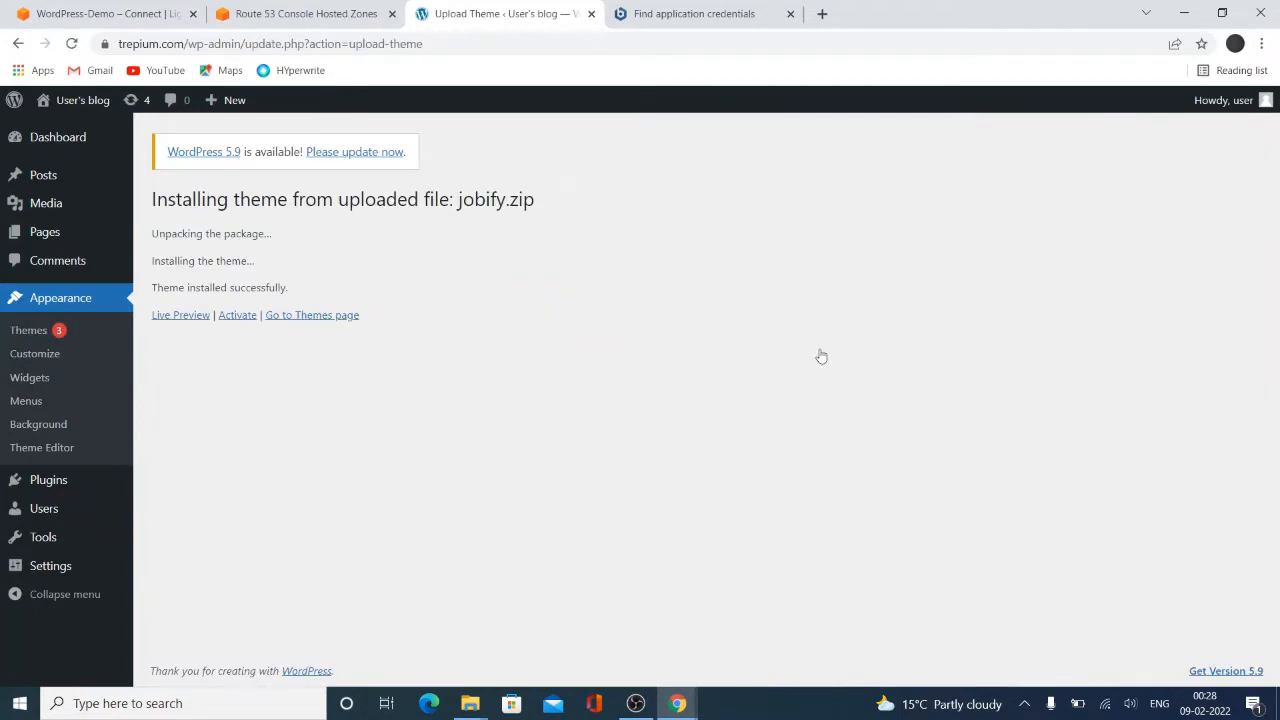
pyautogui.moveTo(180, 252)
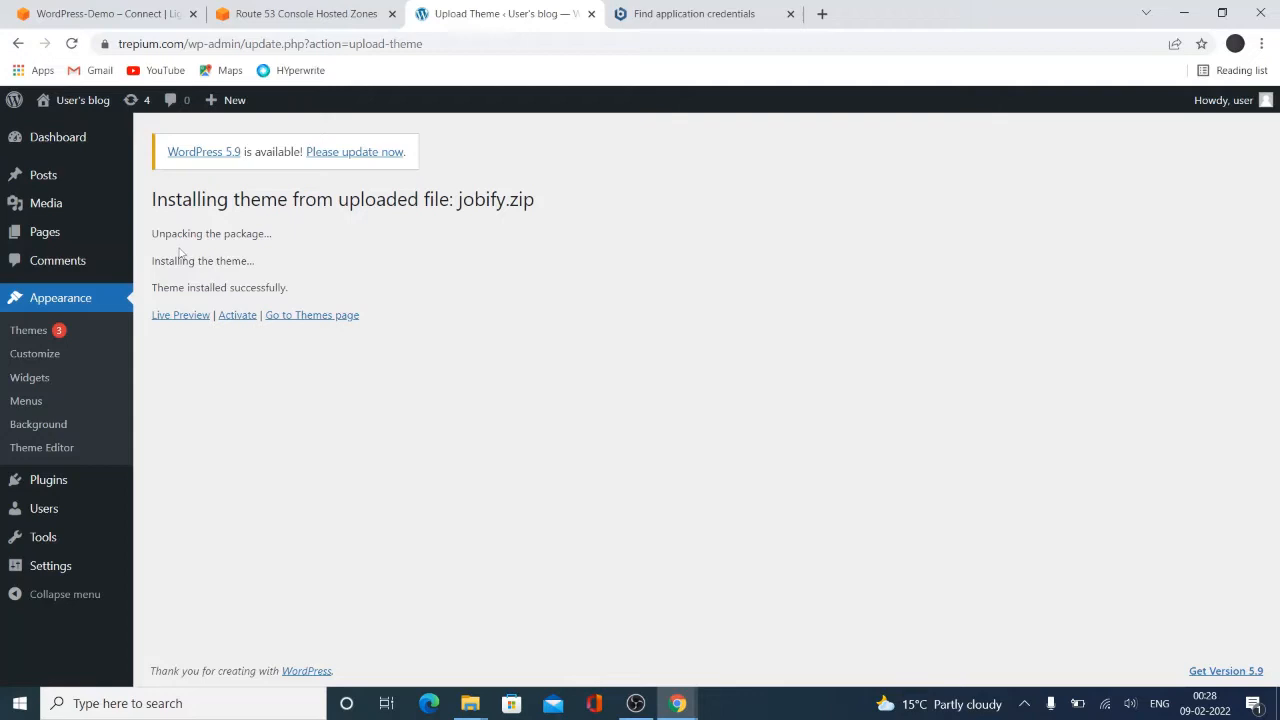
pyautogui.moveTo(36, 296)
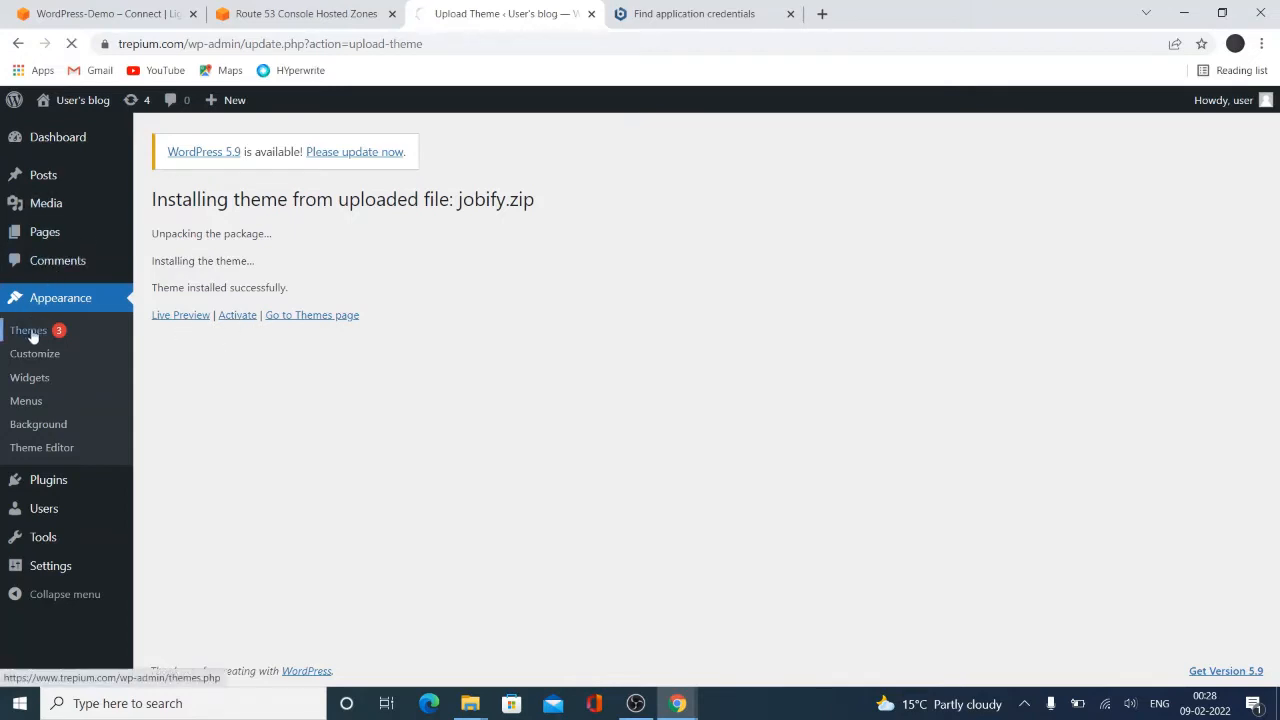
# Upload jobify-skin-1.zip and install the Jobify - Skin 1 theme
pyautogui.click(28, 330)
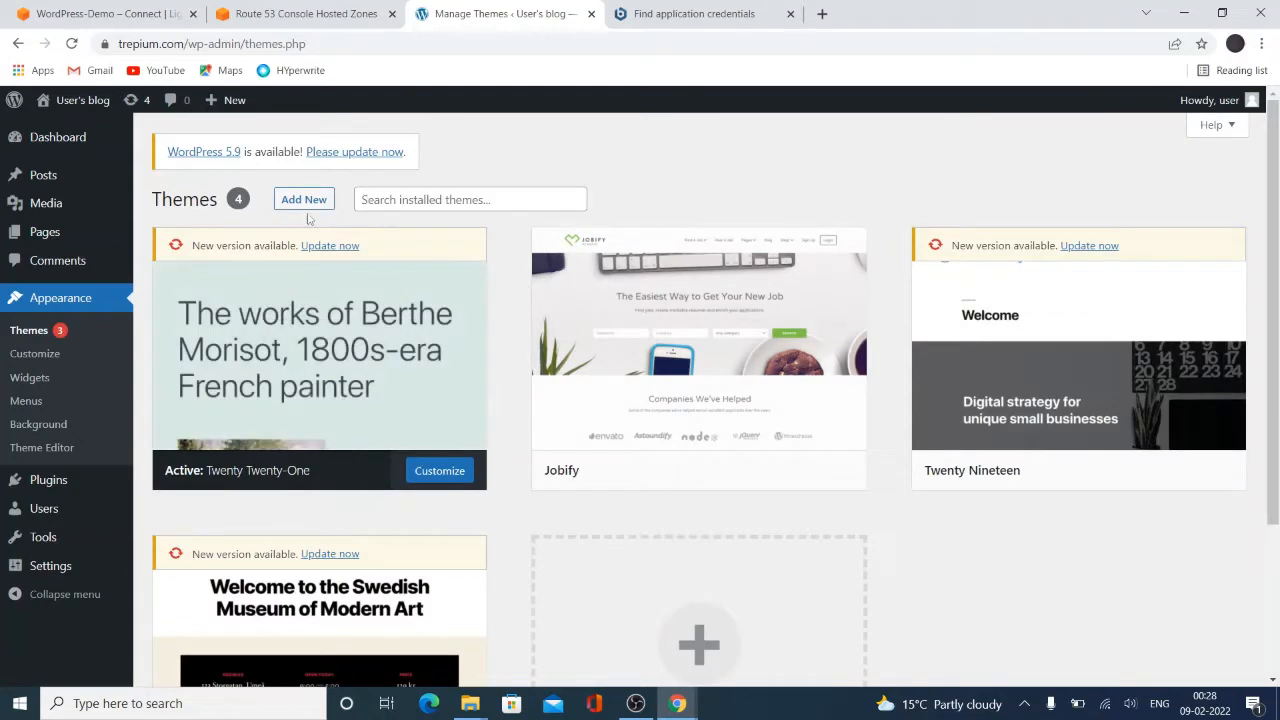
pyautogui.click(304, 198)
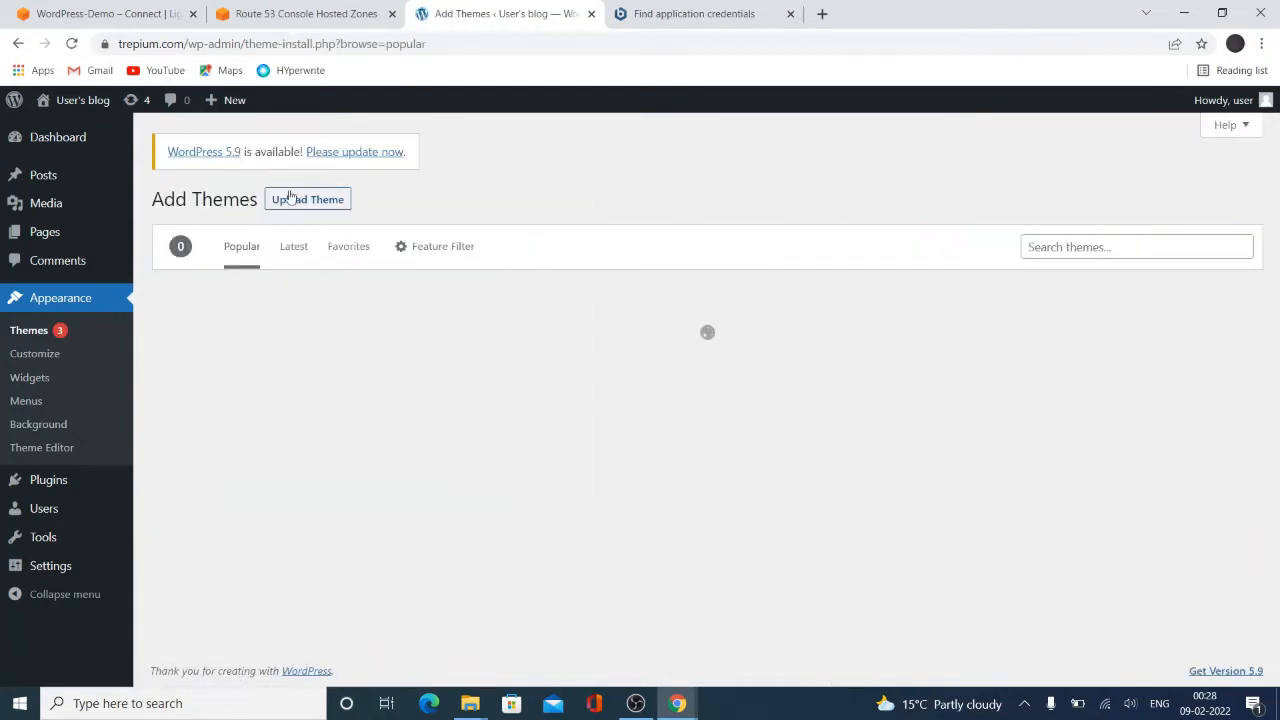
pyautogui.click(308, 200)
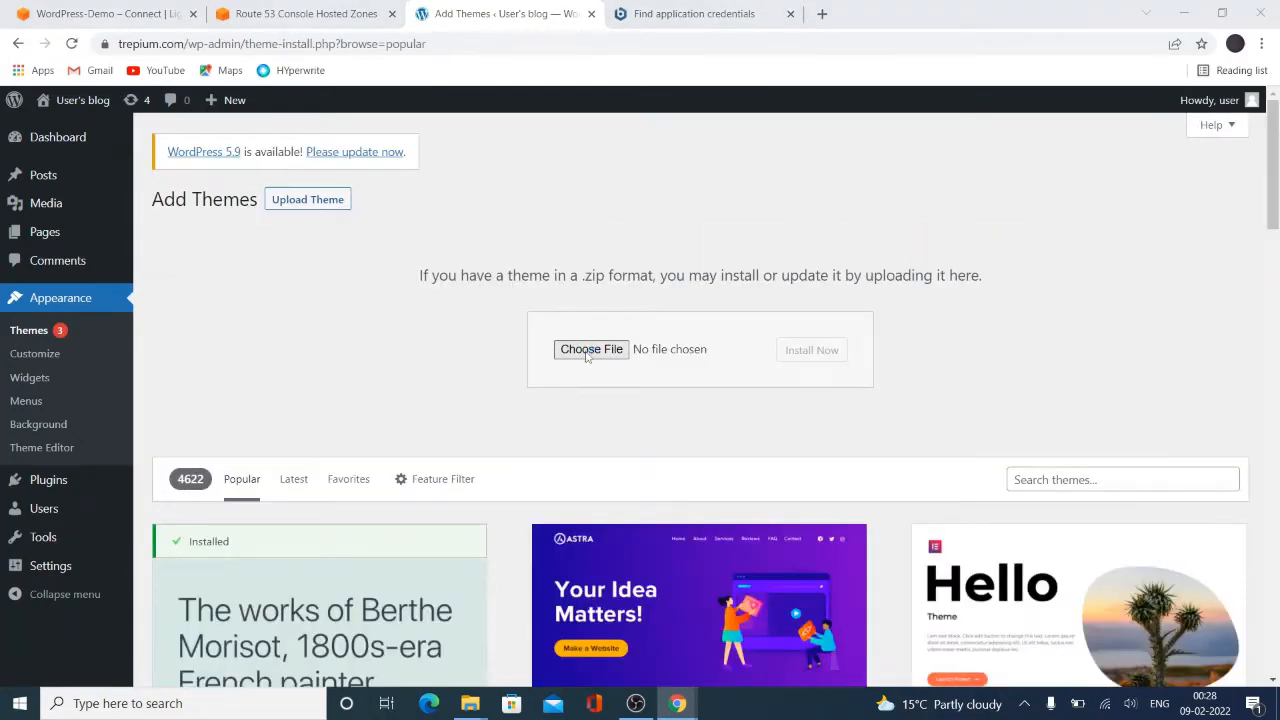
pyautogui.click(592, 348)
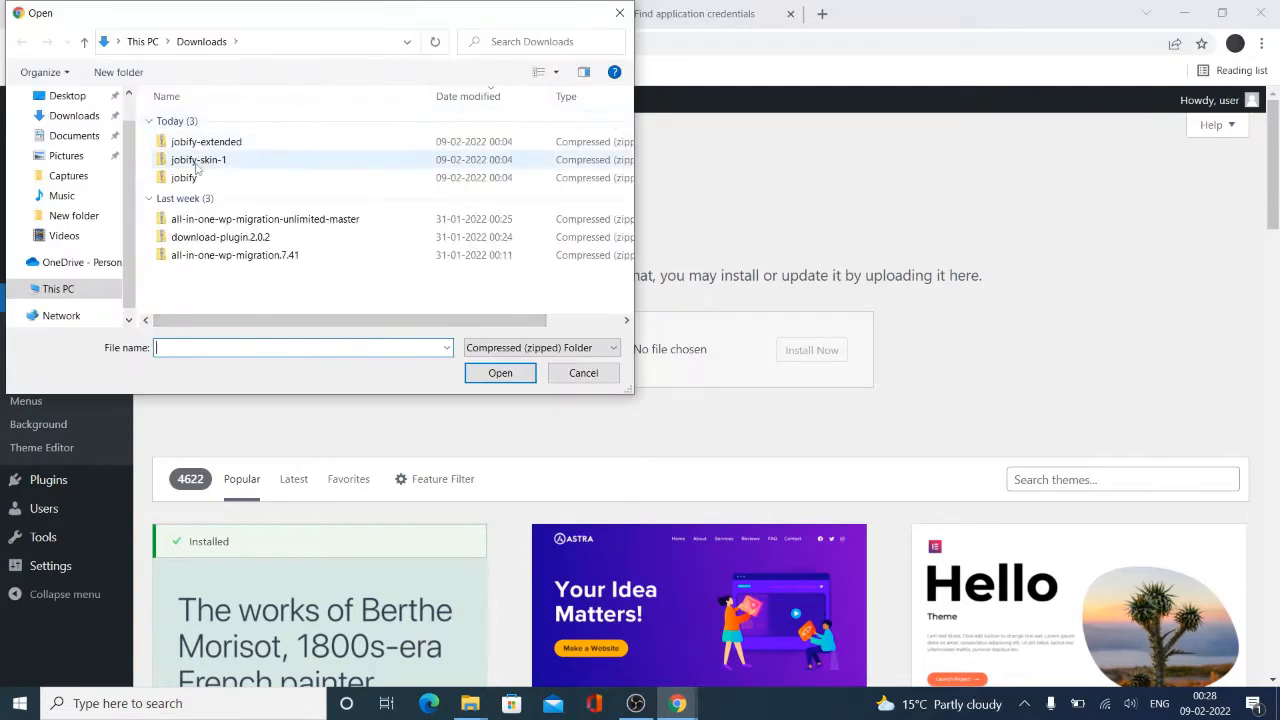
pyautogui.click(500, 374)
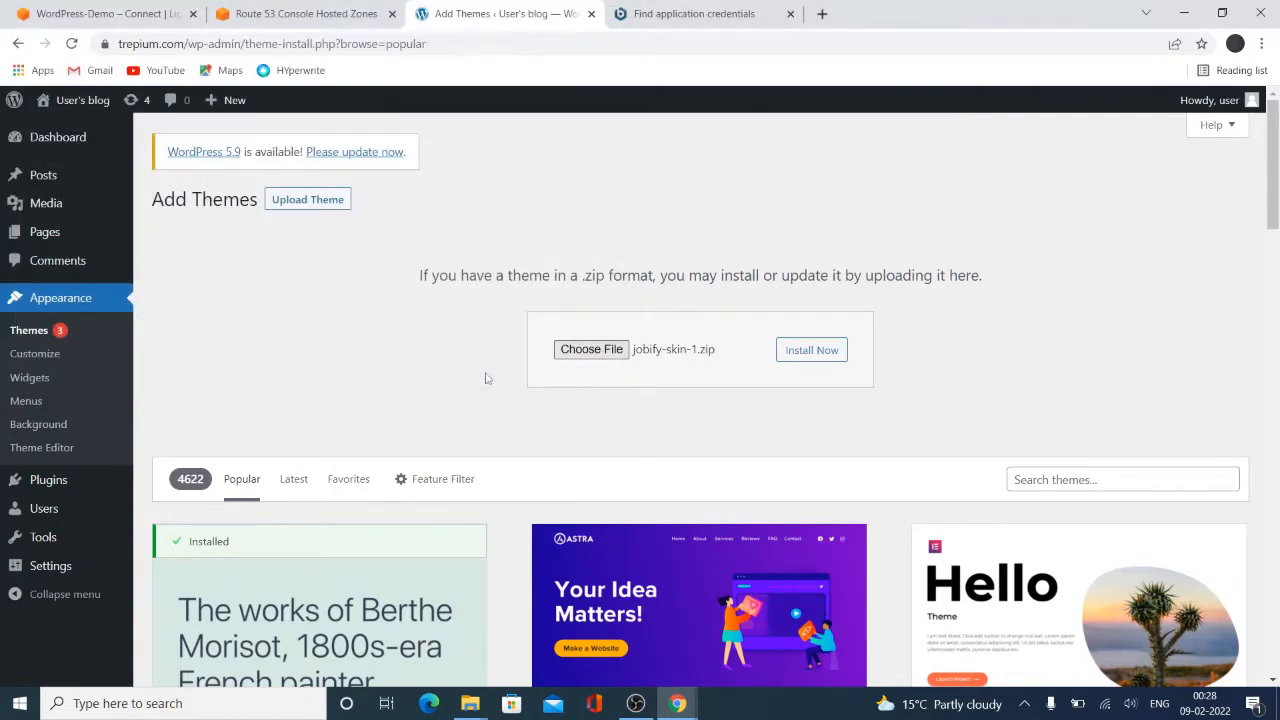
pyautogui.click(812, 348)
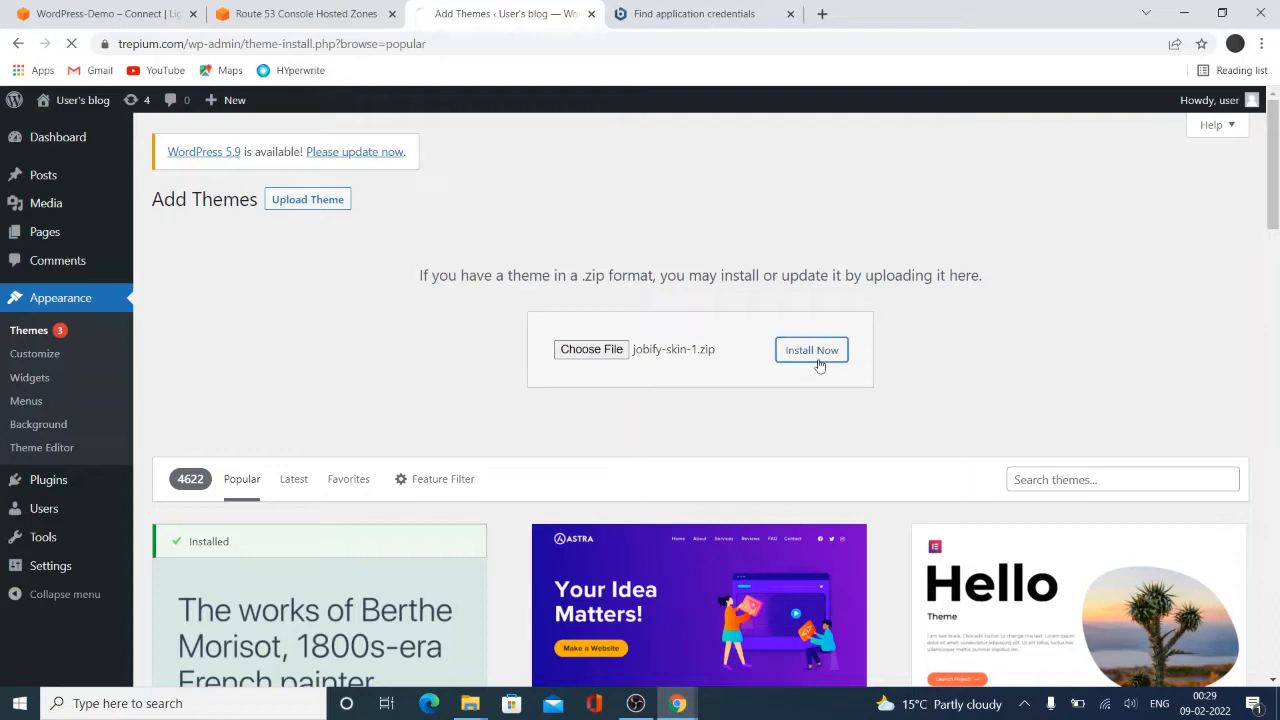
pyautogui.click(812, 350)
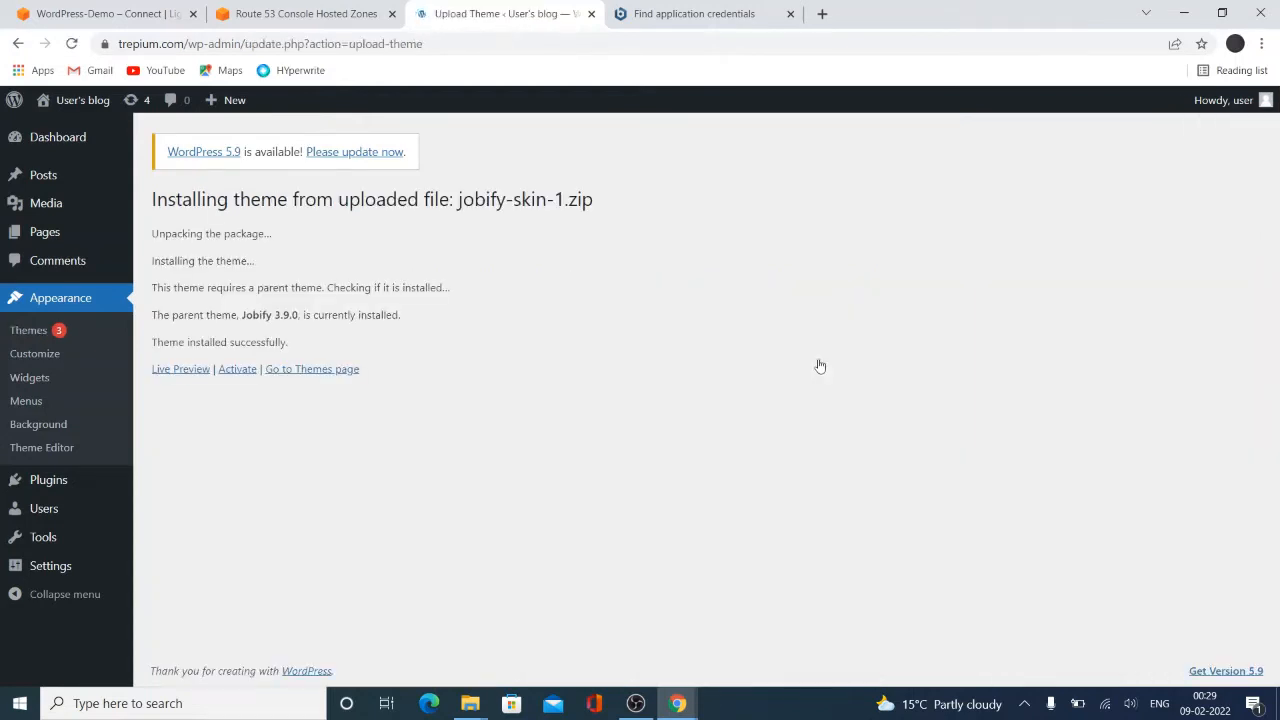
pyautogui.moveTo(60, 296)
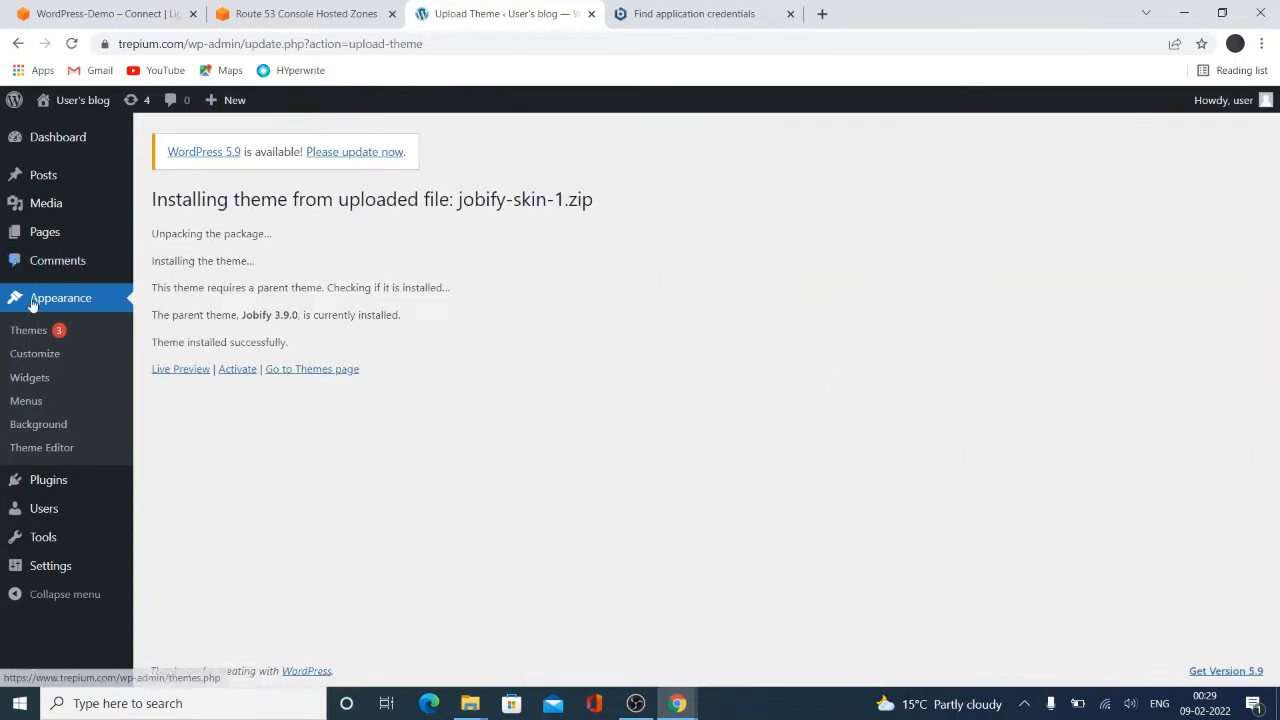
# Return to the installed themes overview listing Jobify - Skin 1 beside Jobify
pyautogui.click(28, 330)
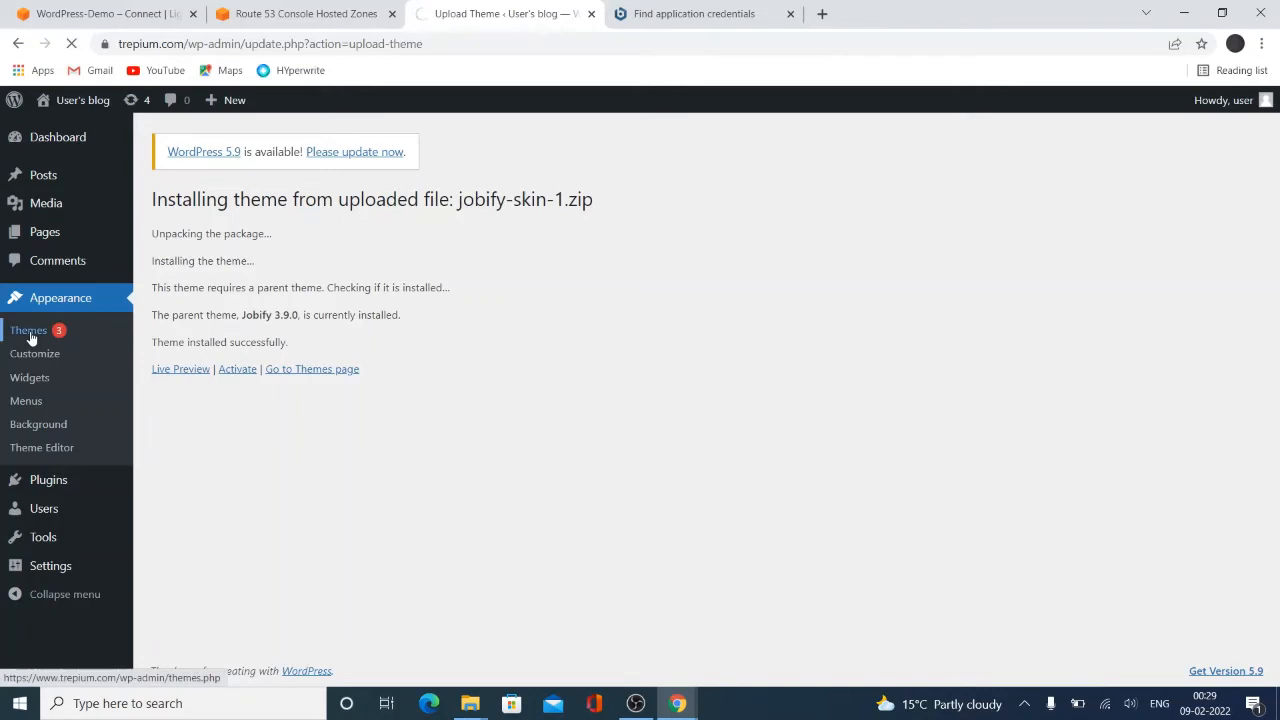
pyautogui.click(28, 330)
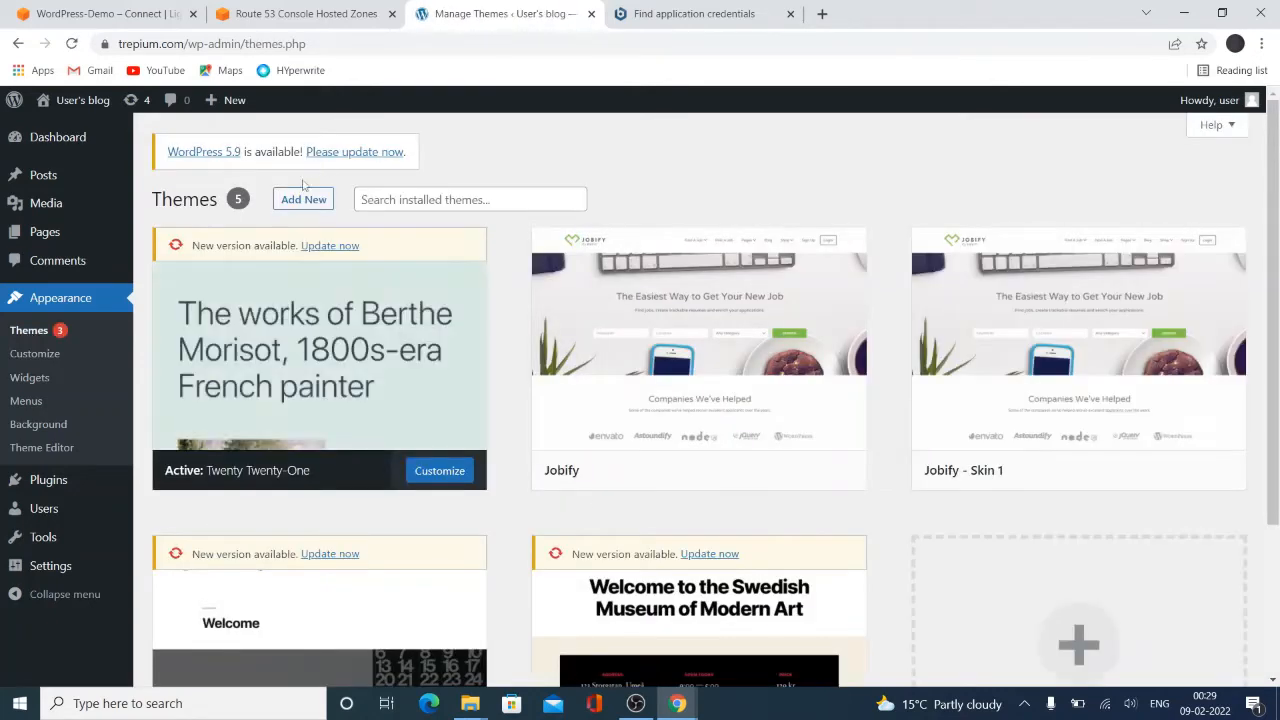
# Upload jobify-extended.zip and install the Jobify - Extended theme
pyautogui.click(304, 200)
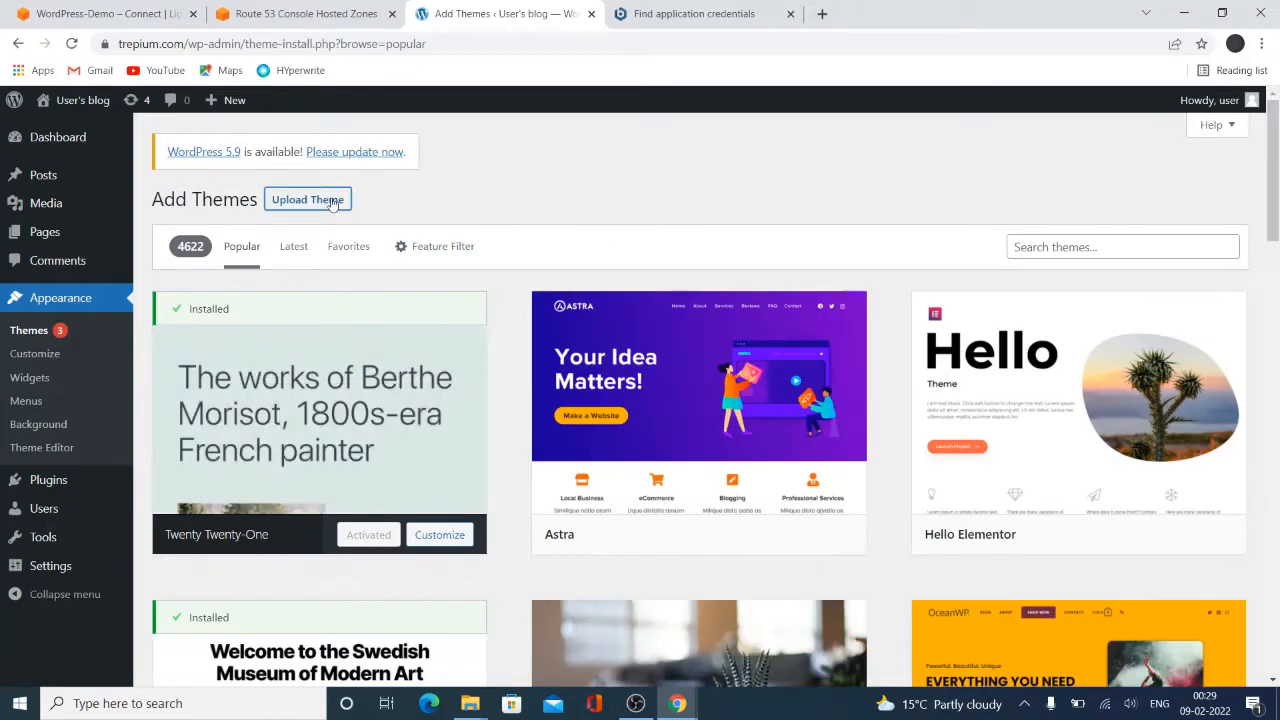
pyautogui.click(308, 200)
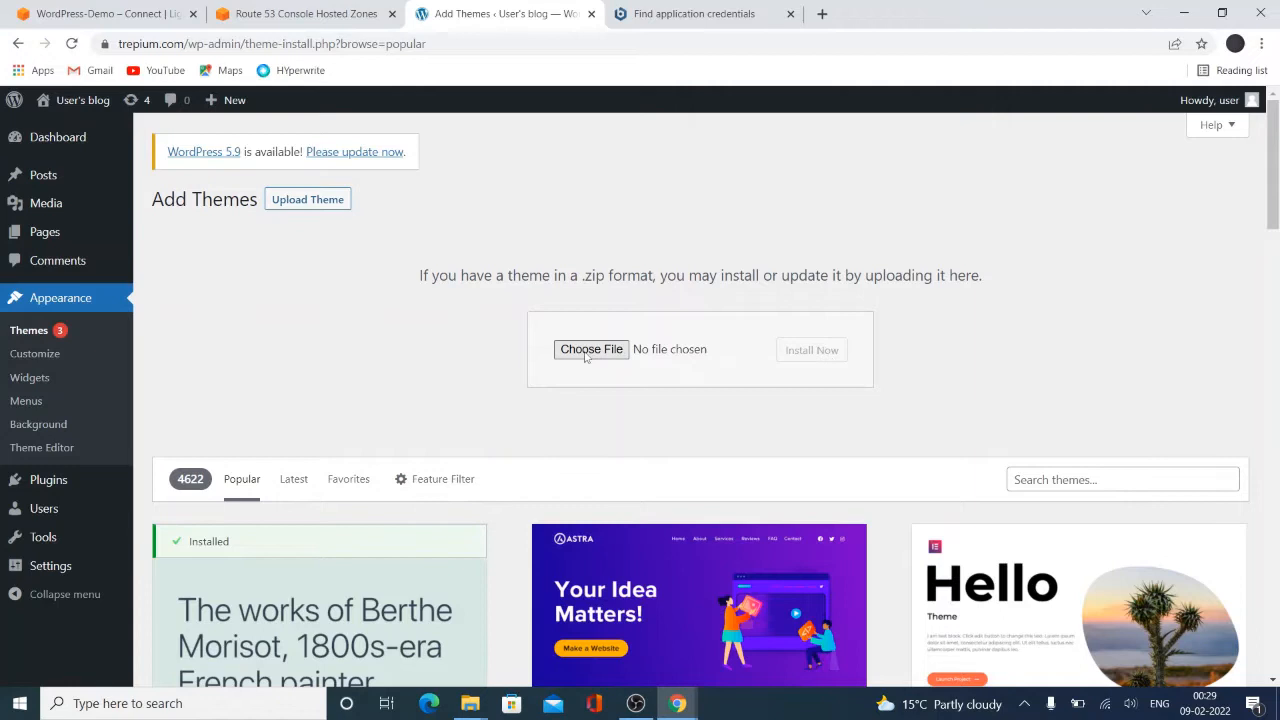
pyautogui.click(592, 348)
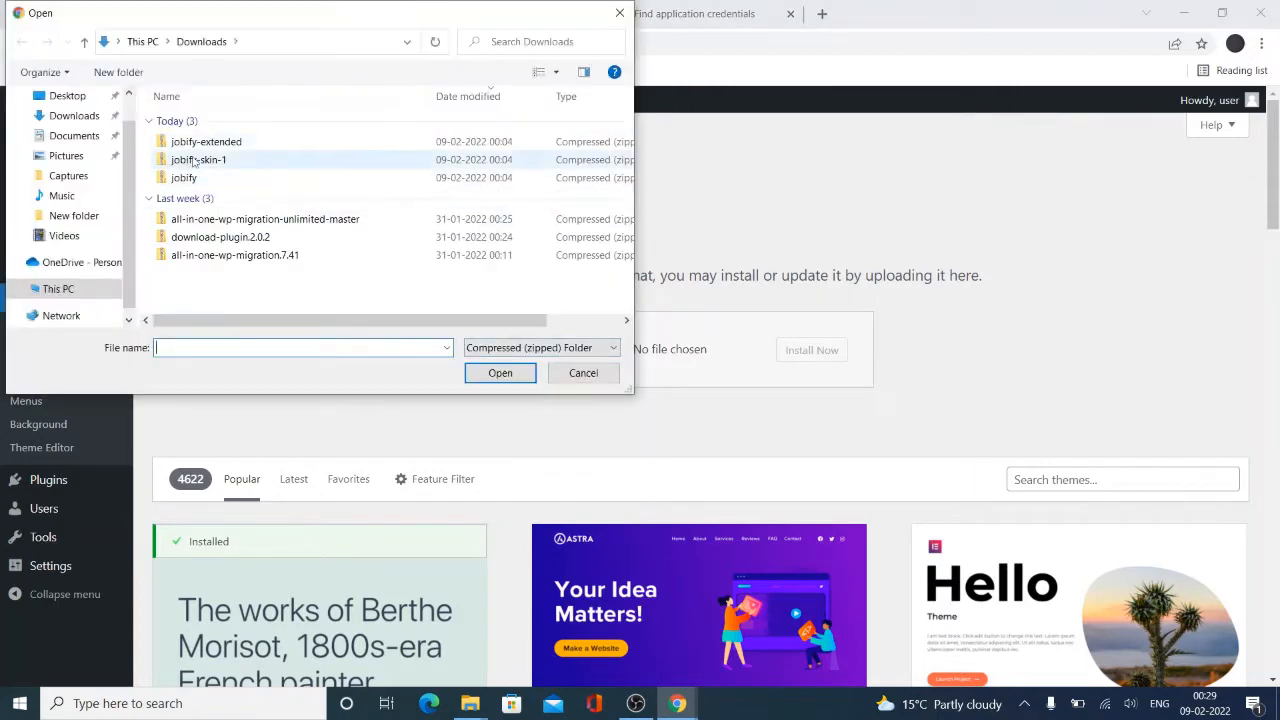
pyautogui.click(204, 140)
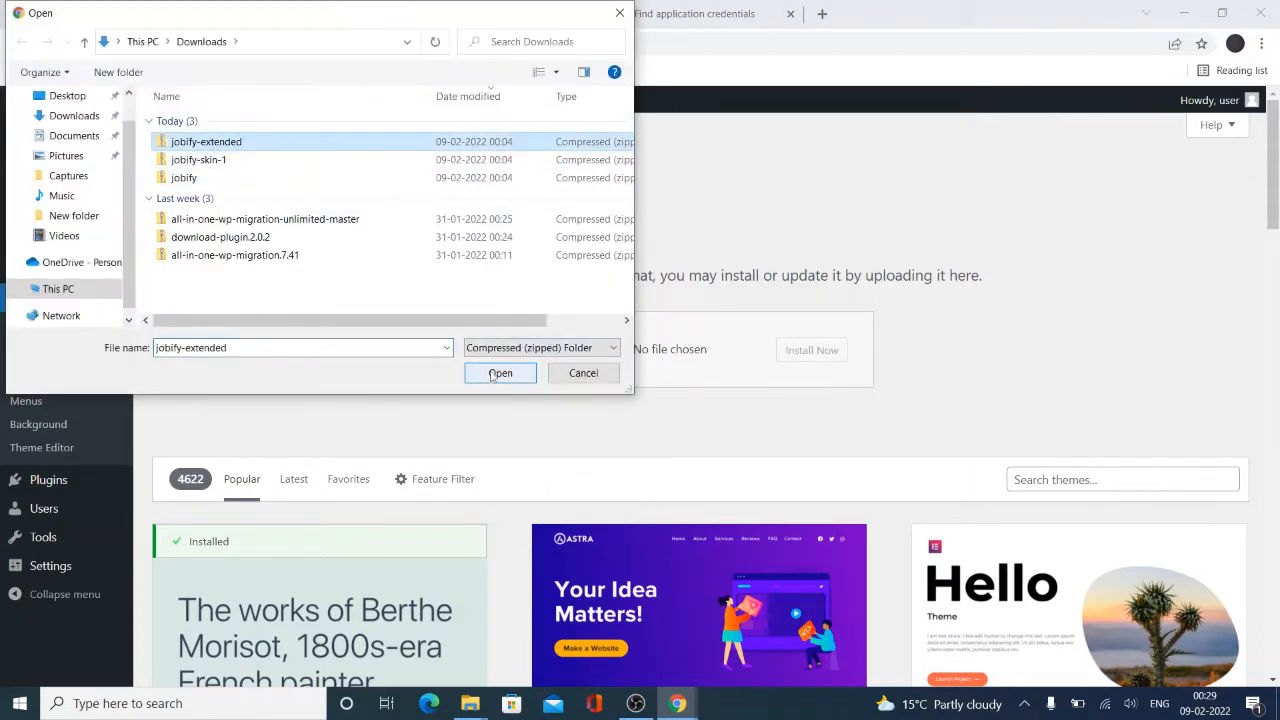
pyautogui.click(500, 374)
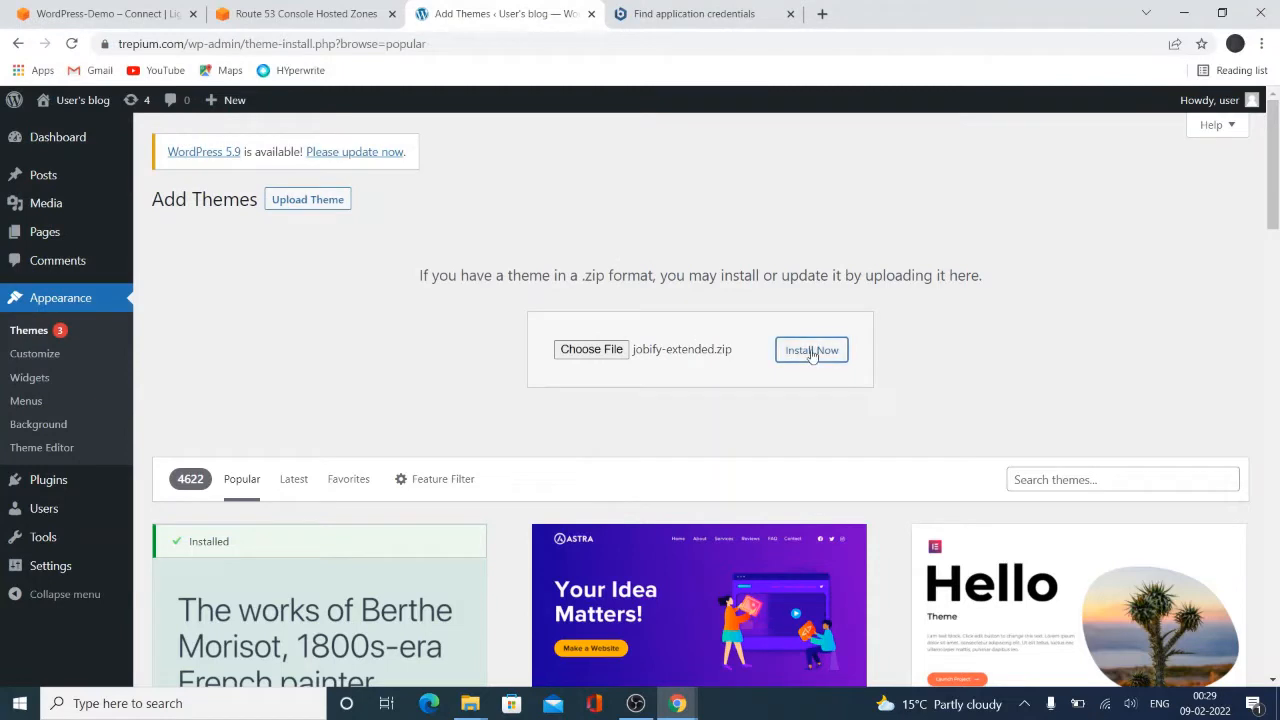
pyautogui.click(812, 348)
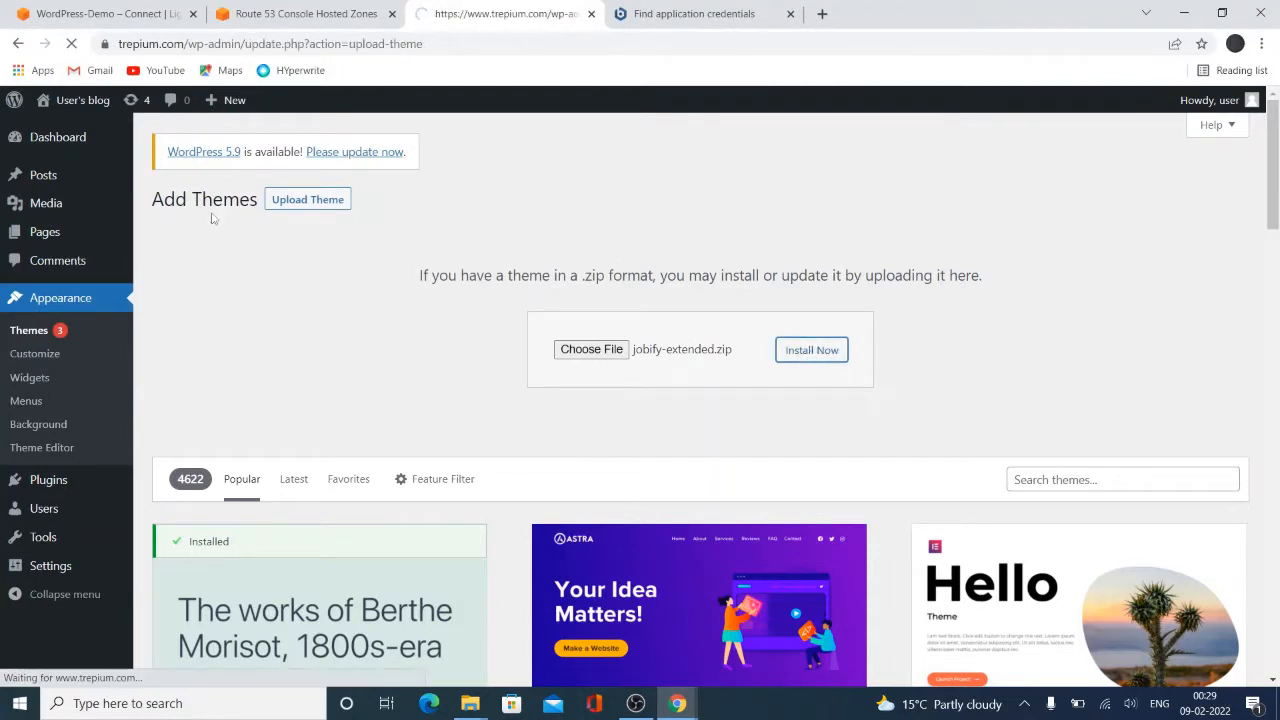
pyautogui.click(812, 348)
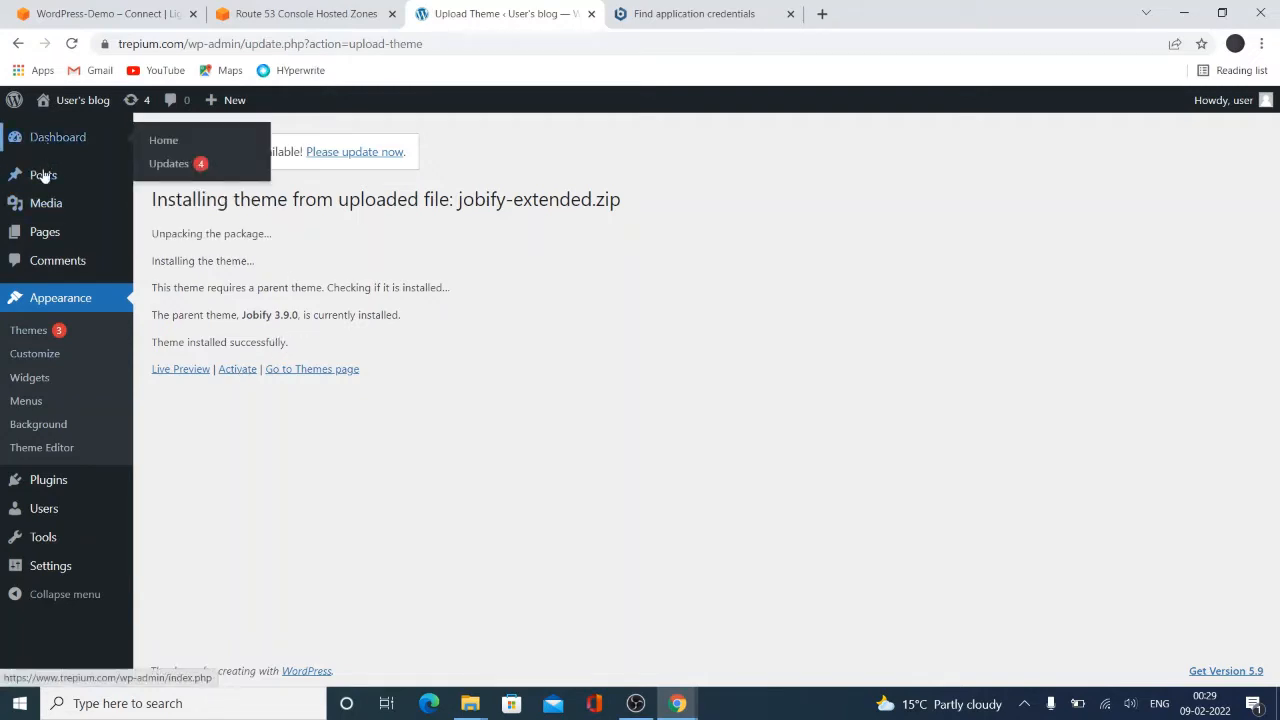
pyautogui.moveTo(60, 296)
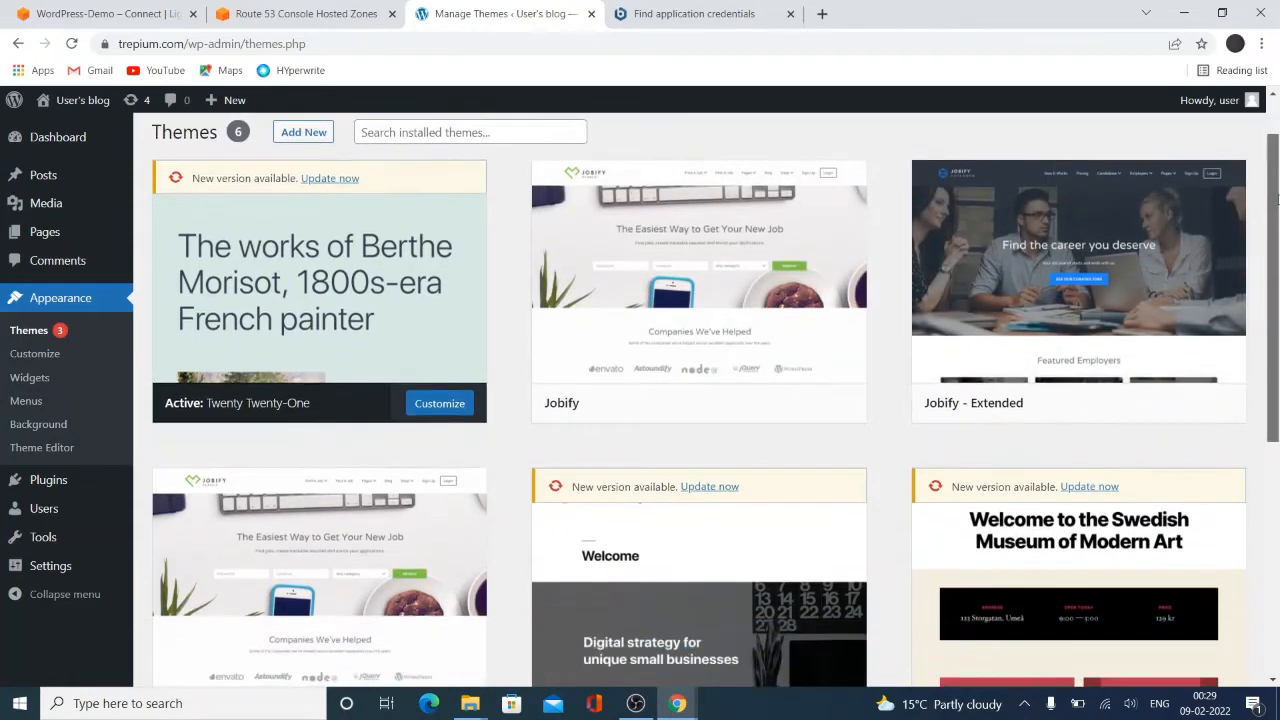
# Activate the Jobify - Extended theme from its card on the Themes page
pyautogui.scroll(-3)
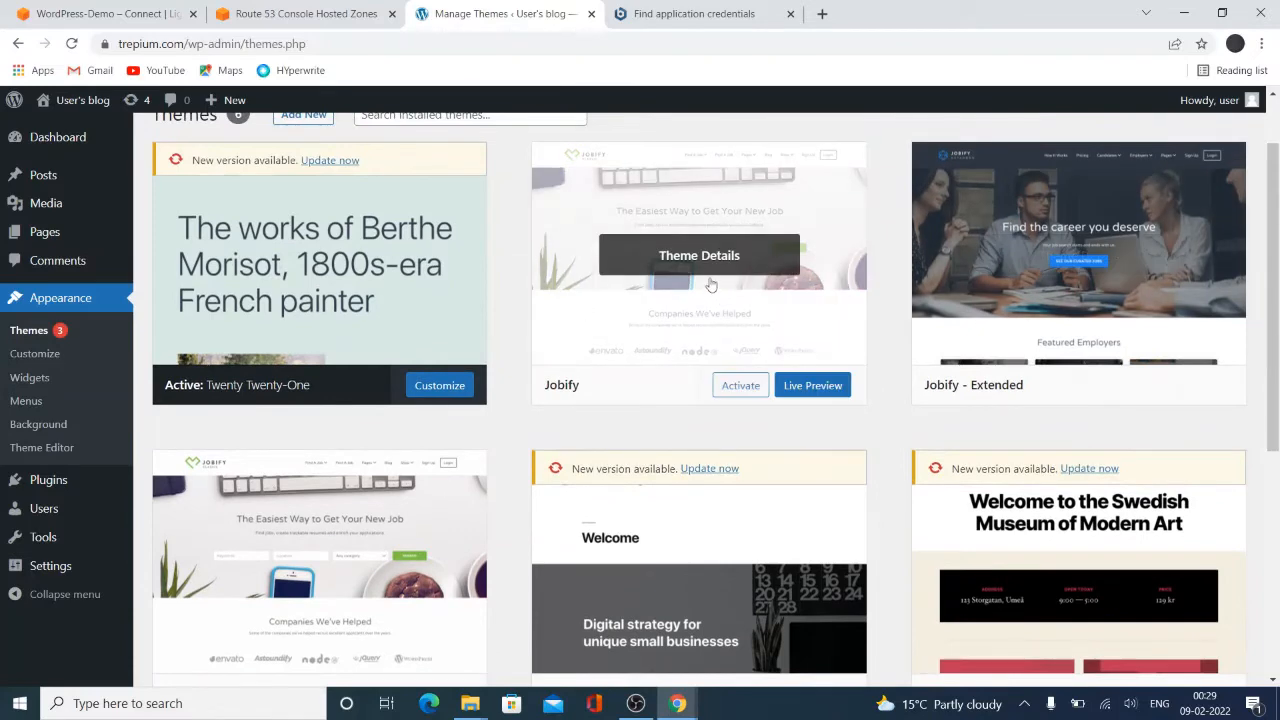
pyautogui.moveTo(706, 260)
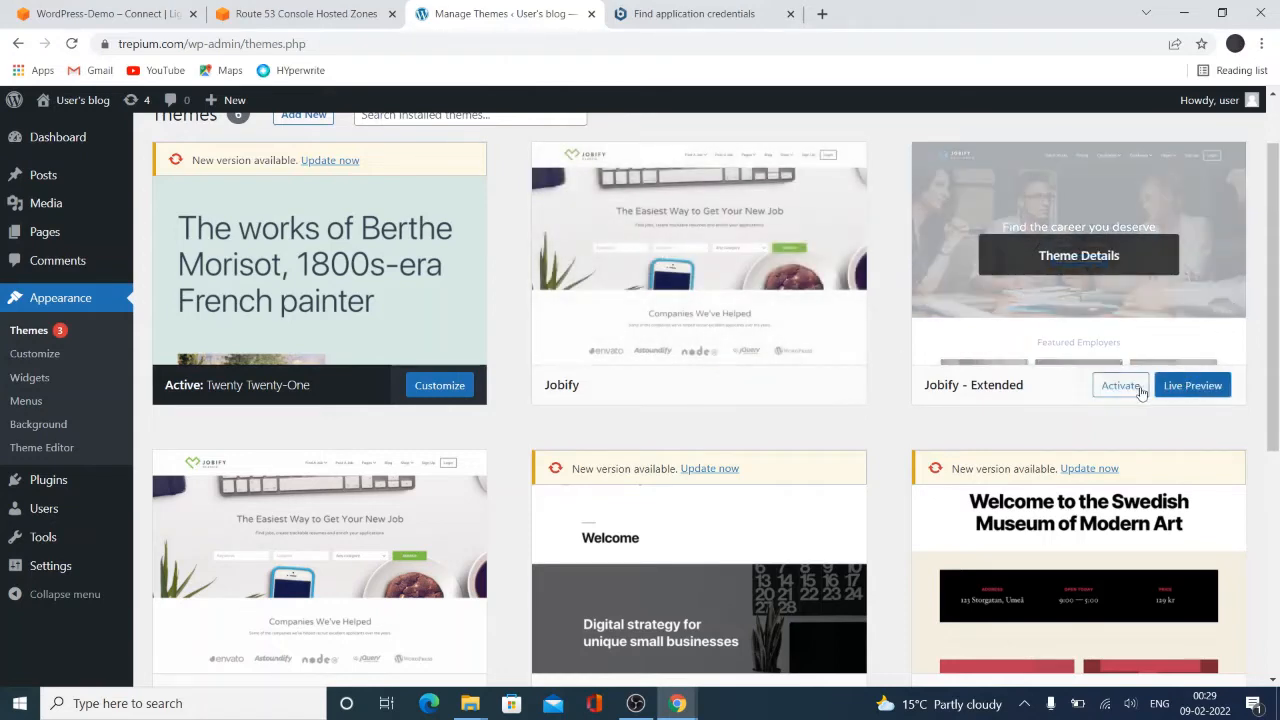
pyautogui.moveTo(1120, 388)
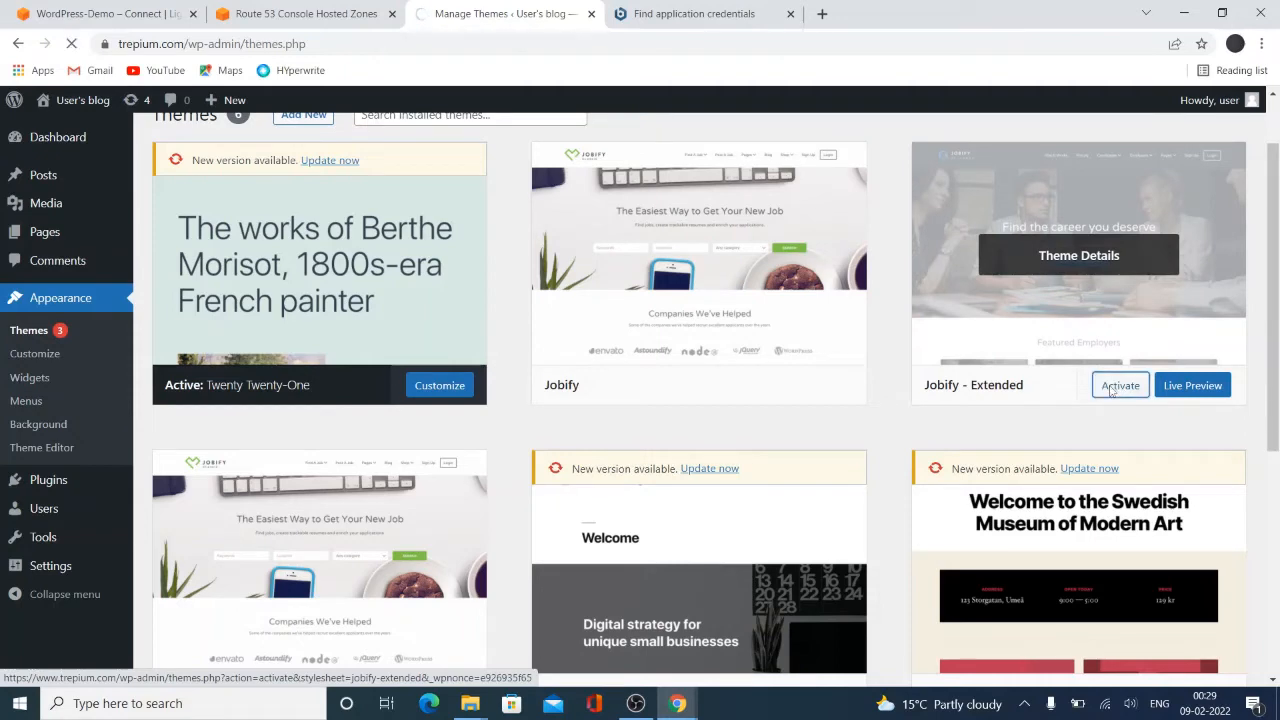
pyautogui.click(1120, 384)
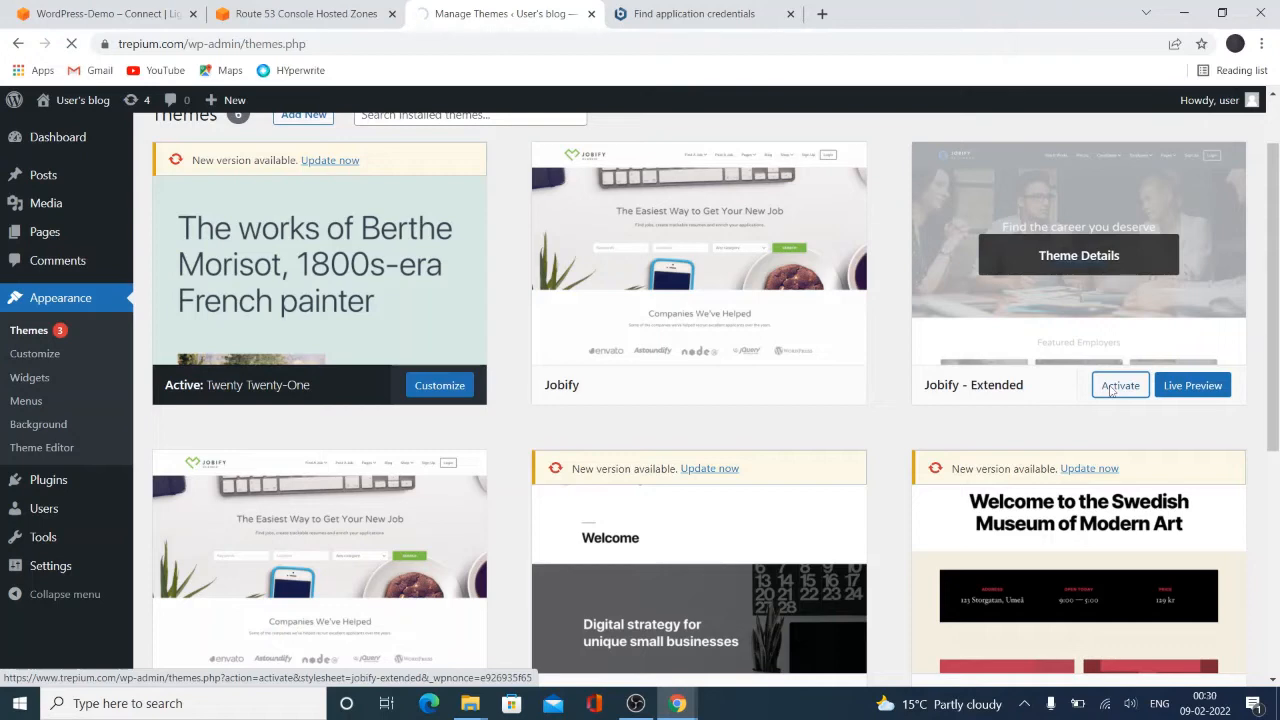
pyautogui.click(1120, 384)
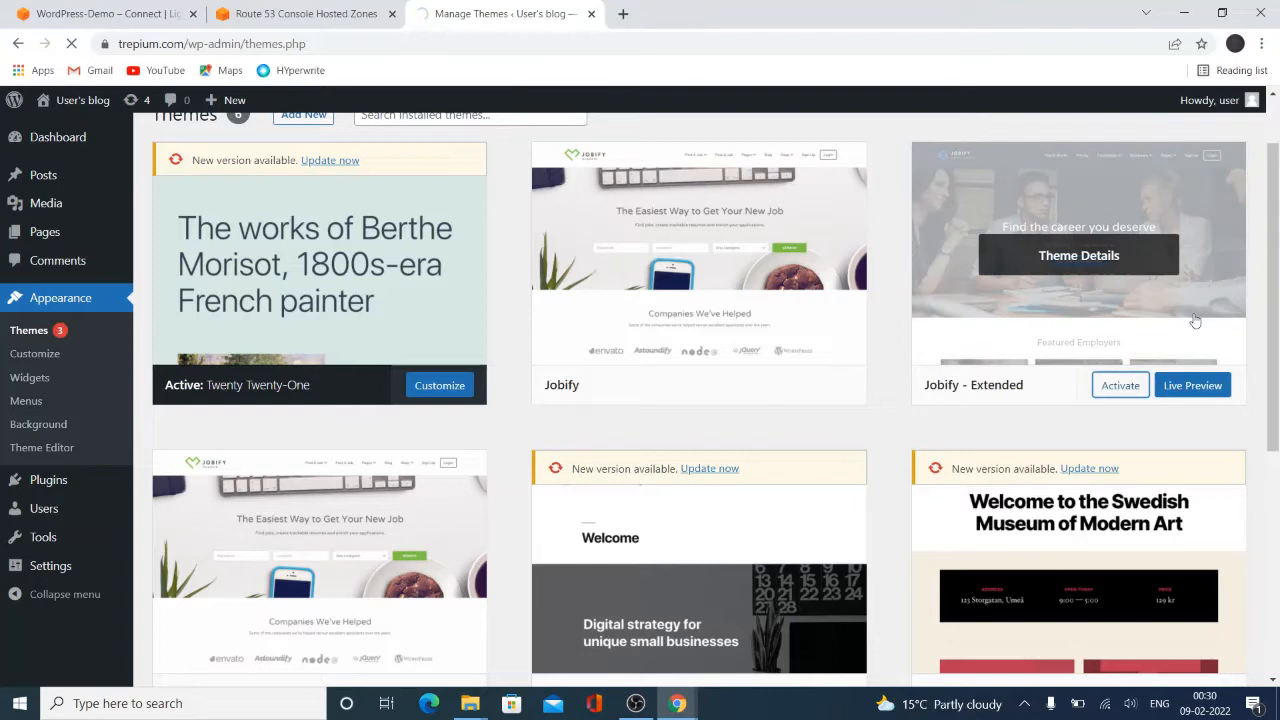
# Expand the Install Plugins list on the Welcome to Jobify setup page
pyautogui.click(1120, 384)
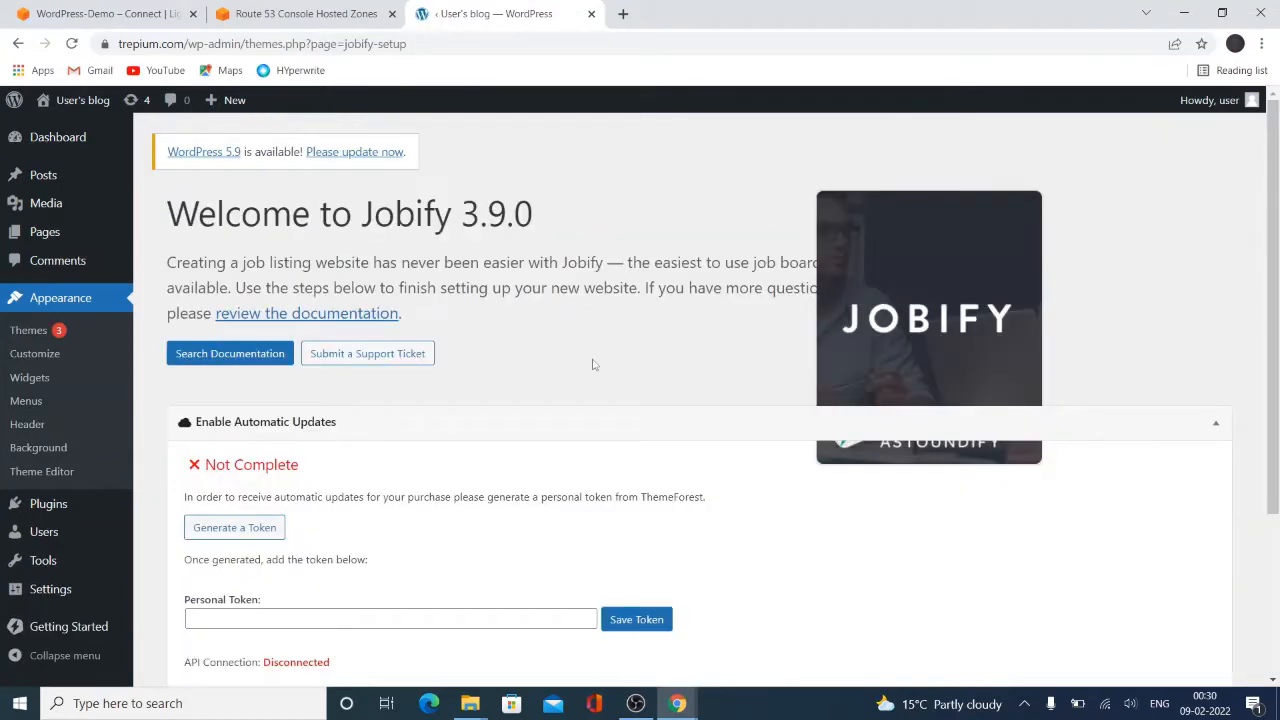
pyautogui.moveTo(640, 364)
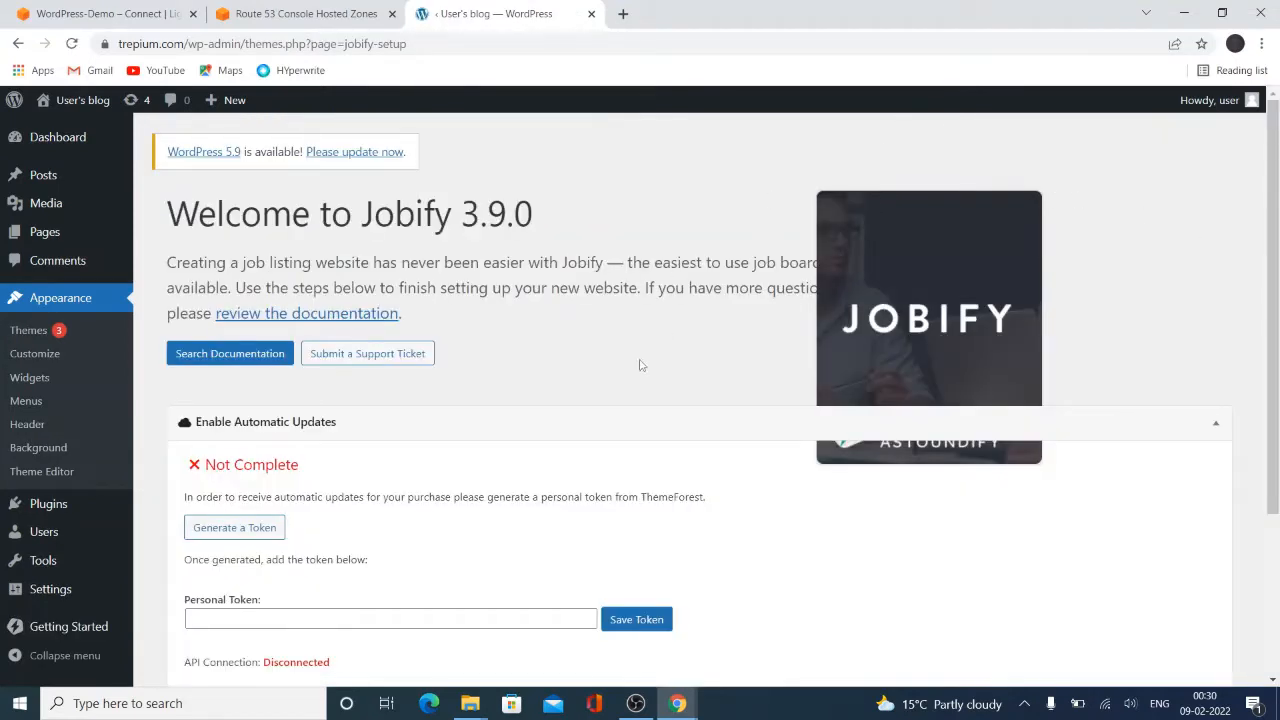
pyautogui.scroll(-3)
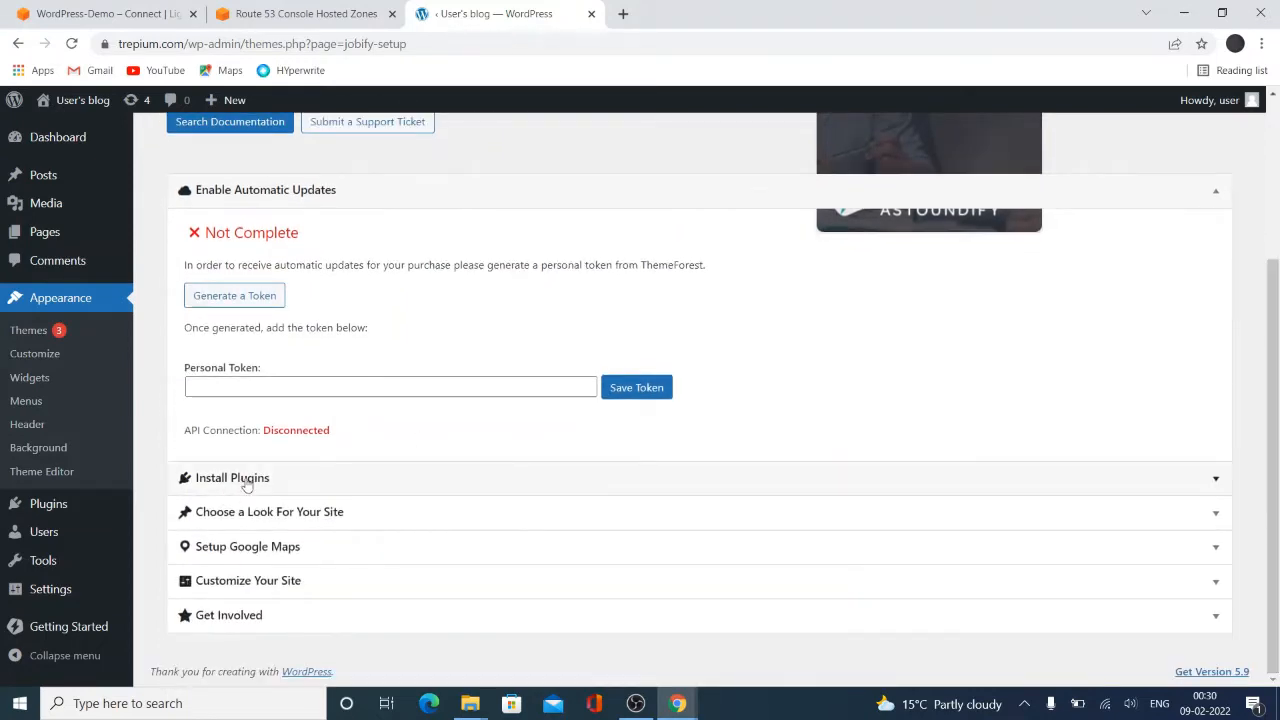
pyautogui.click(232, 478)
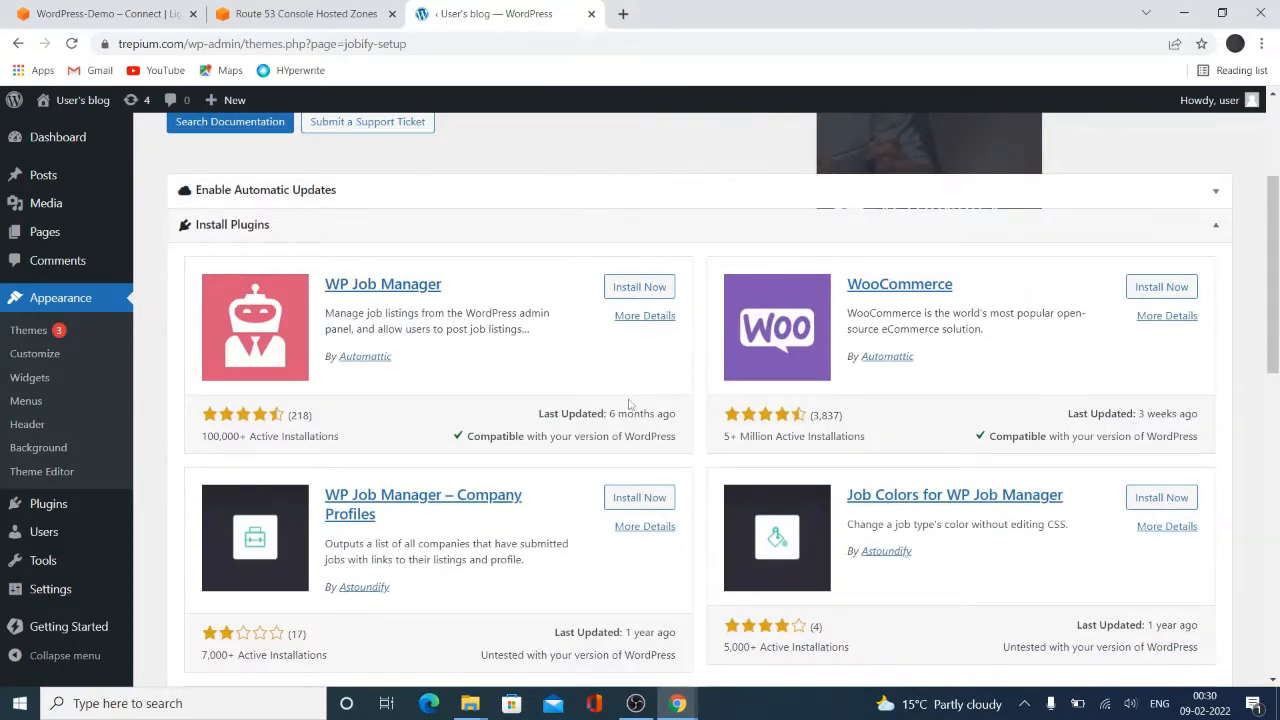
pyautogui.moveTo(568, 296)
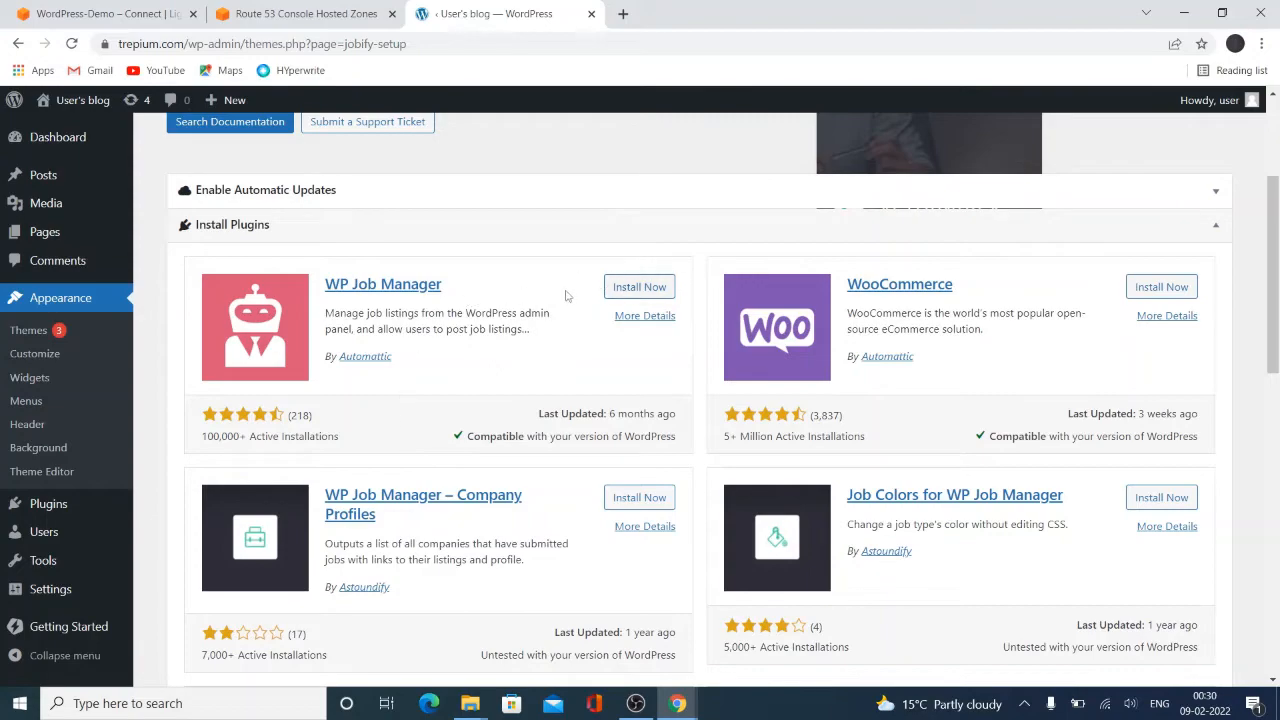
pyautogui.scroll(-3)
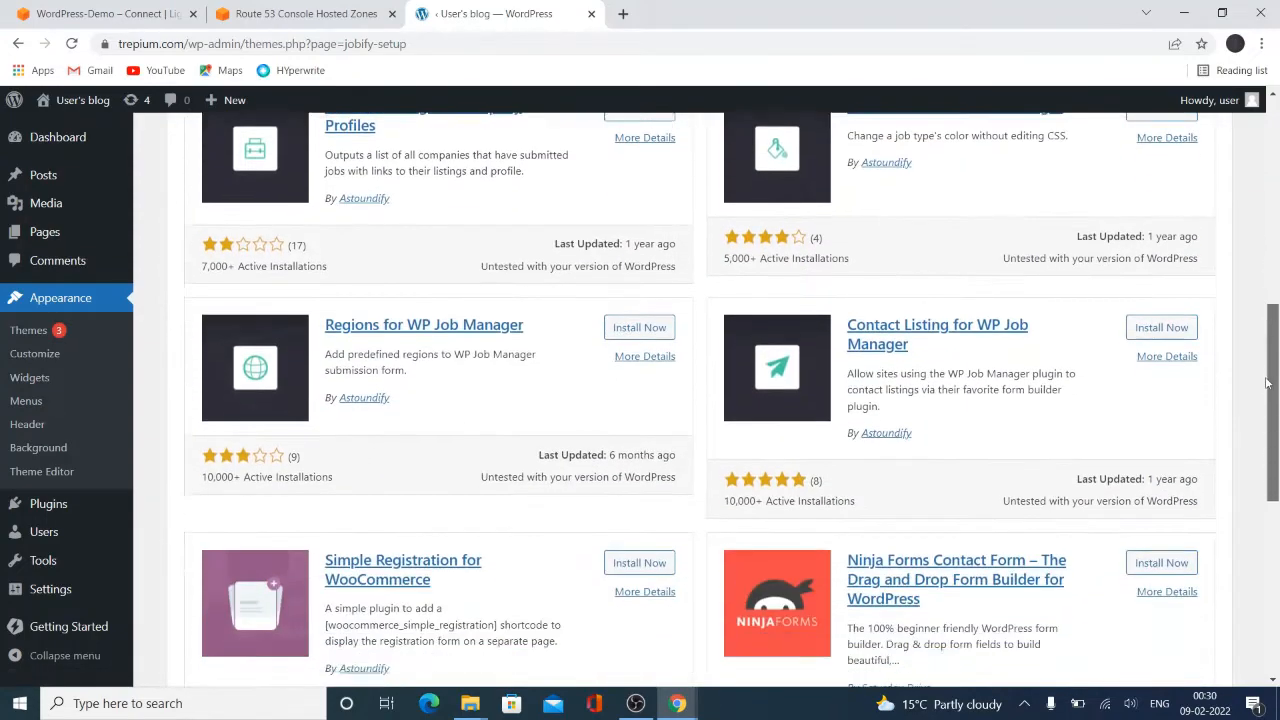
pyautogui.scroll(3)
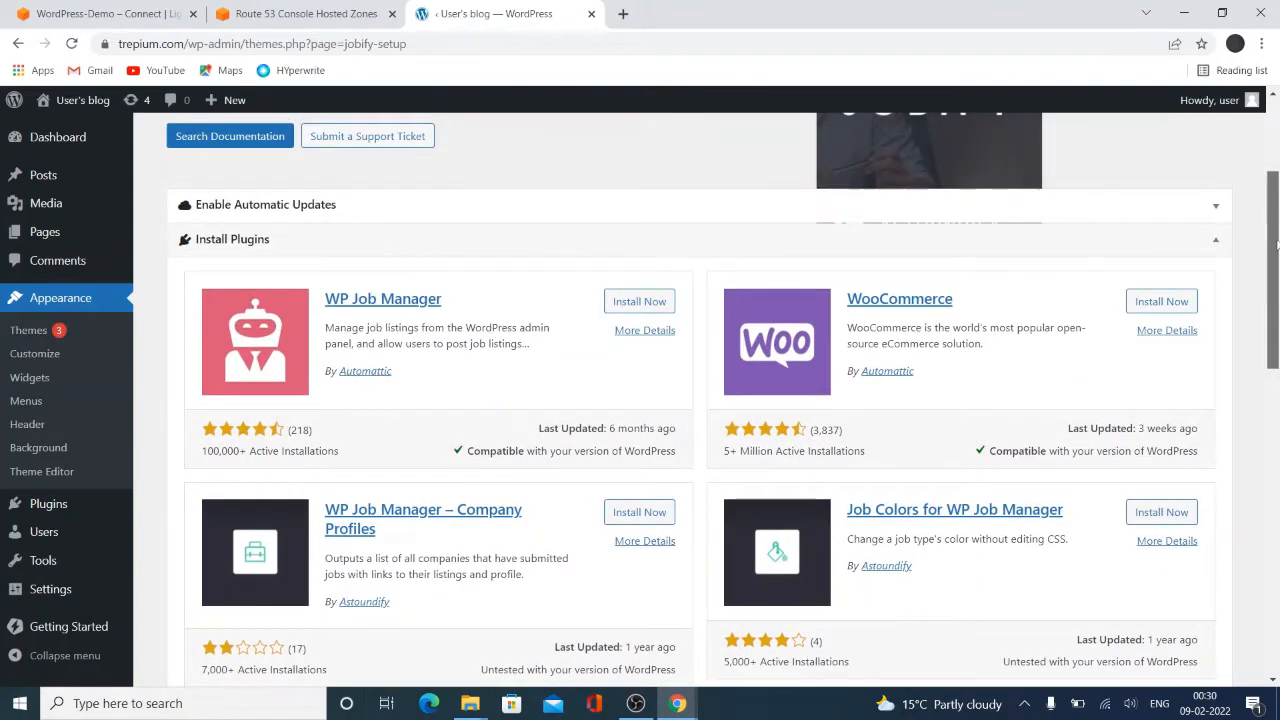
# Install the recommended plugins WP Job Manager, WooCommerce and If Menu
pyautogui.click(638, 300)
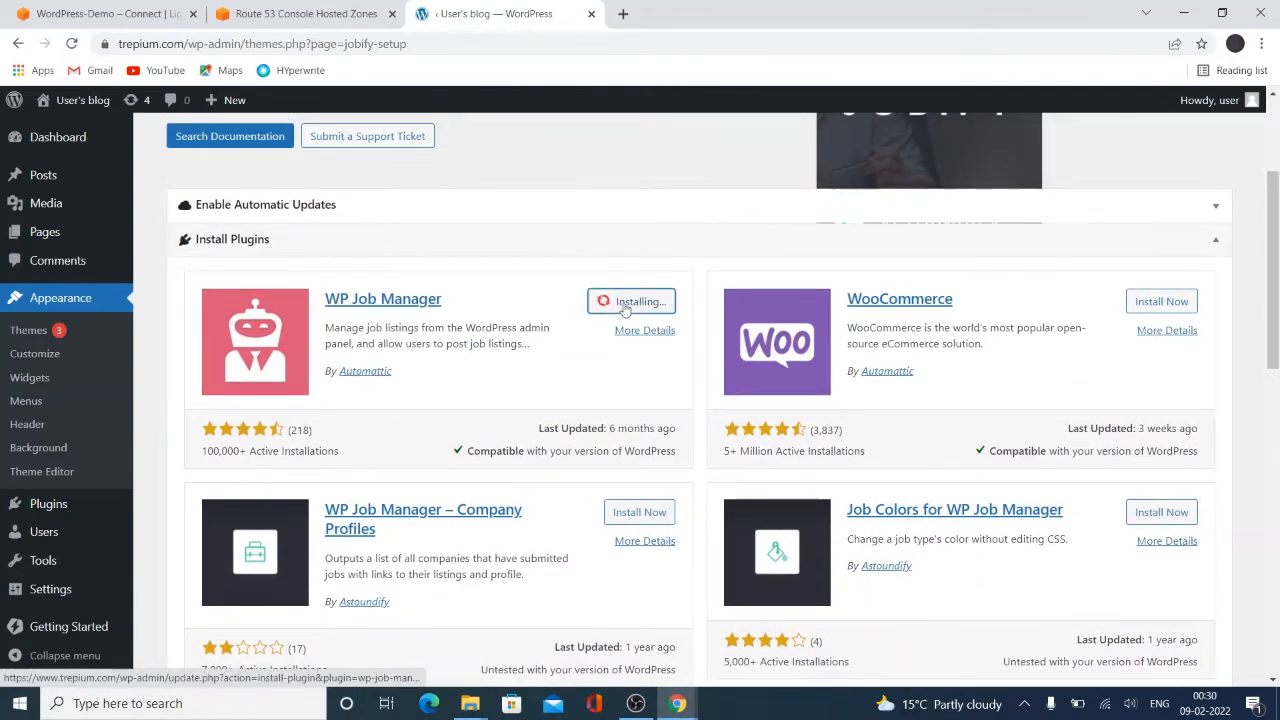
pyautogui.click(1160, 300)
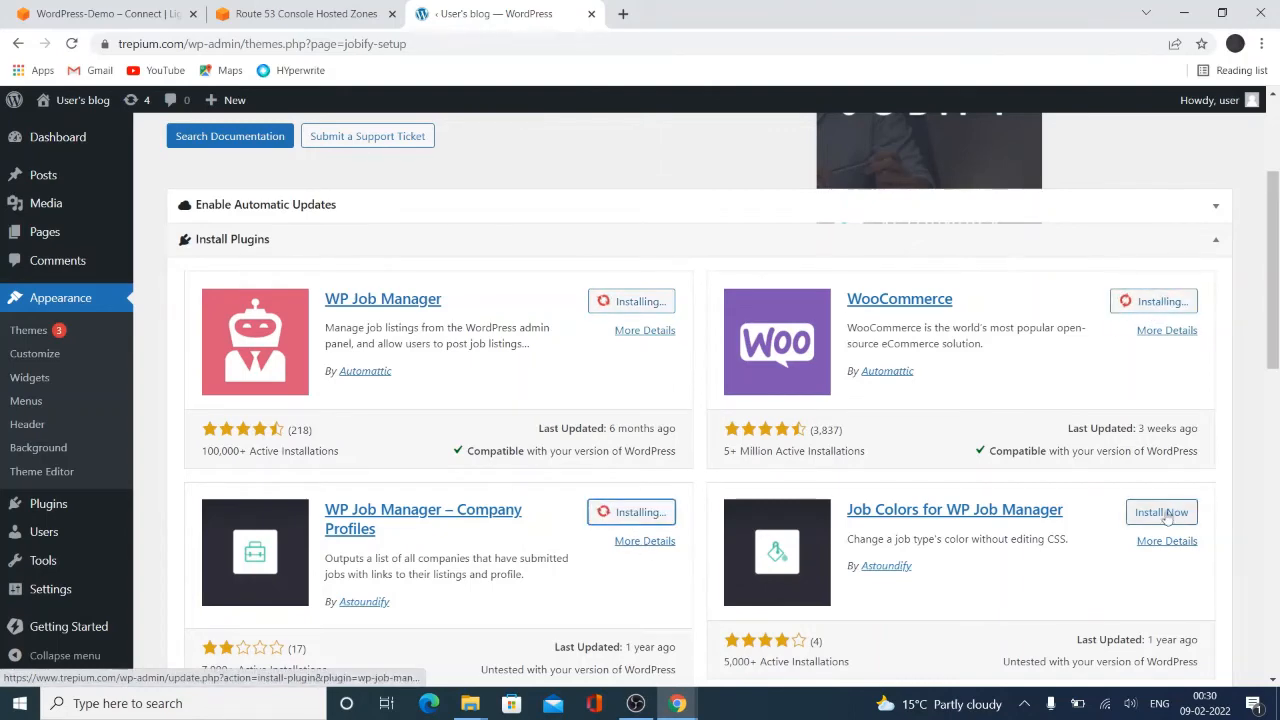
pyautogui.scroll(-3)
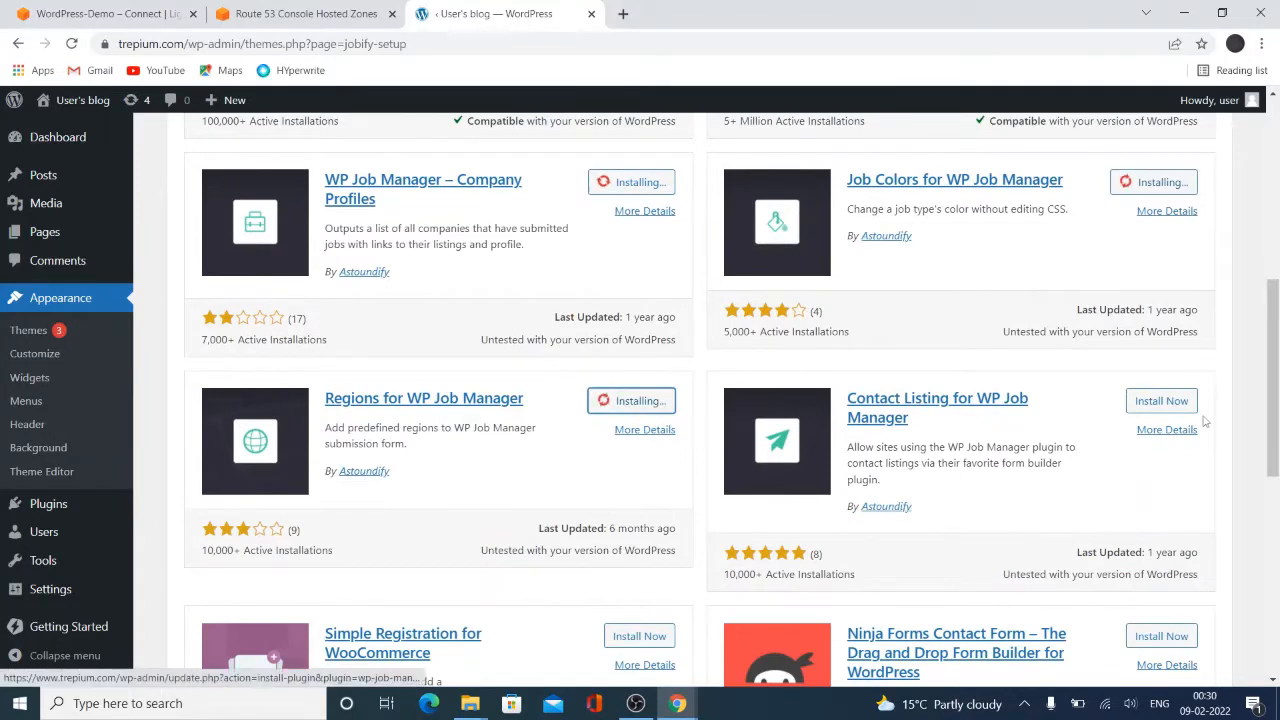
pyautogui.scroll(-3)
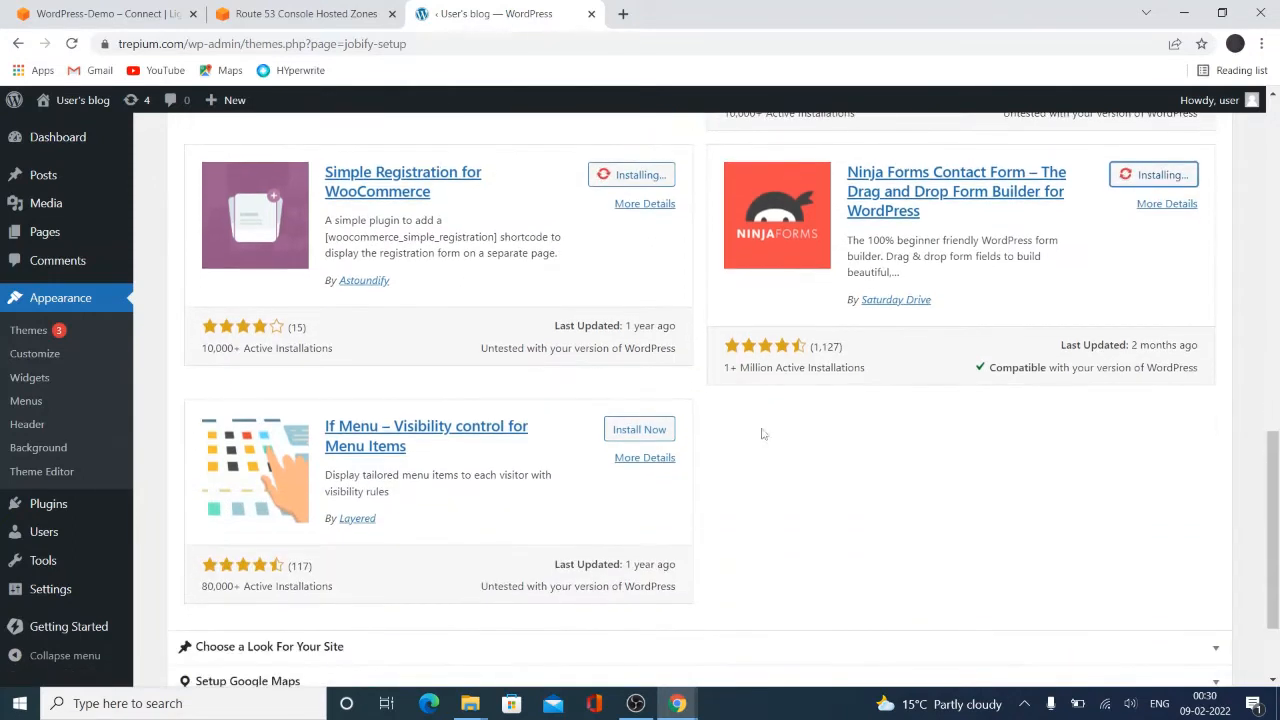
pyautogui.click(640, 428)
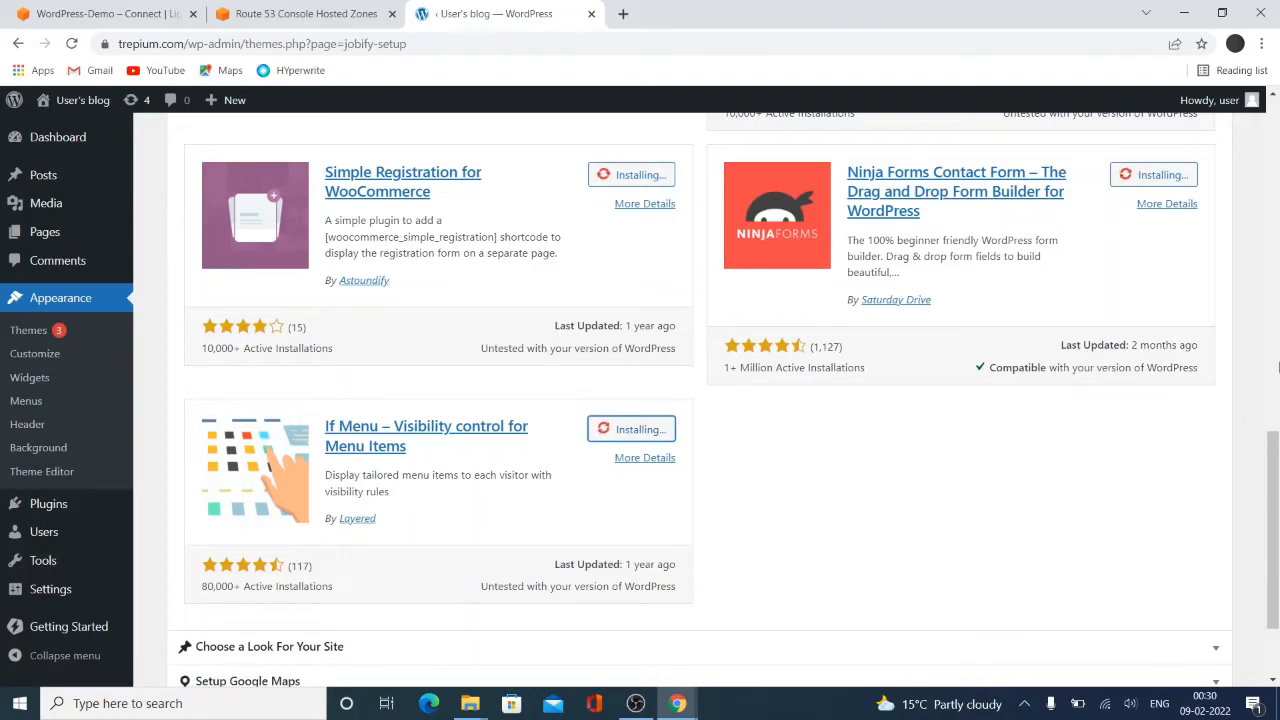
pyautogui.scroll(-3)
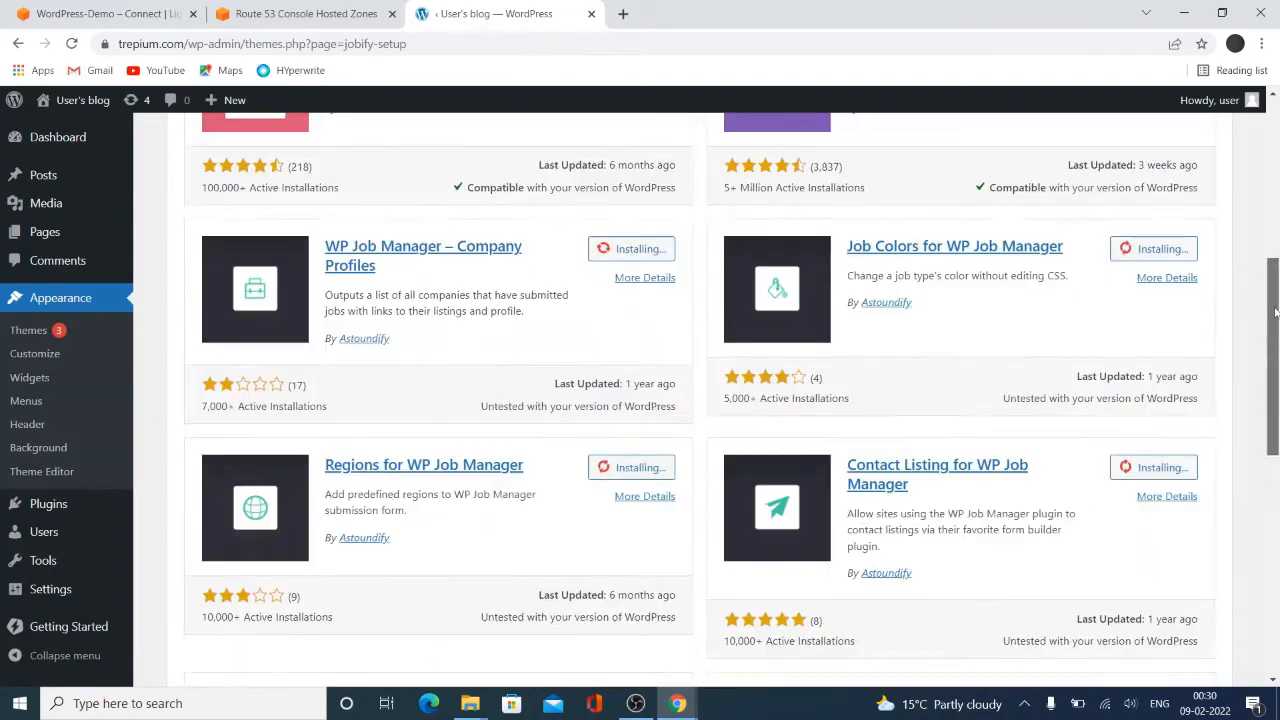
pyautogui.scroll(3)
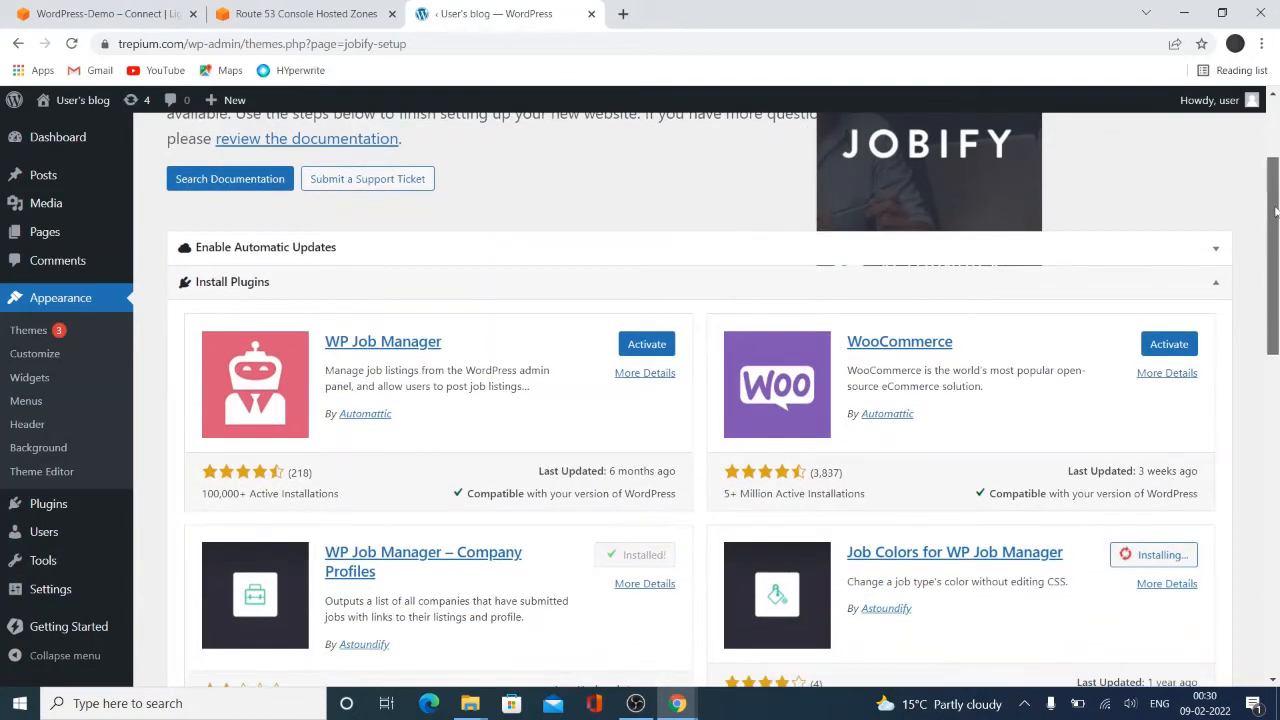
pyautogui.scroll(-3)
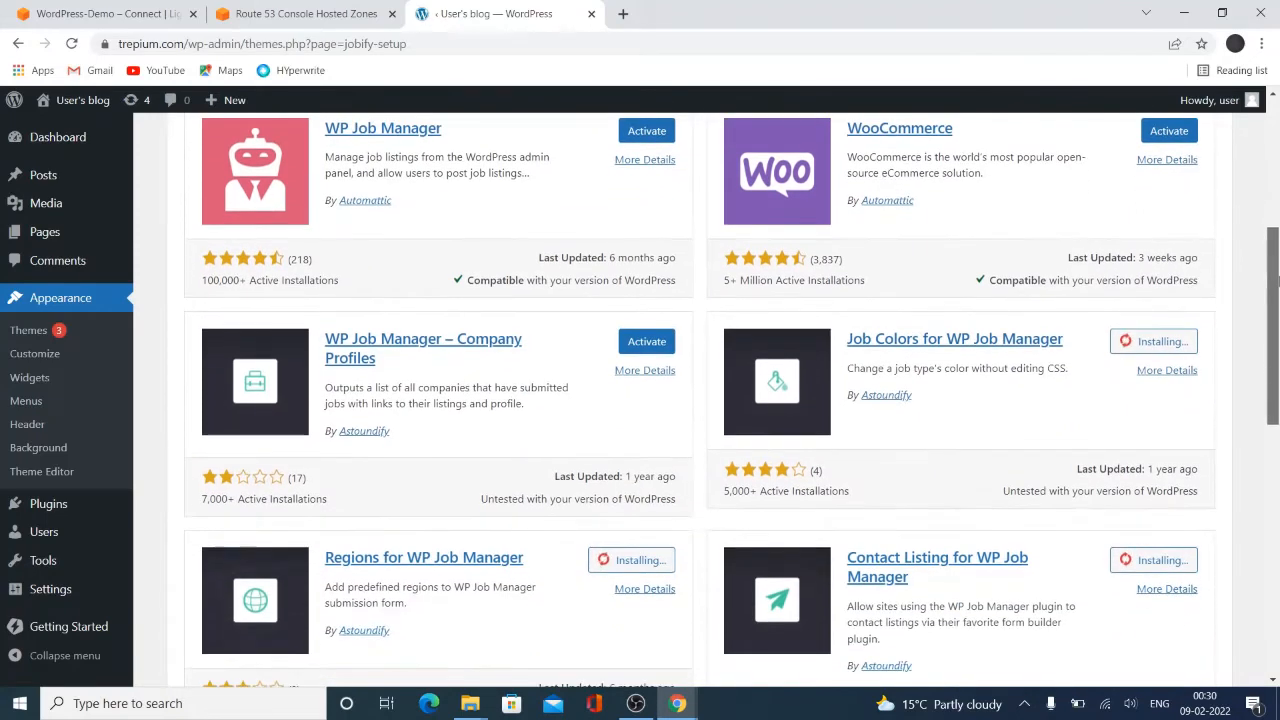
pyautogui.scroll(-3)
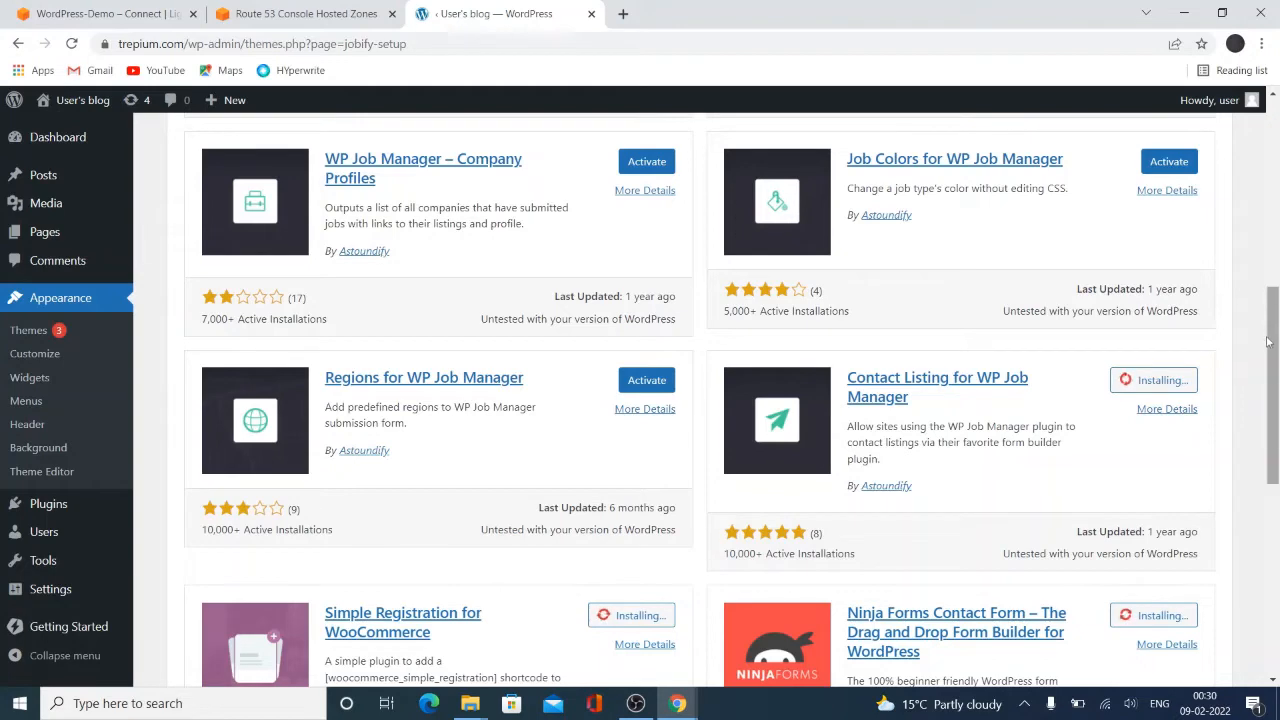
pyautogui.scroll(-3)
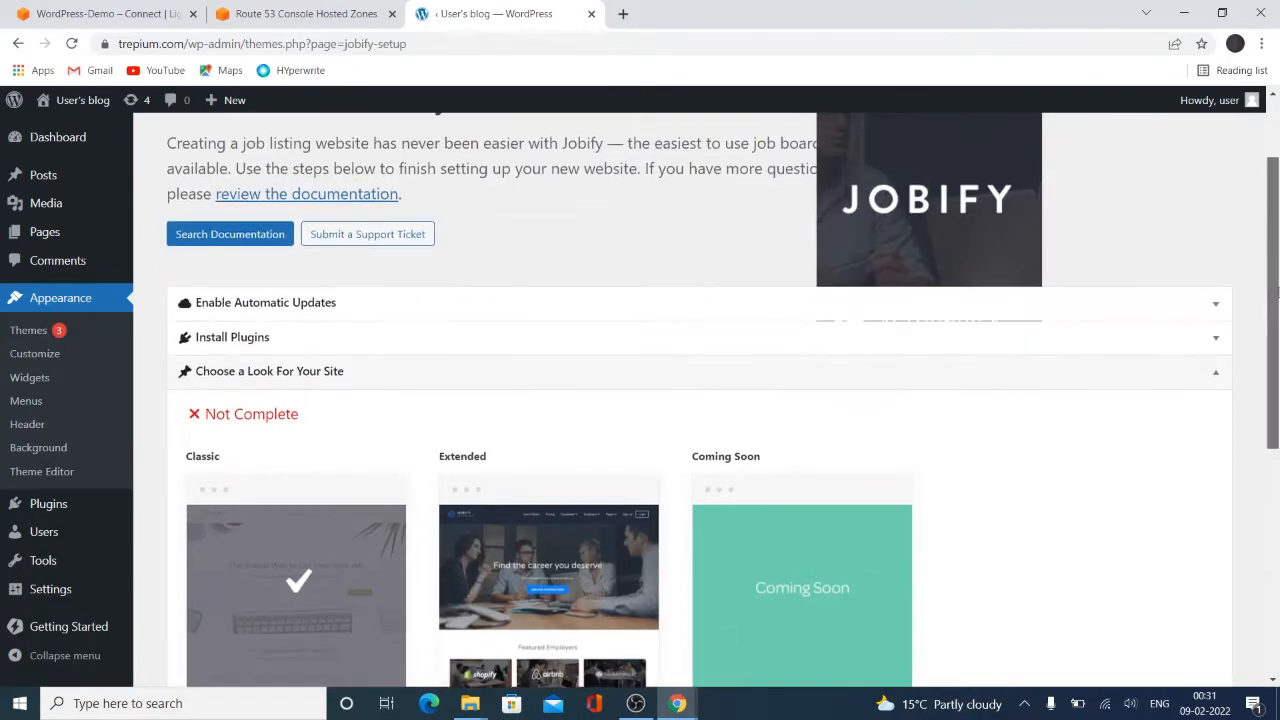
pyautogui.scroll(-3)
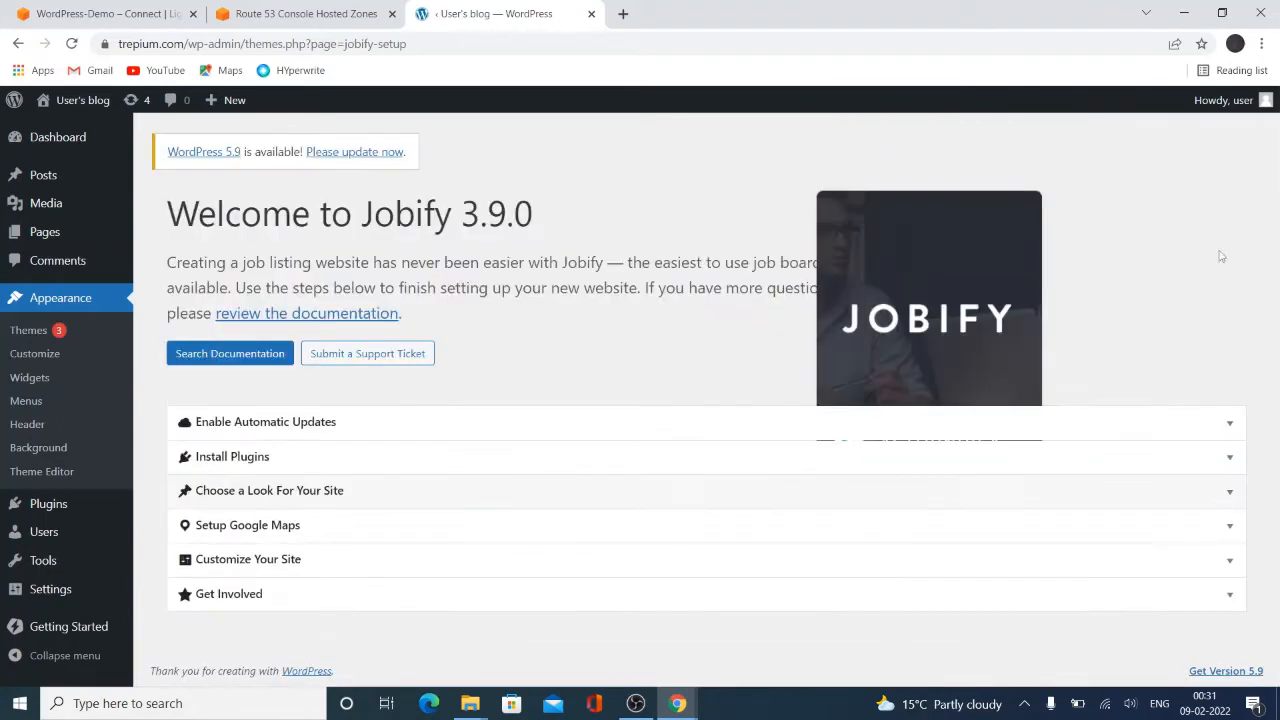
pyautogui.moveTo(1218, 308)
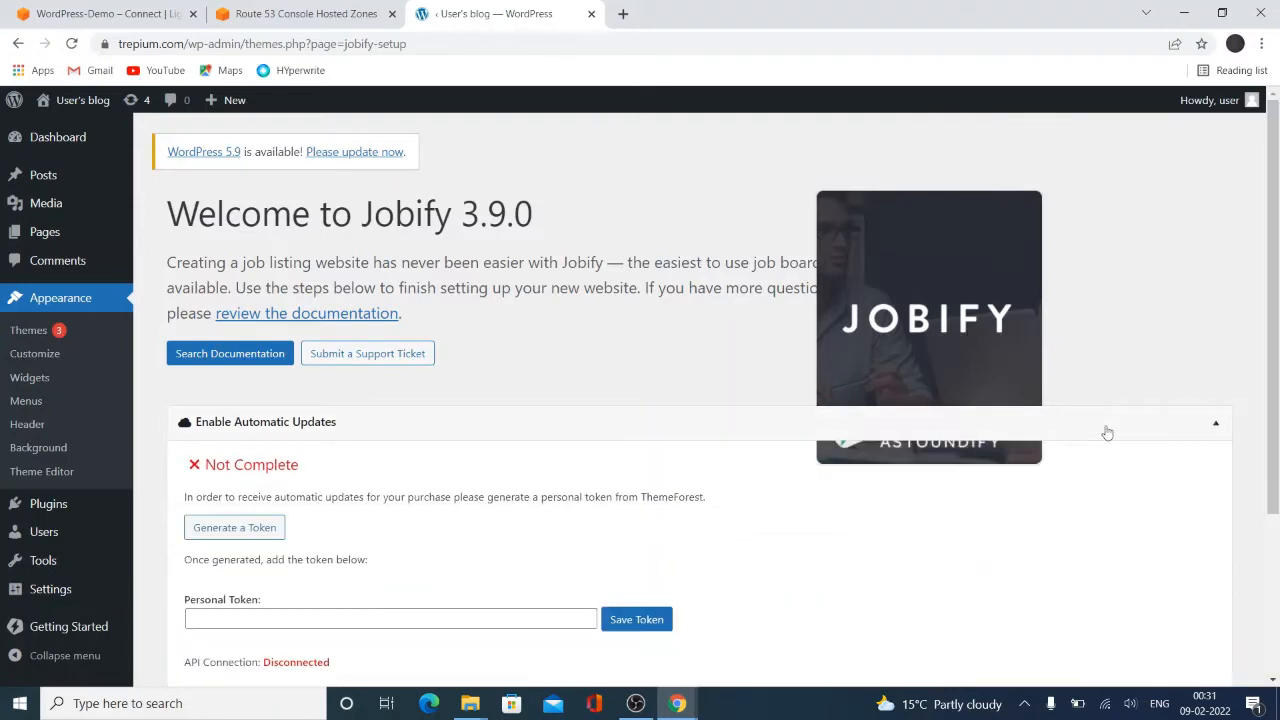
# Scroll through the remaining Install Plugins section of the Jobify setup
pyautogui.scroll(-3)
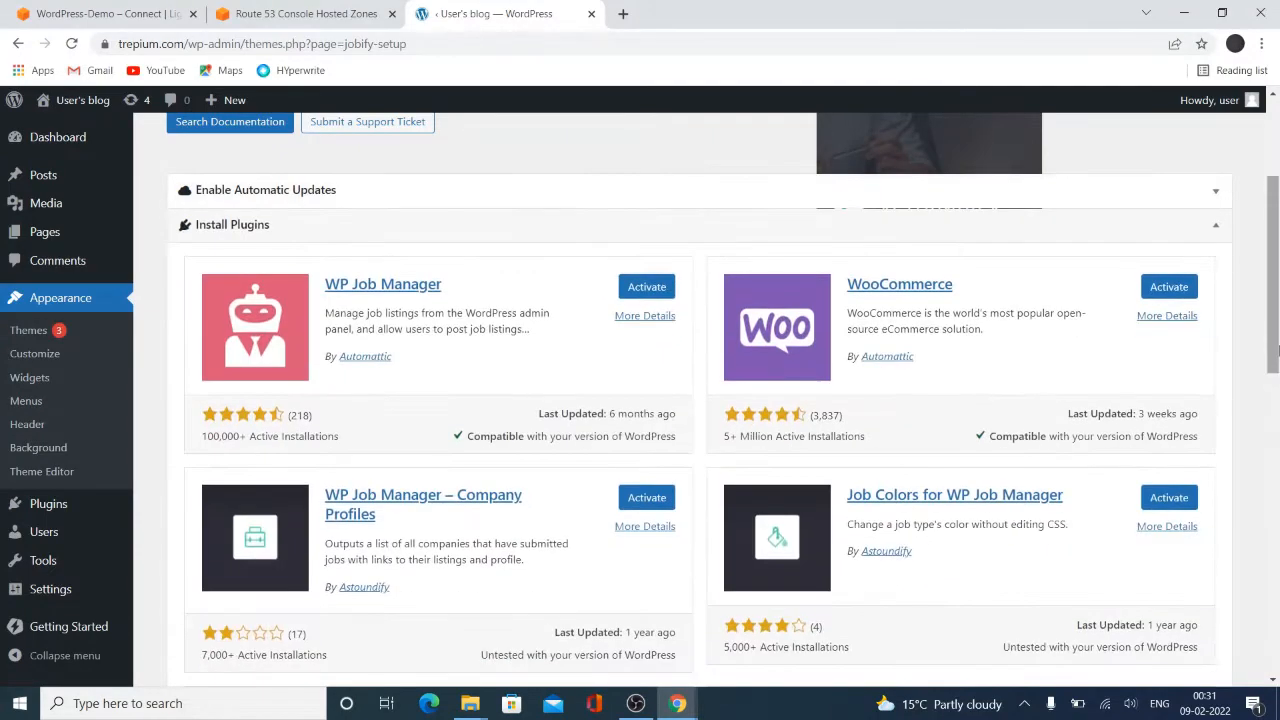
pyautogui.scroll(-3)
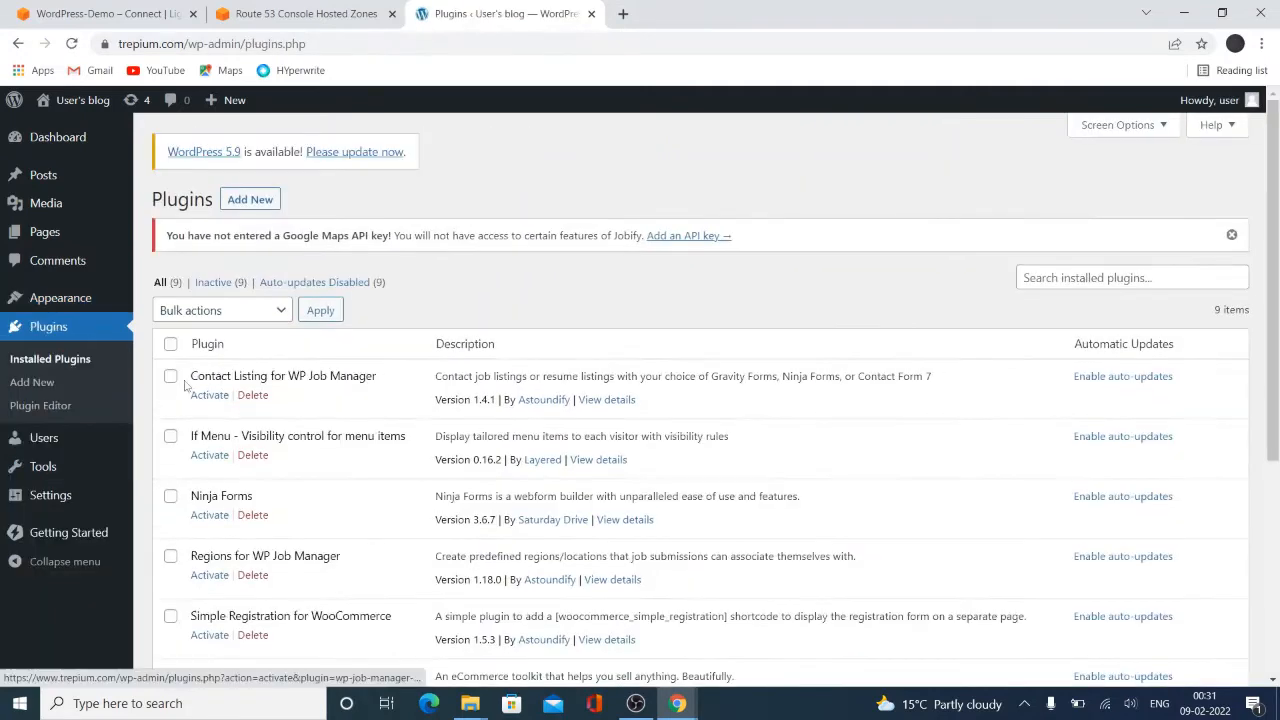
# Select all nine plugins and bulk-activate them
pyautogui.click(170, 344)
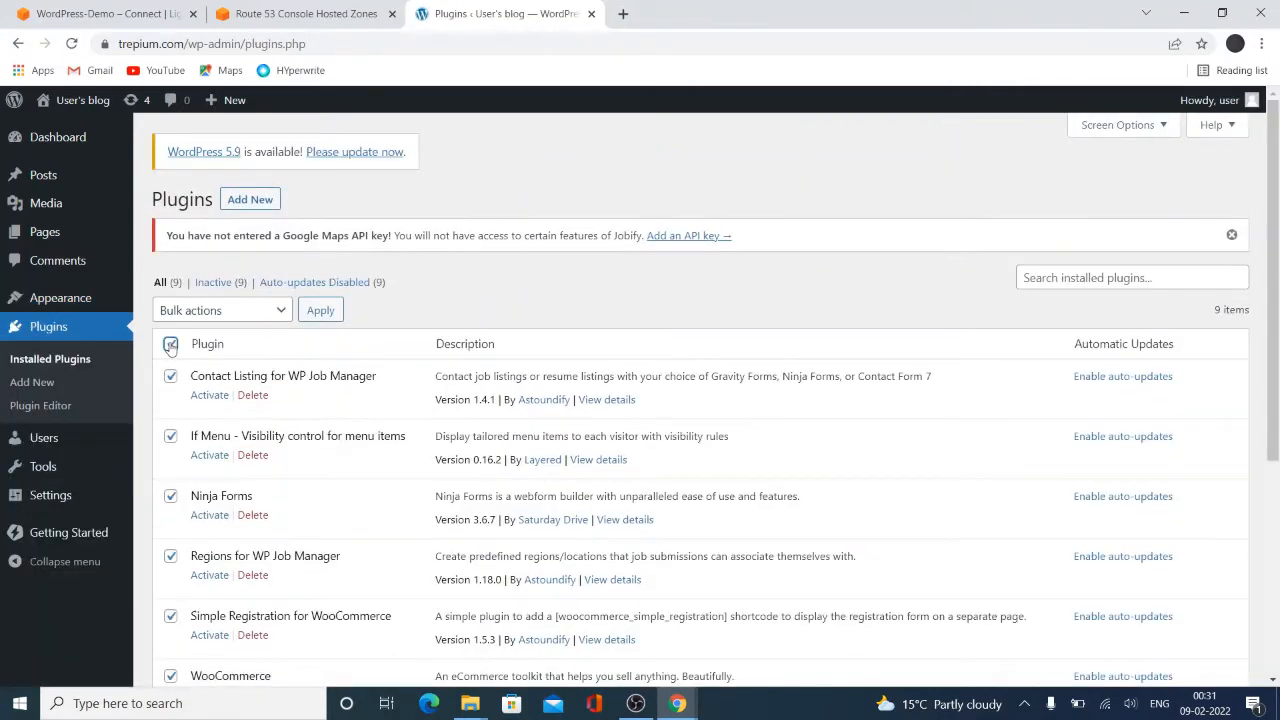
pyautogui.click(220, 308)
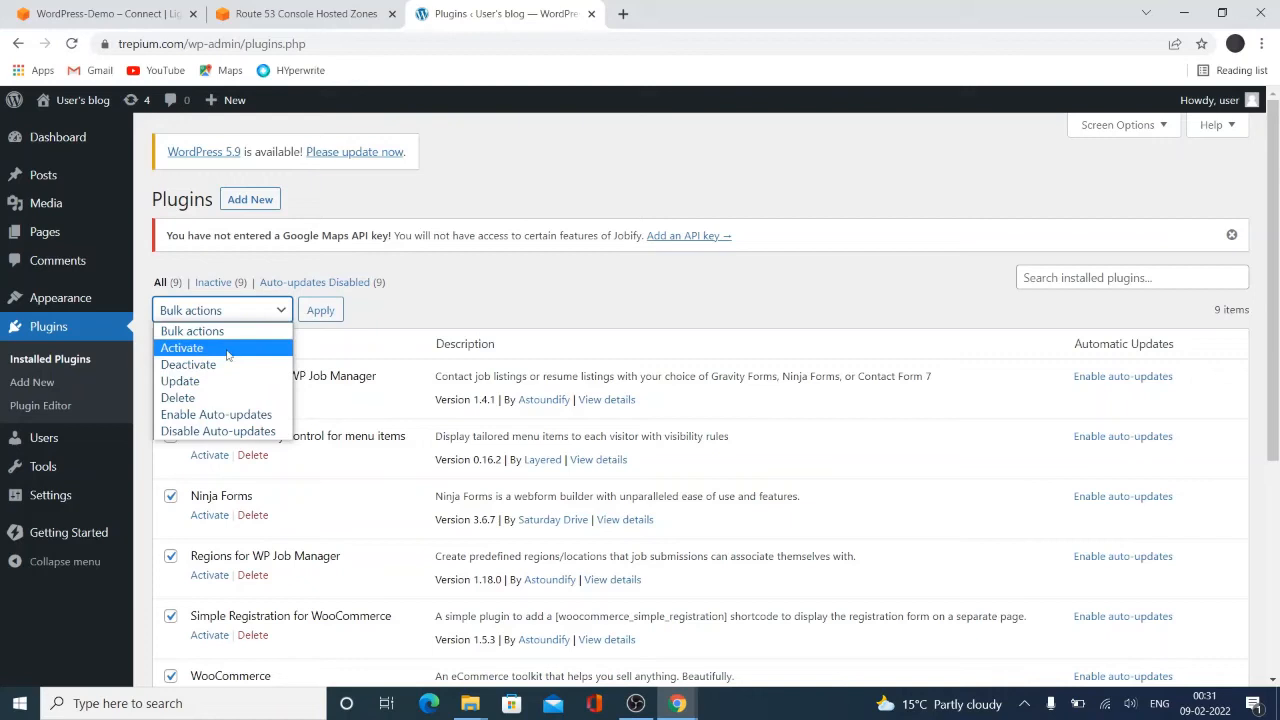
pyautogui.click(182, 348)
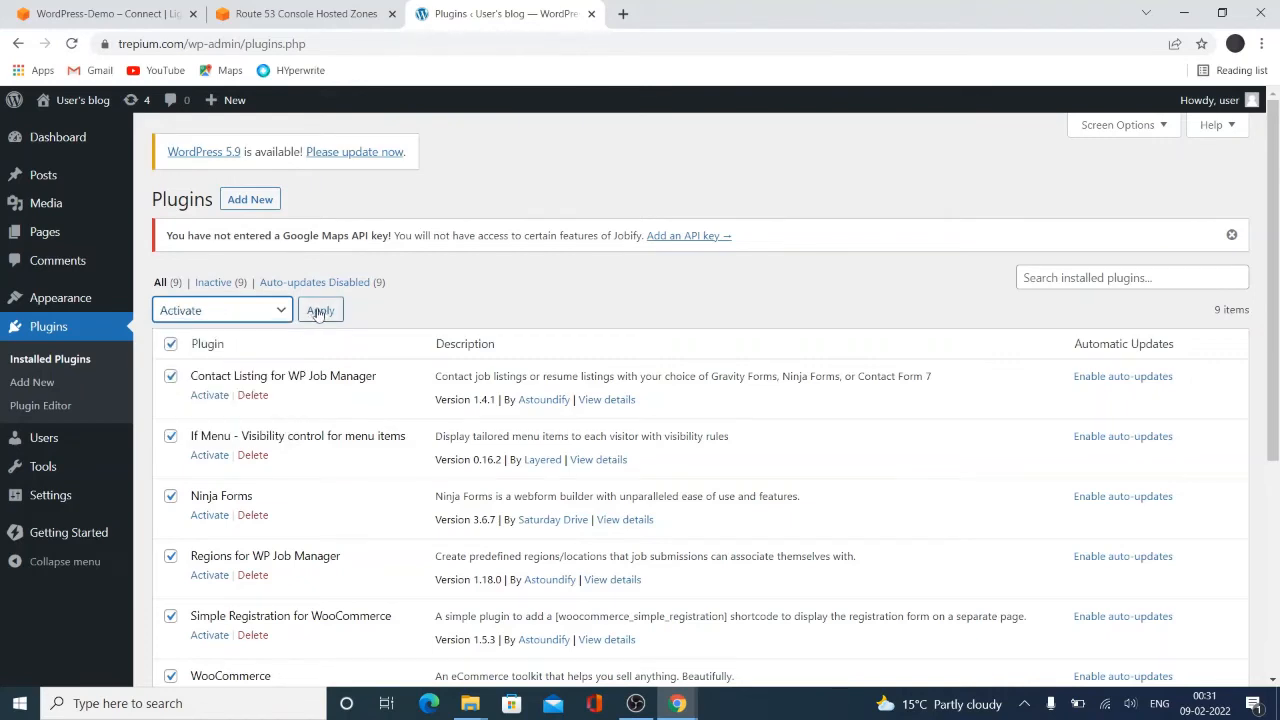
pyautogui.click(320, 310)
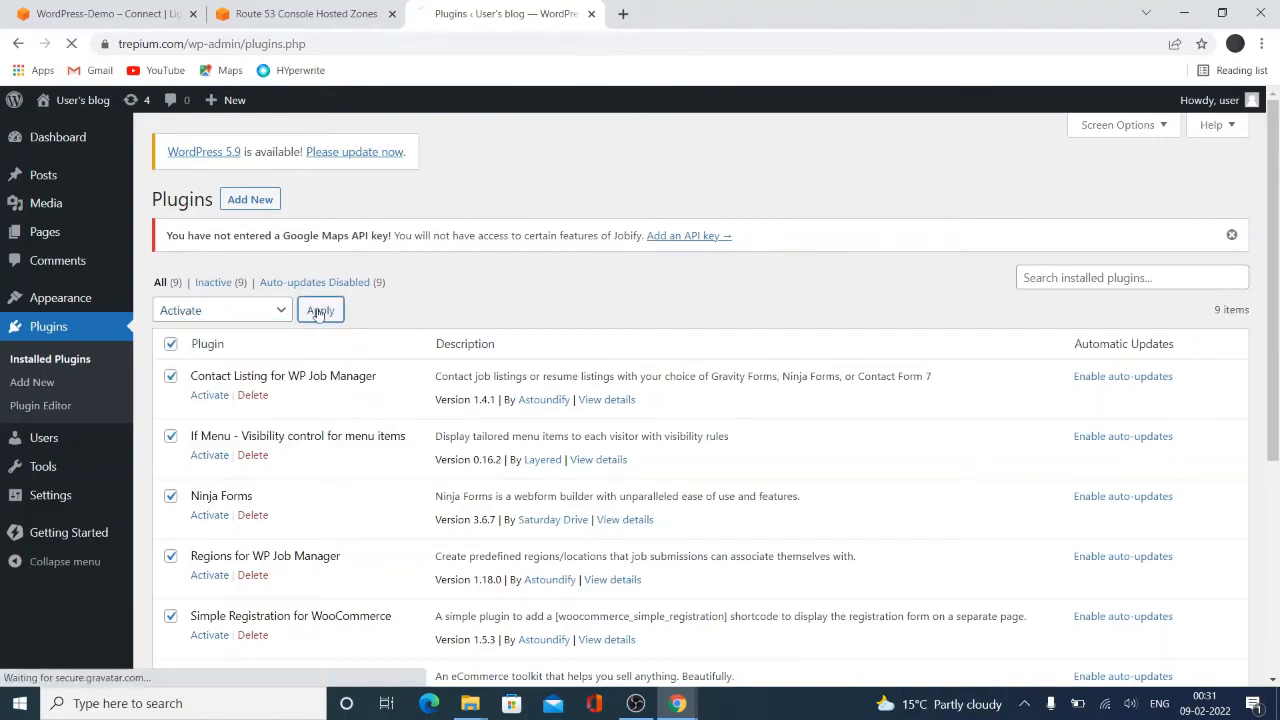
pyautogui.click(320, 310)
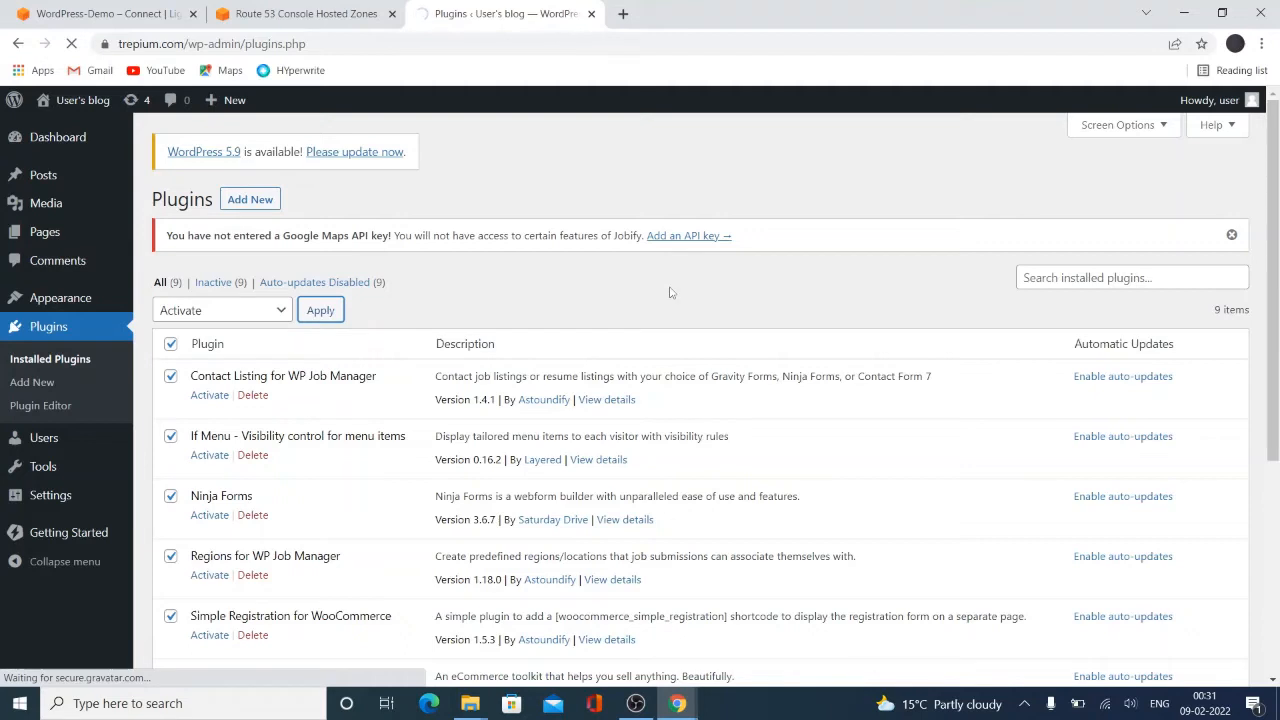
pyautogui.moveTo(460, 296)
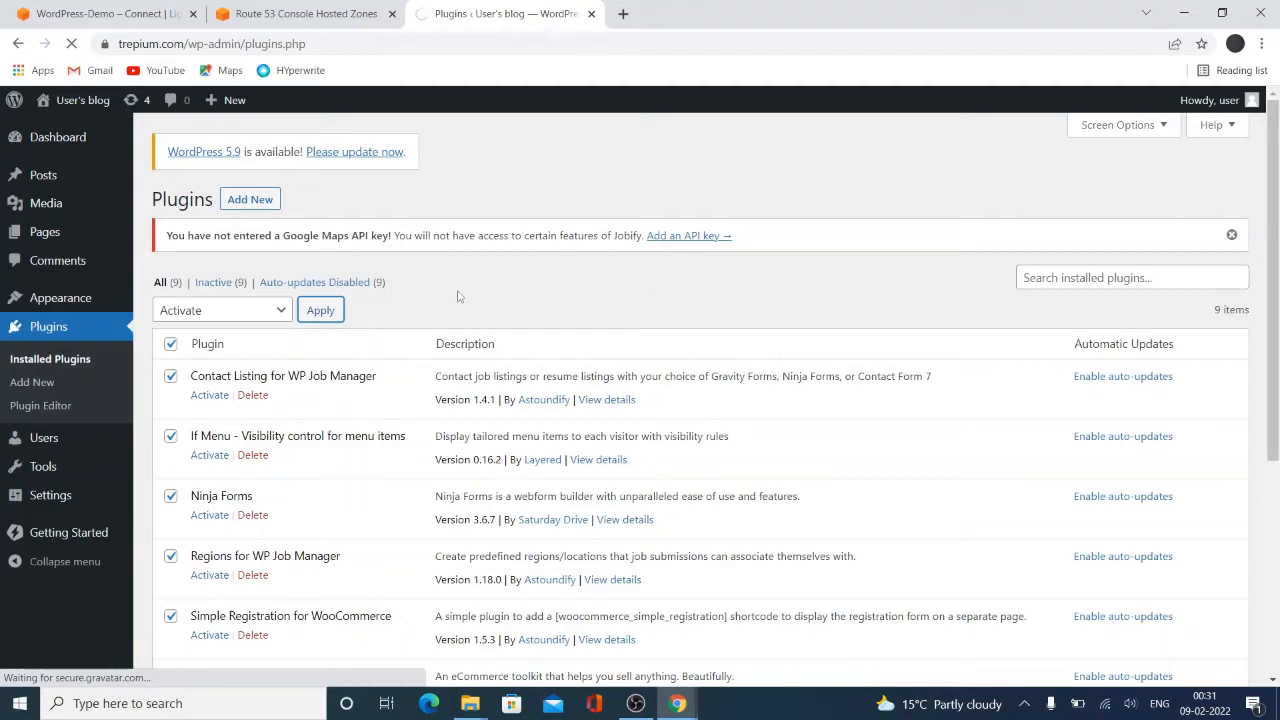
# Return to the Plugins page confirming 'Selected plugins activated'
pyautogui.click(320, 308)
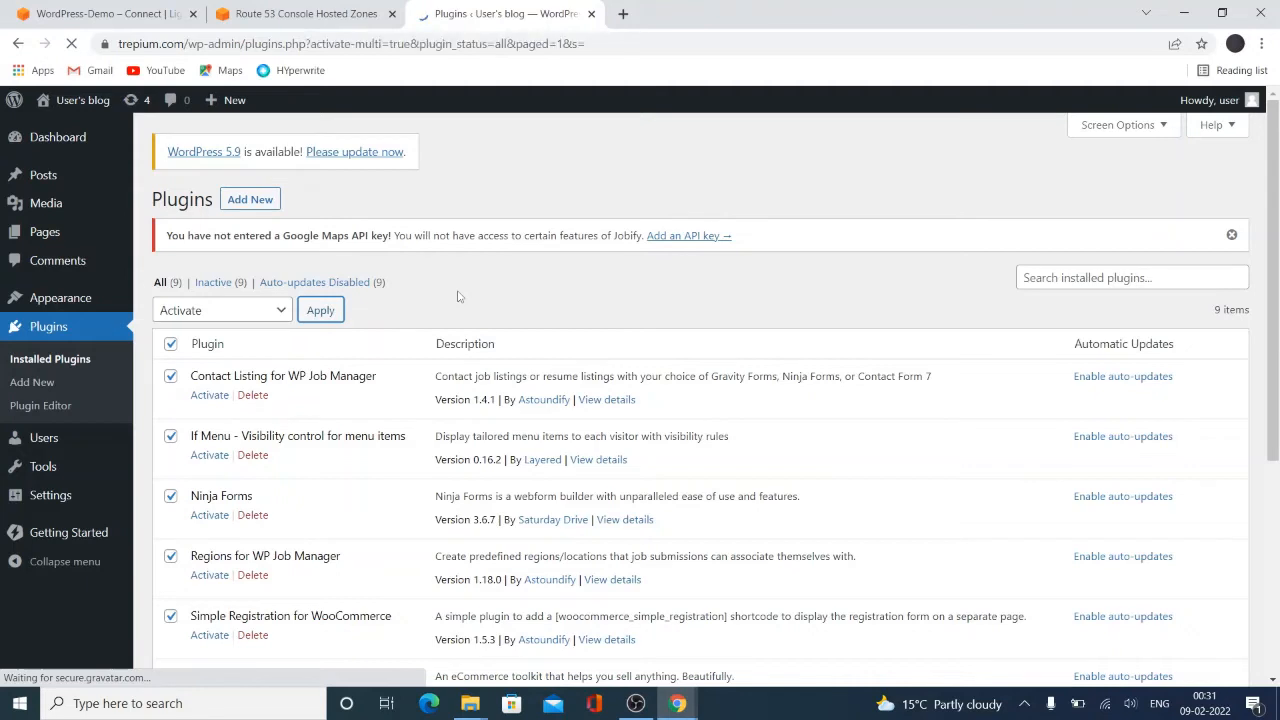
pyautogui.click(320, 308)
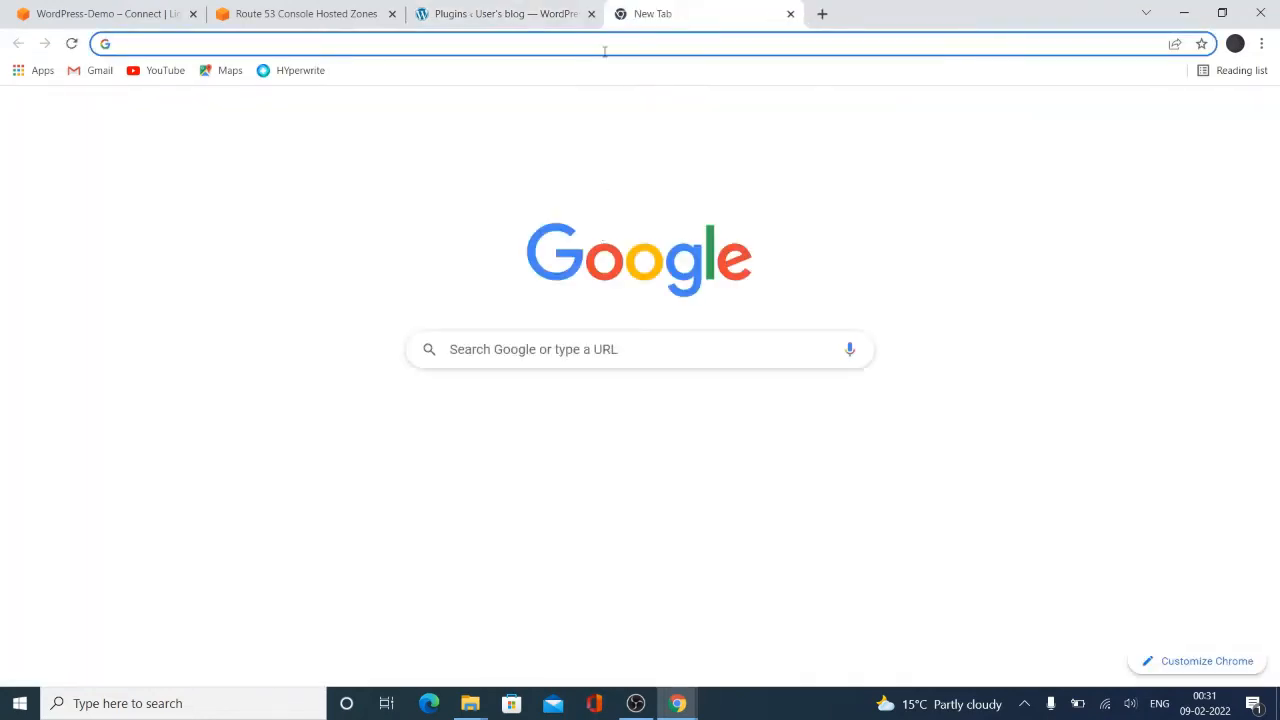
pyautogui.click(504, 12)
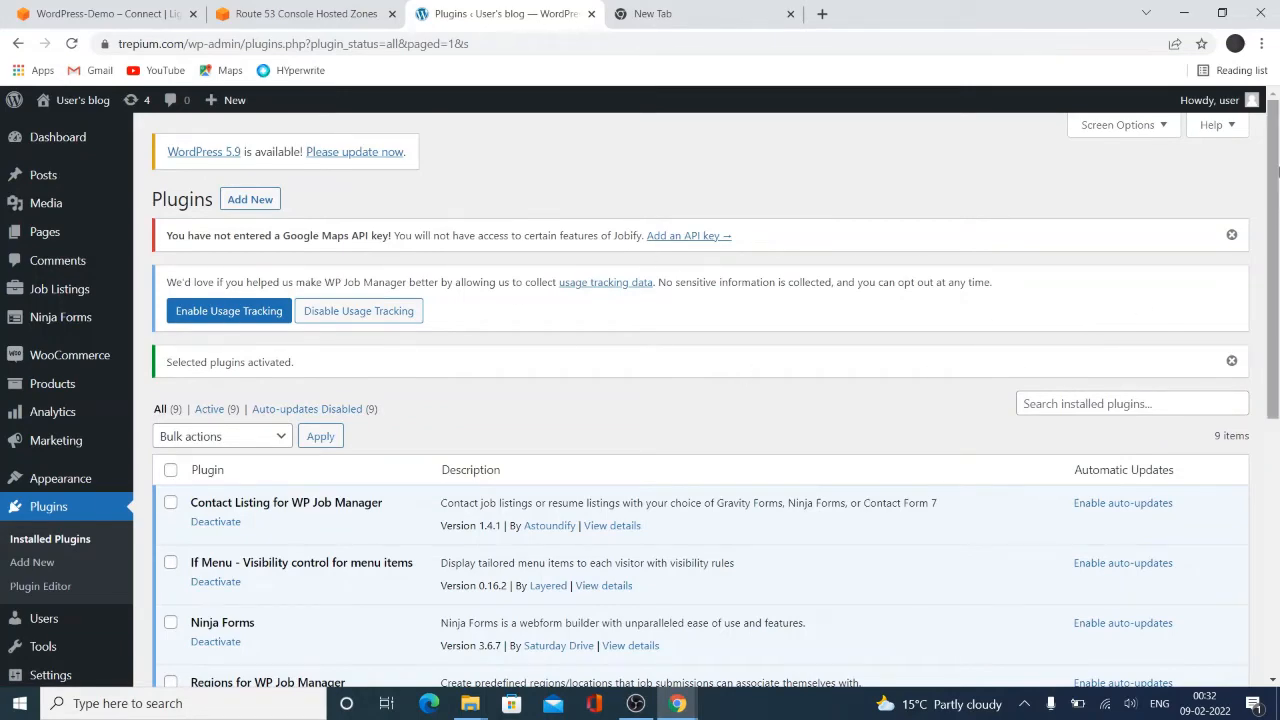
# Review the active plugin list, then reopen the Jobify Getting Started page
pyautogui.scroll(-3)
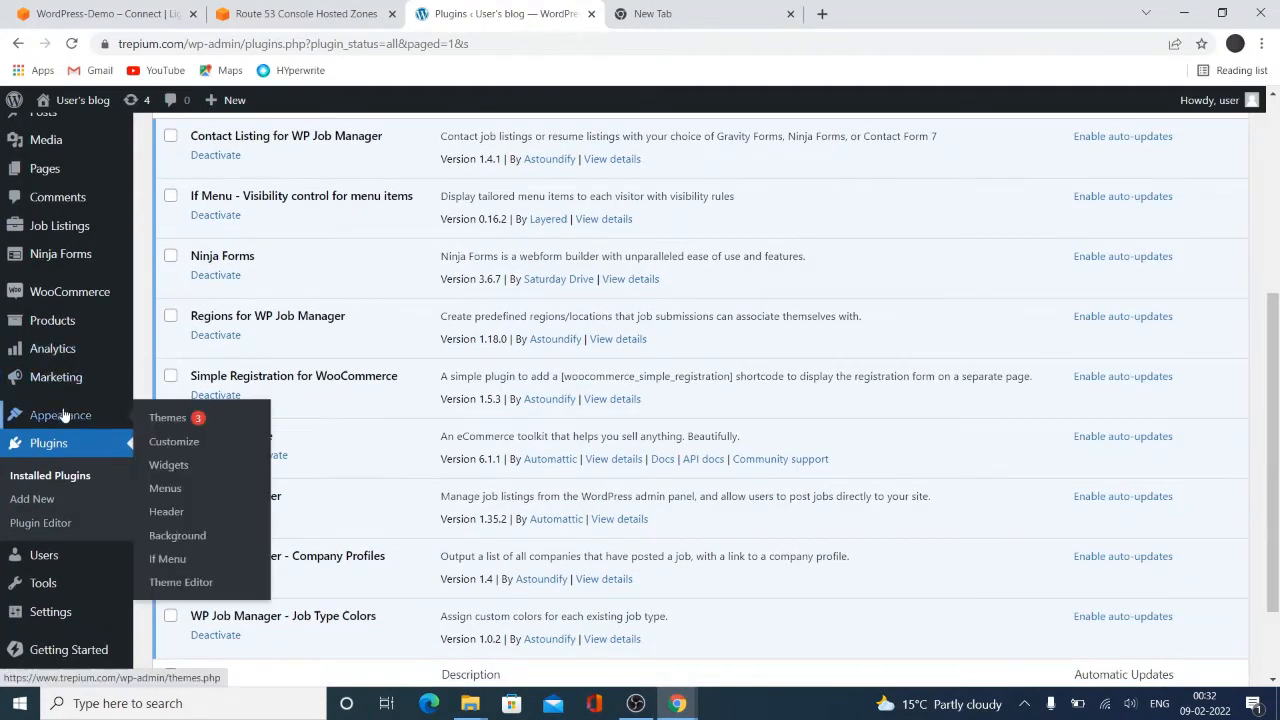
pyautogui.moveTo(164, 488)
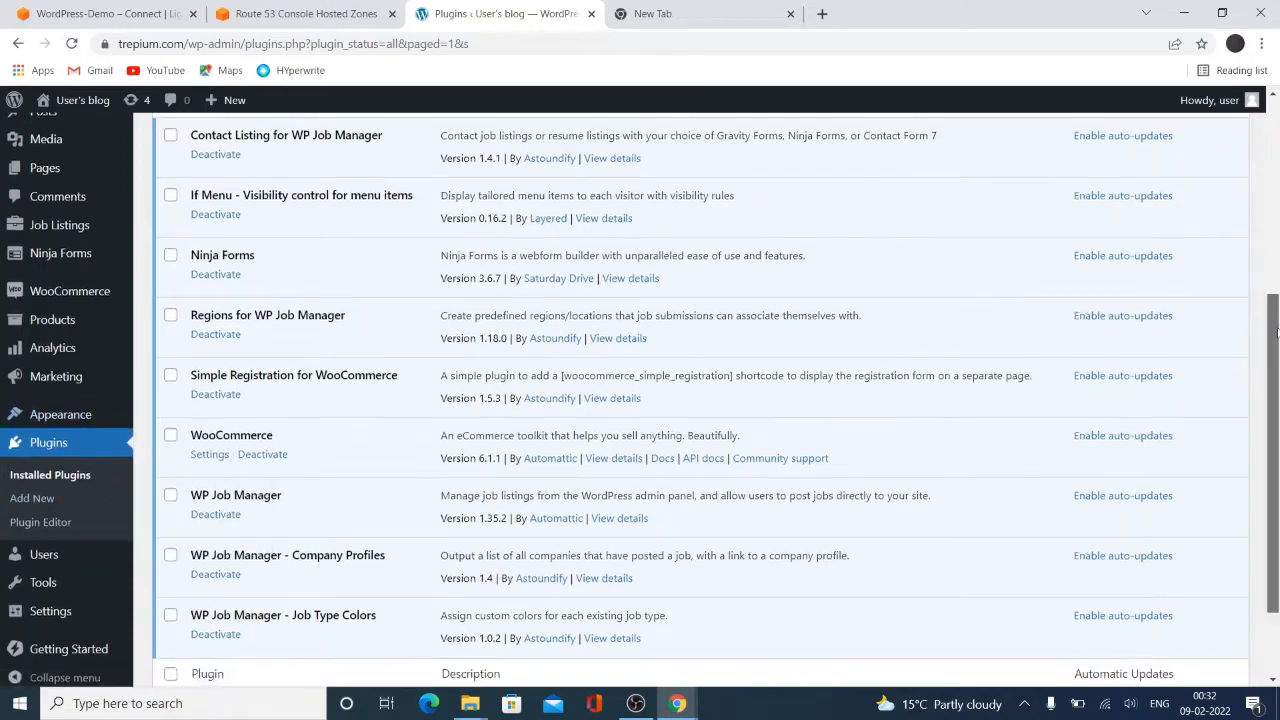
pyautogui.scroll(-3)
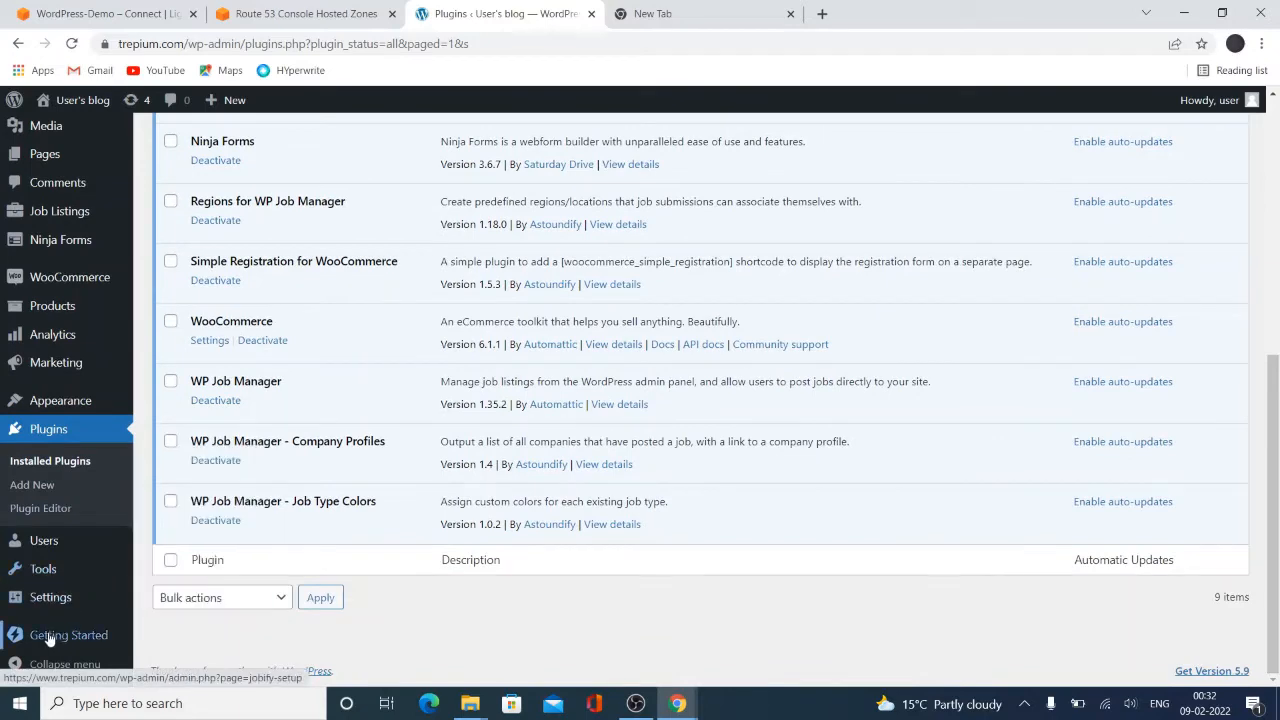
pyautogui.click(66, 632)
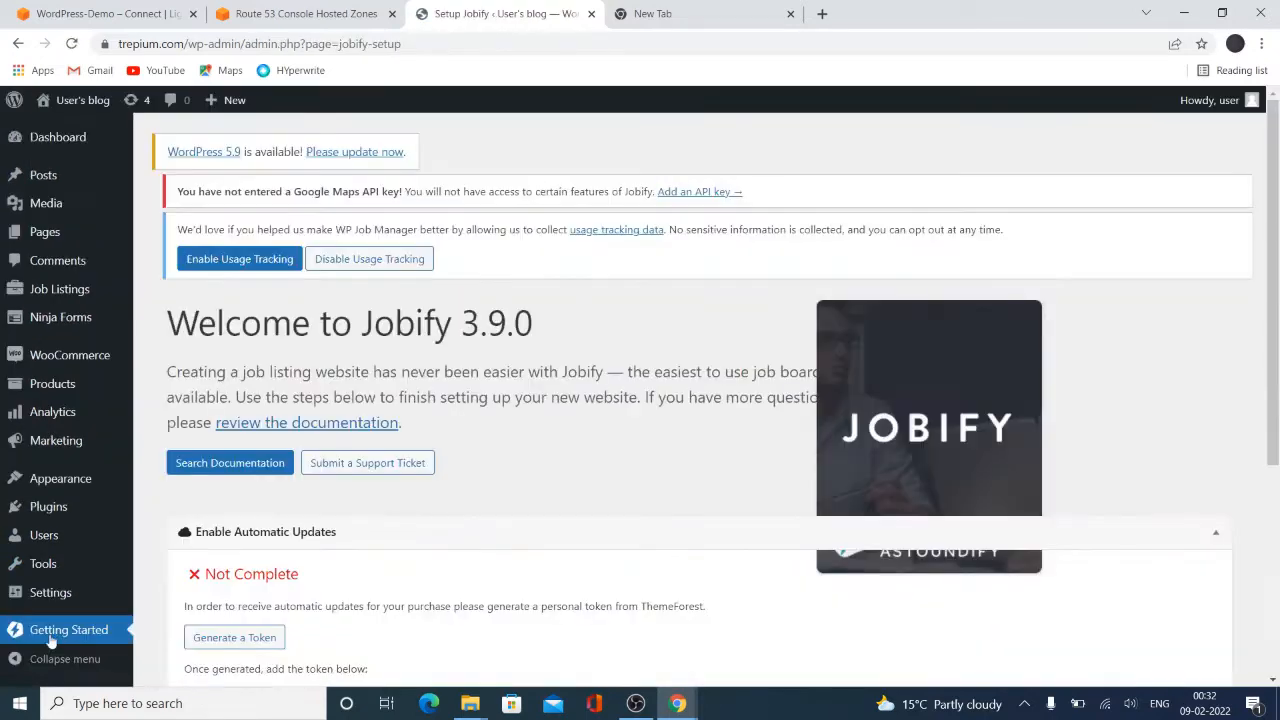
# Expand 'Choose a Look For Your Site' showing the Extended design and its required plugins
pyautogui.scroll(-3)
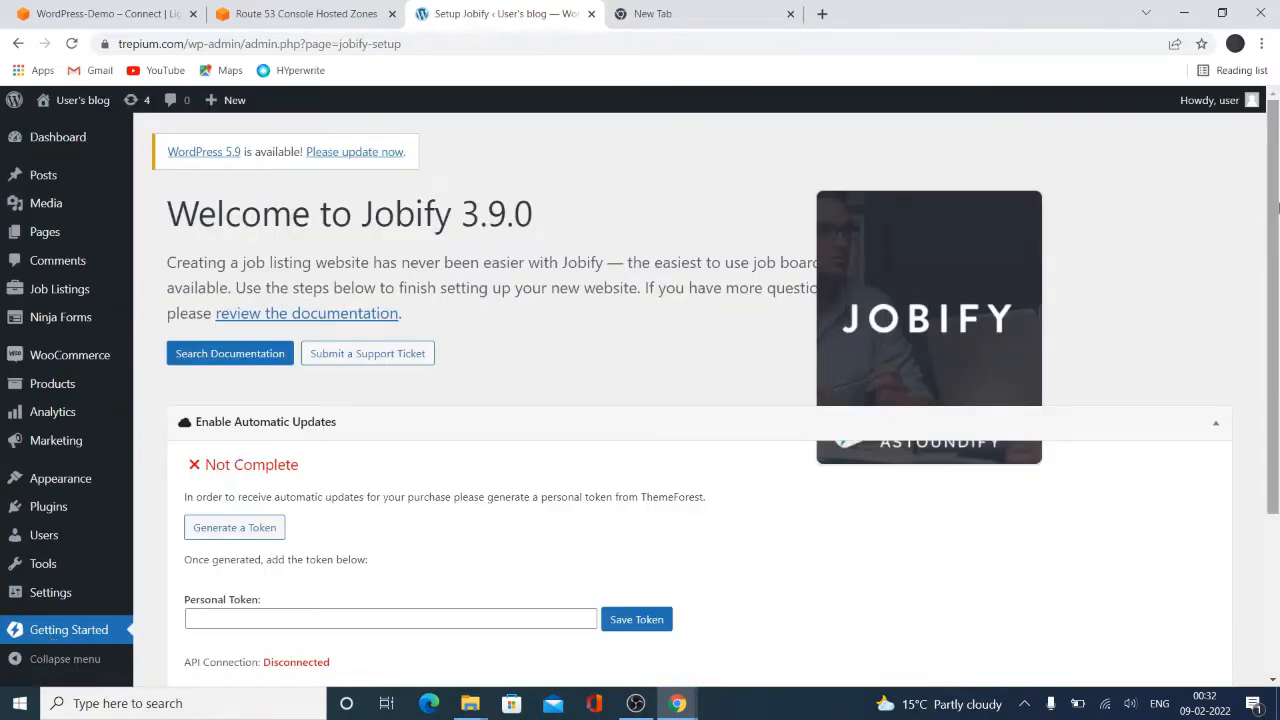
pyautogui.scroll(-3)
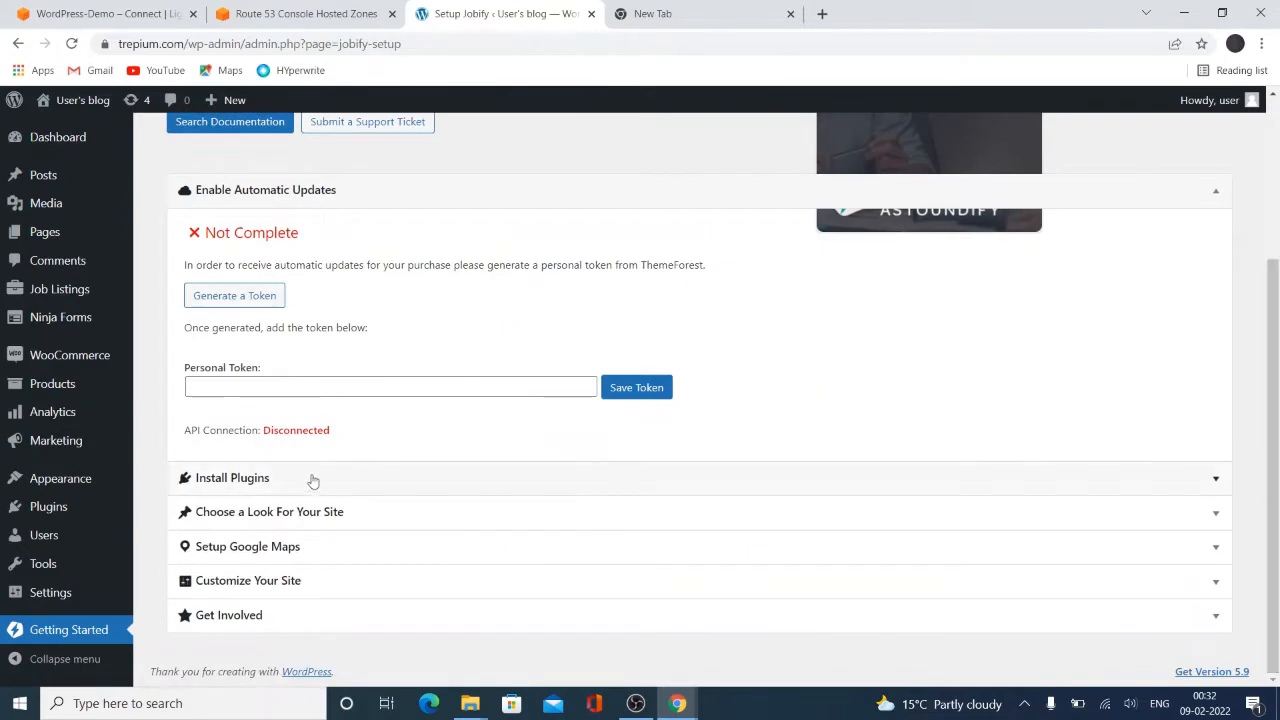
pyautogui.moveTo(320, 524)
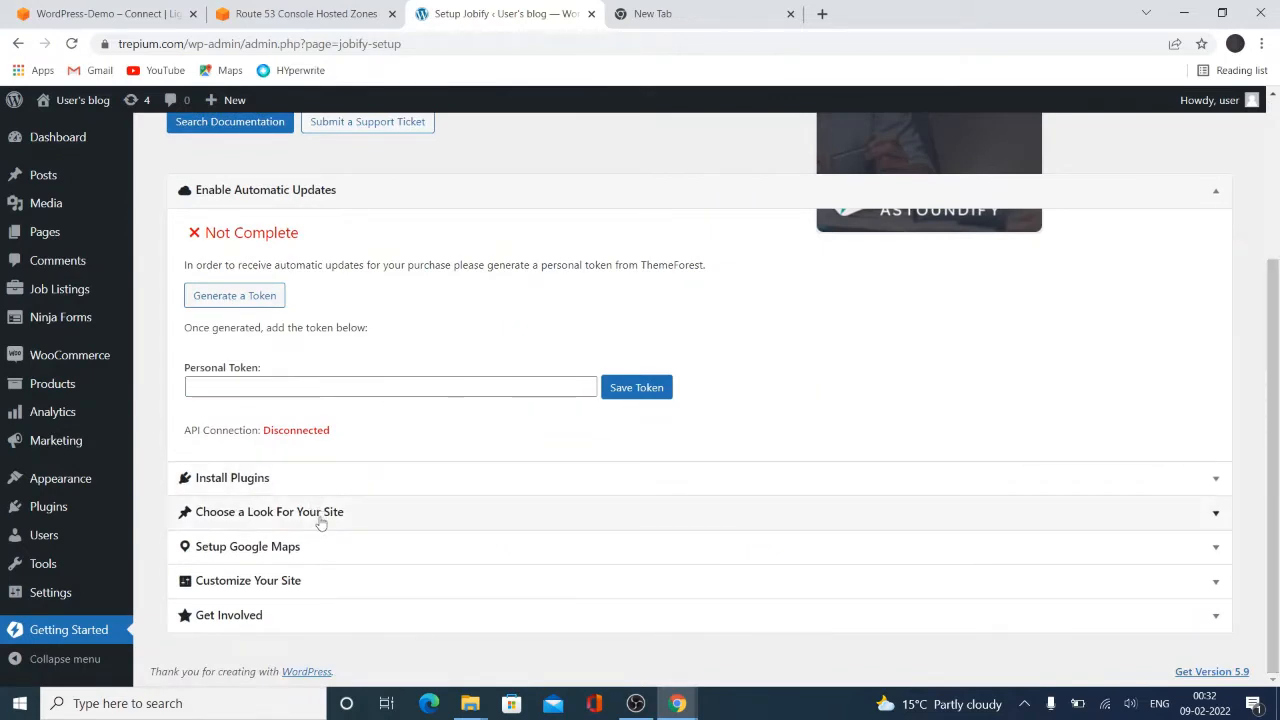
pyautogui.click(268, 512)
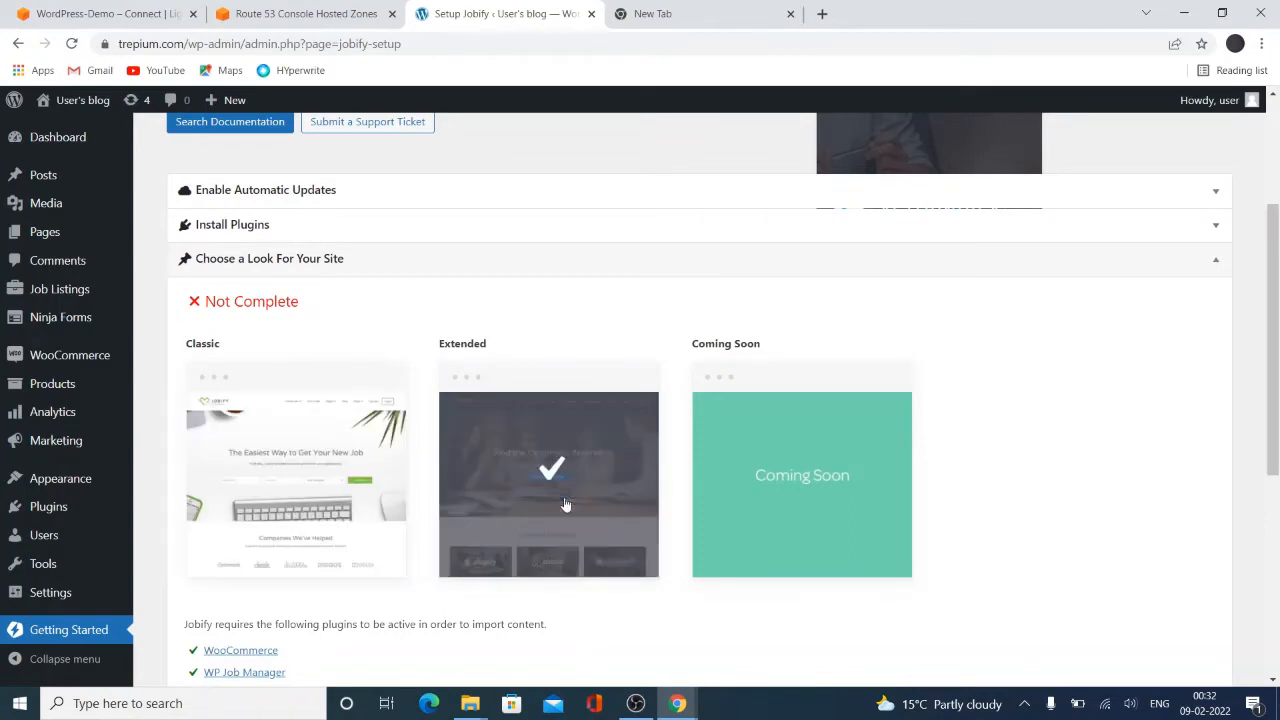
pyautogui.moveTo(568, 494)
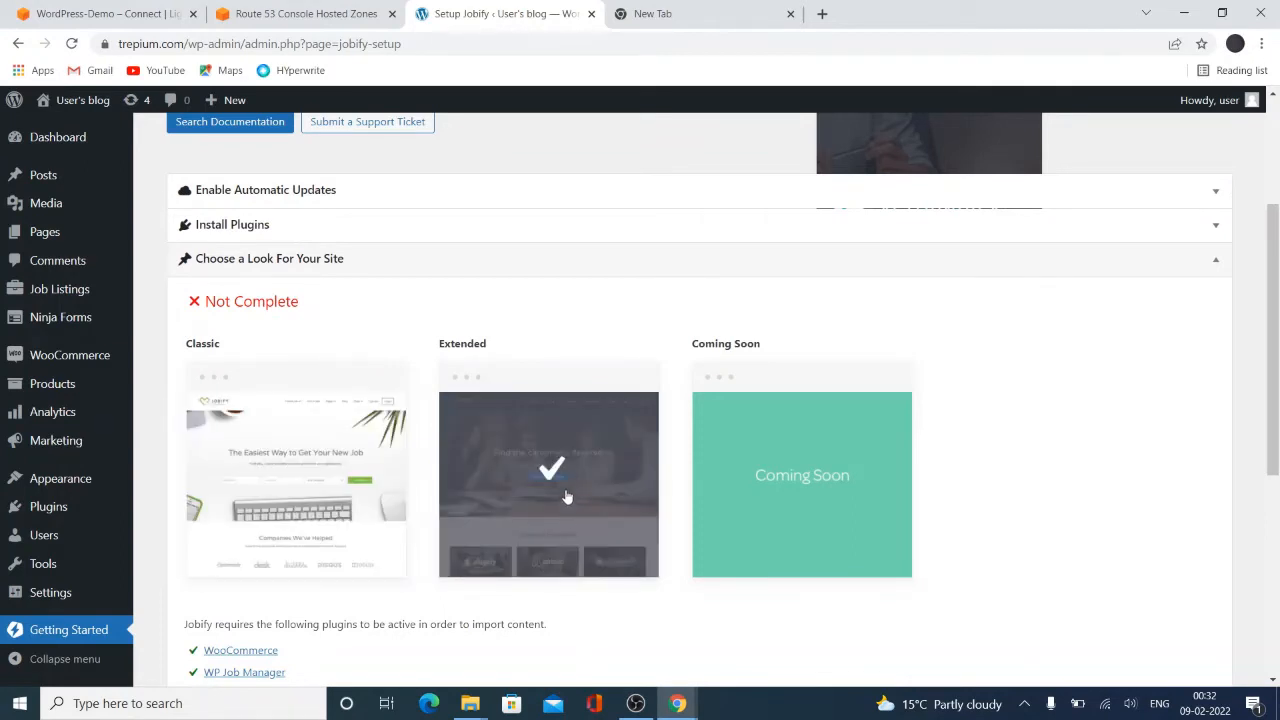
pyautogui.moveTo(612, 500)
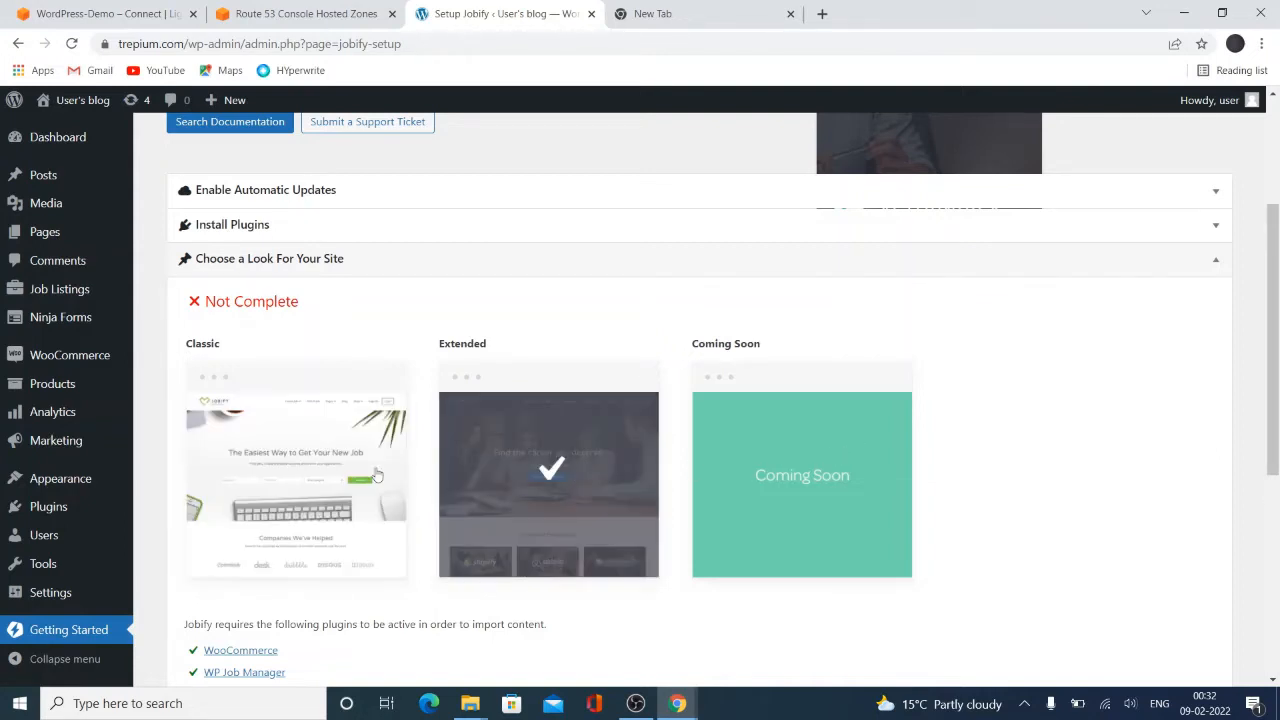
pyautogui.moveTo(816, 358)
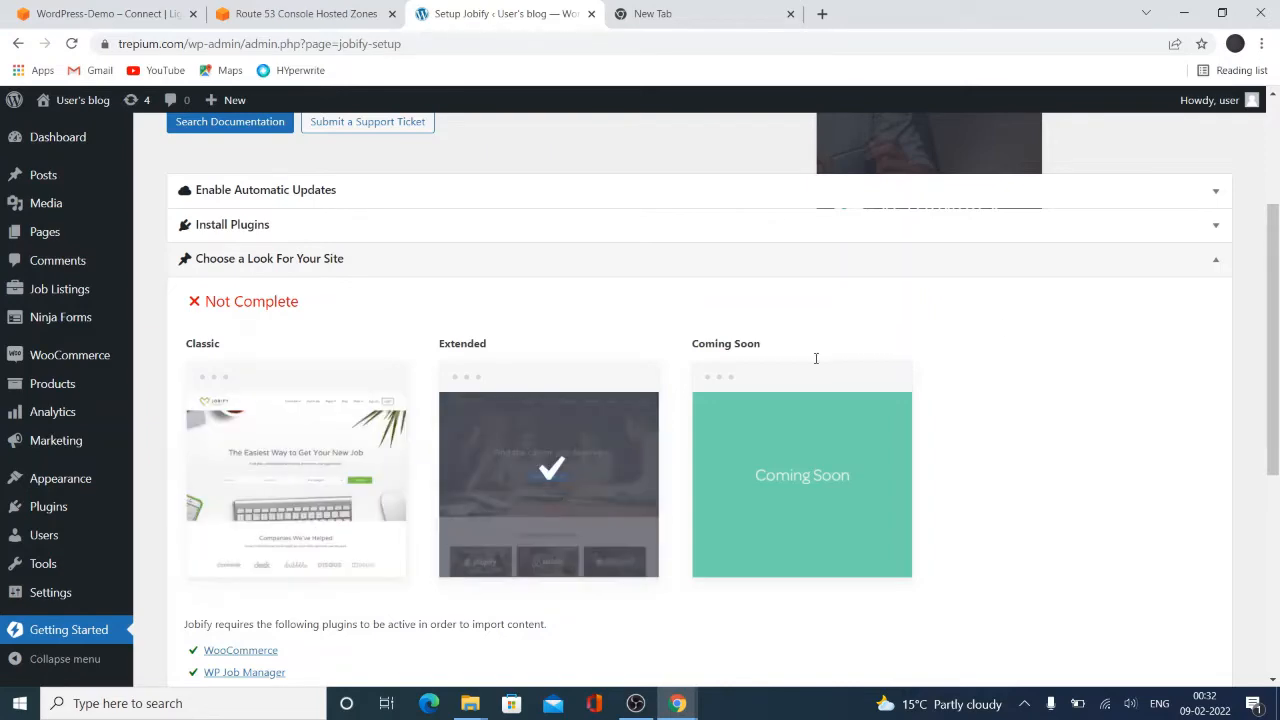
pyautogui.scroll(-3)
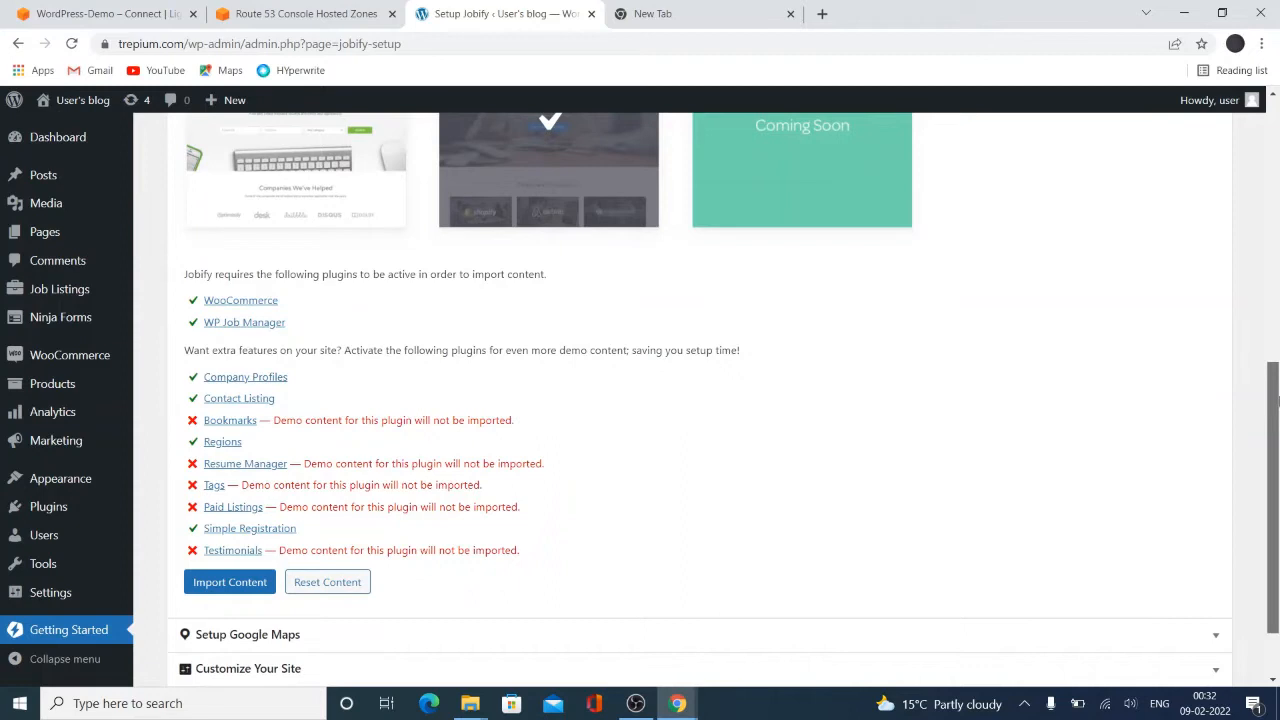
pyautogui.moveTo(468, 528)
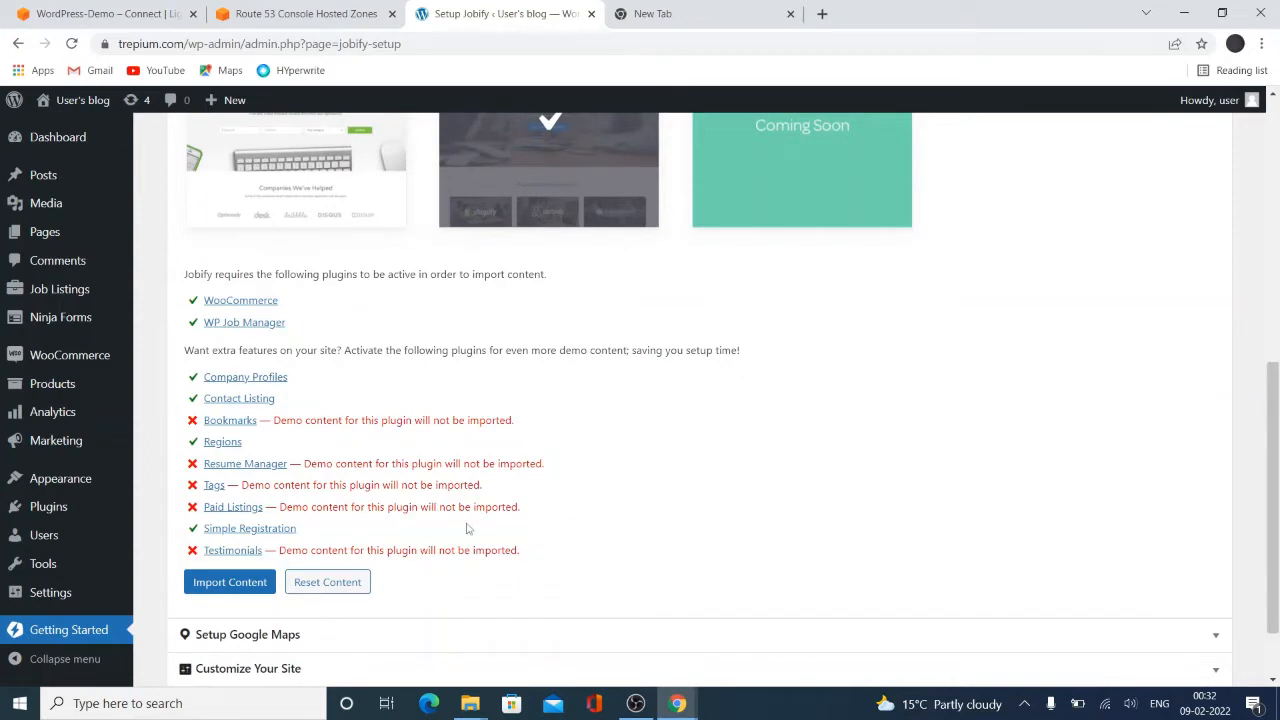
pyautogui.moveTo(260, 420)
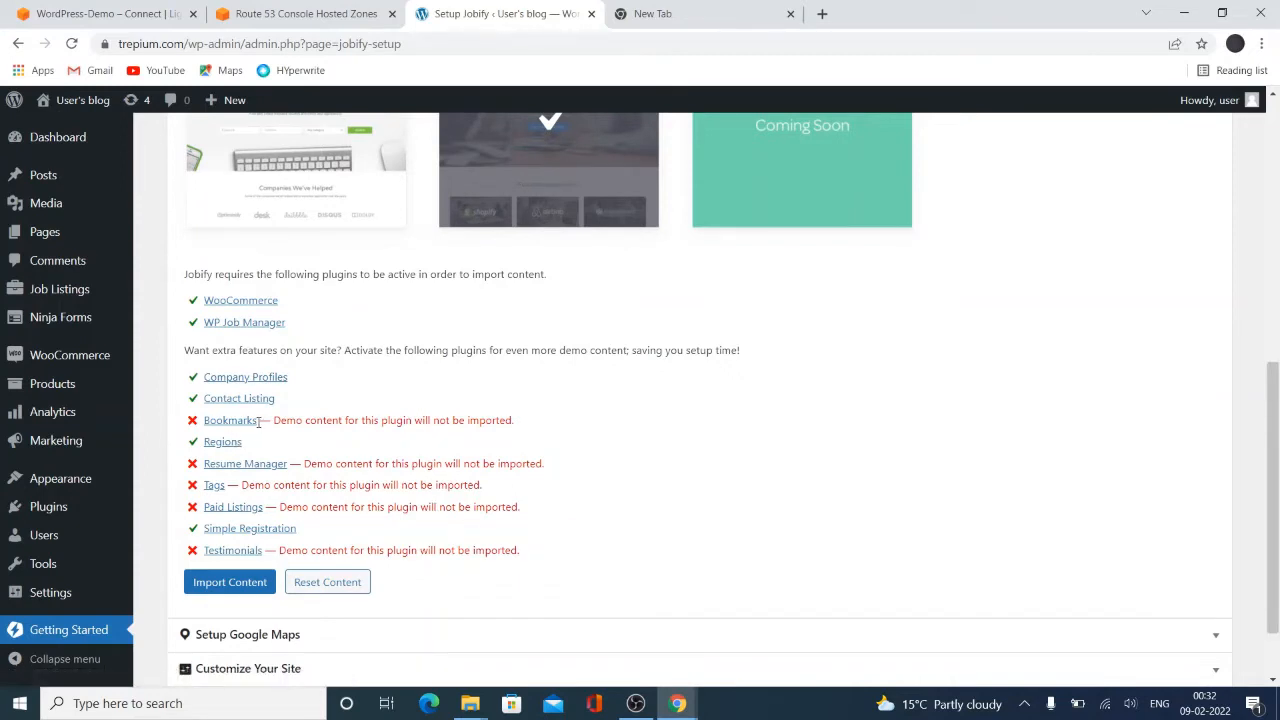
# Highlight the missing Bookmarks and Resume Manager plugins in the Extended look's plugin list
pyautogui.doubleClick(230, 420)
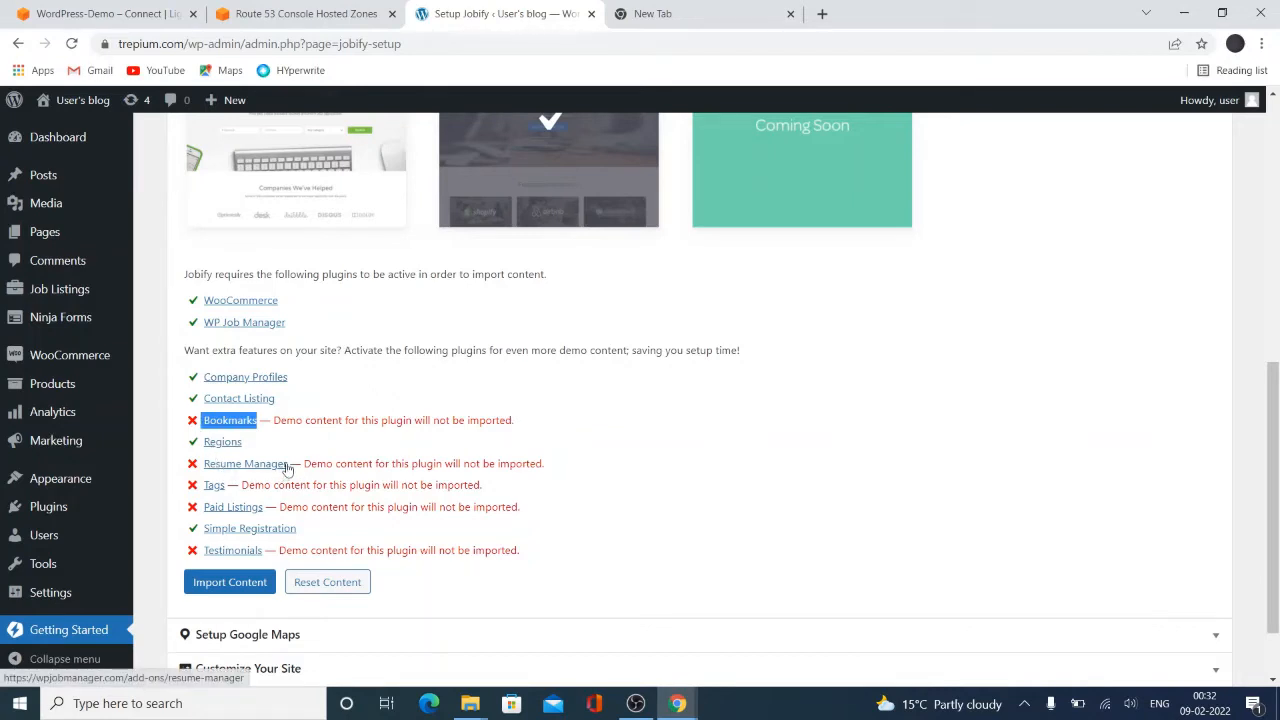
pyautogui.moveTo(304, 512)
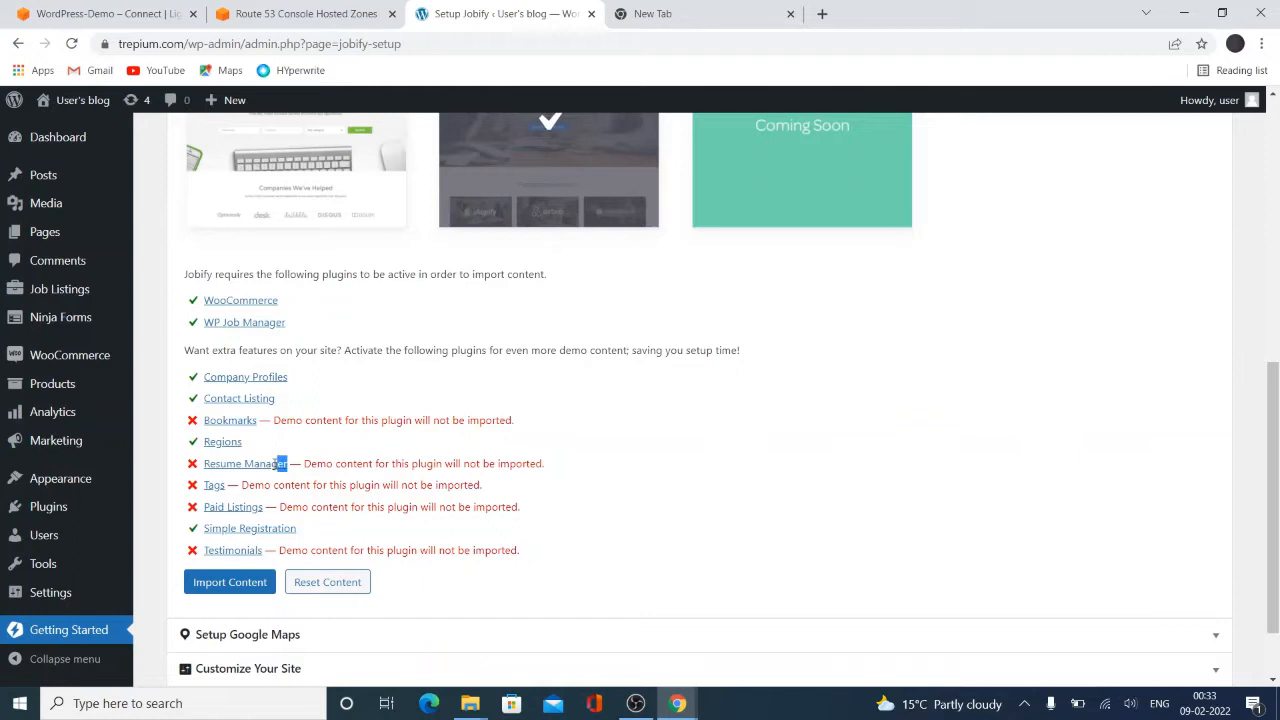
pyautogui.doubleClick(244, 464)
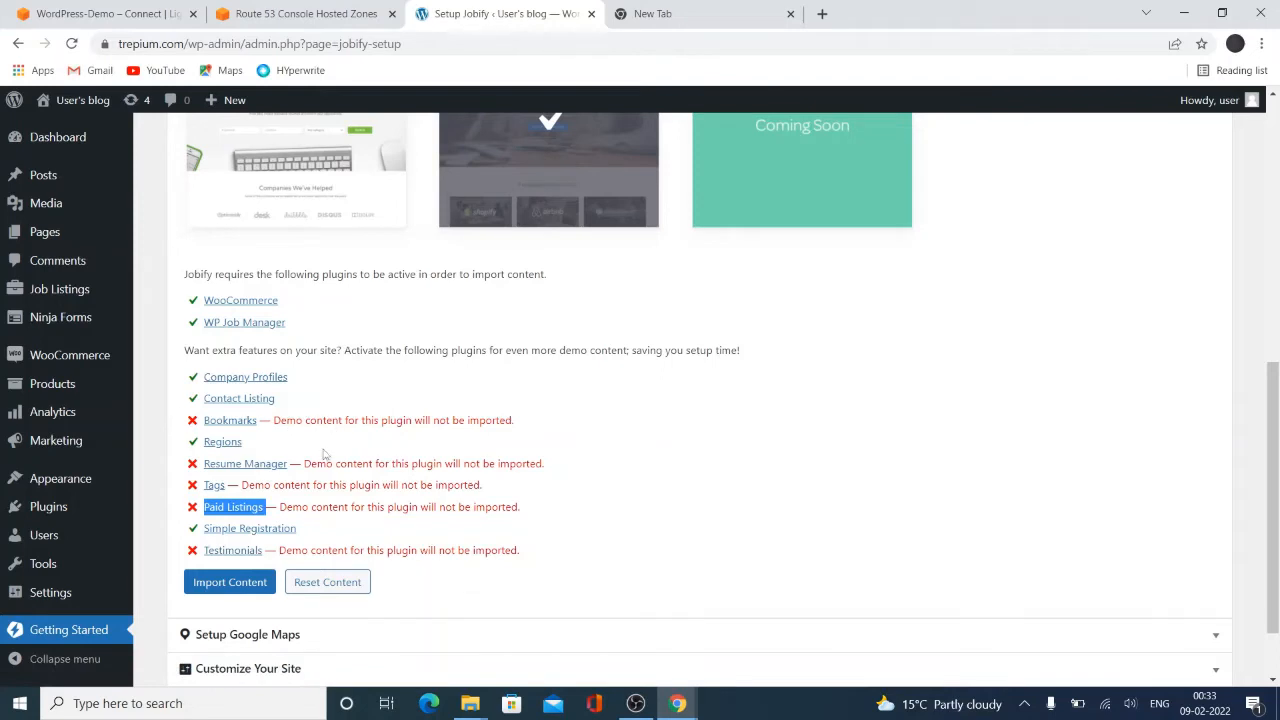
pyautogui.moveTo(408, 524)
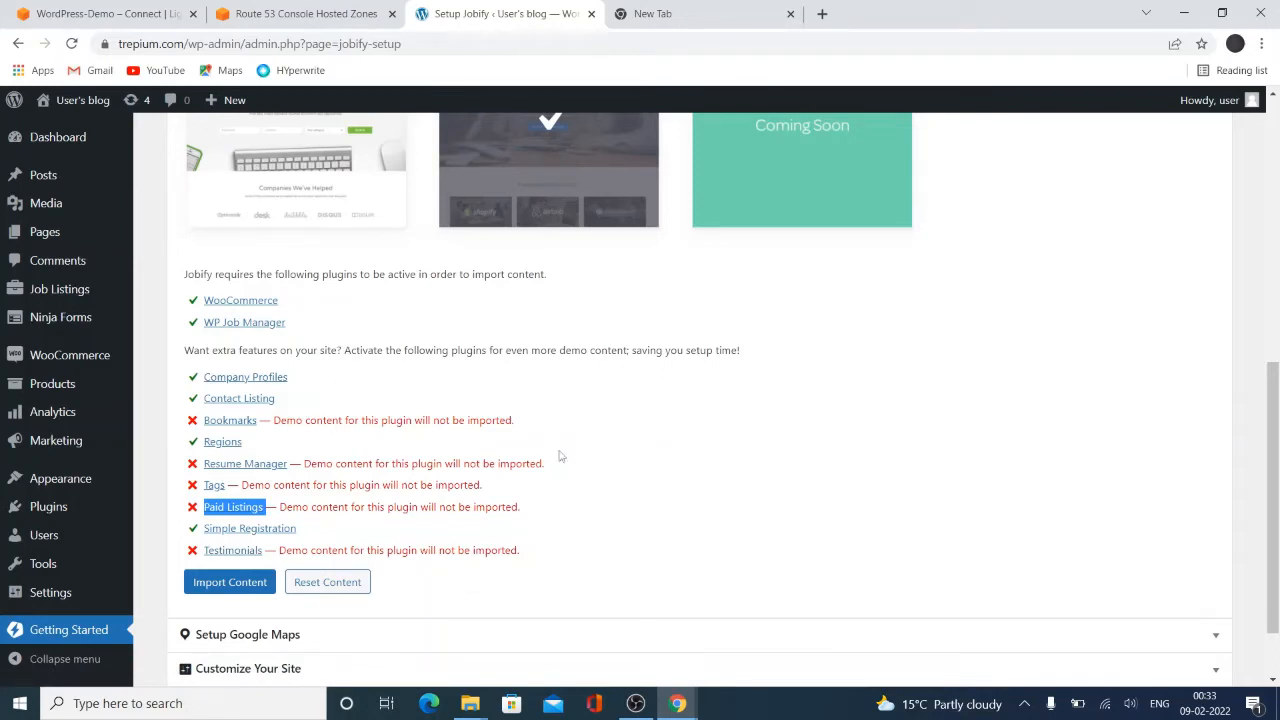
pyautogui.moveTo(804, 452)
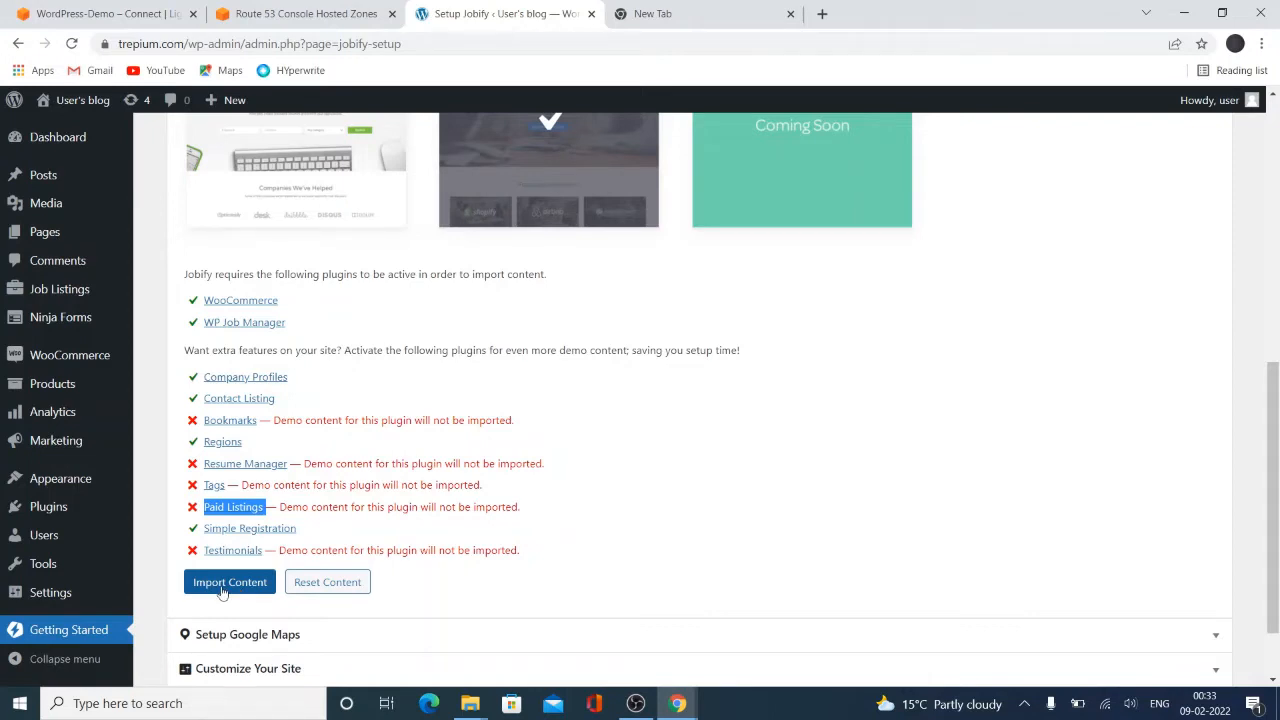
# Run Import Content until all 32 content items and 27 widgets are brought in
pyautogui.click(228, 582)
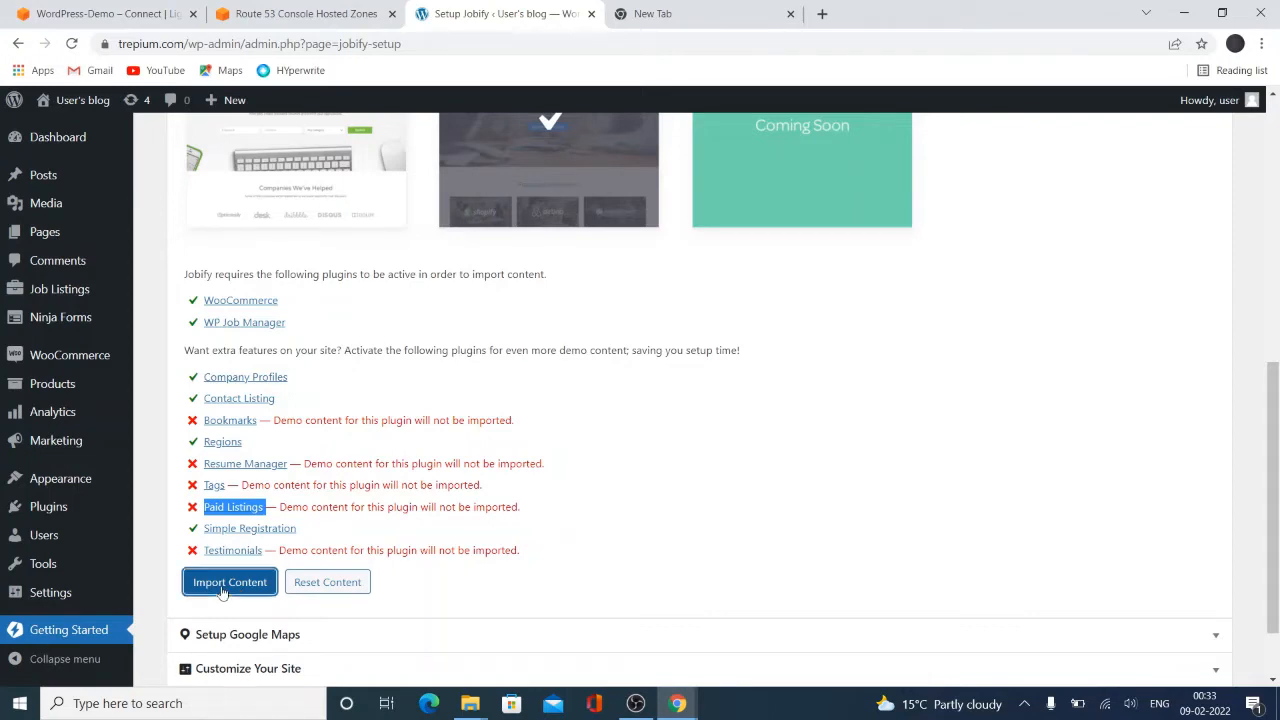
pyautogui.click(228, 580)
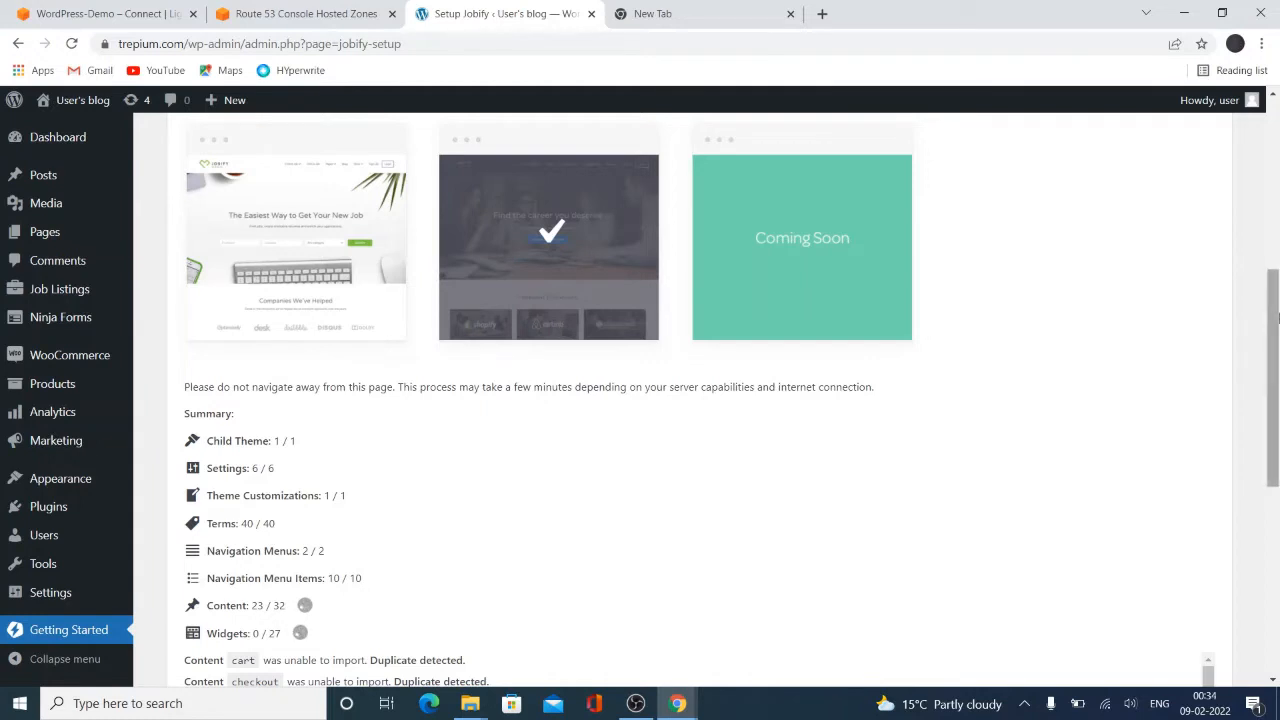
pyautogui.scroll(-3)
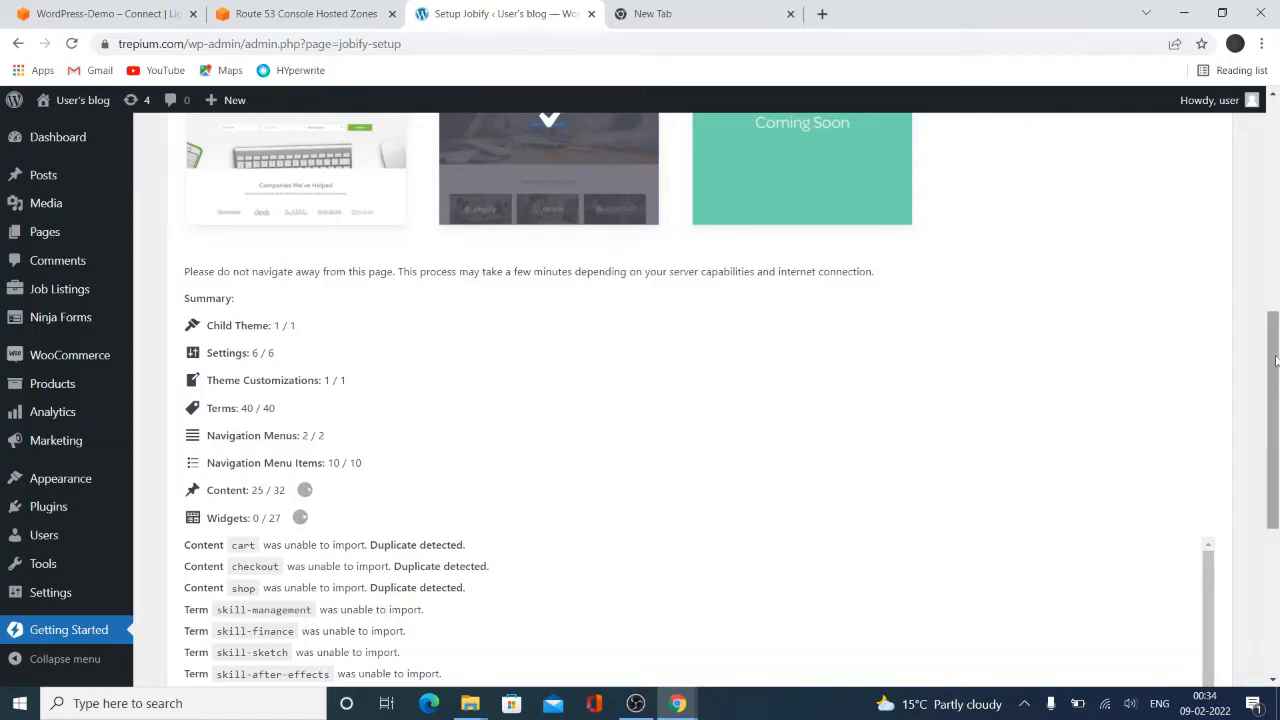
pyautogui.scroll(-3)
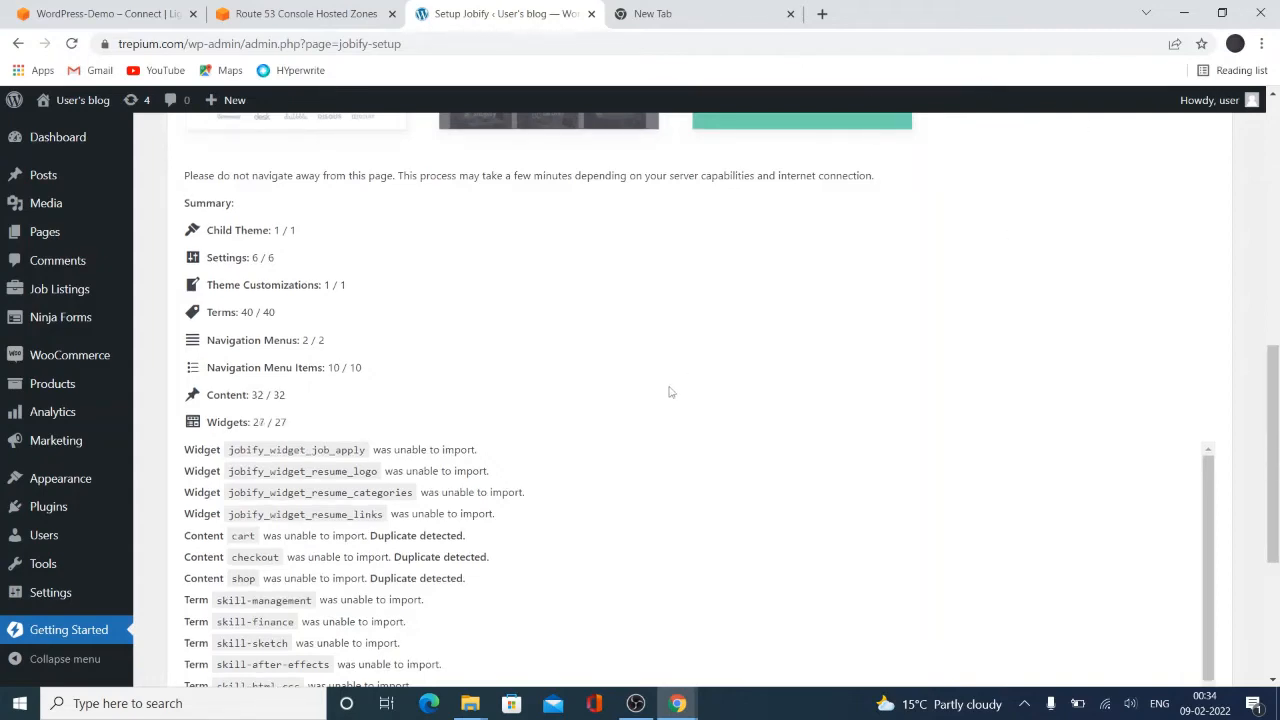
pyautogui.scroll(-3)
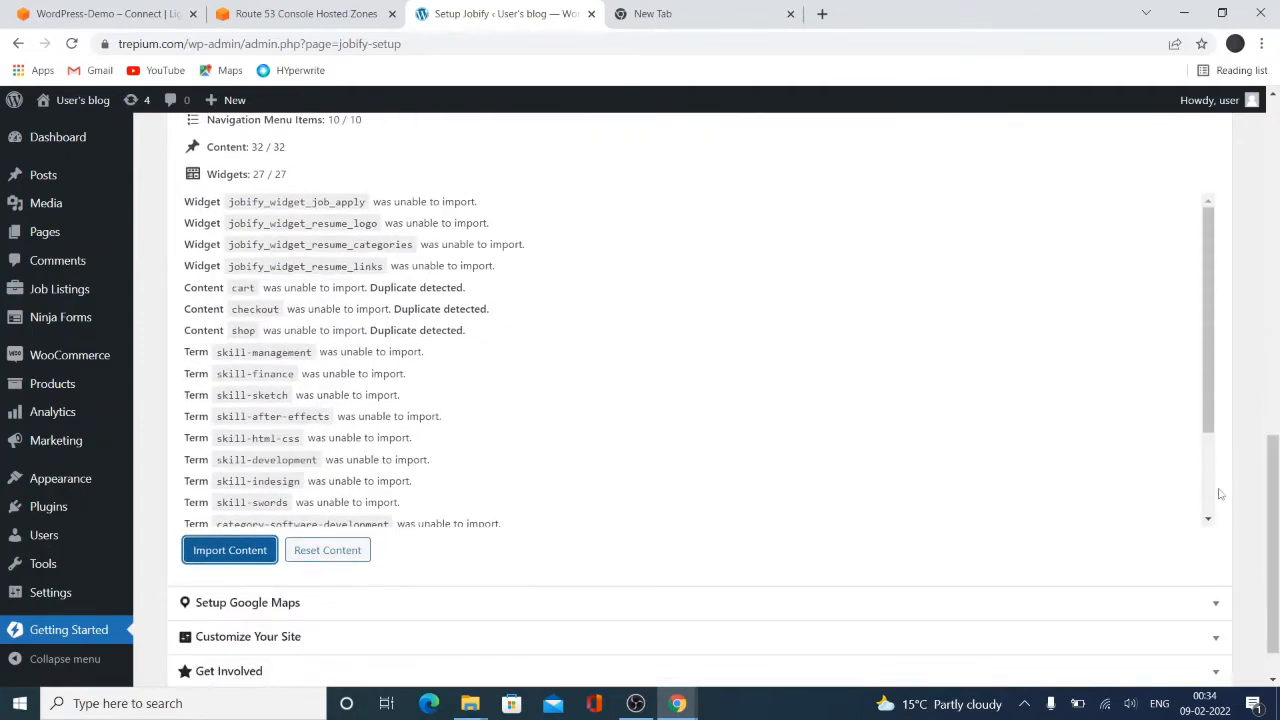
pyautogui.scroll(-3)
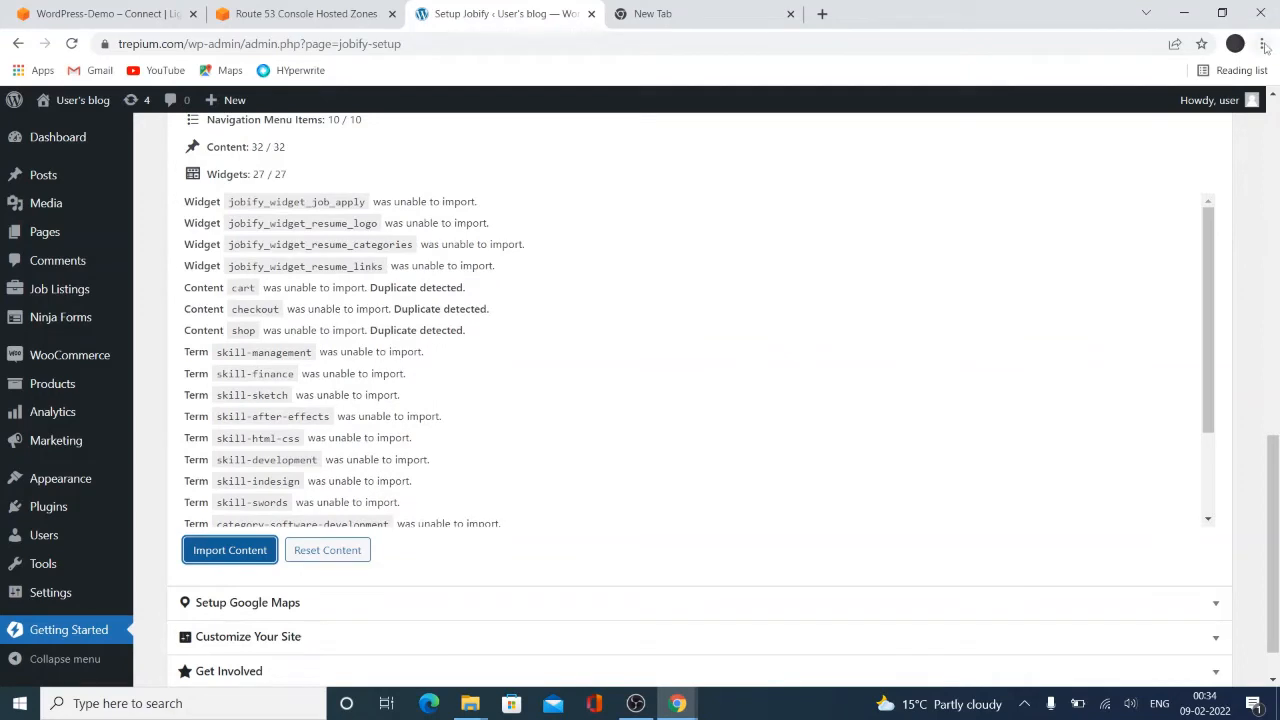
pyautogui.click(1264, 44)
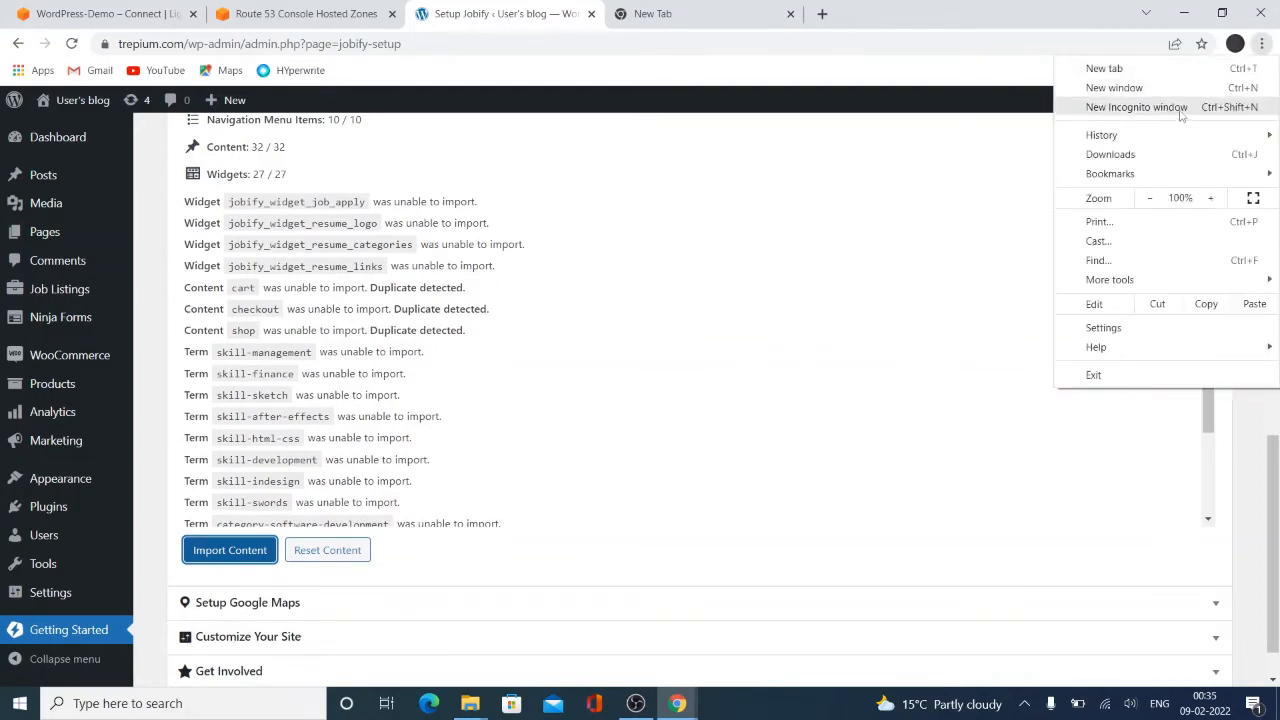
# Load the trepium.com home page in an Incognito window and look over the imported content
pyautogui.click(1136, 108)
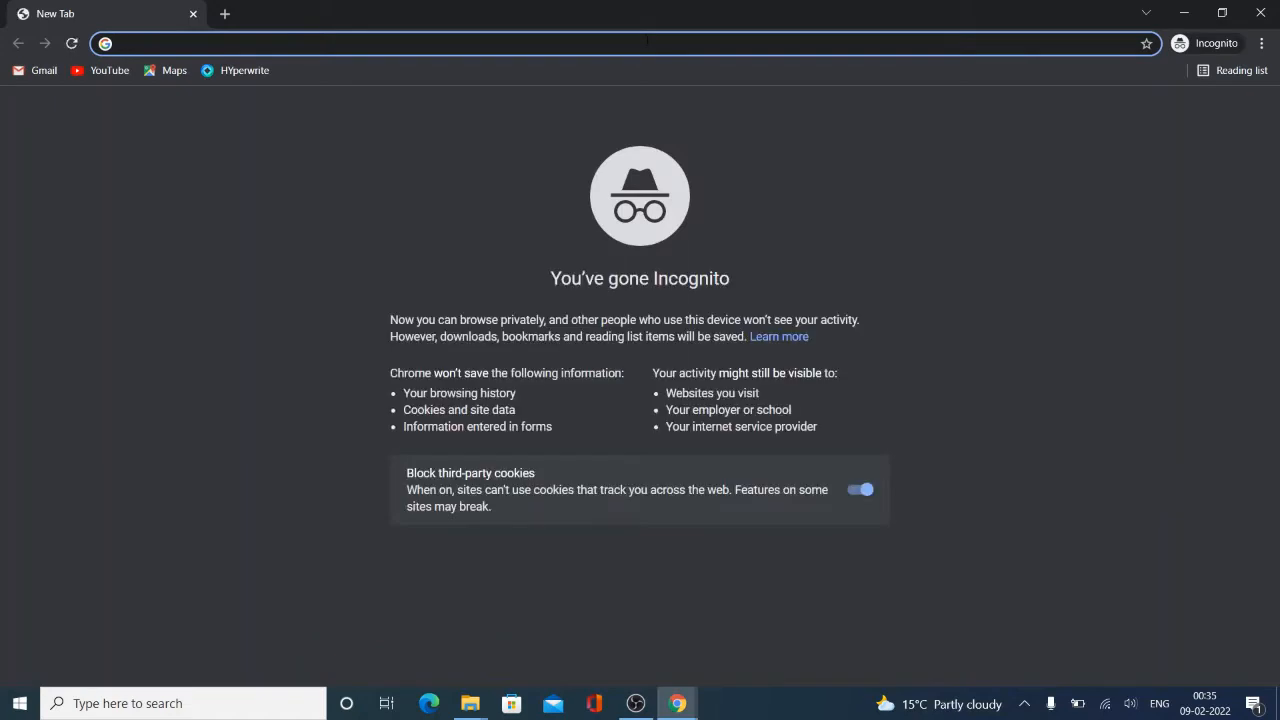
pyautogui.write('wt')
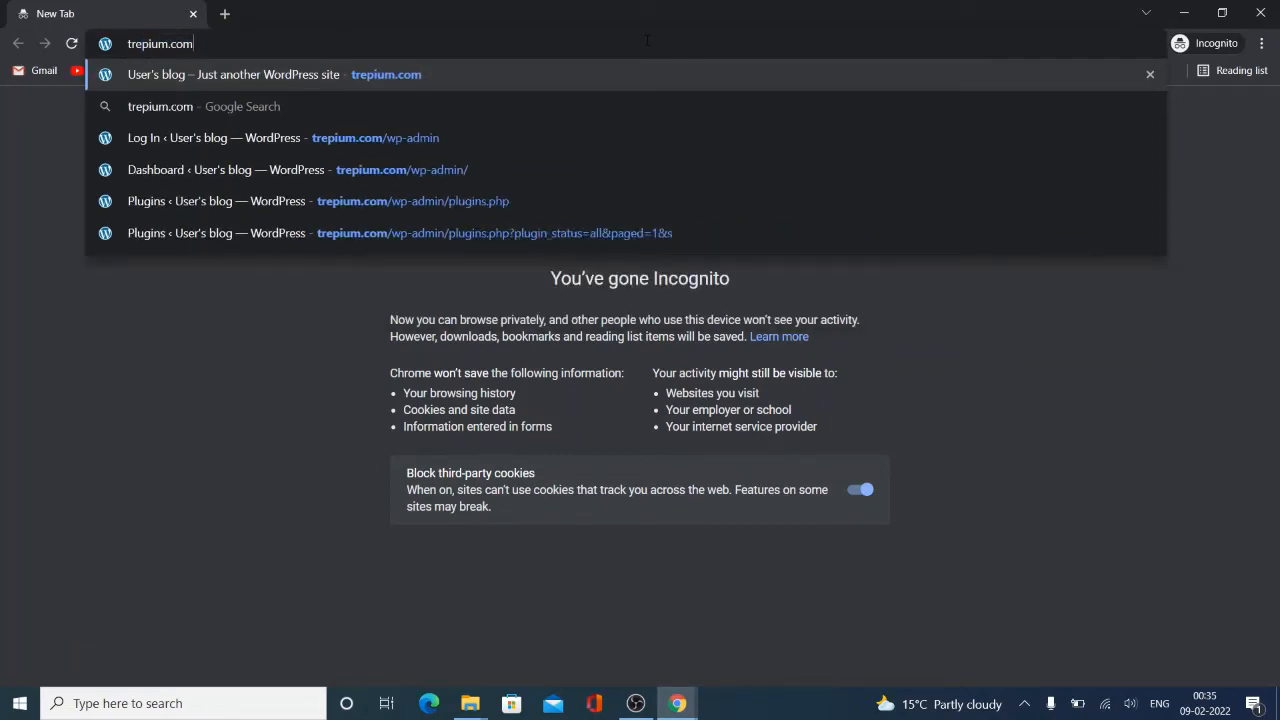
pyautogui.click(256, 74)
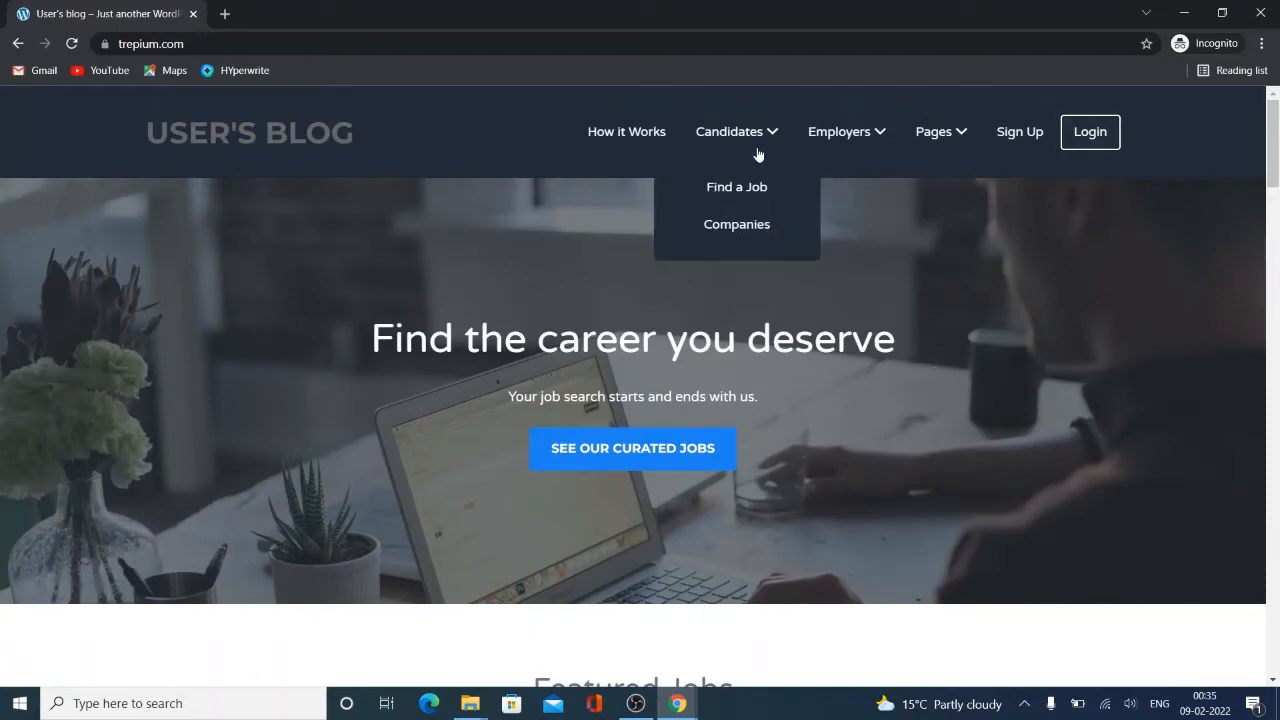
pyautogui.scroll(-3)
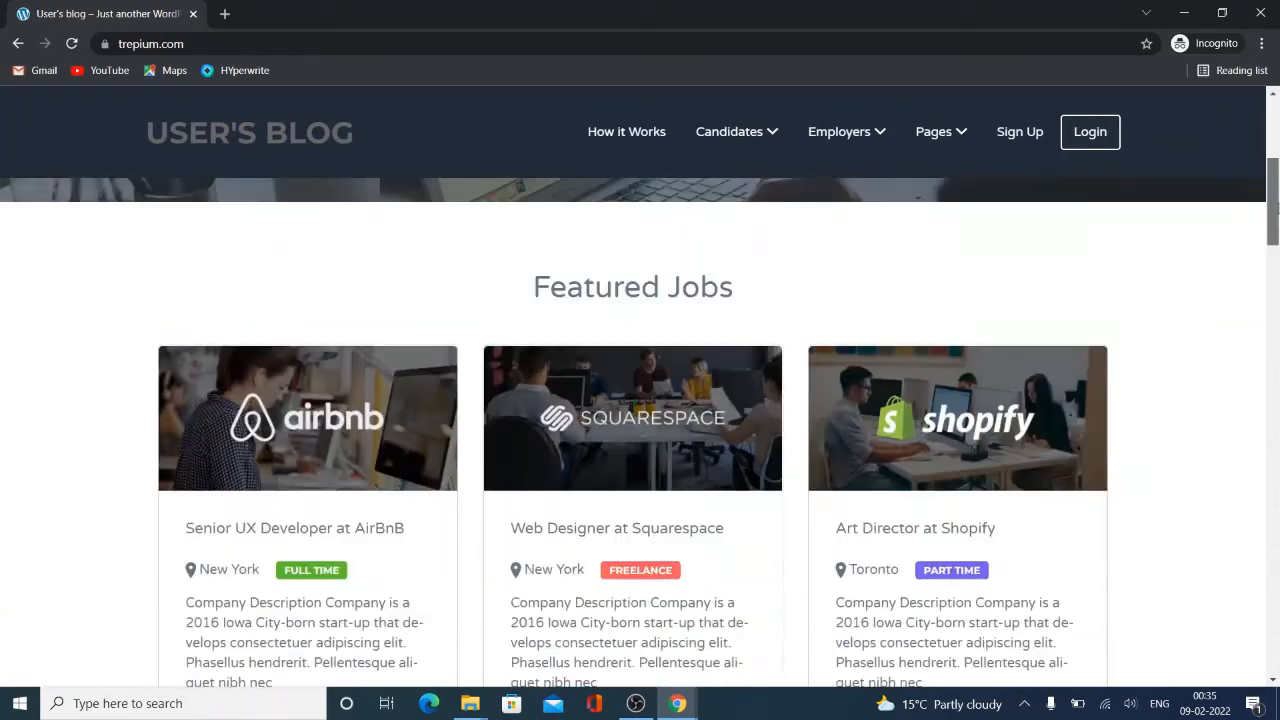
pyautogui.scroll(-3)
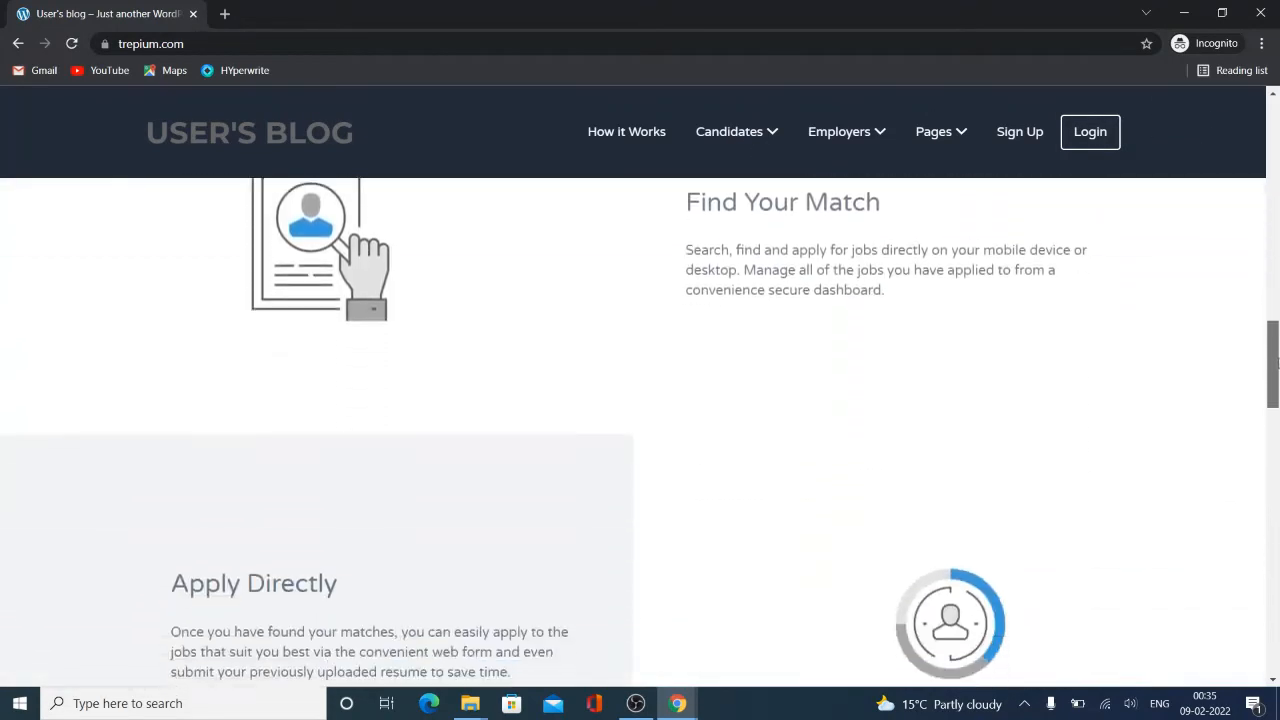
pyautogui.scroll(-3)
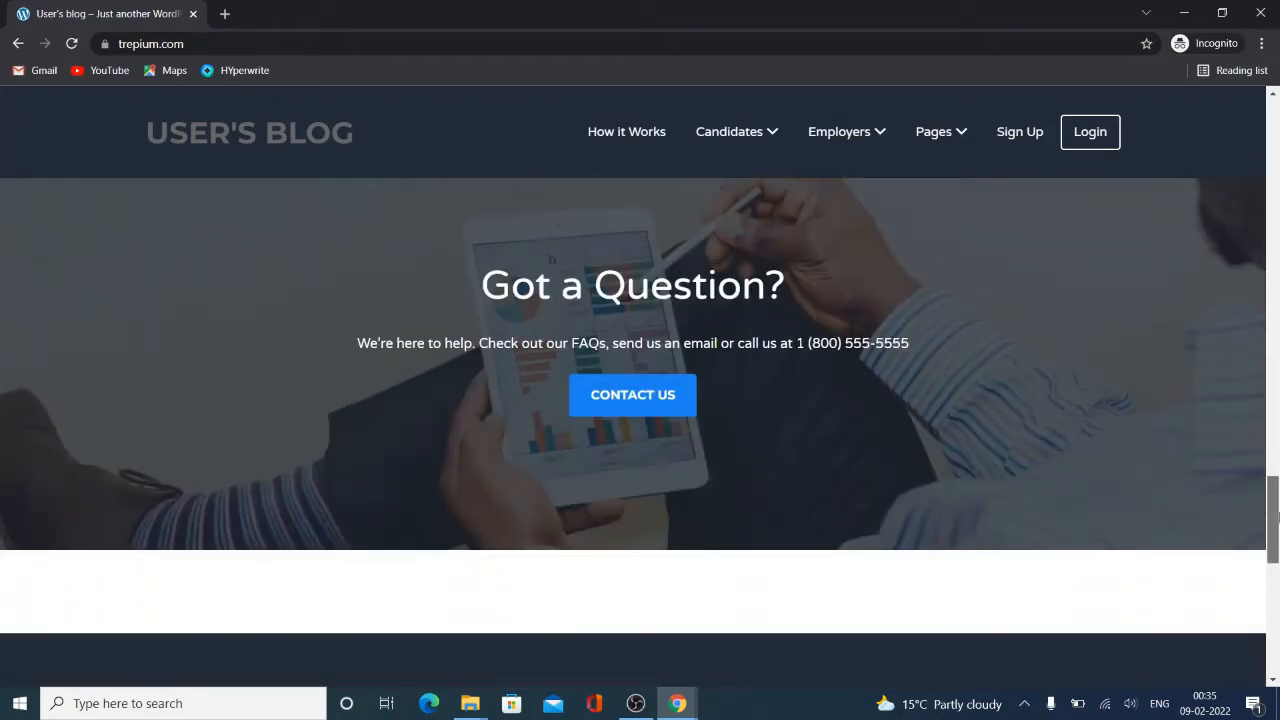
pyautogui.scroll(-3)
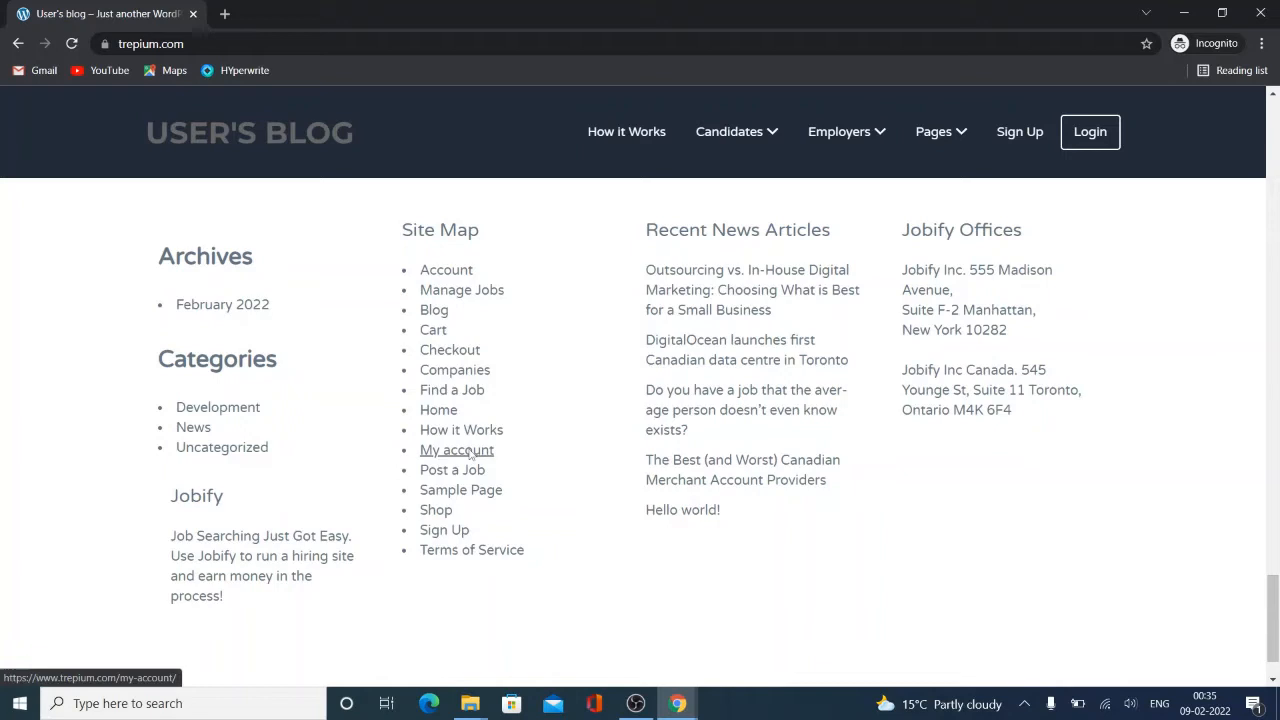
# Browse from My account to Find a Job and into the Web Designer / Developer listing
pyautogui.click(456, 450)
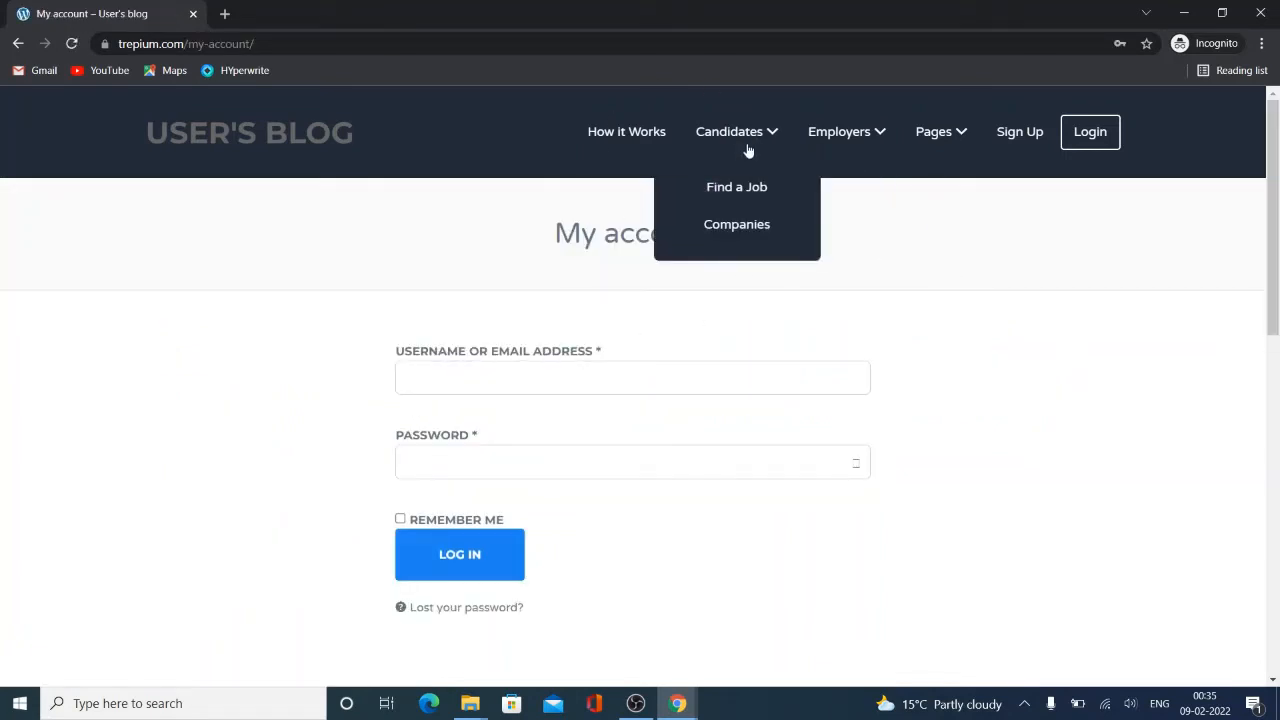
pyautogui.click(736, 188)
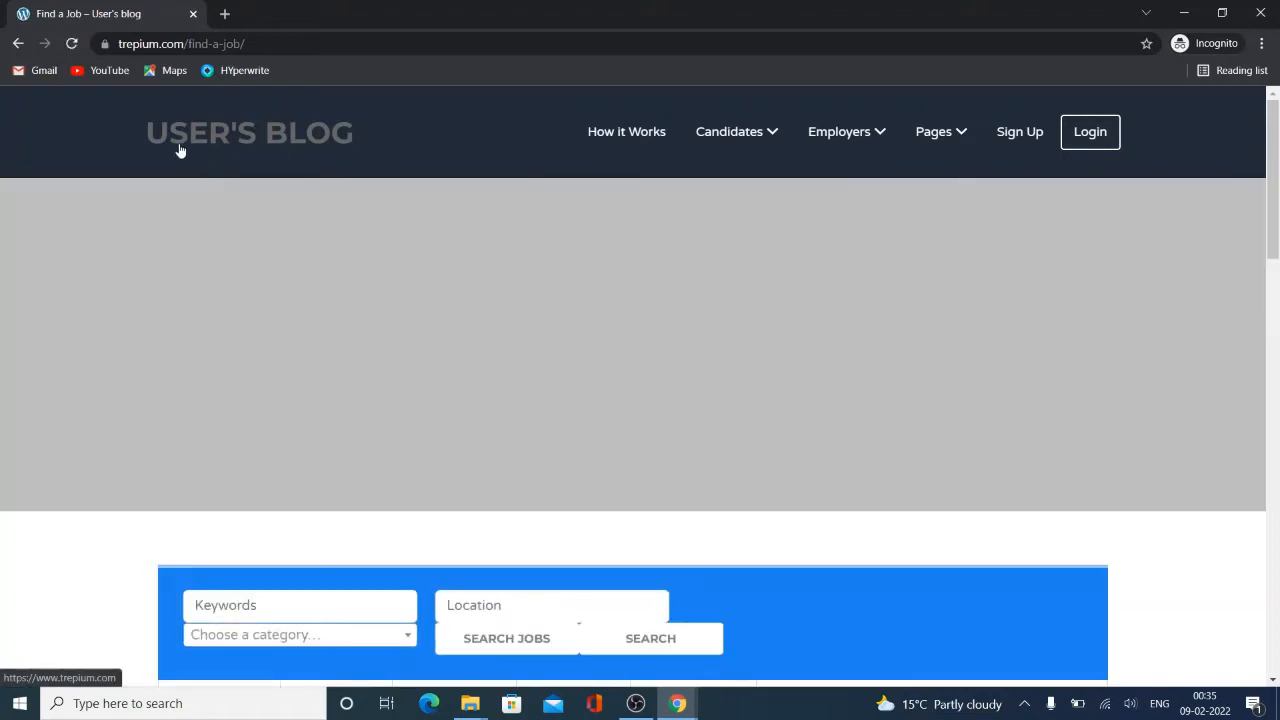
pyautogui.moveTo(628, 516)
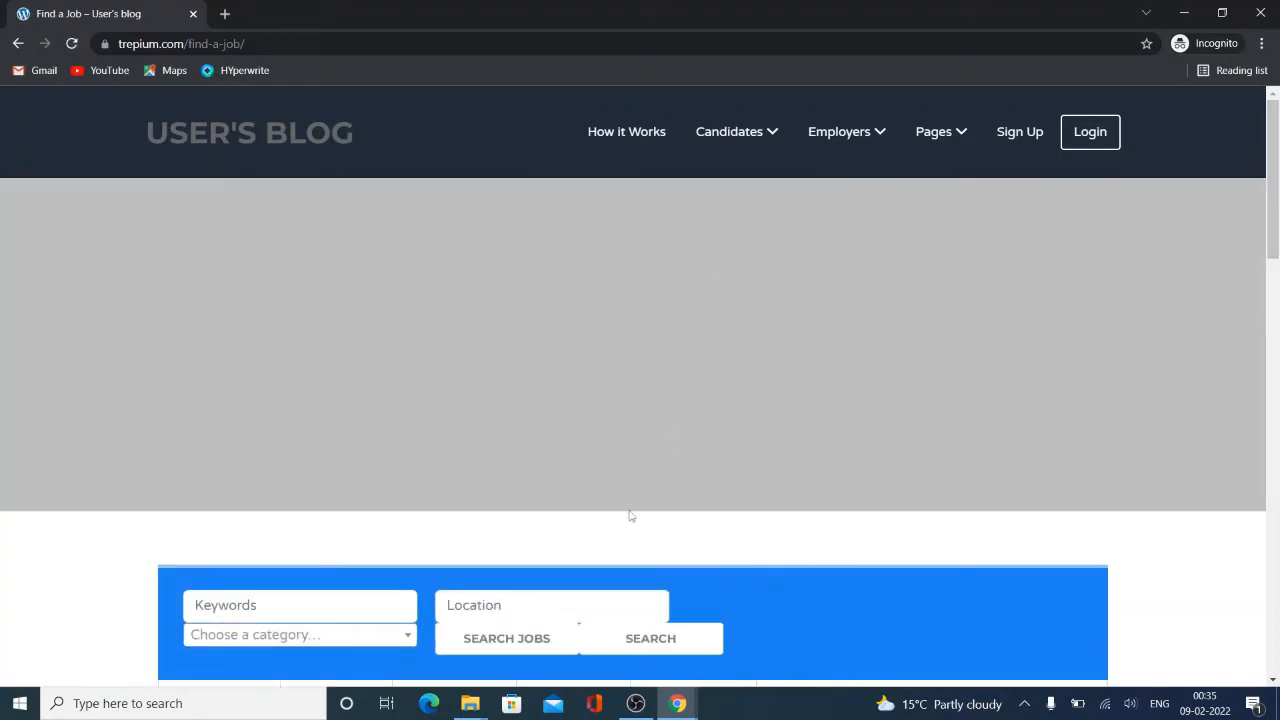
pyautogui.scroll(-3)
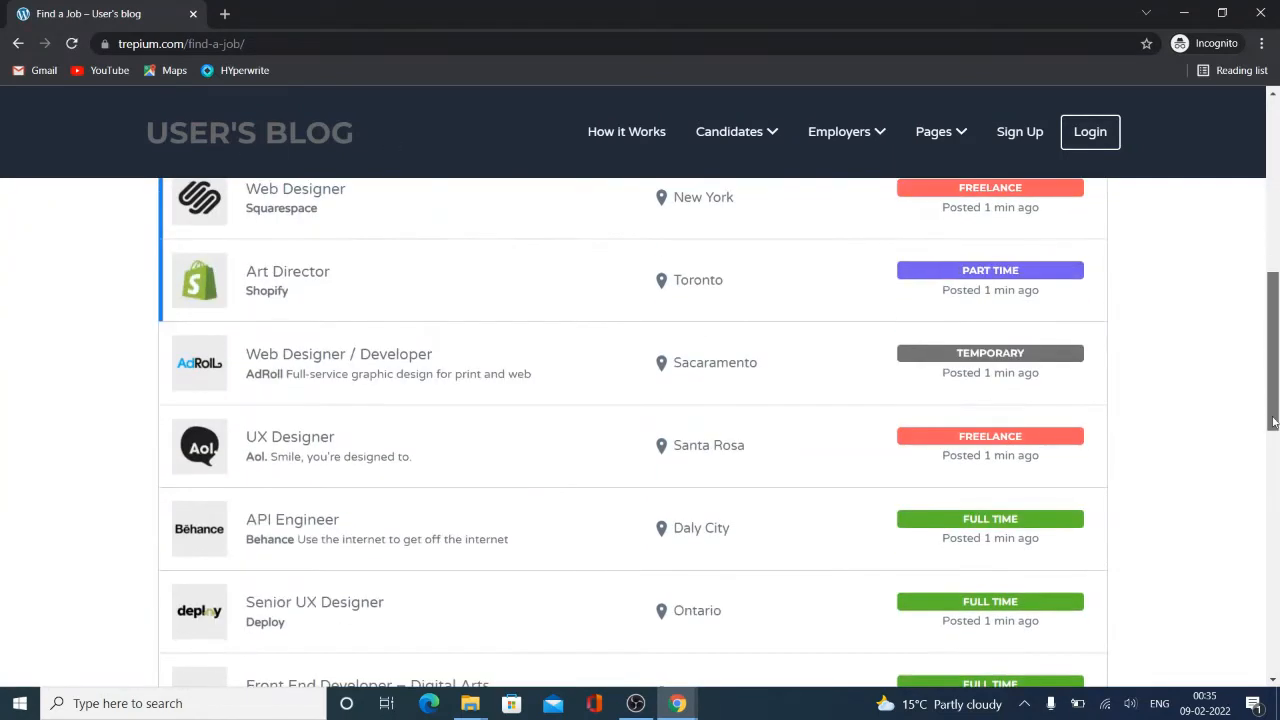
pyautogui.click(340, 352)
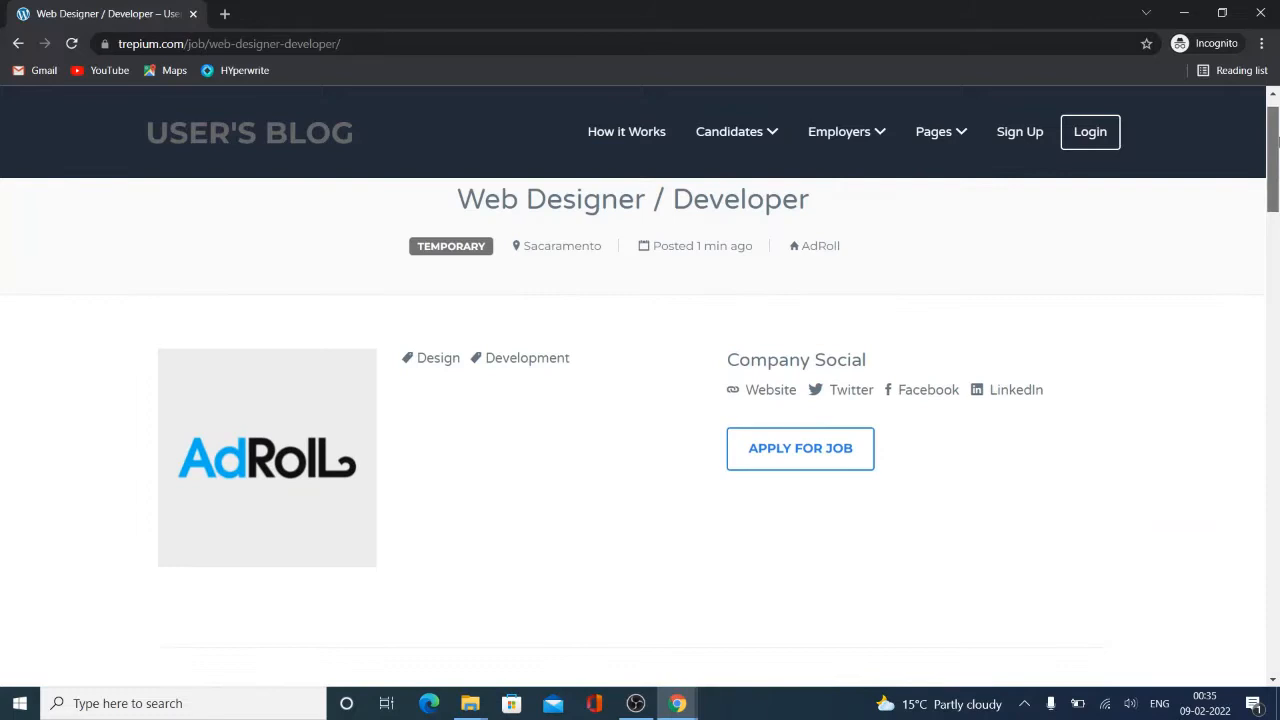
pyautogui.rightClick(558, 448)
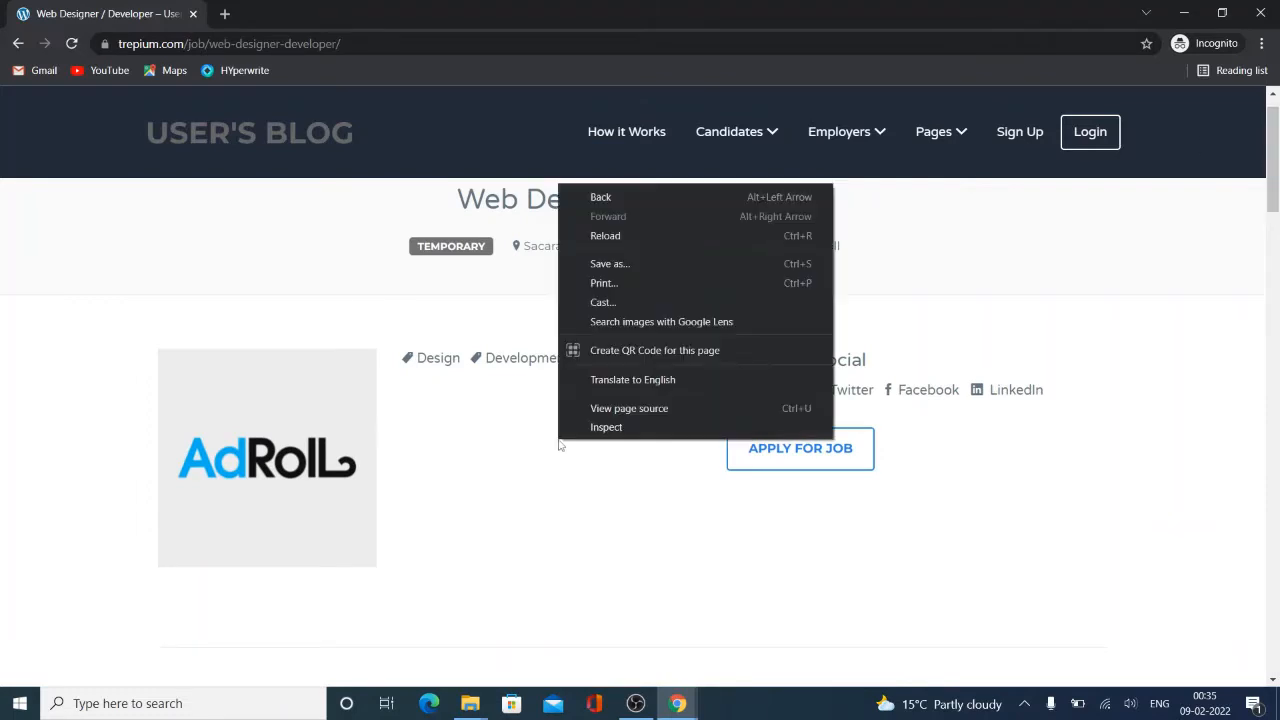
# Run a Lighthouse audit of the job page (25 performance, 79 accessibility, 69 best practices, 83 SEO)
pyautogui.click(606, 428)
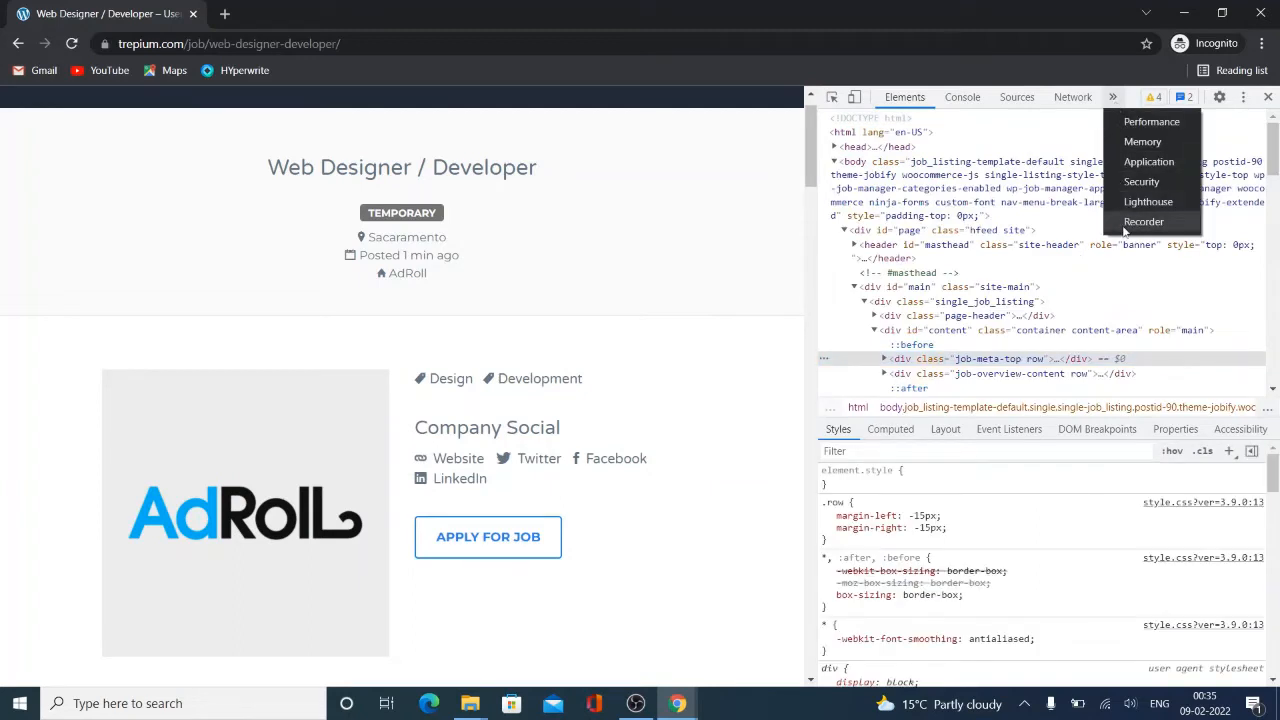
pyautogui.click(1148, 200)
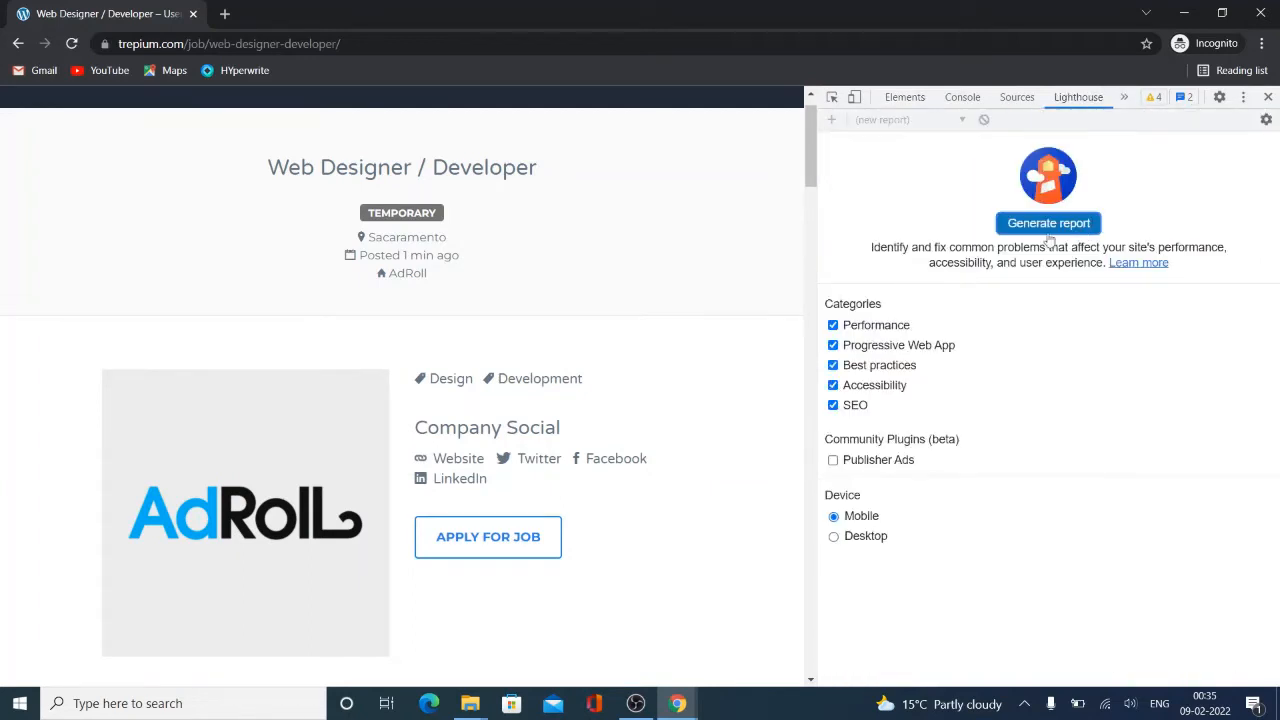
pyautogui.click(1048, 222)
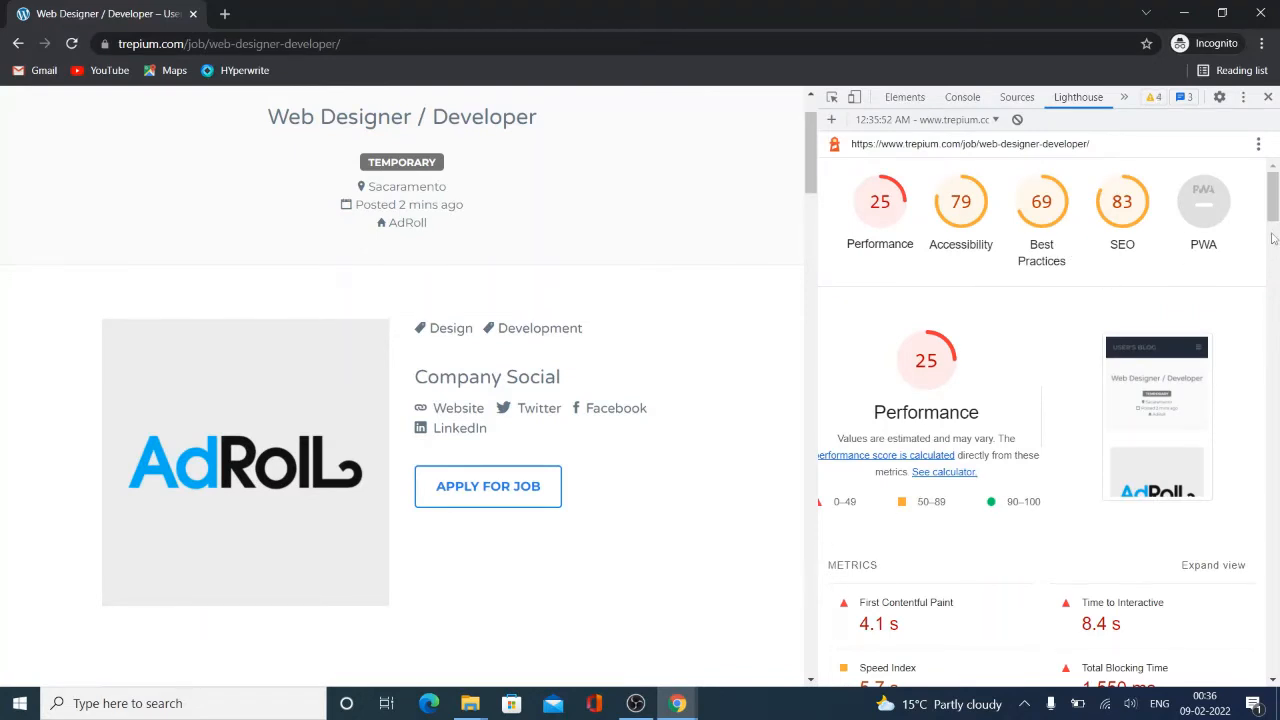
pyautogui.scroll(-3)
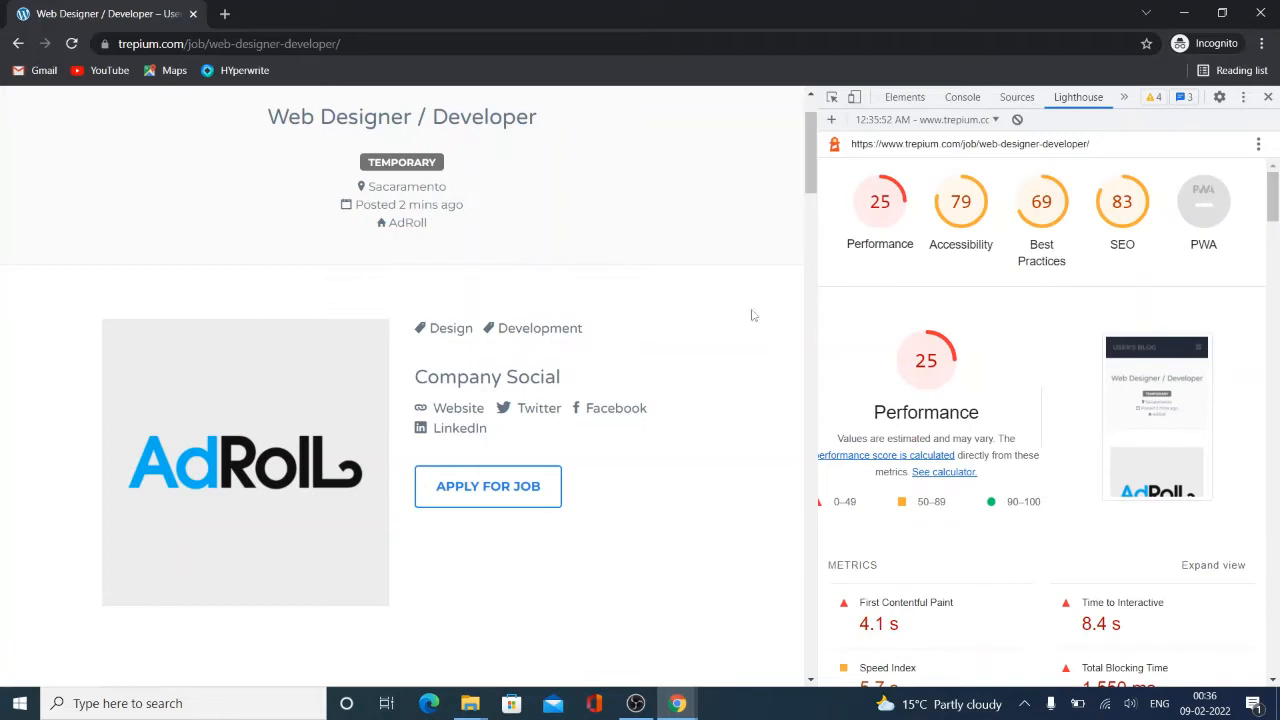
pyautogui.moveTo(880, 336)
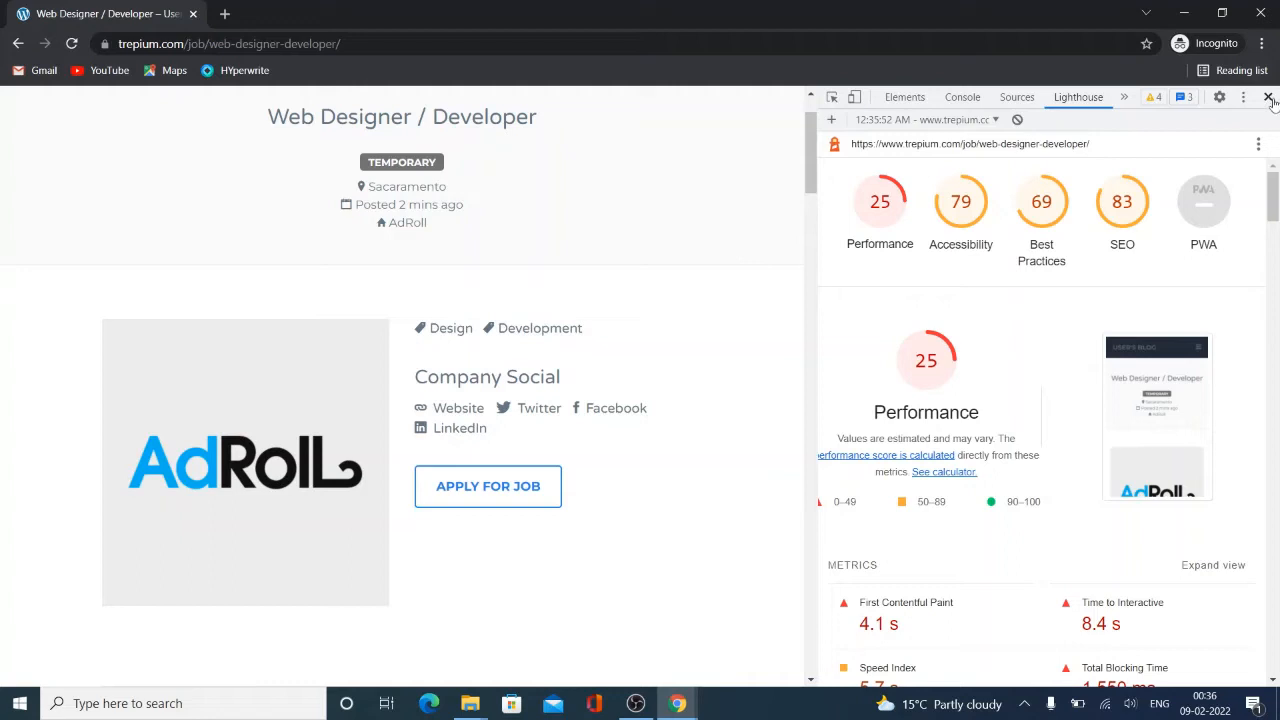
pyautogui.click(1268, 96)
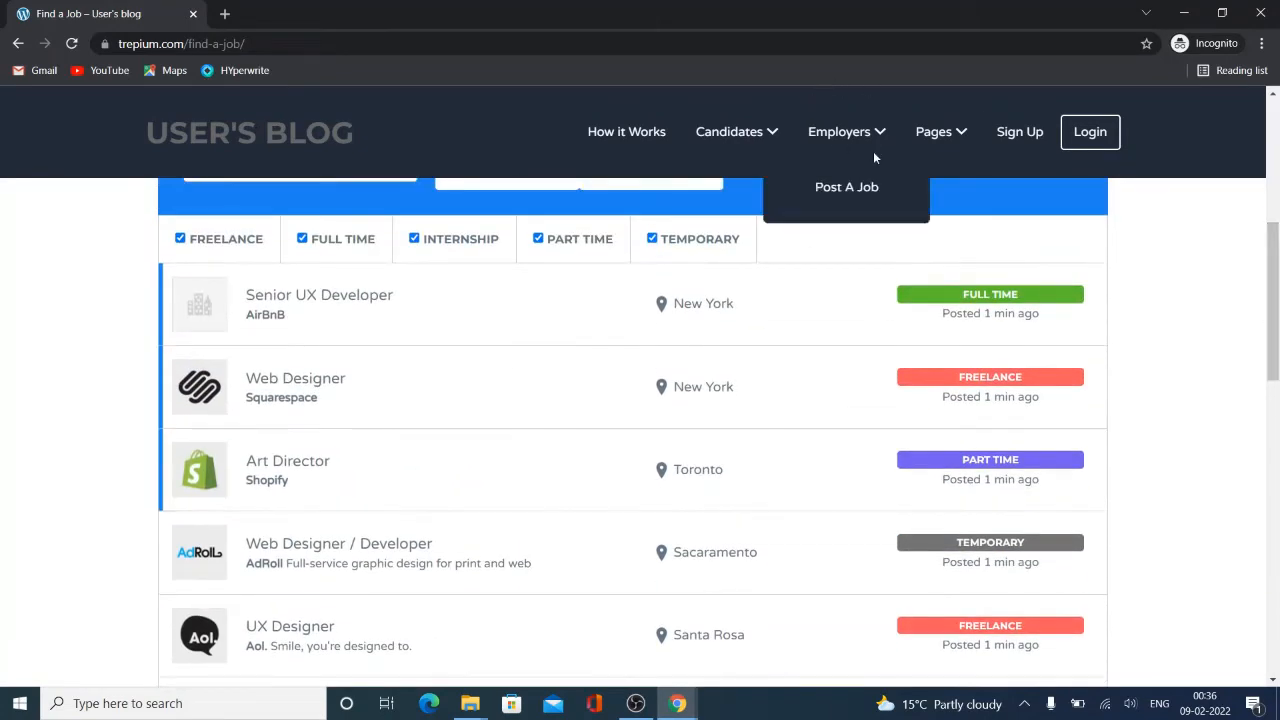
# Try Post a Job, landing on the sign-in notice and the Account login page
pyautogui.click(844, 188)
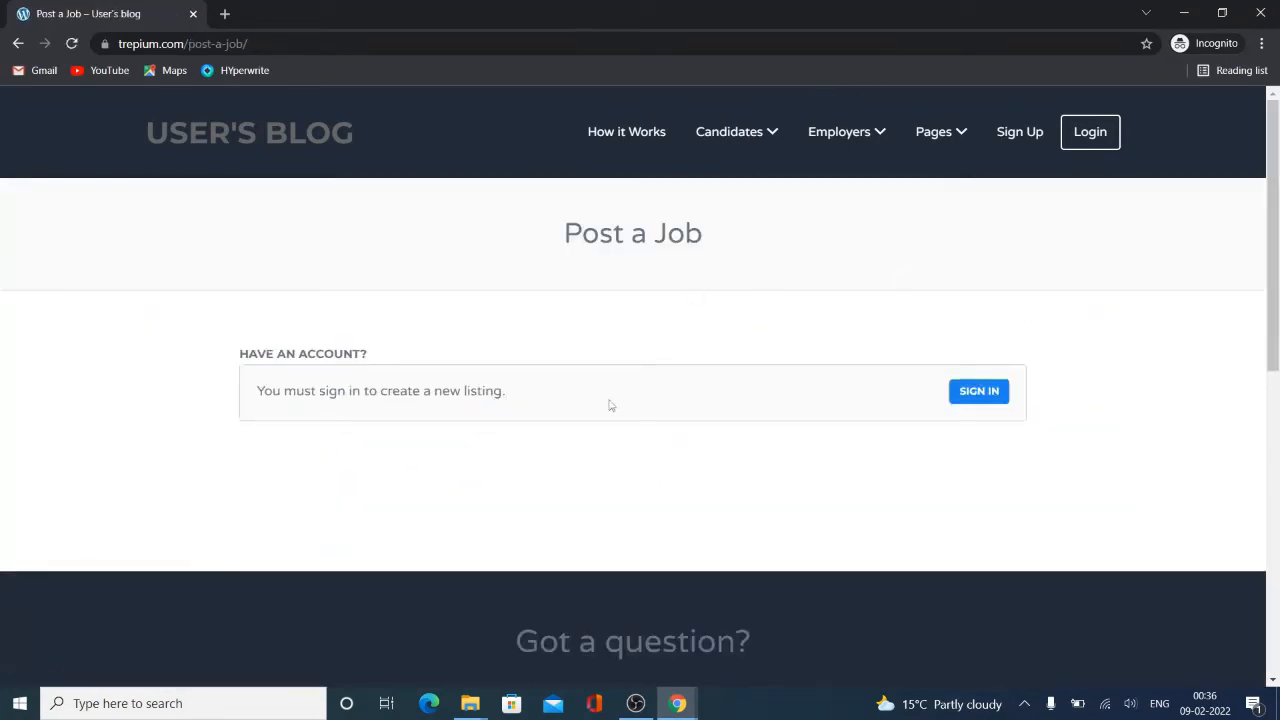
pyautogui.click(978, 390)
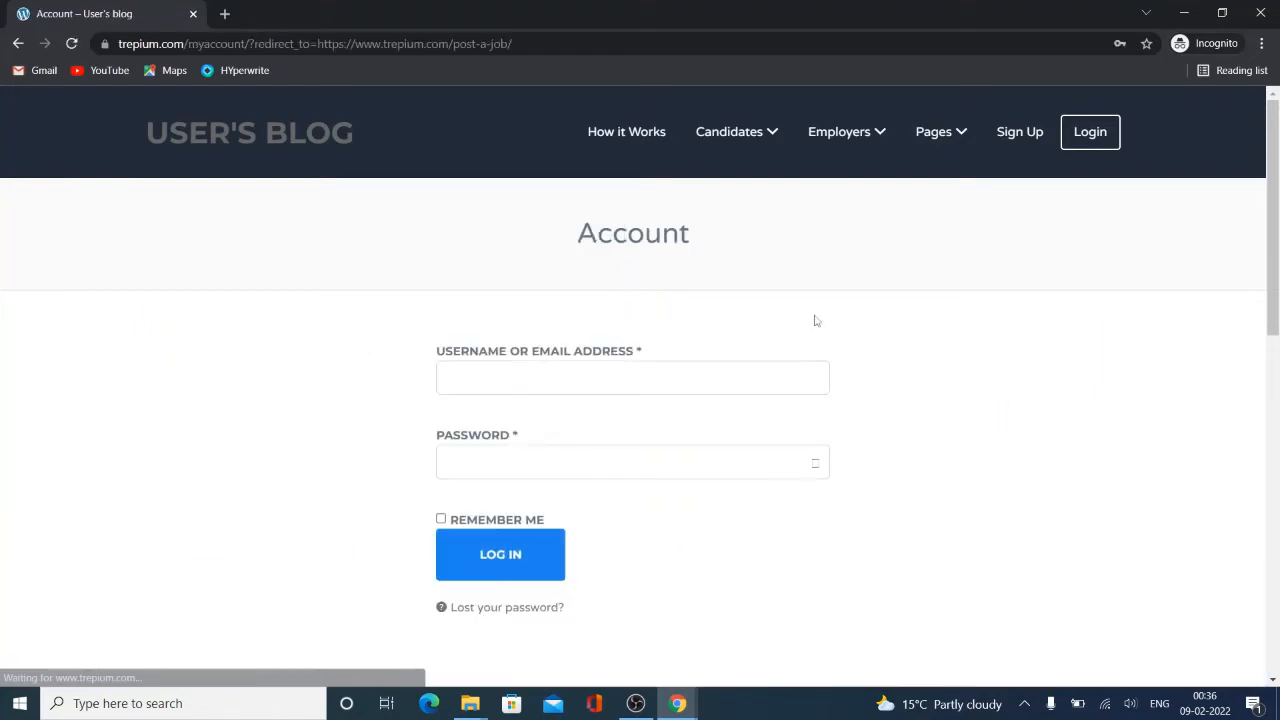
pyautogui.scroll(-3)
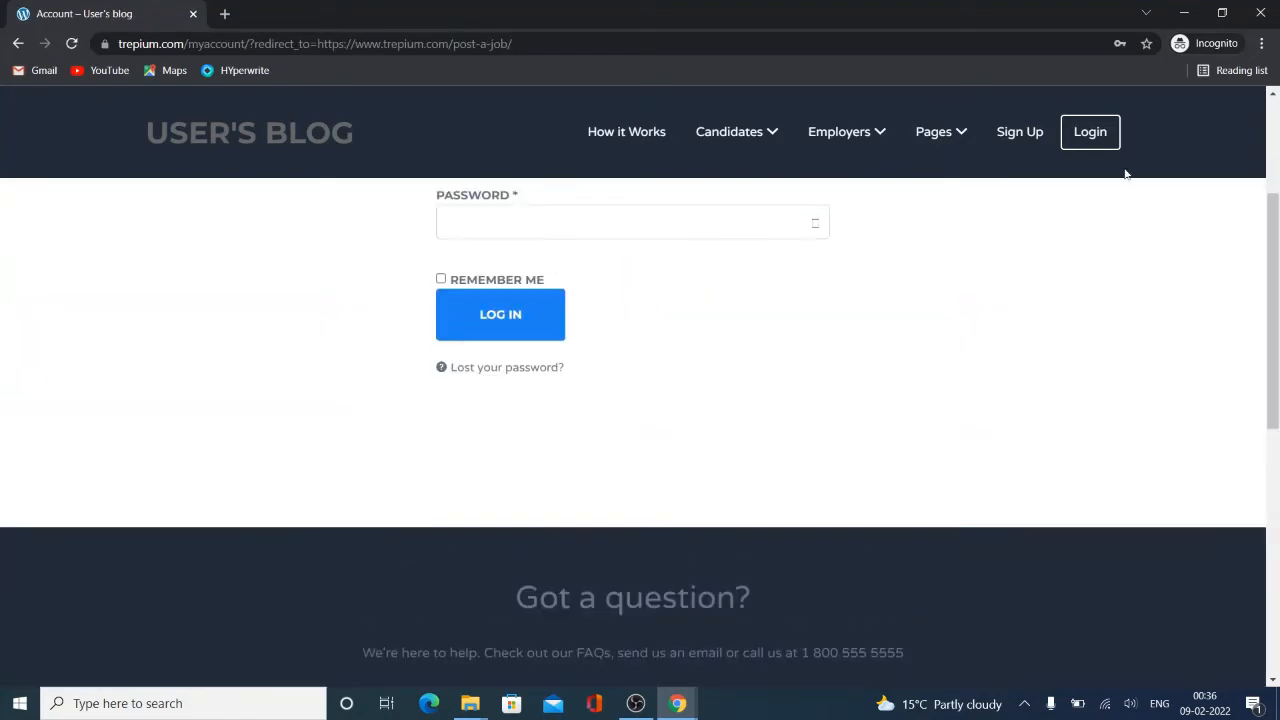
pyautogui.moveTo(1104, 140)
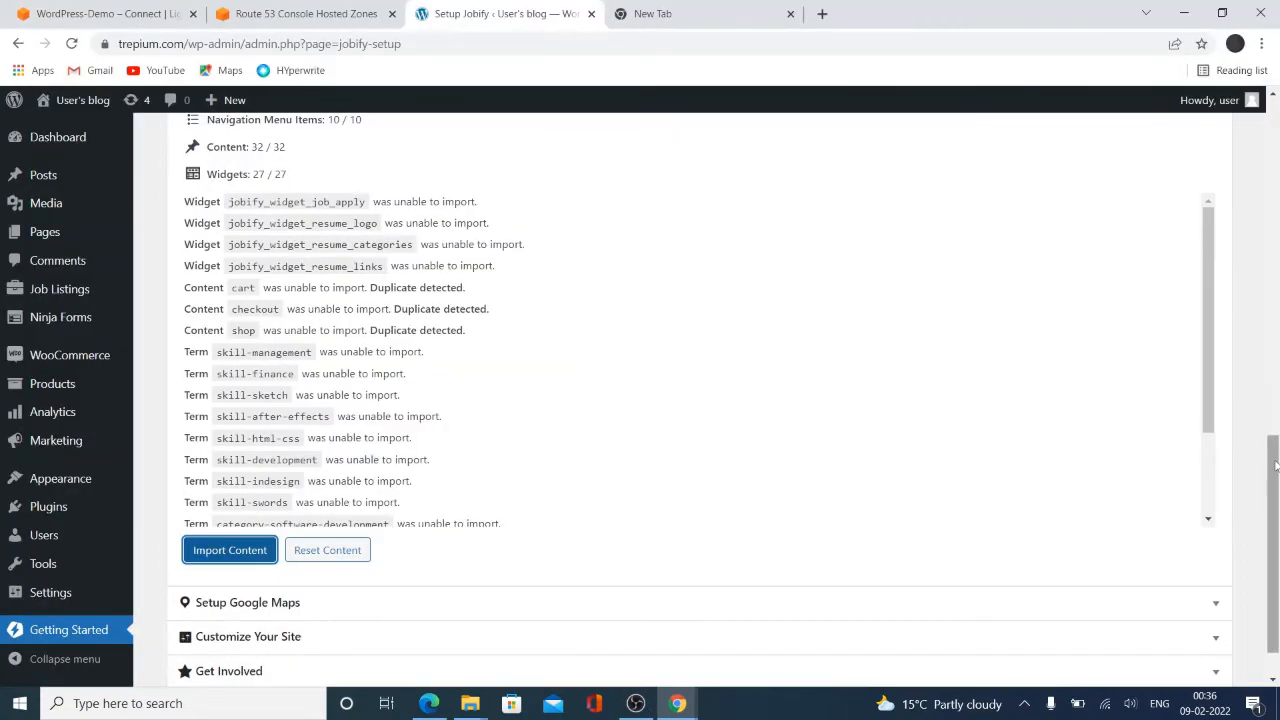
pyautogui.moveTo(48, 506)
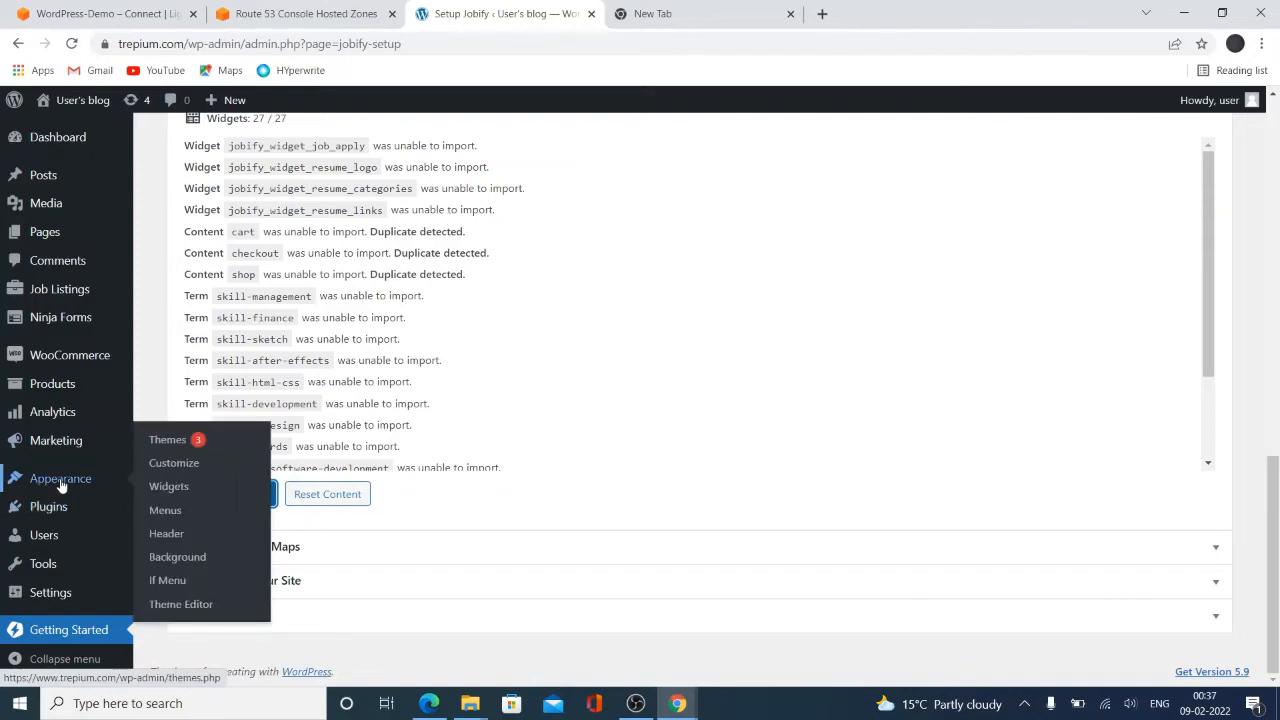
pyautogui.moveTo(168, 486)
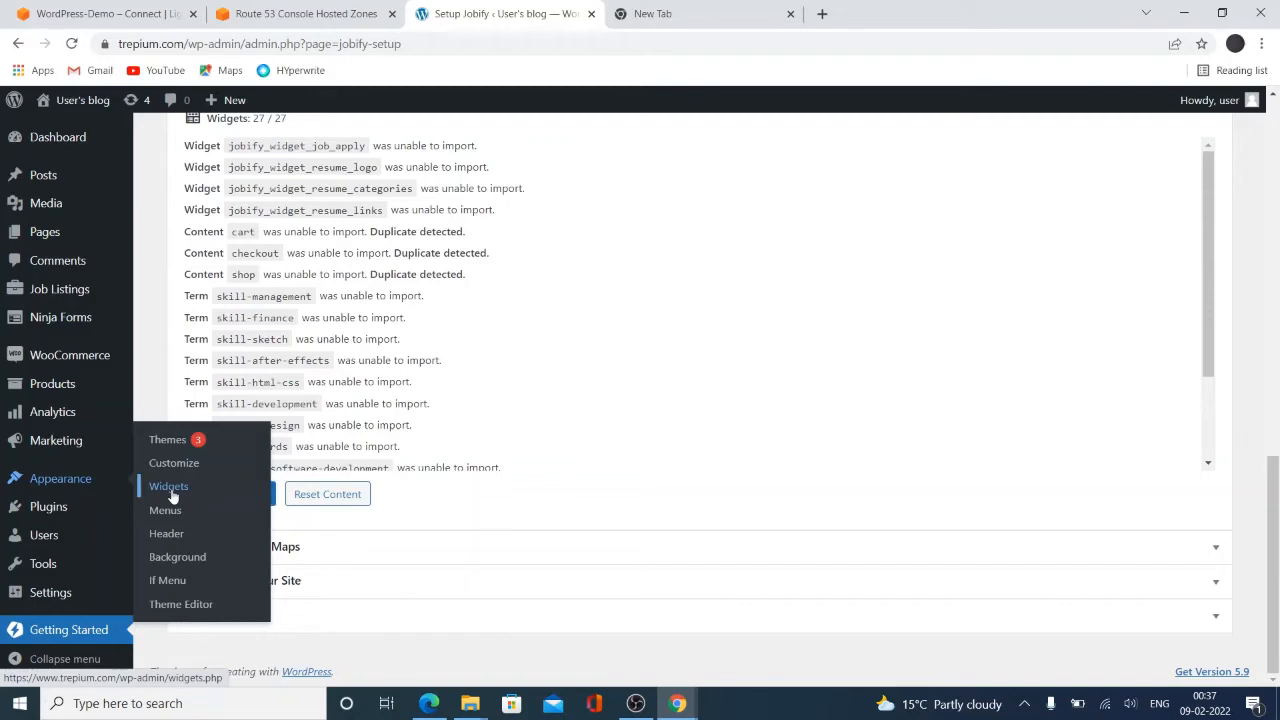
# Reach Appearance > Widgets and dismiss the block Widgets welcome guide
pyautogui.click(168, 486)
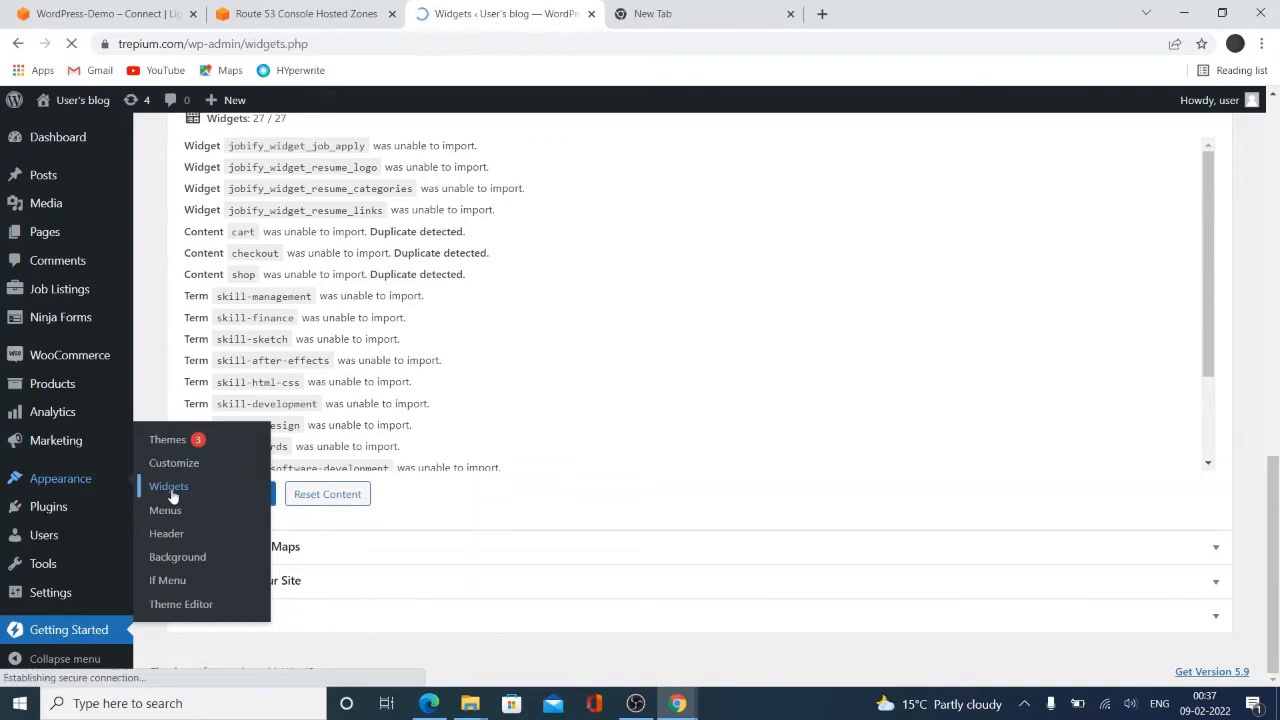
pyautogui.click(168, 486)
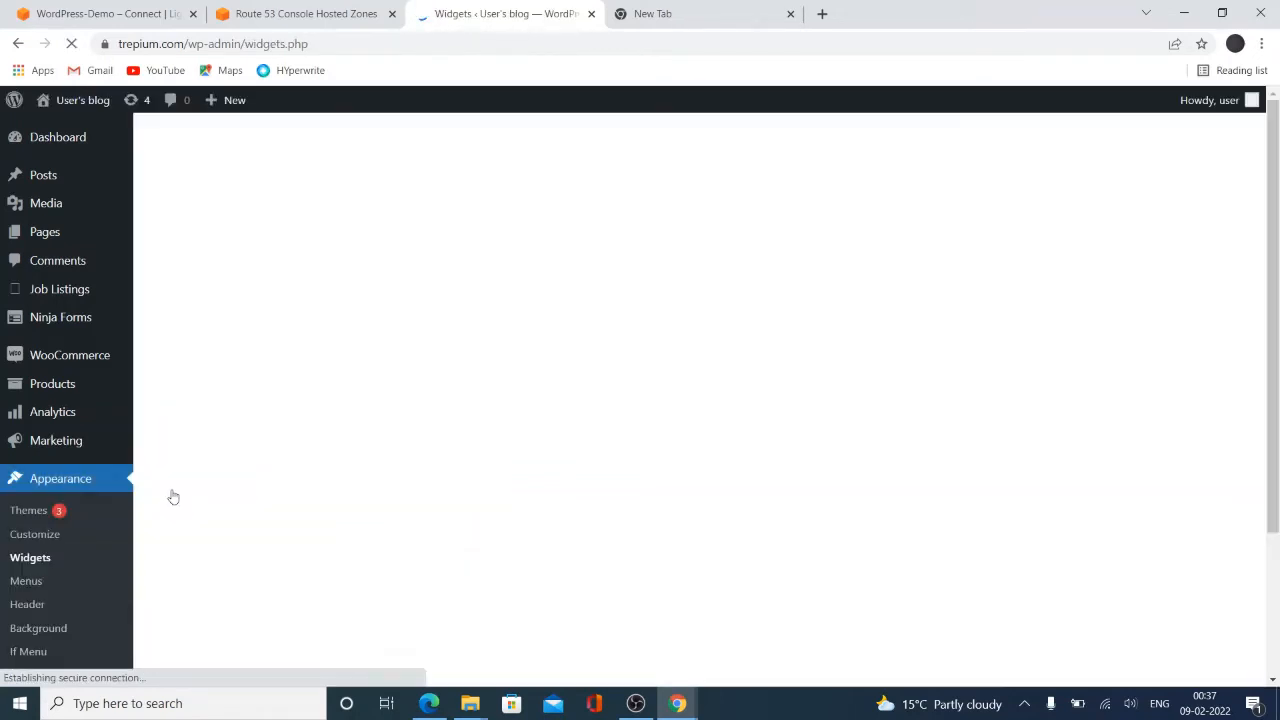
pyautogui.click(30, 556)
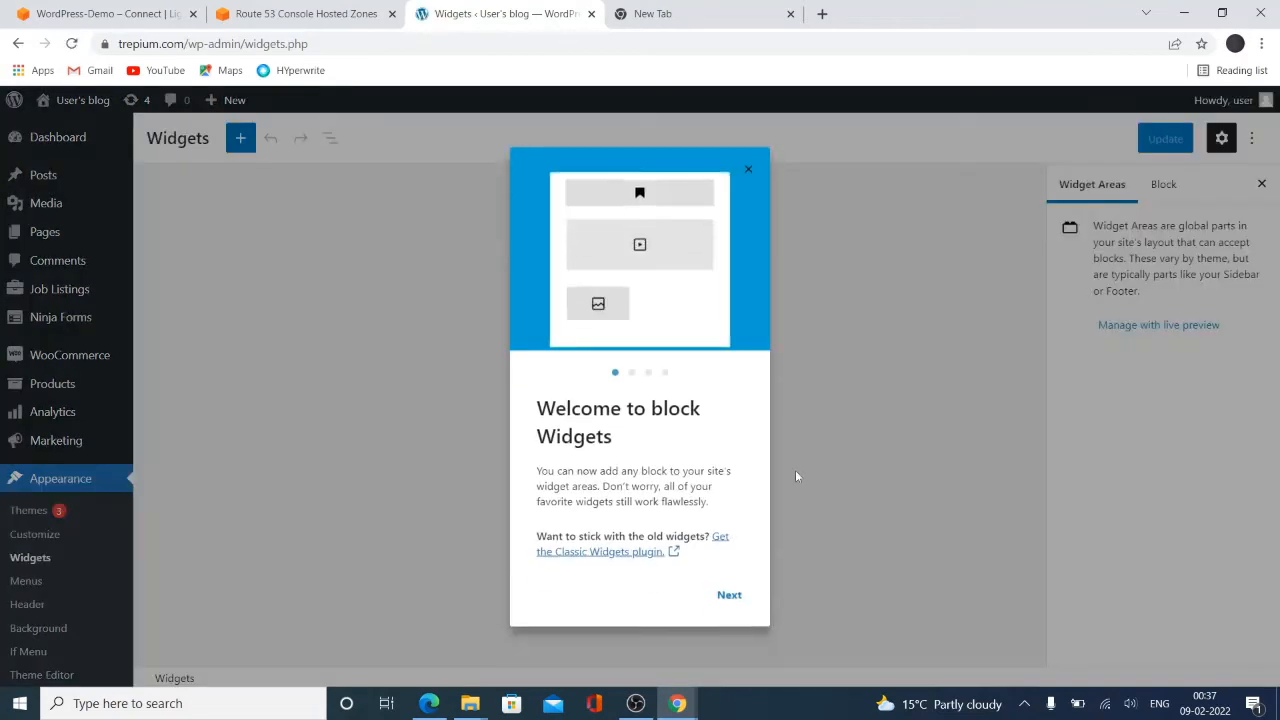
pyautogui.click(728, 596)
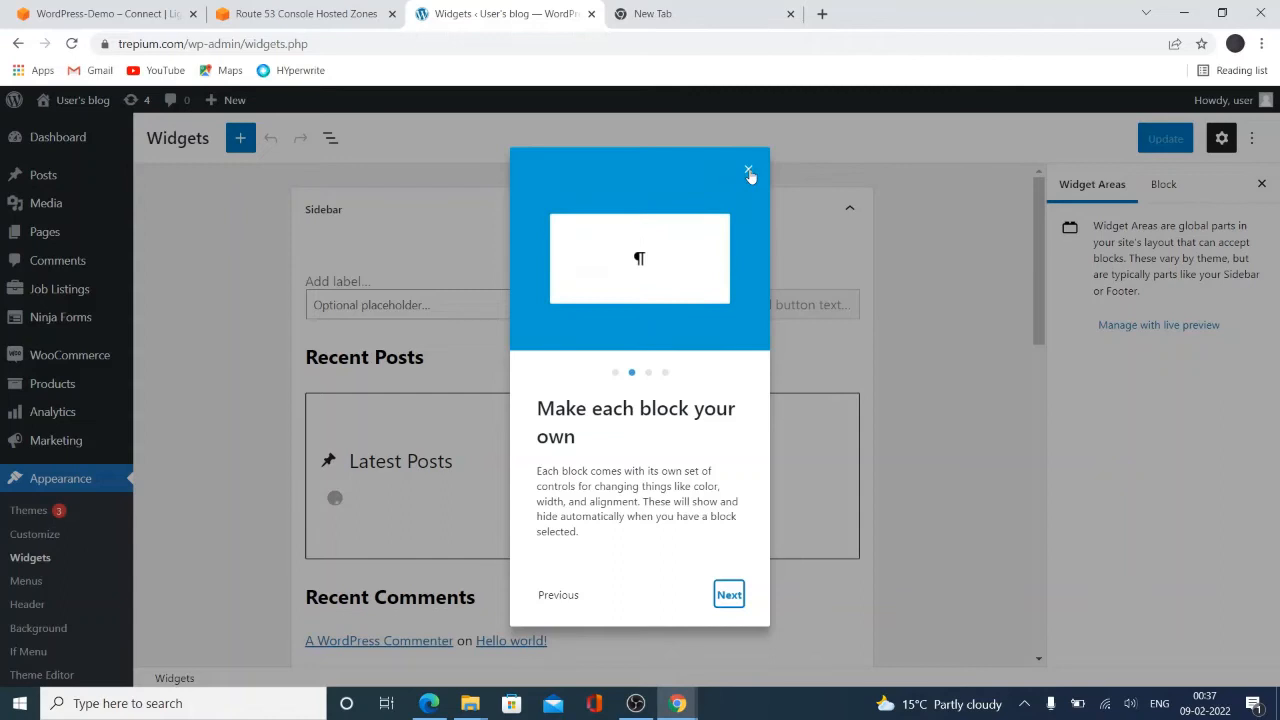
pyautogui.click(748, 172)
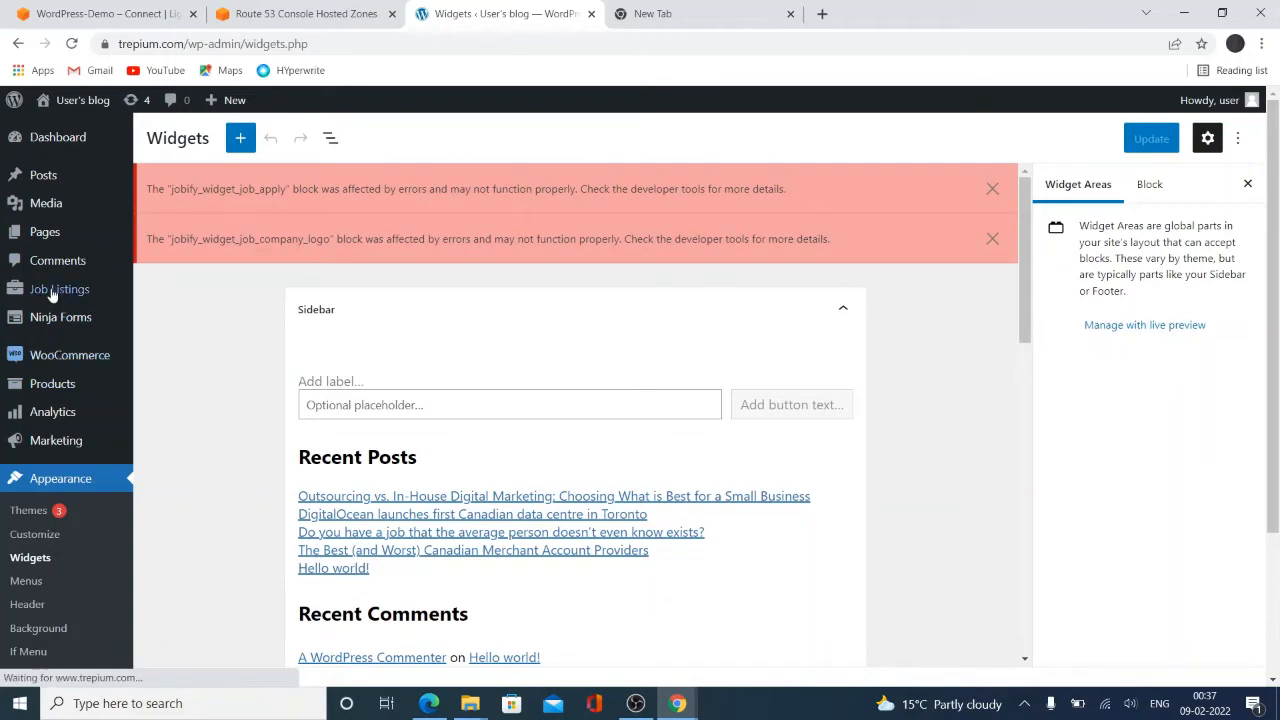
pyautogui.moveTo(64, 260)
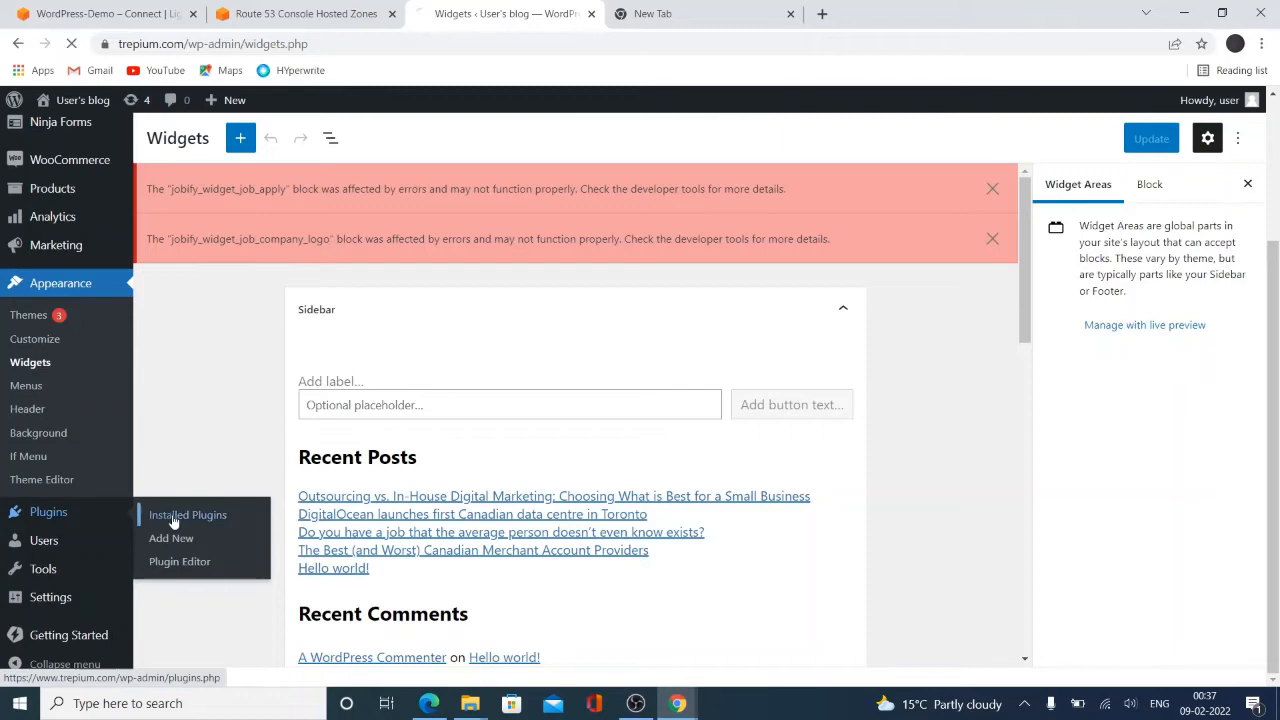
# Search Add New plugins for 'classic', then install and activate Classic Editor
pyautogui.click(188, 516)
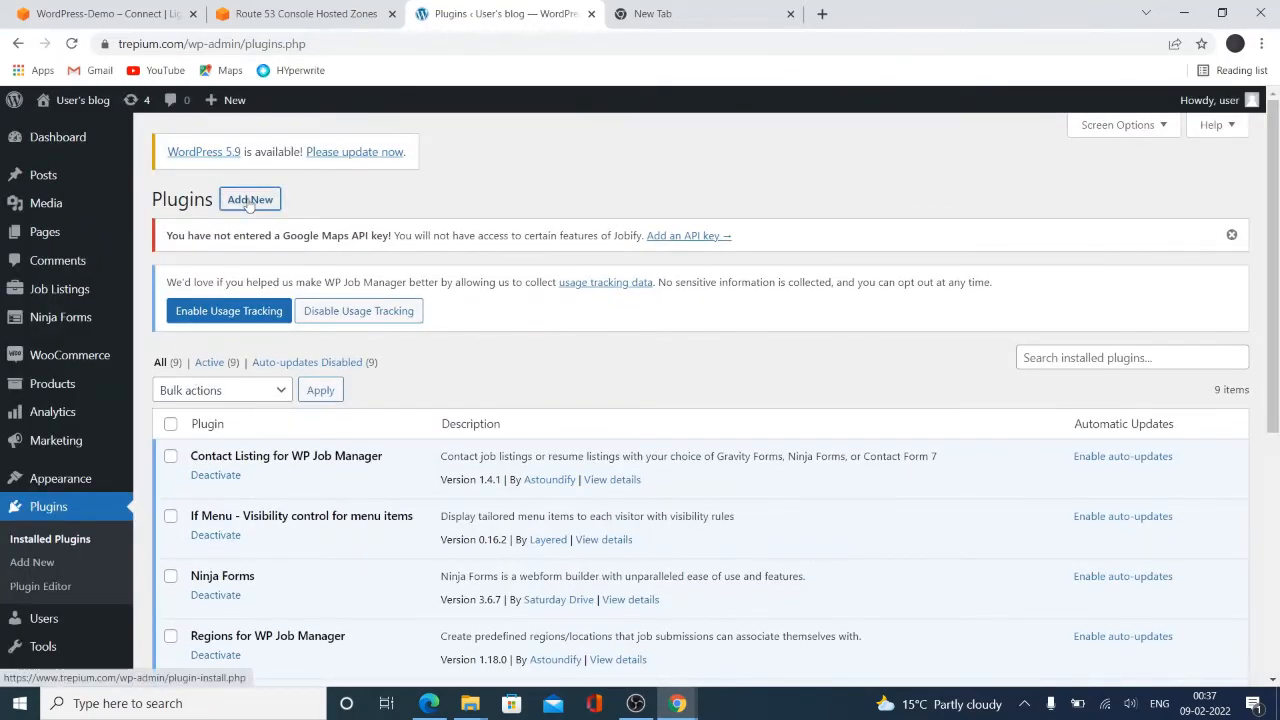
pyautogui.click(248, 200)
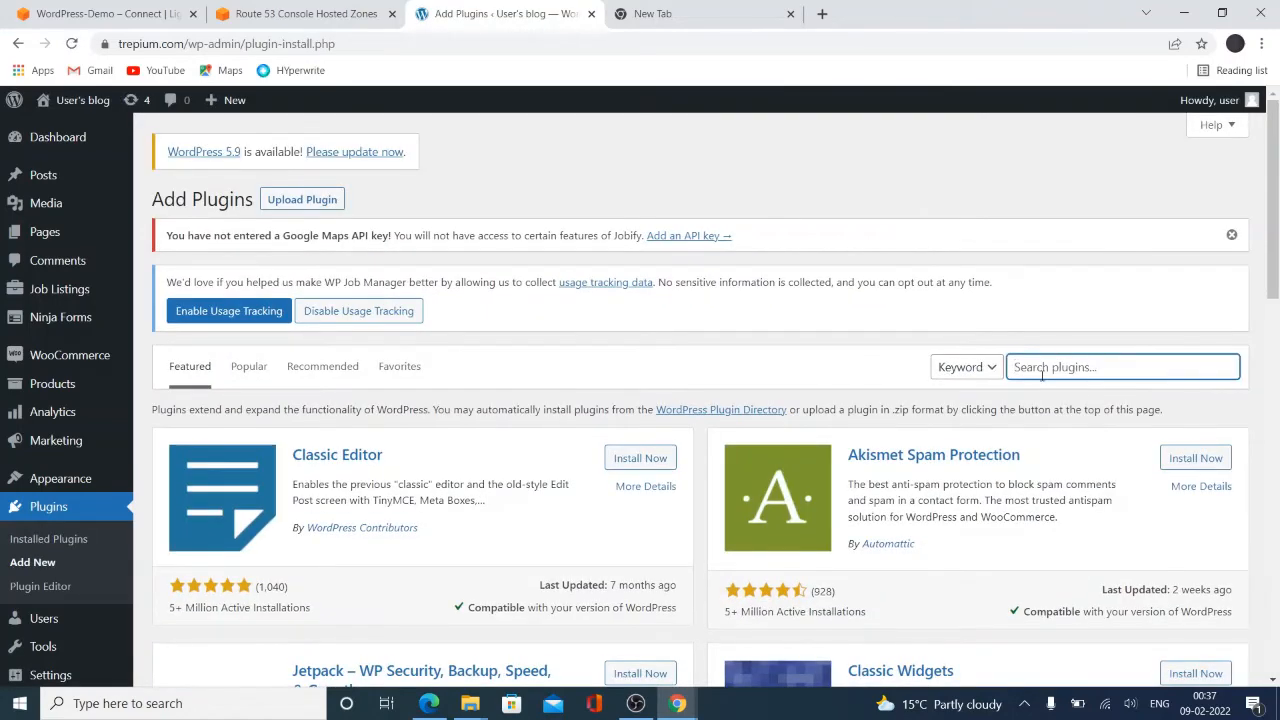
pyautogui.write('classic ed')
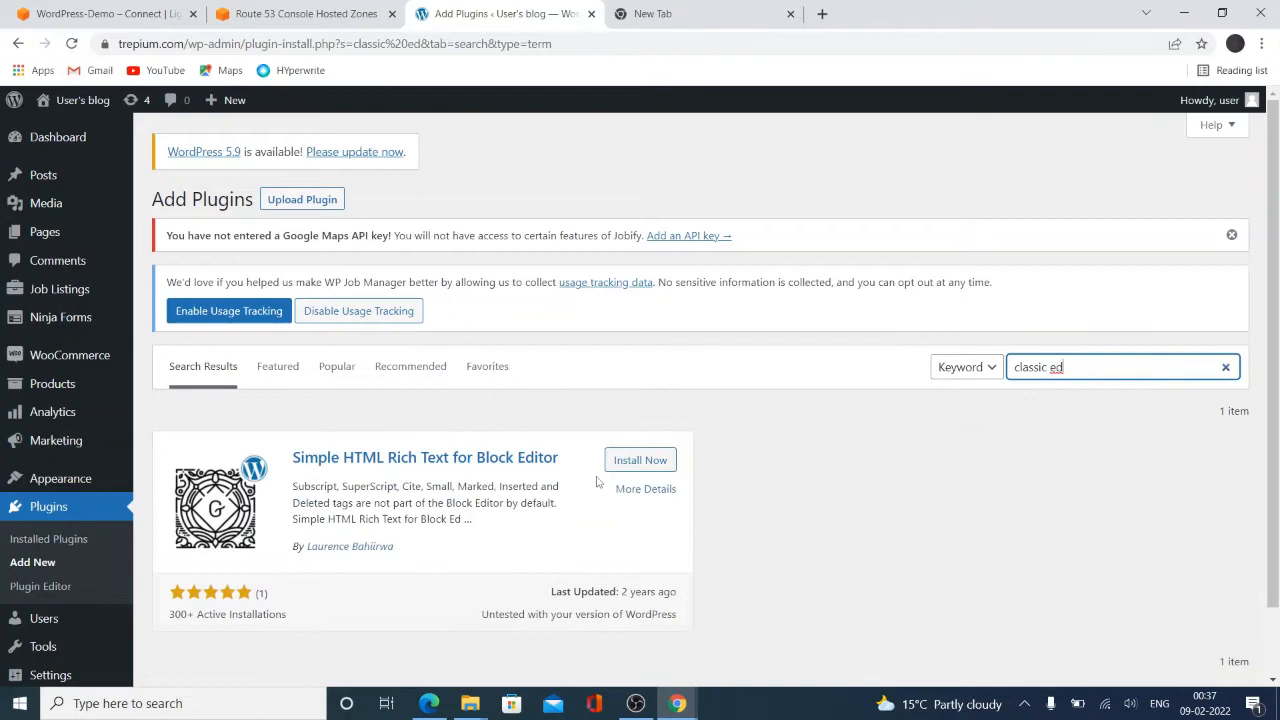
pyautogui.press('Backspace')
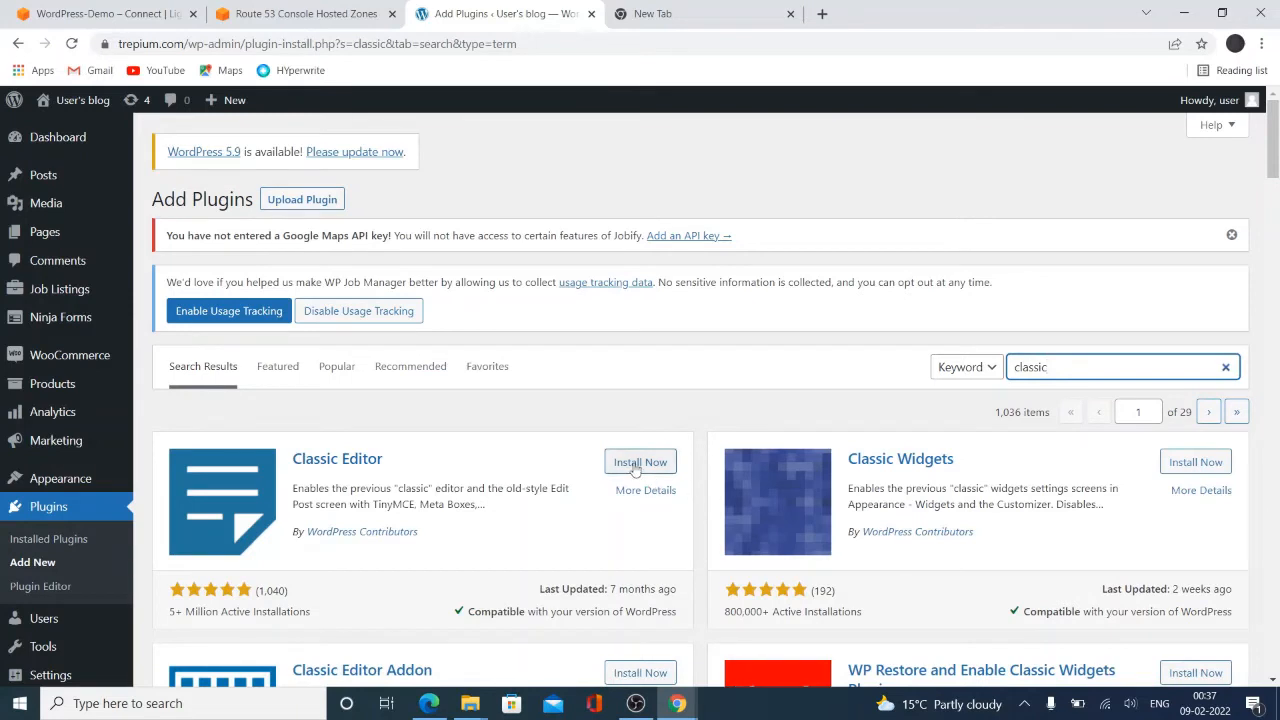
pyautogui.click(640, 460)
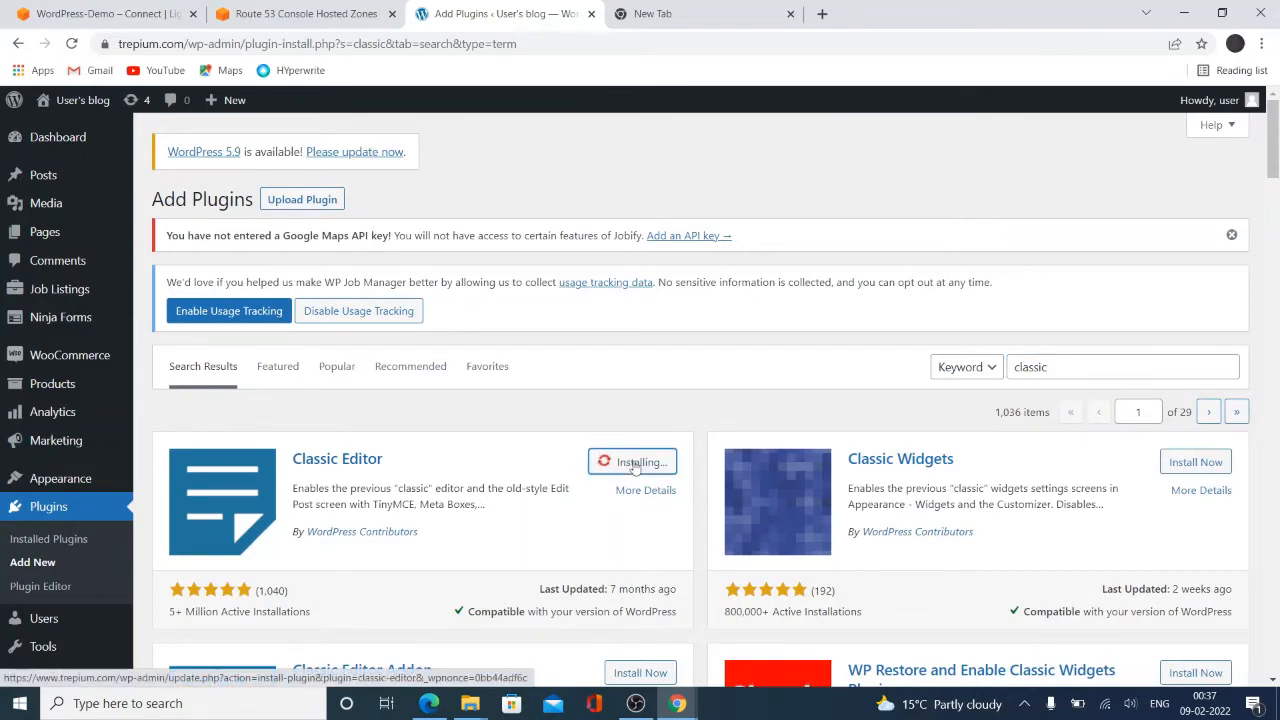
pyautogui.moveTo(616, 472)
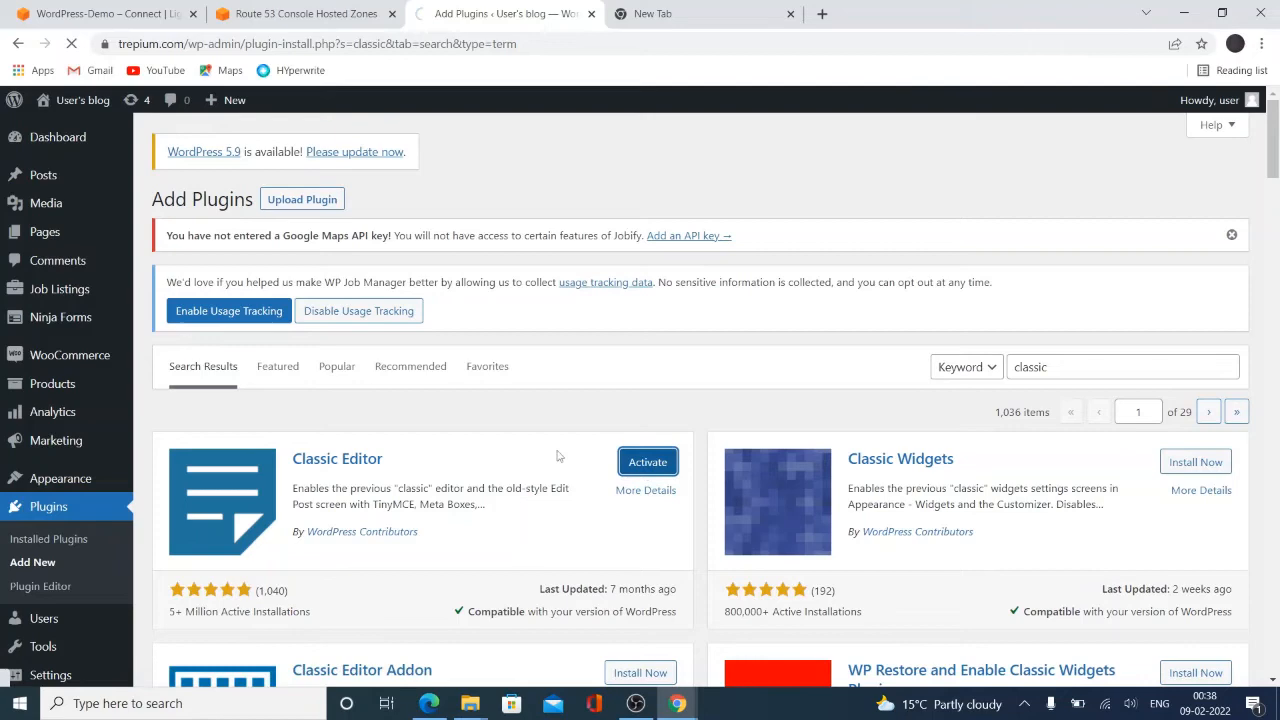
pyautogui.click(648, 460)
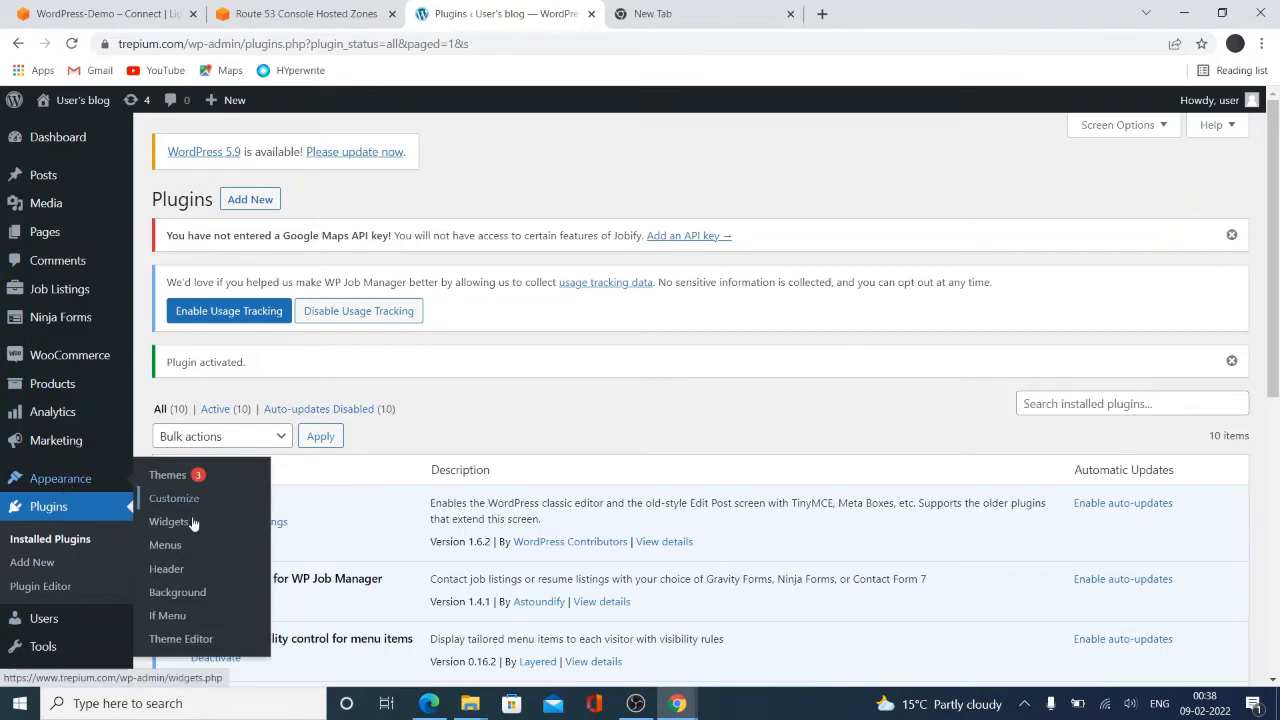
# Launch Appearance > Customize for the Jobify - Extended theme and enter its General section
pyautogui.click(168, 522)
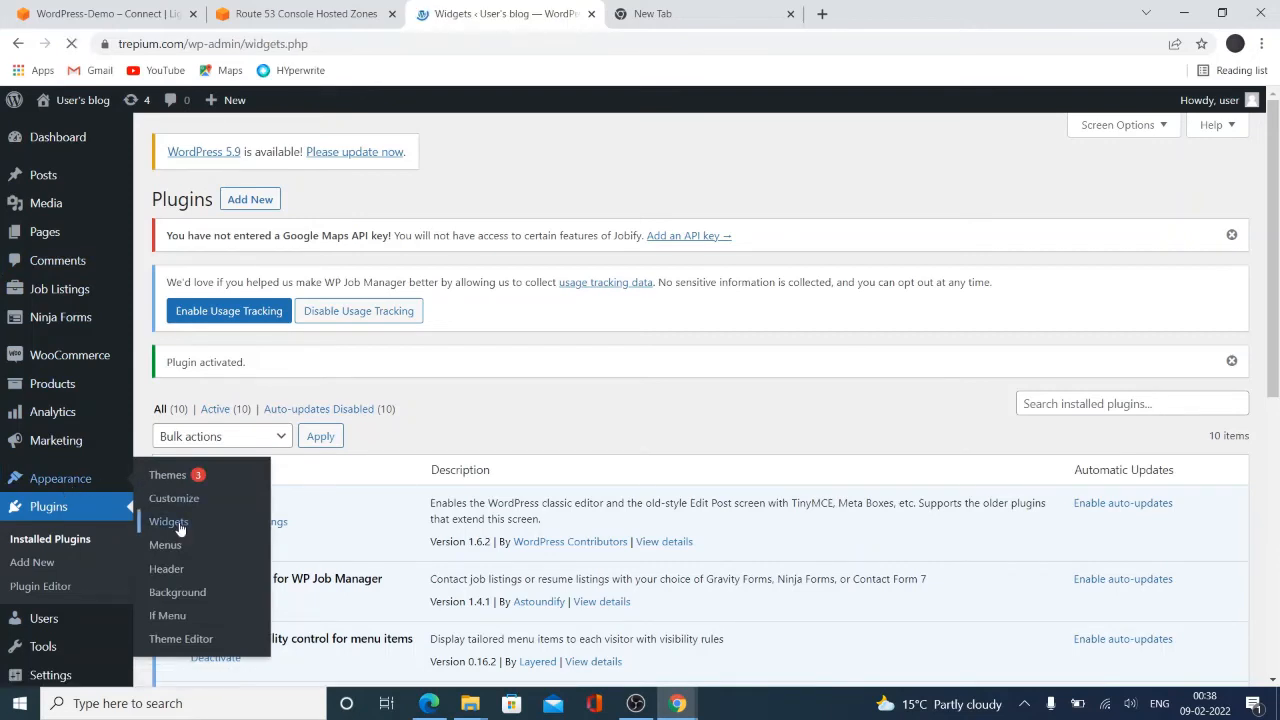
pyautogui.click(168, 522)
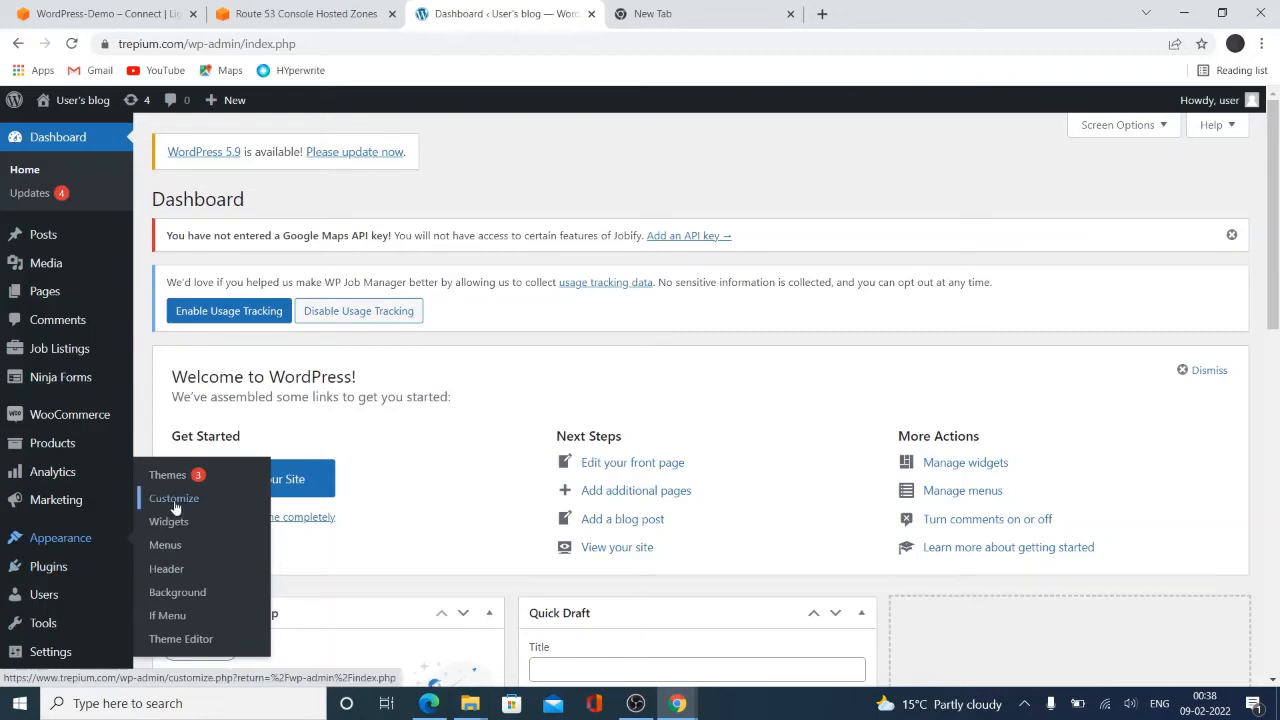
pyautogui.click(172, 498)
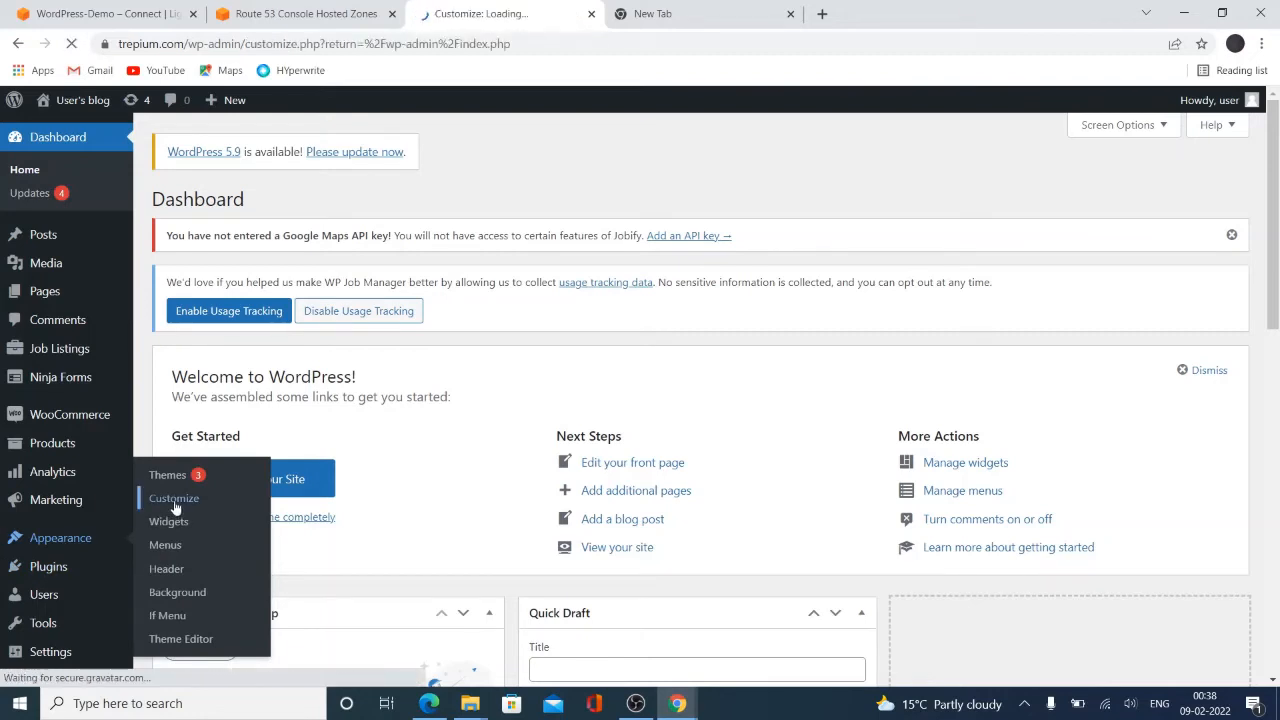
pyautogui.click(172, 498)
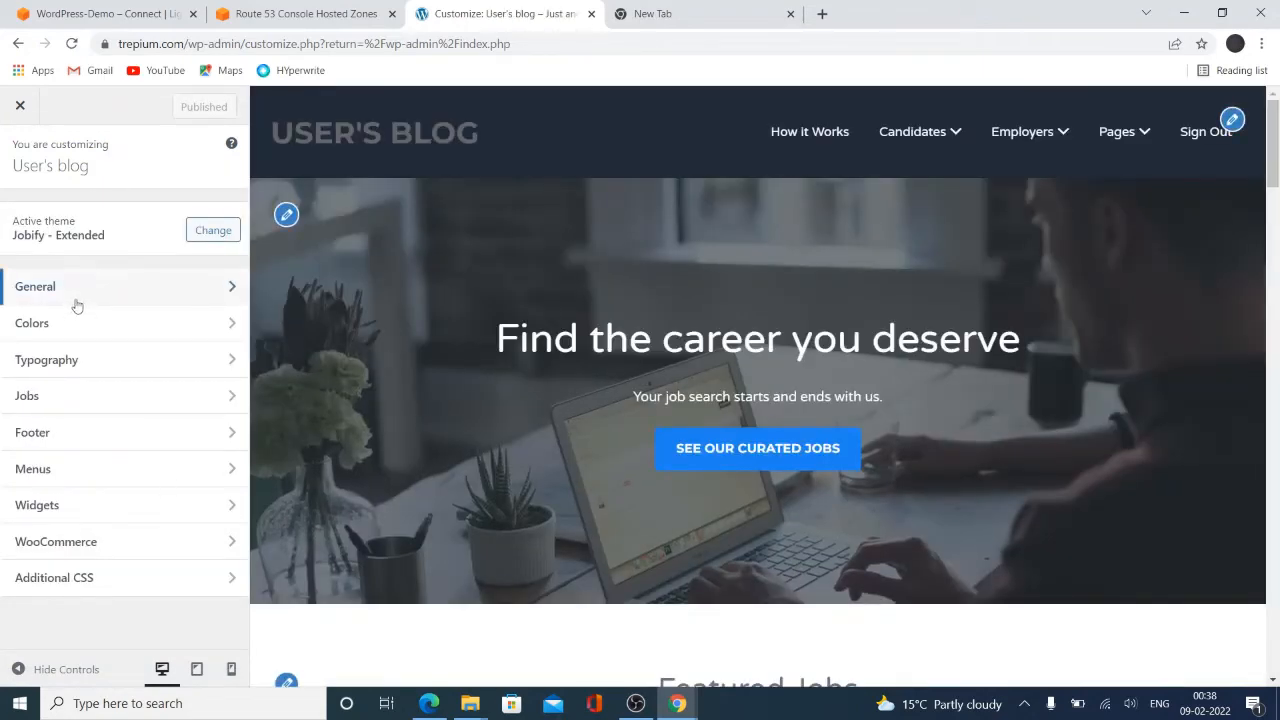
pyautogui.click(36, 286)
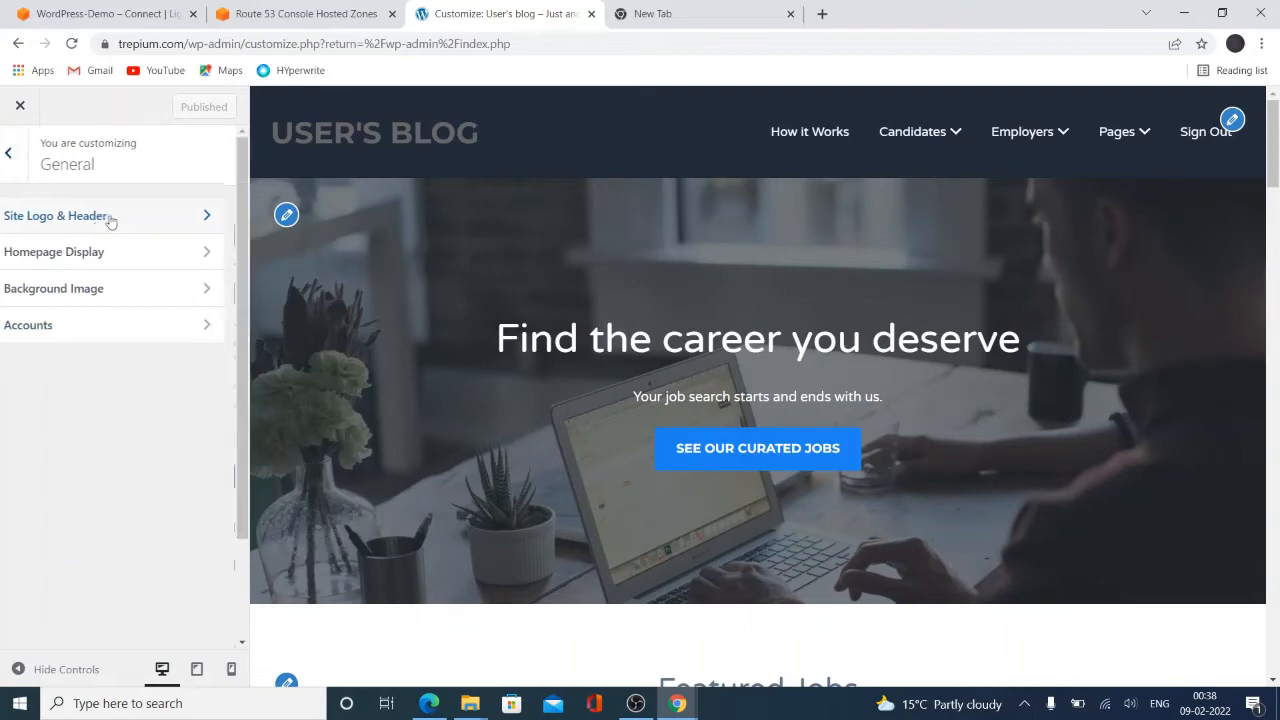
# Enter TrePium as Site Title and 'Job webiste' as Tagline under Site Logo & Header
pyautogui.click(56, 216)
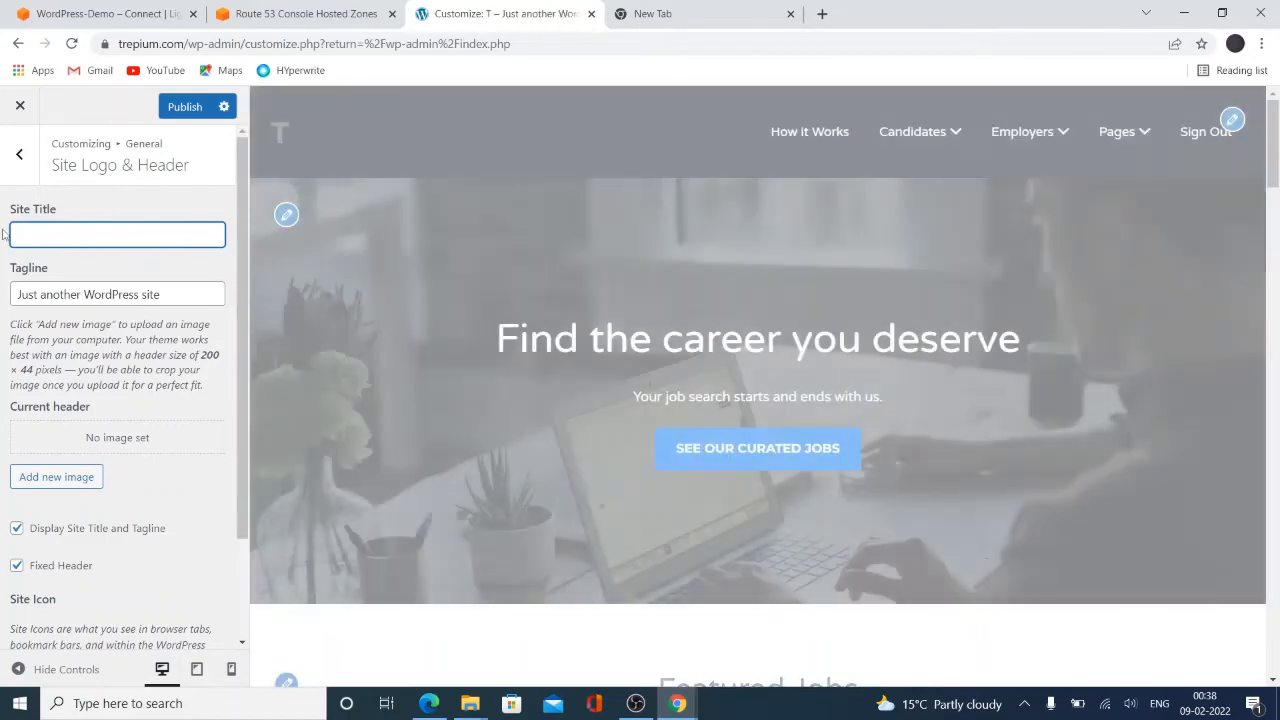
pyautogui.write('TrePium')
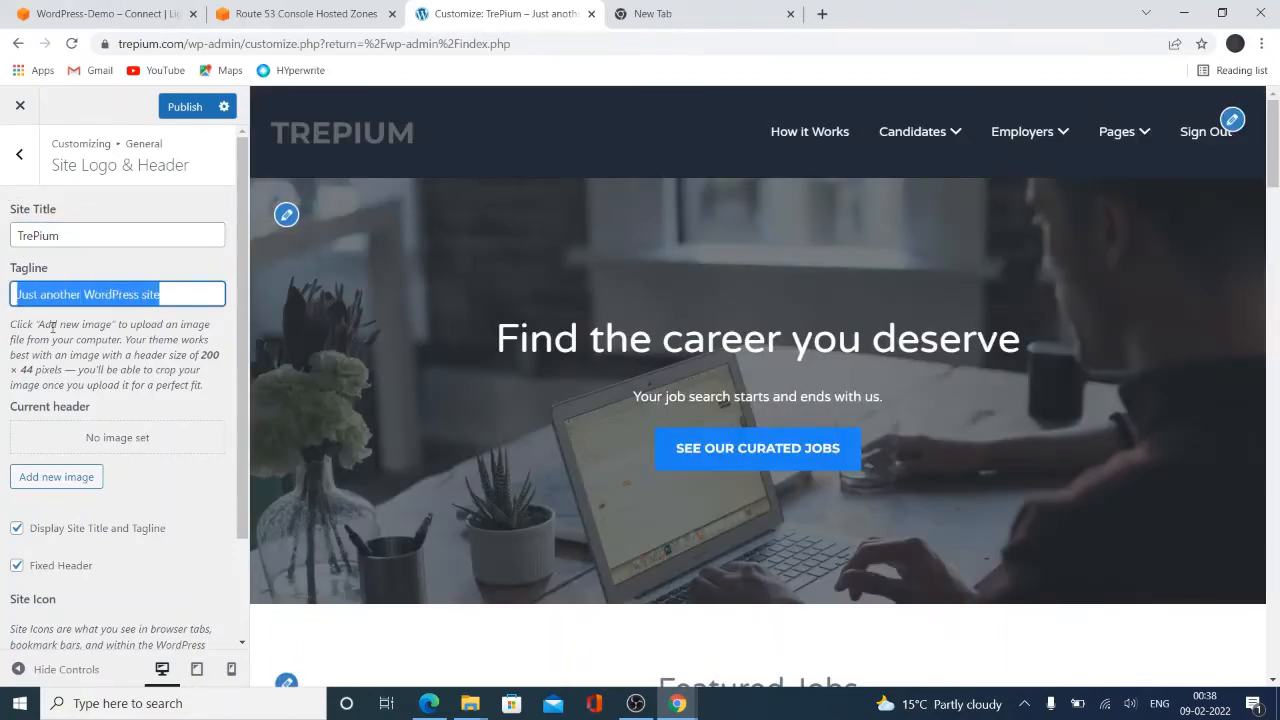
pyautogui.write('Job webiste')
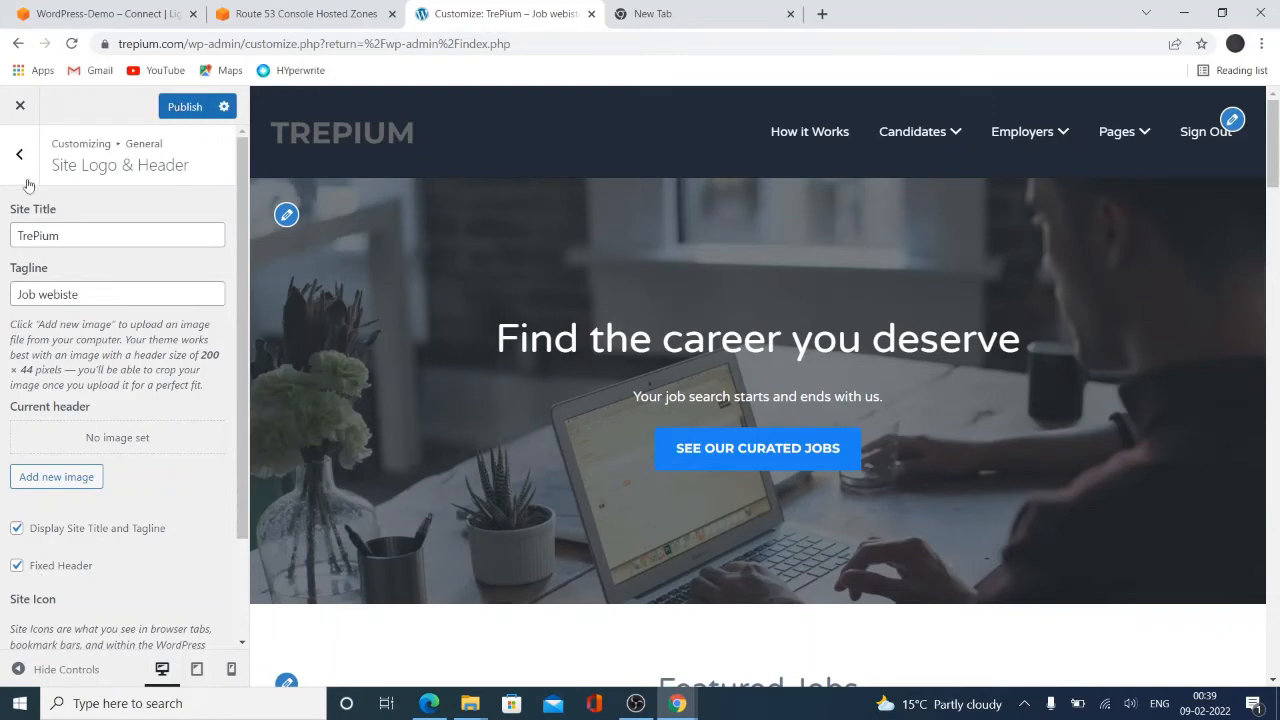
pyautogui.click(20, 152)
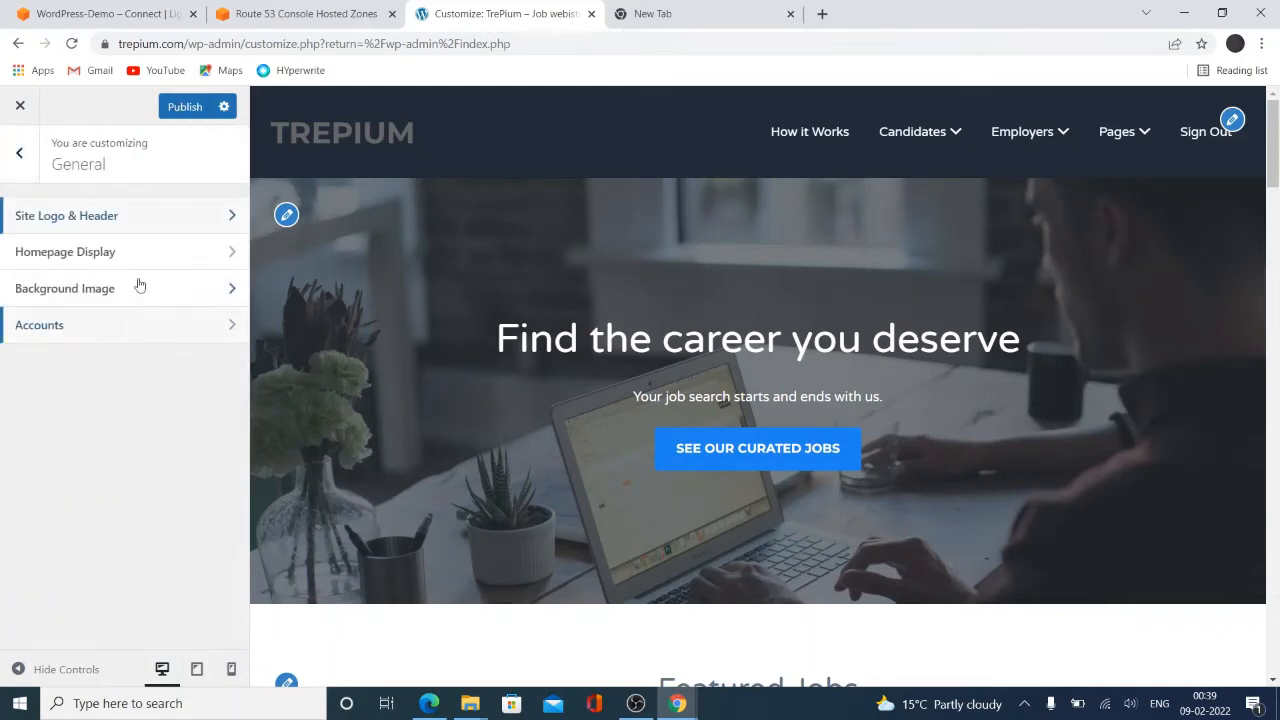
# Review Homepage Display and Background Image, then enter the Accounts settings
pyautogui.click(64, 252)
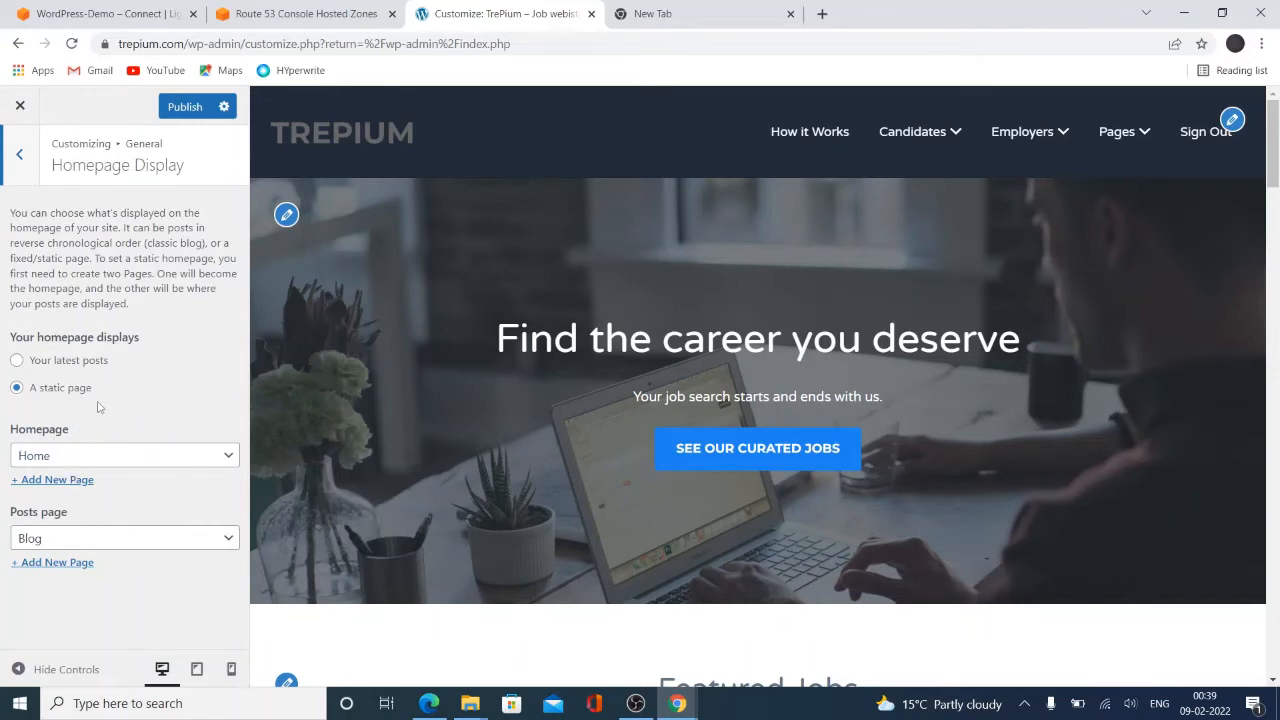
pyautogui.moveTo(16, 154)
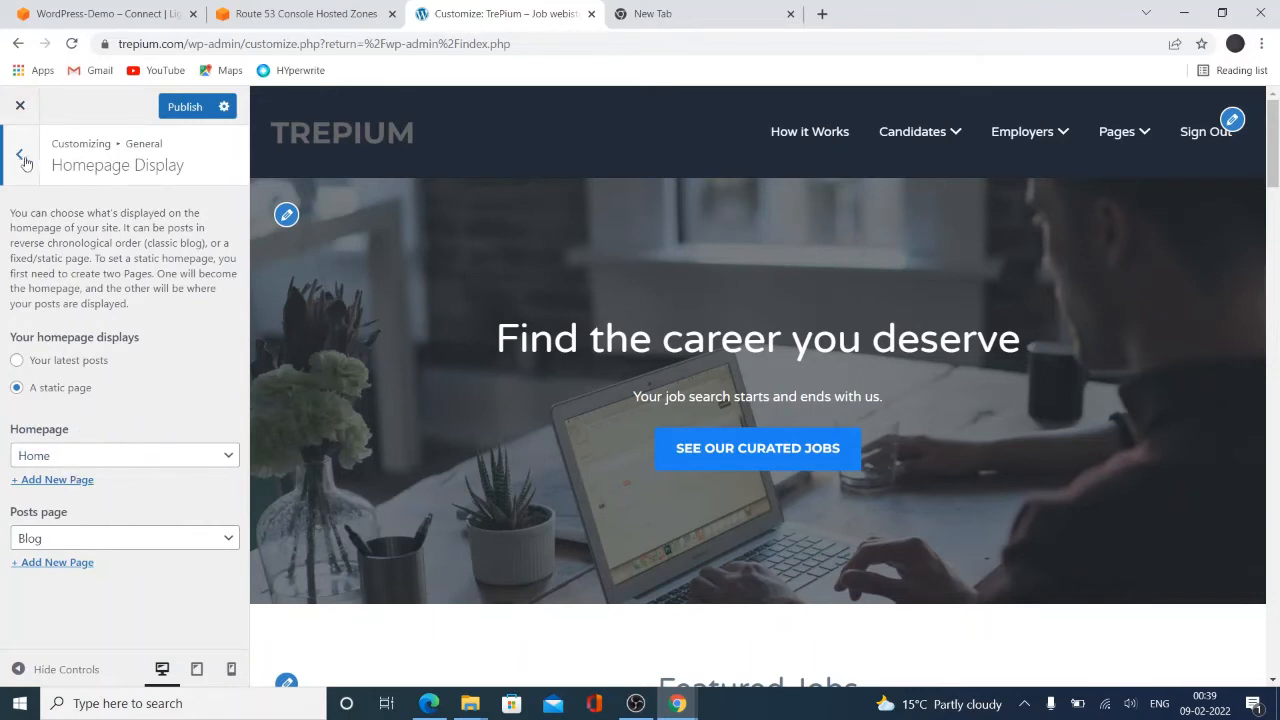
pyautogui.click(20, 152)
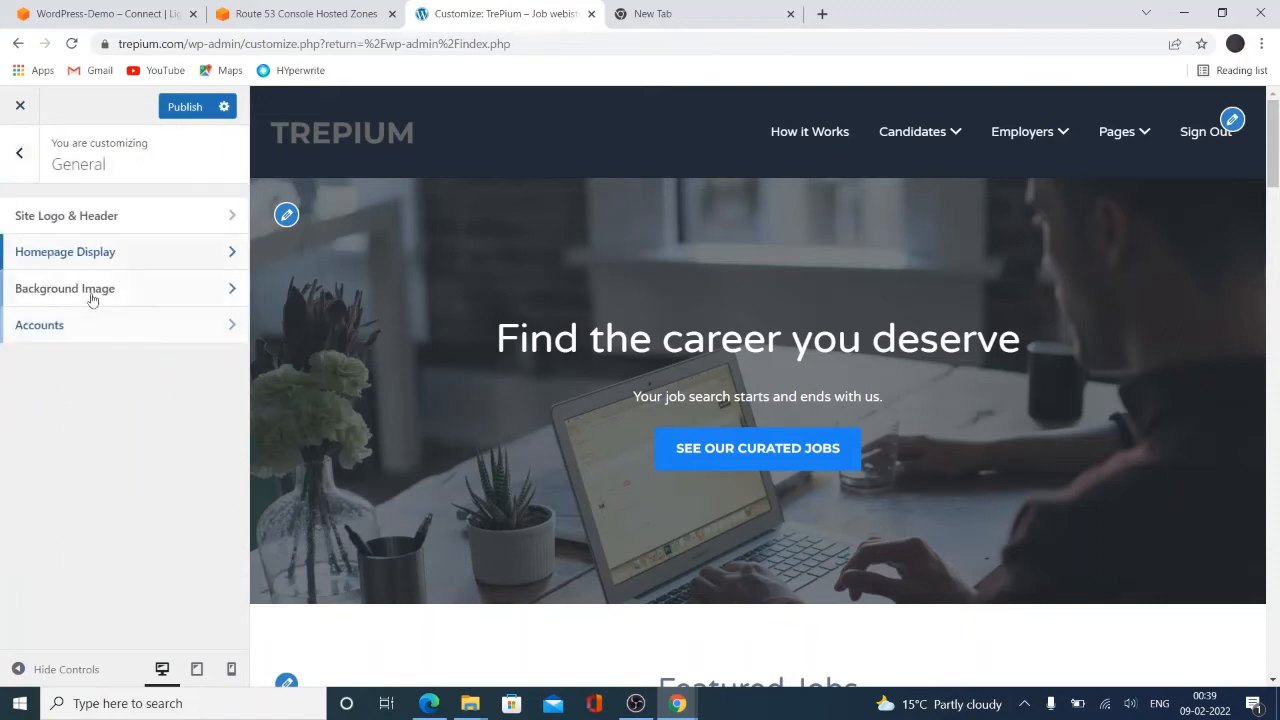
pyautogui.click(64, 288)
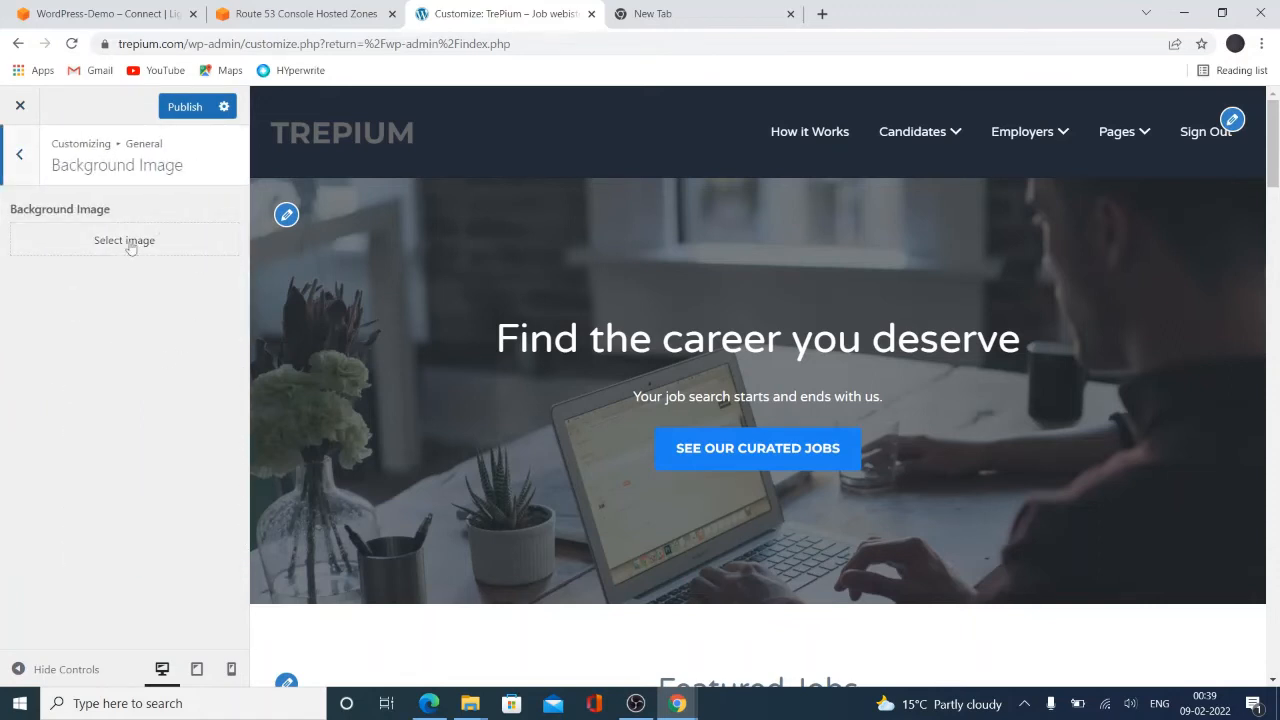
pyautogui.click(20, 152)
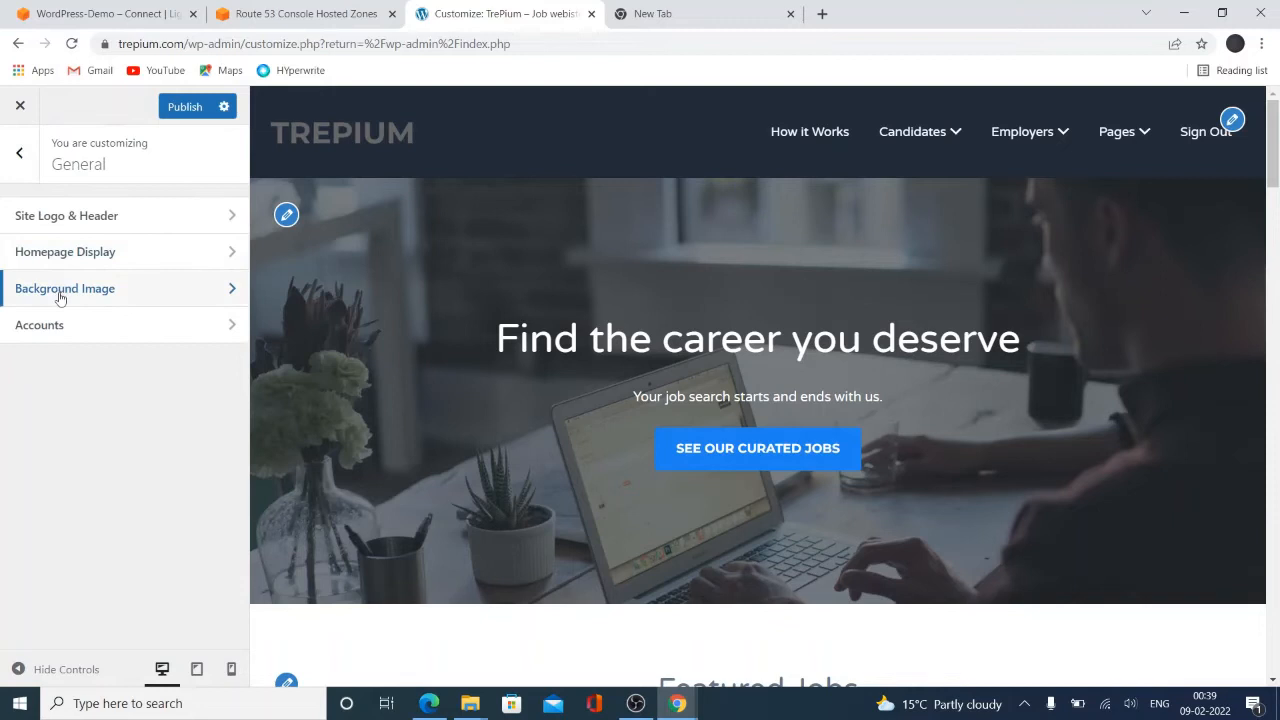
pyautogui.click(40, 324)
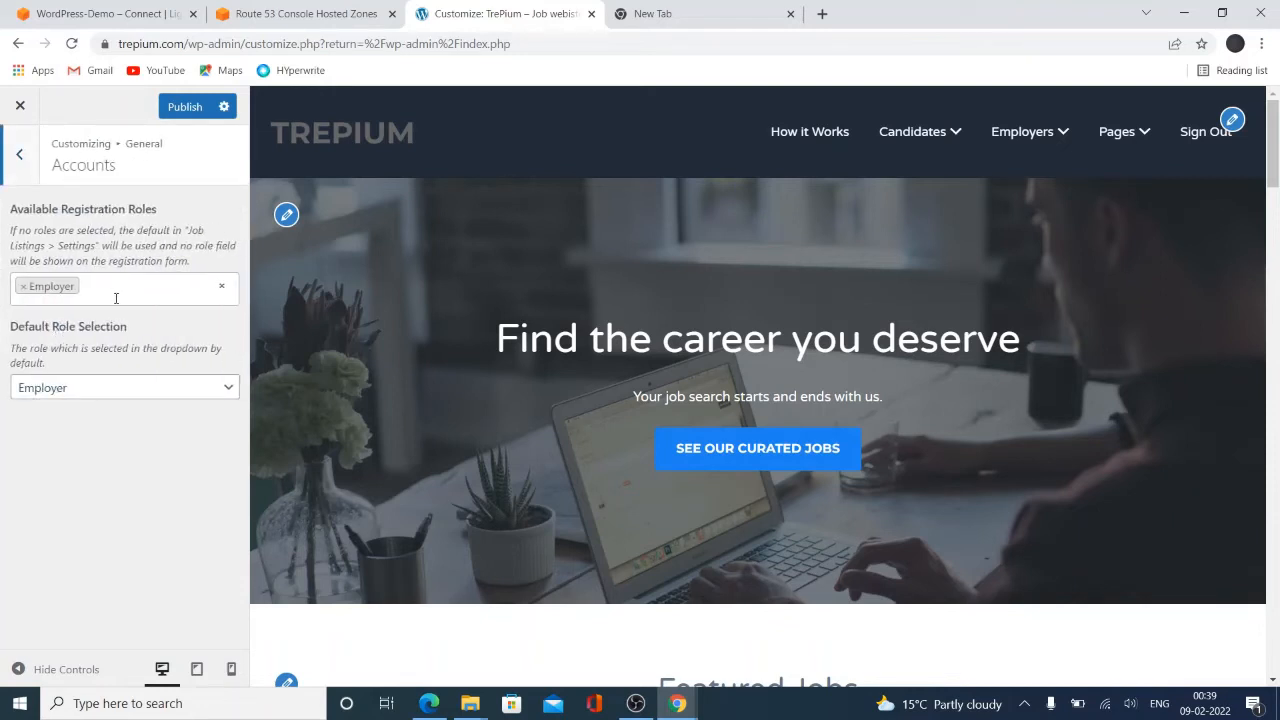
# Try adding Customer in the Available Registration Roles list, then close it unchanged
pyautogui.click(116, 288)
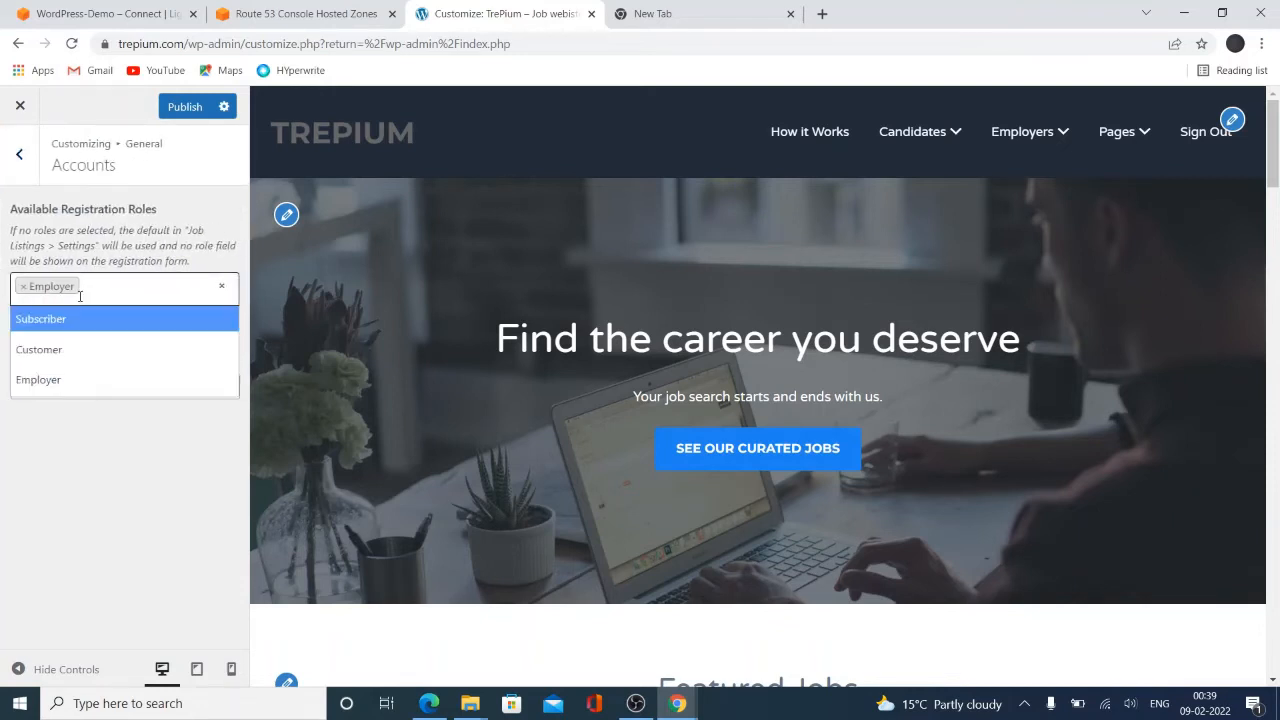
pyautogui.moveTo(68, 360)
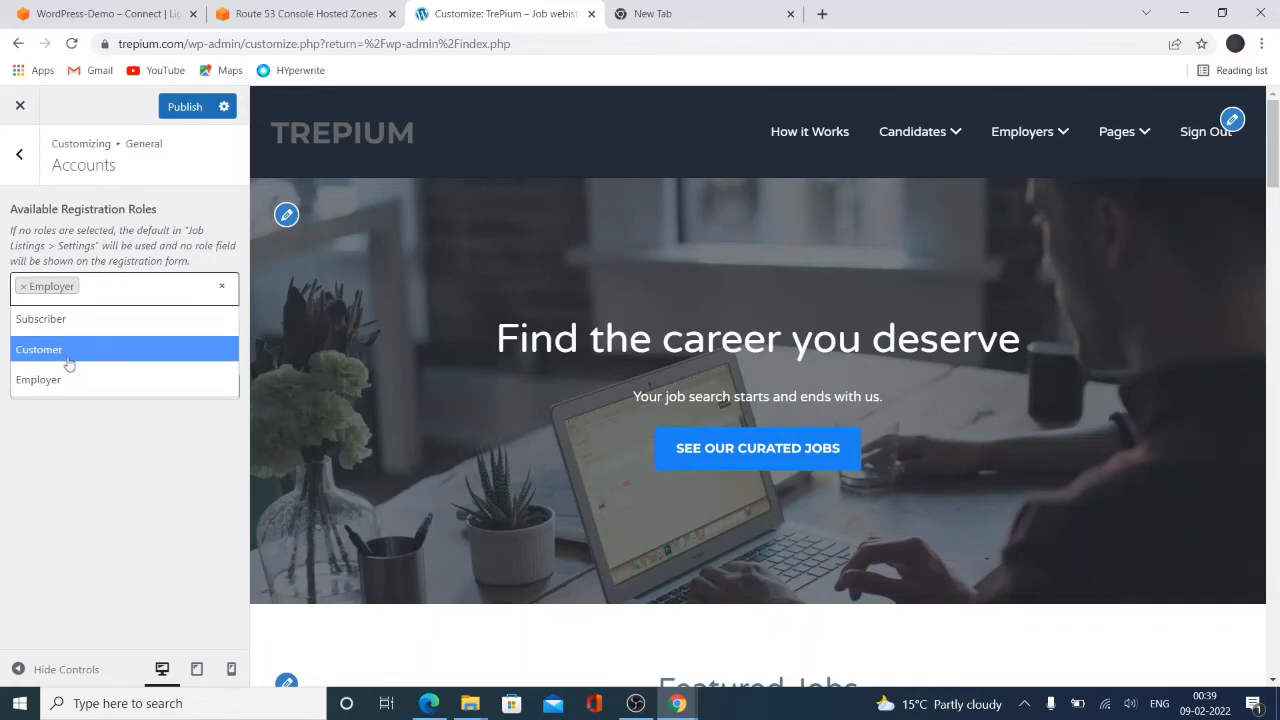
pyautogui.moveTo(76, 352)
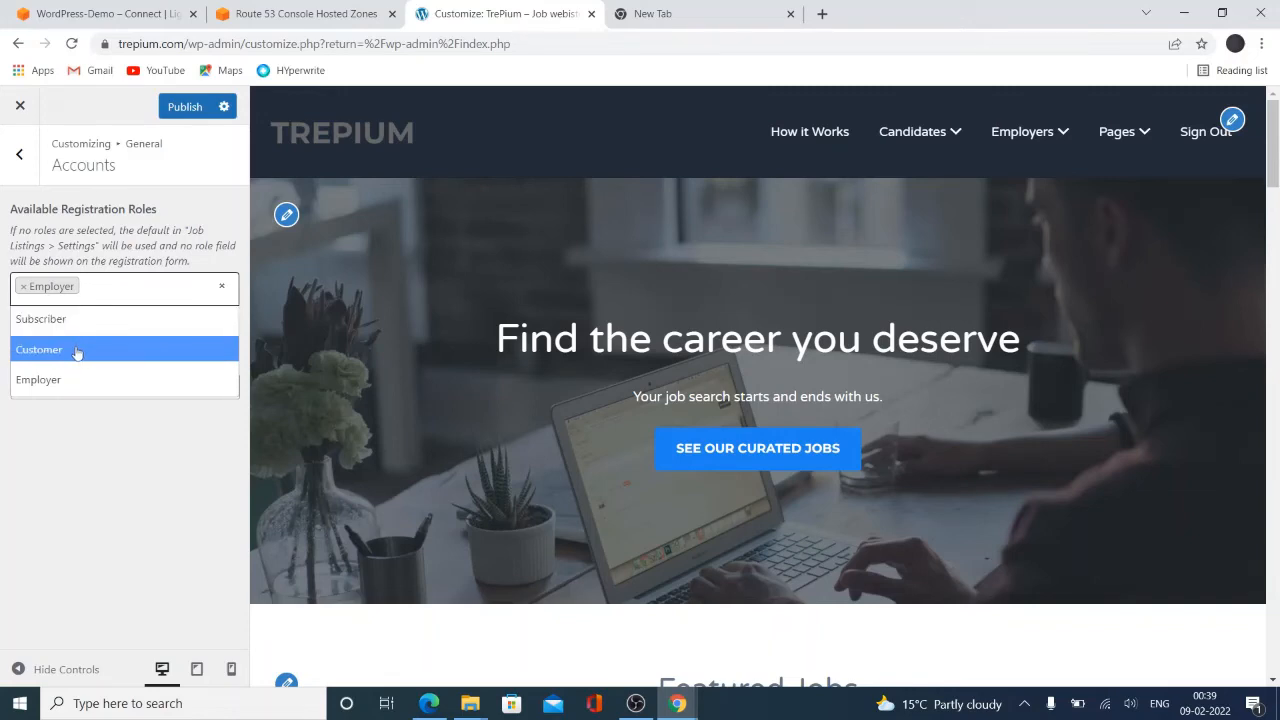
pyautogui.click(40, 348)
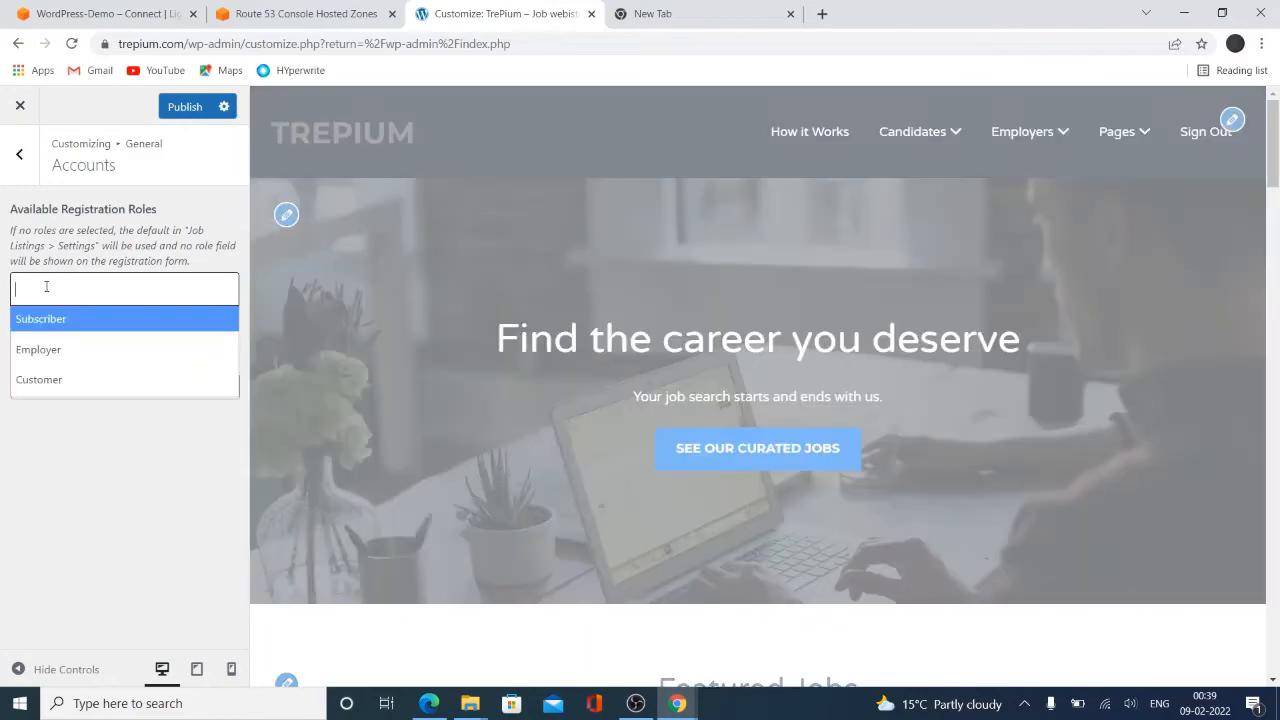
pyautogui.click(38, 348)
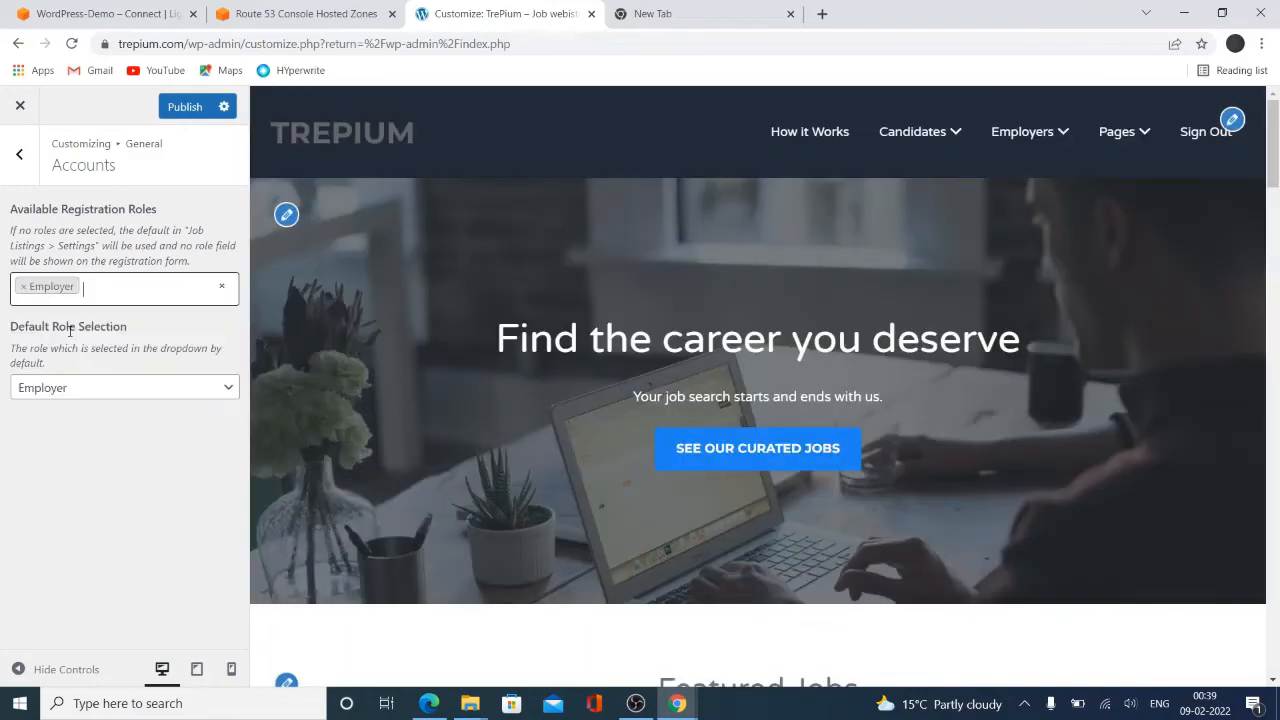
pyautogui.click(130, 288)
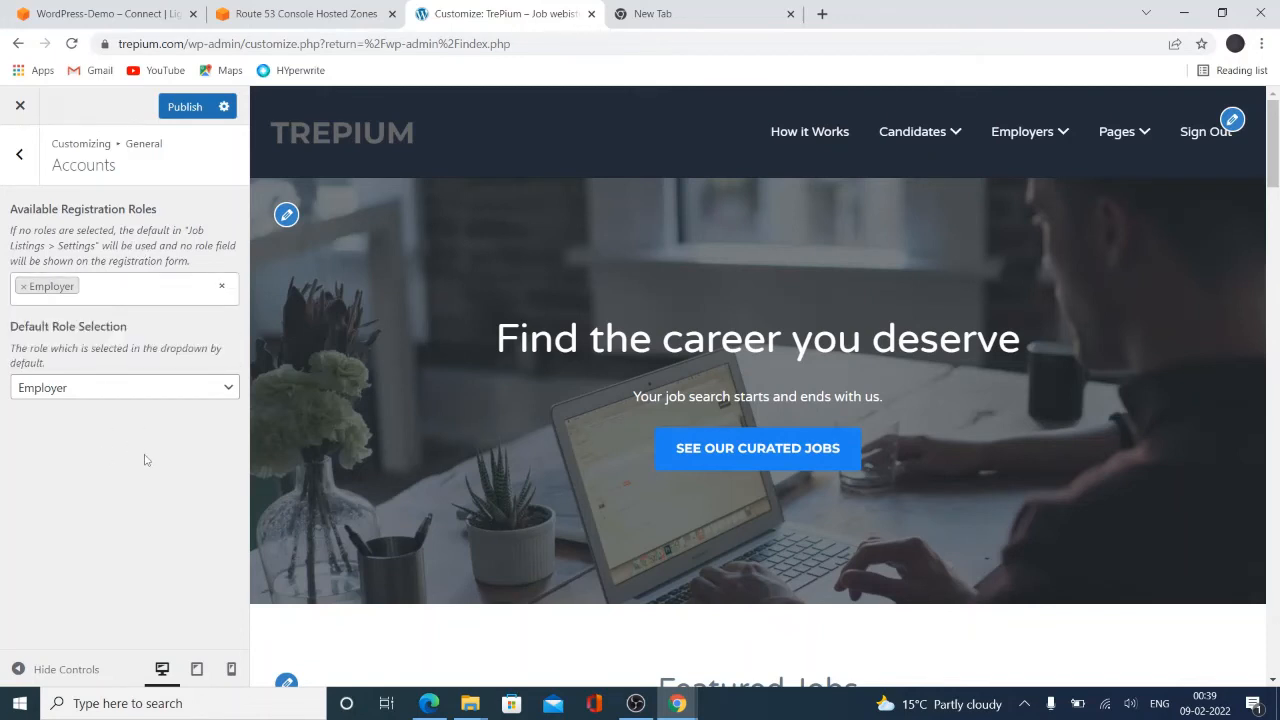
pyautogui.click(124, 288)
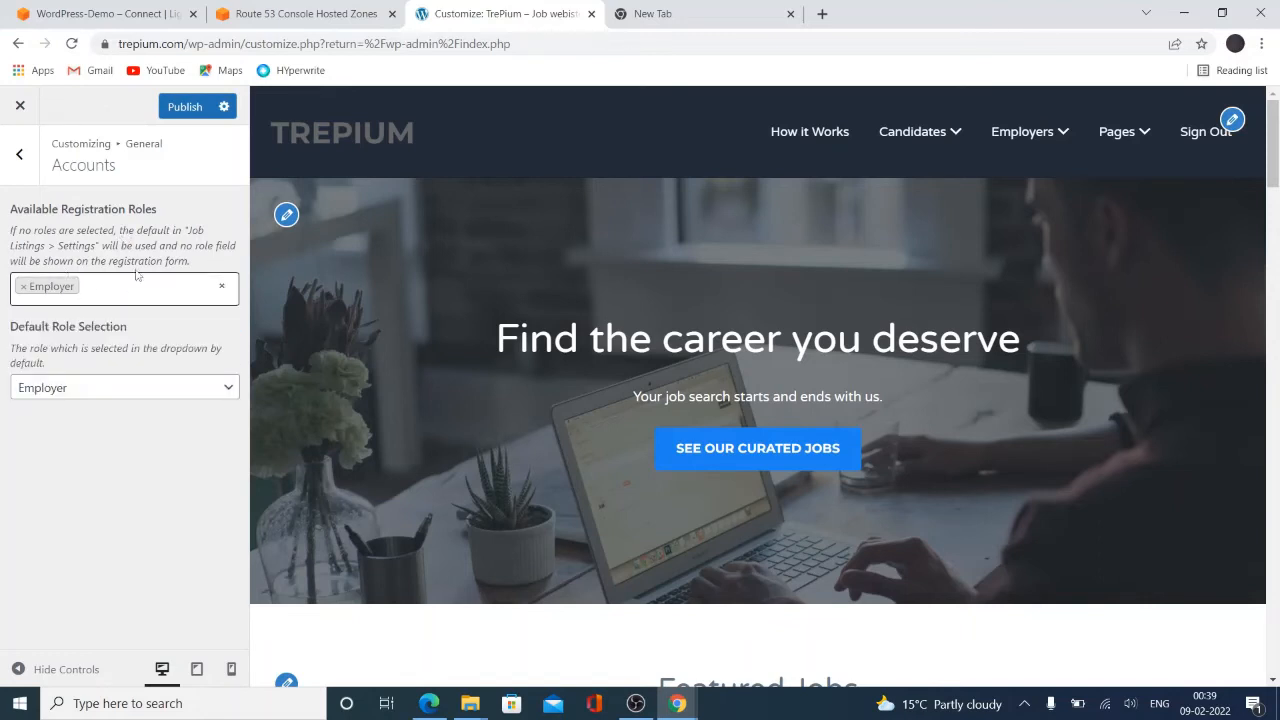
# Set the default role to Customer and add Customer alongside Employer as an allowed registration role
pyautogui.click(124, 388)
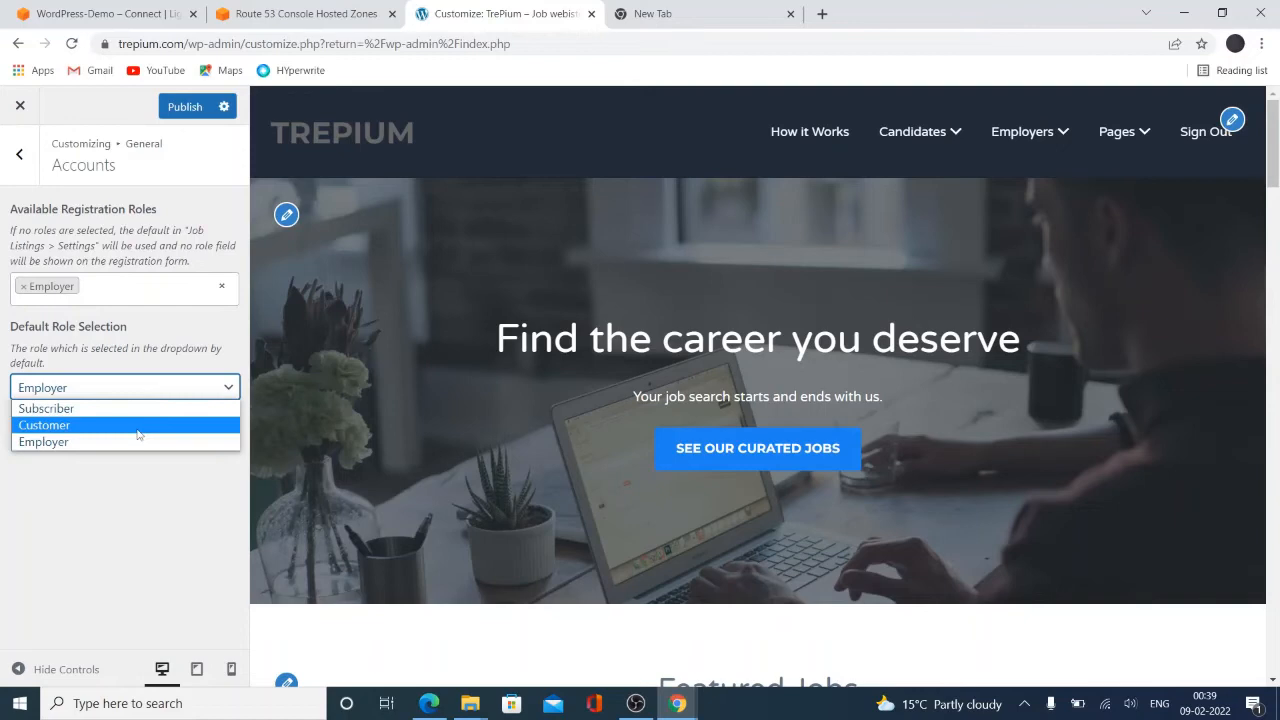
pyautogui.click(44, 424)
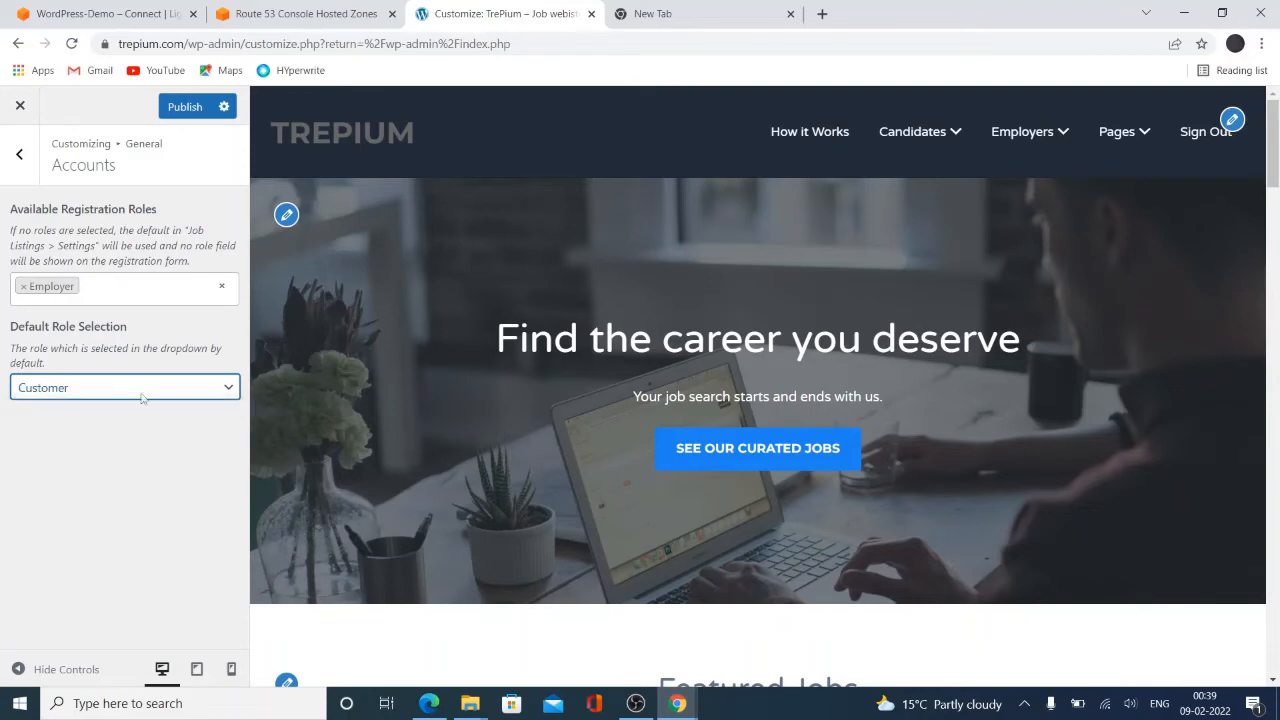
pyautogui.click(130, 288)
pyautogui.write('c')
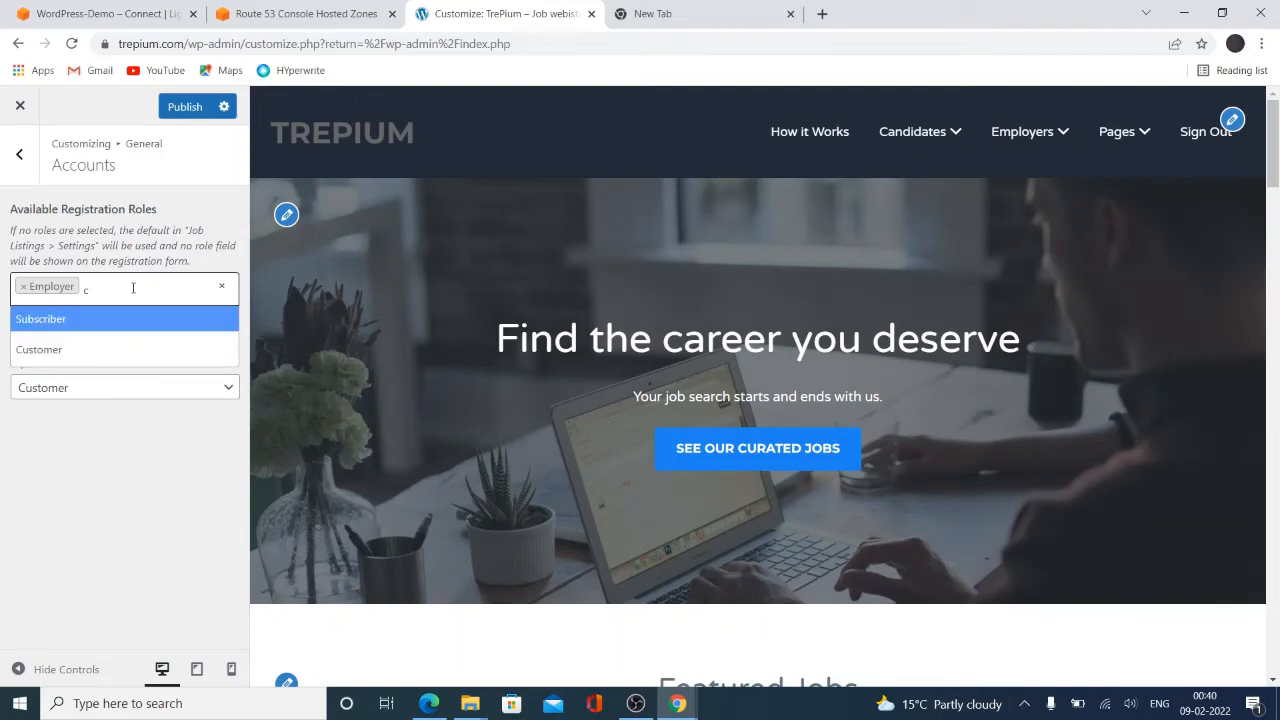
pyautogui.click(40, 348)
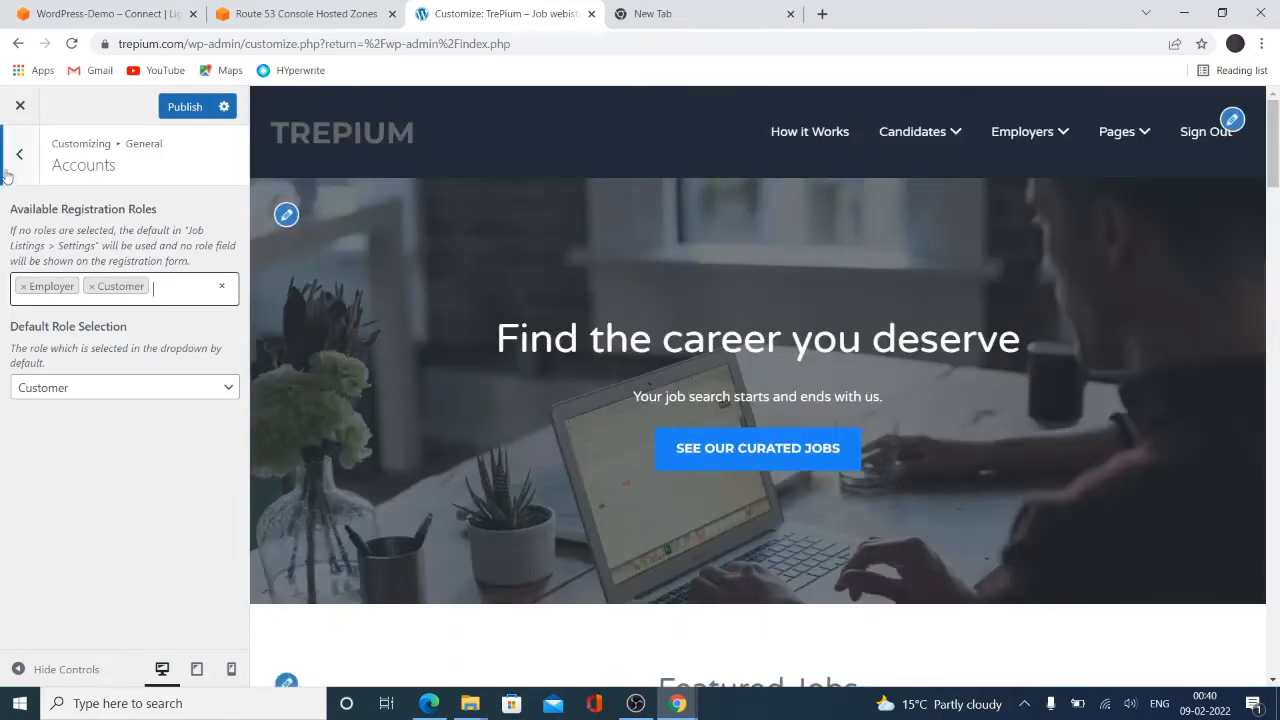
pyautogui.click(18, 152)
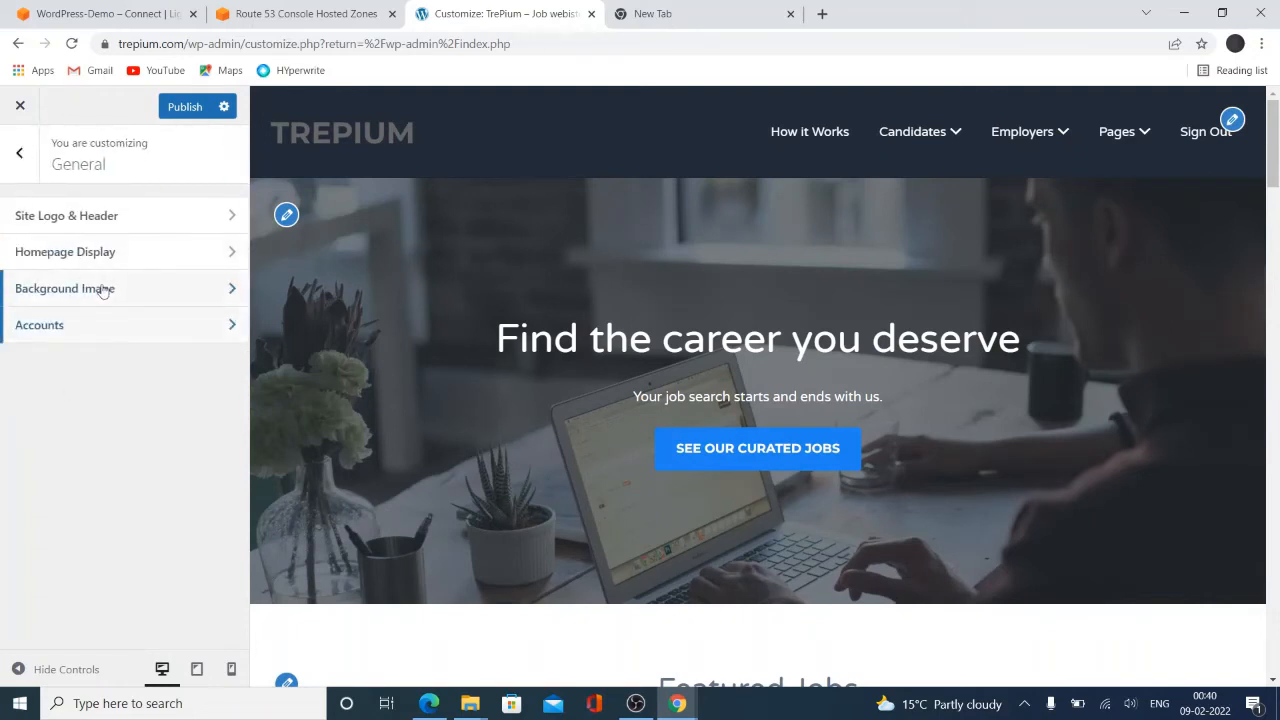
pyautogui.moveTo(96, 304)
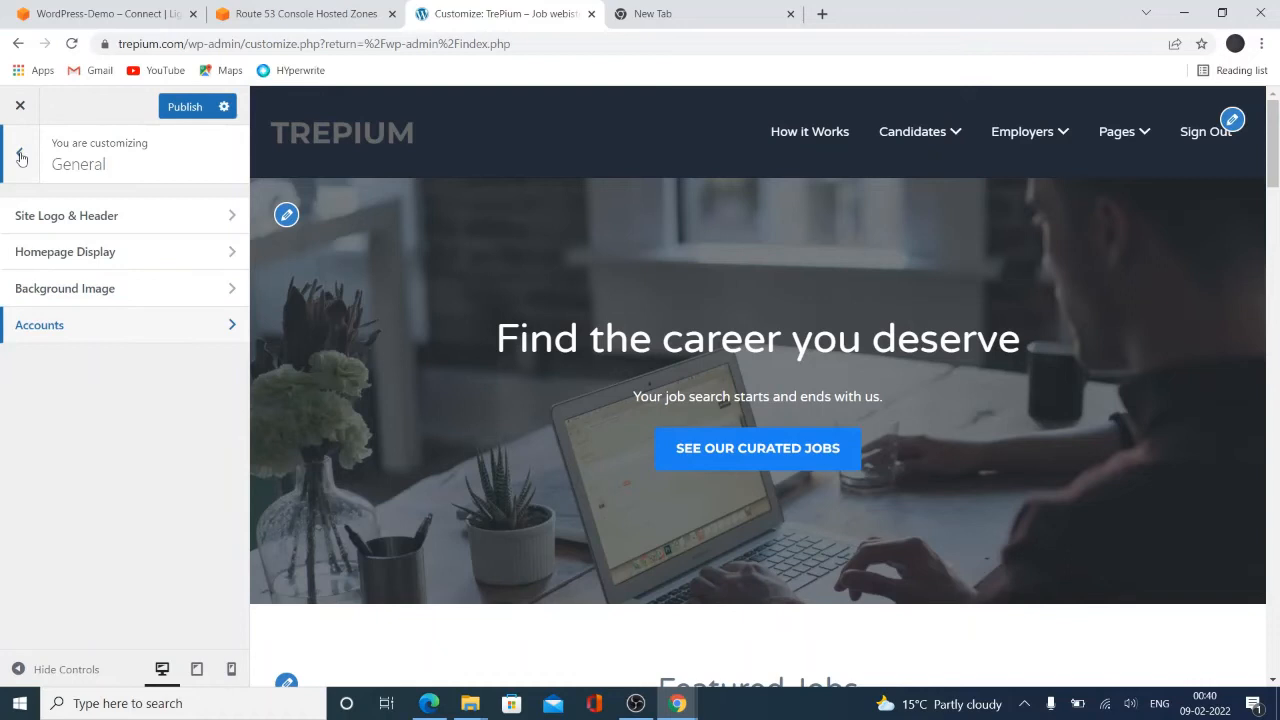
# Try the Classic colour scheme, revert to Dark Blue, and publish the Customizer changes
pyautogui.click(20, 158)
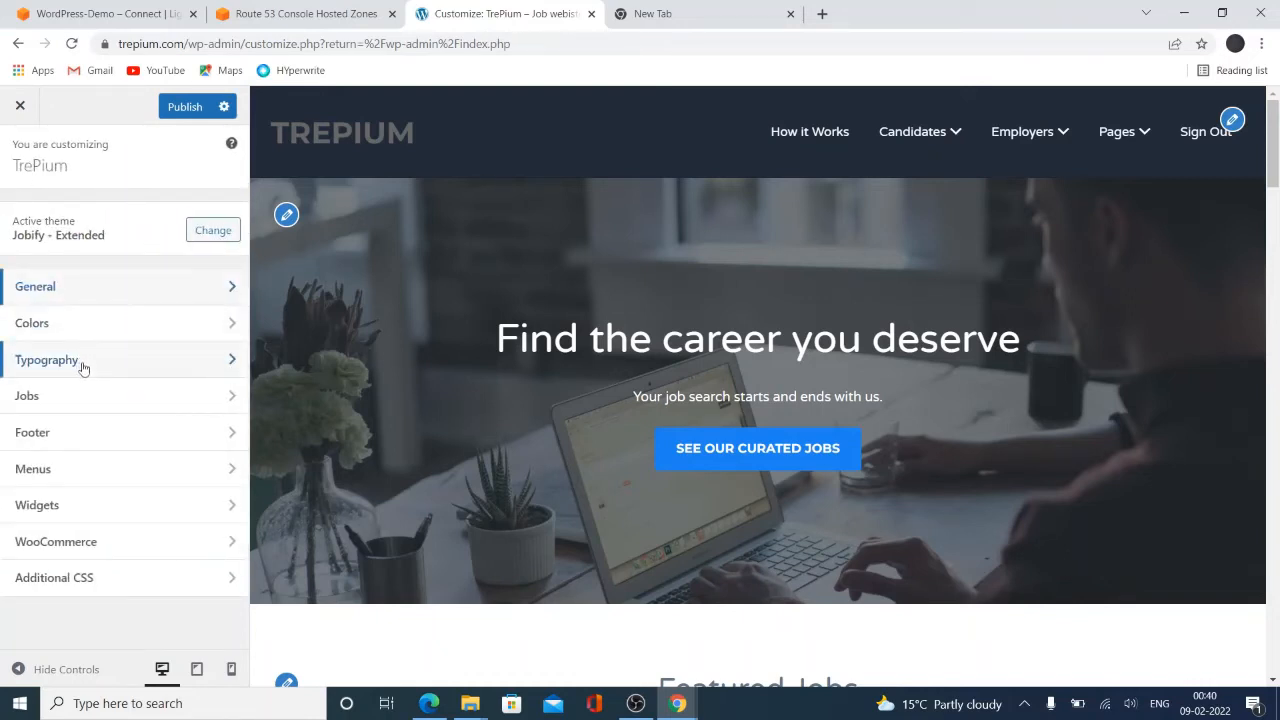
pyautogui.click(32, 322)
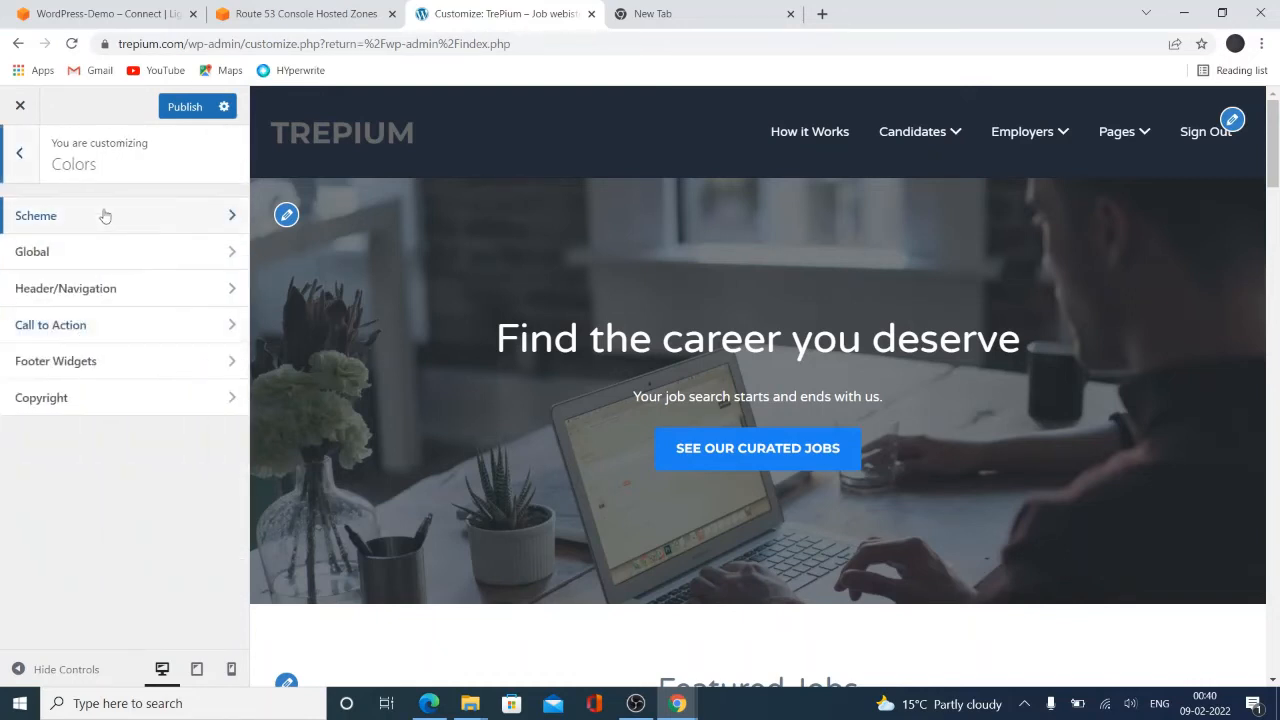
pyautogui.click(36, 216)
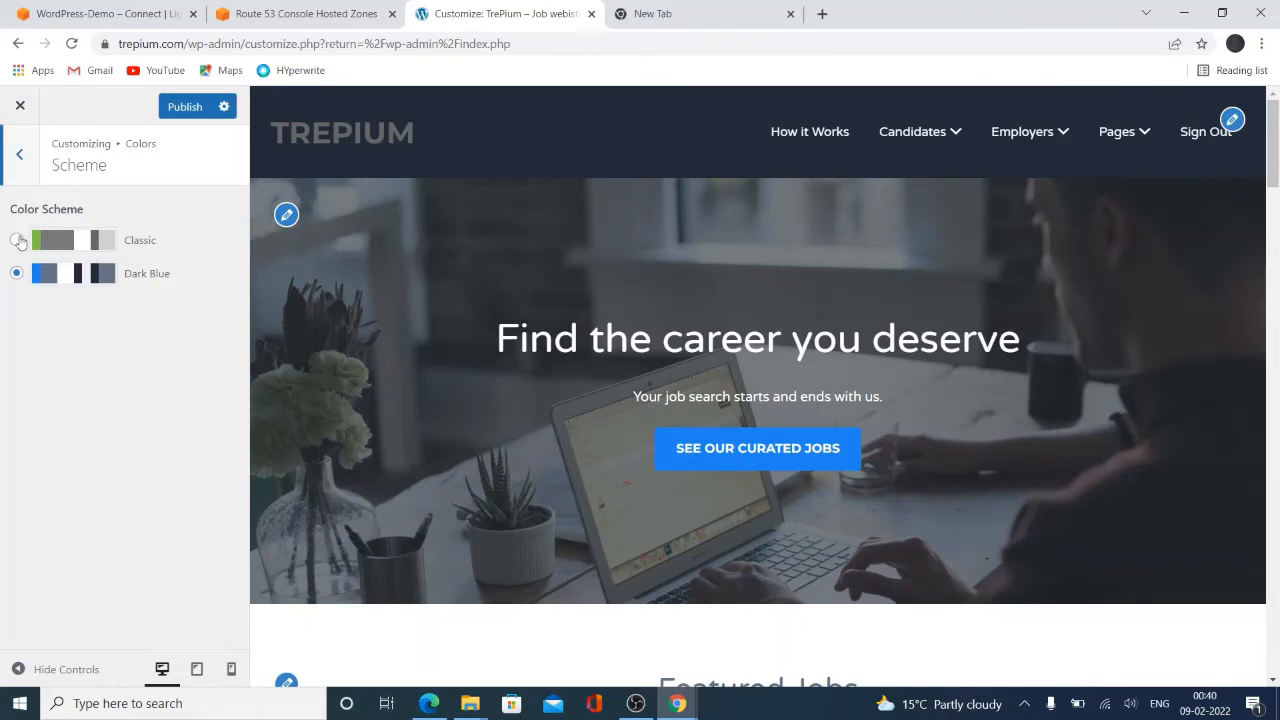
pyautogui.click(16, 240)
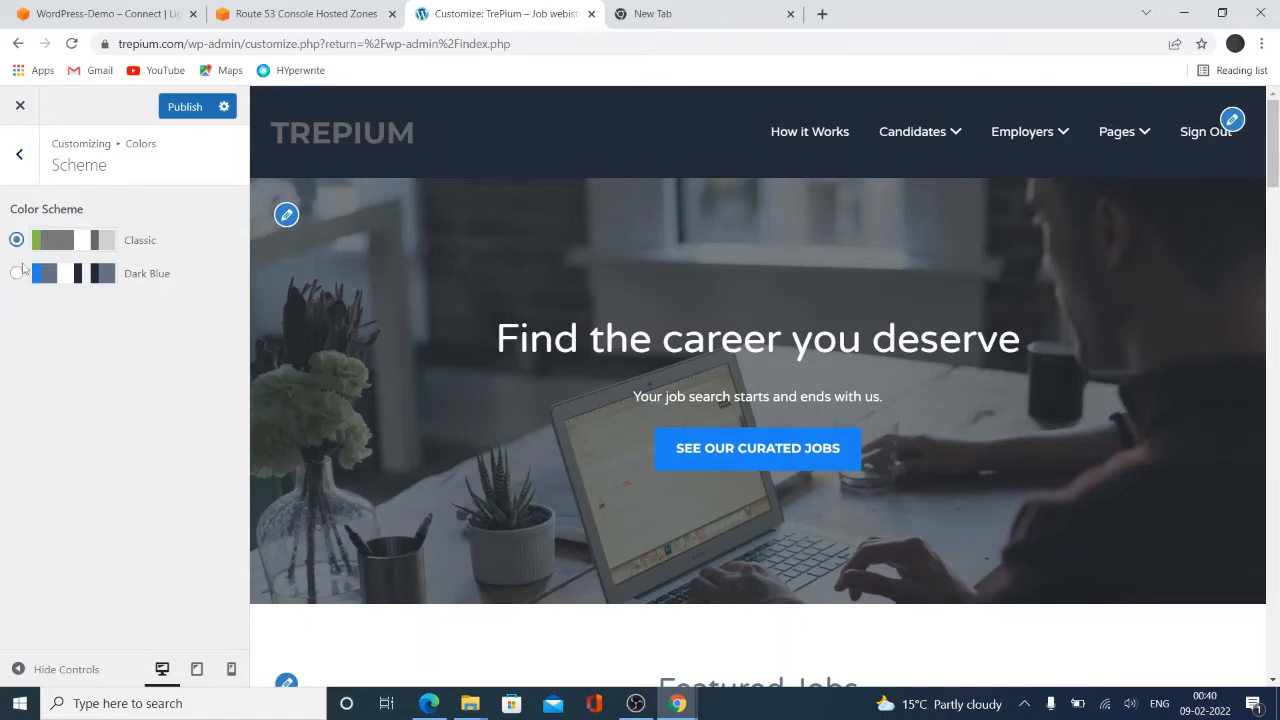
pyautogui.click(16, 272)
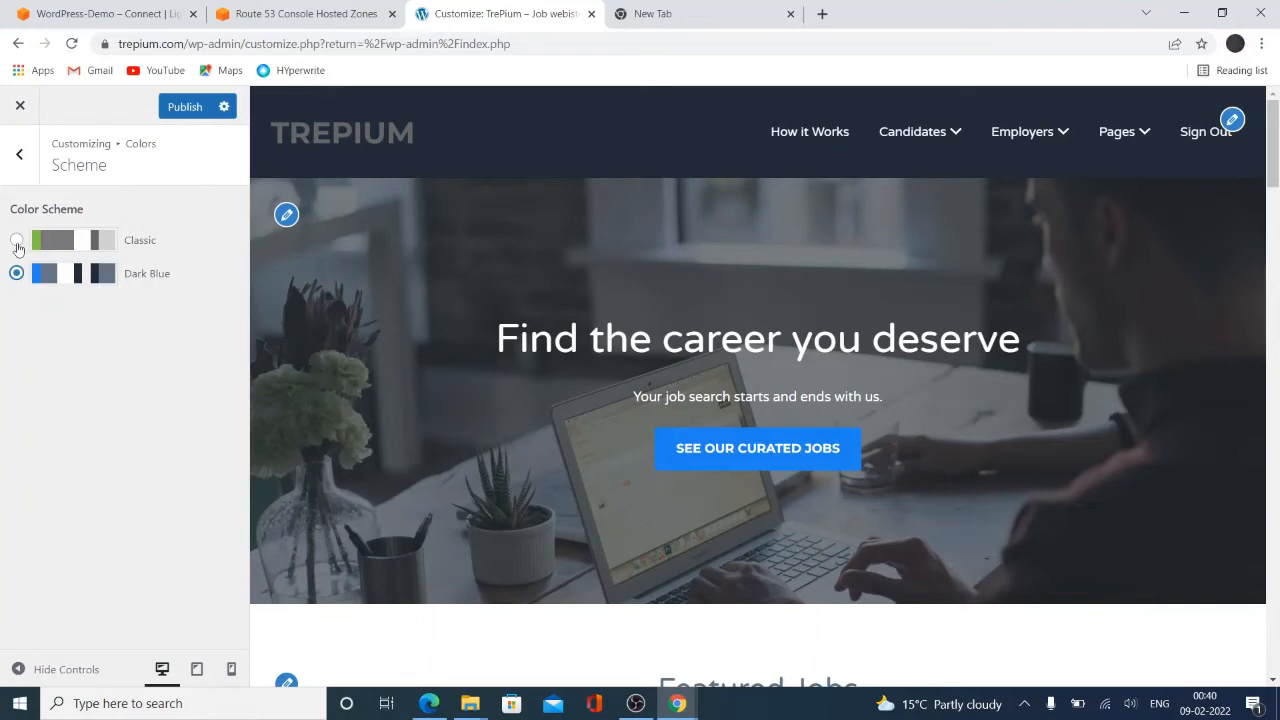
pyautogui.click(18, 152)
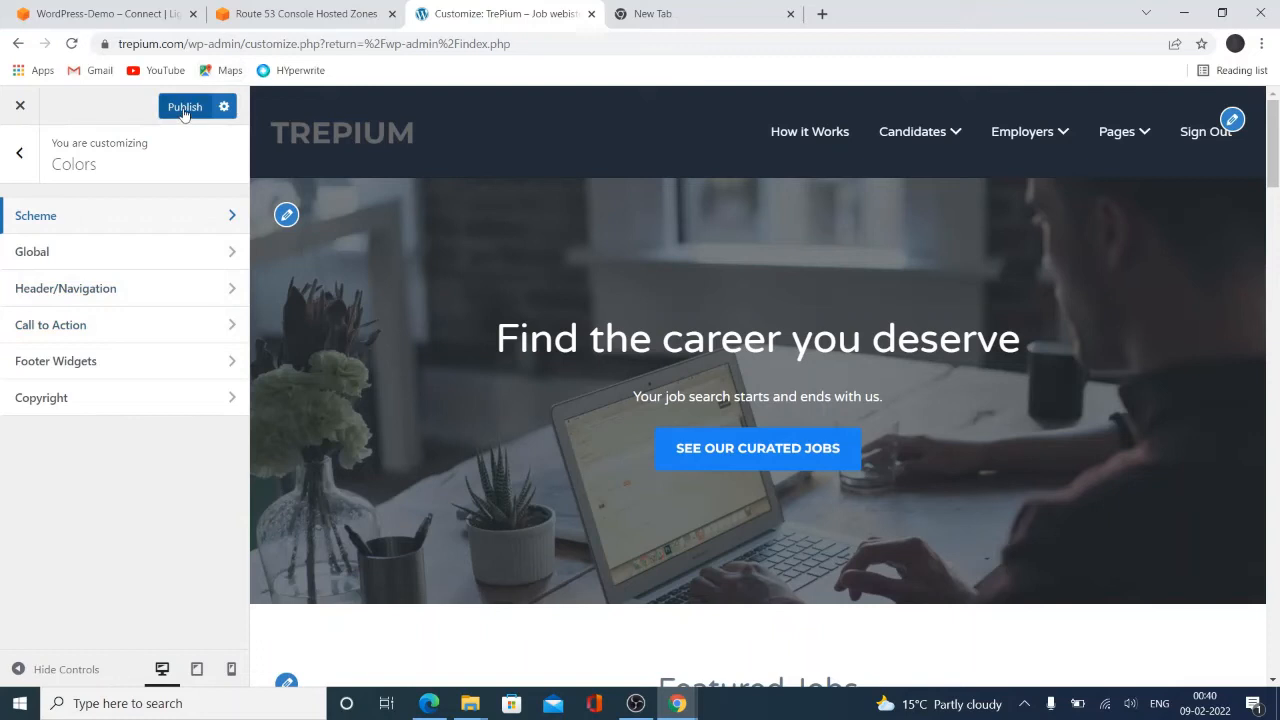
pyautogui.click(184, 106)
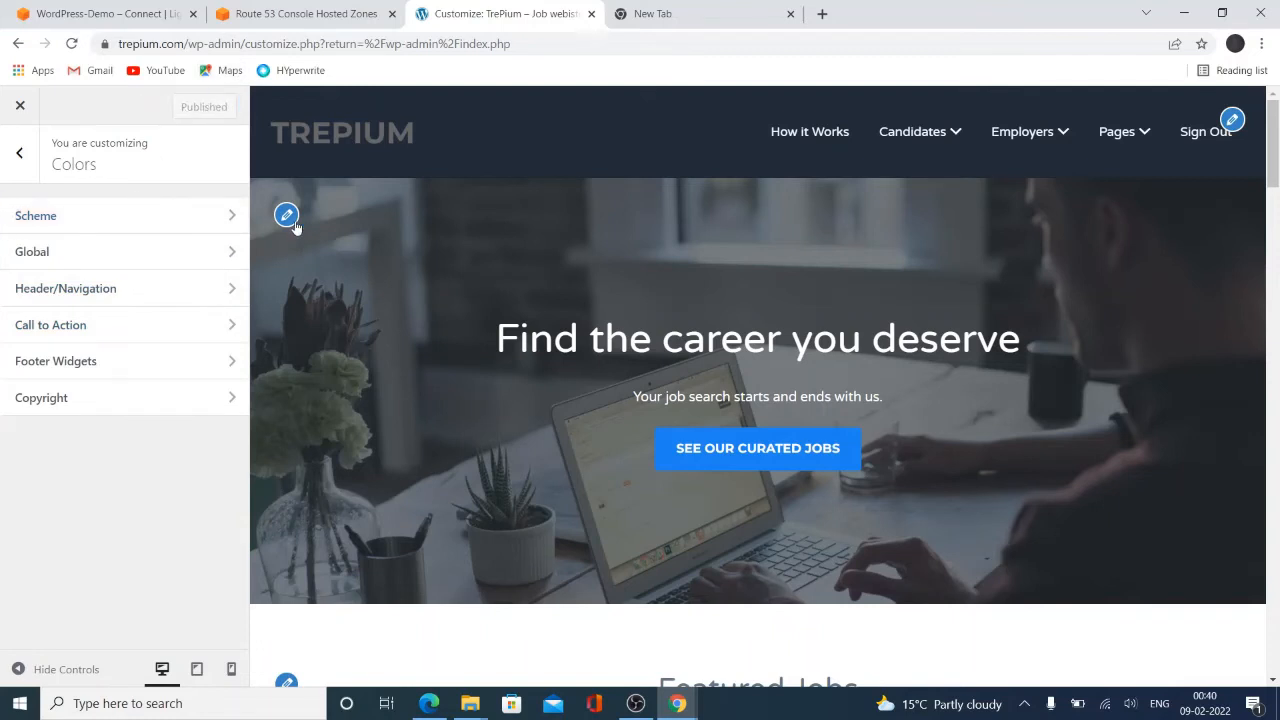
pyautogui.moveTo(60, 260)
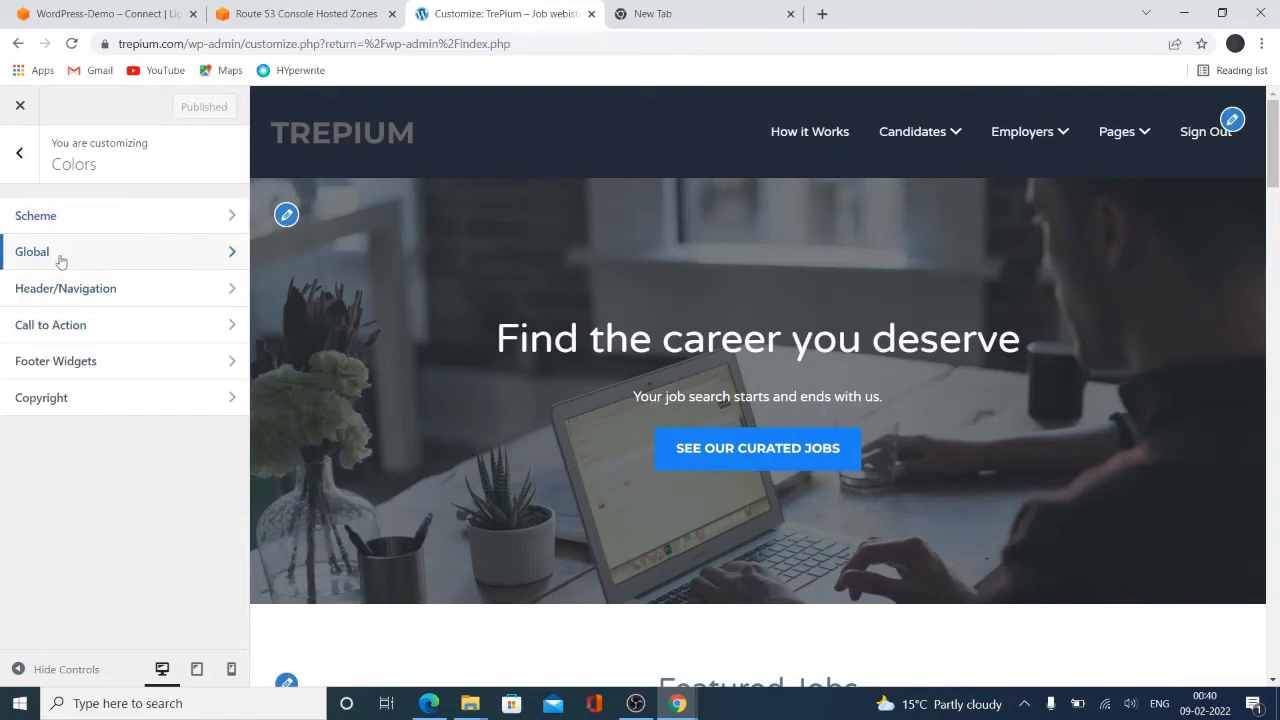
# Review the Global, Call to Action and Copyright colour settings without changing anything
pyautogui.click(32, 252)
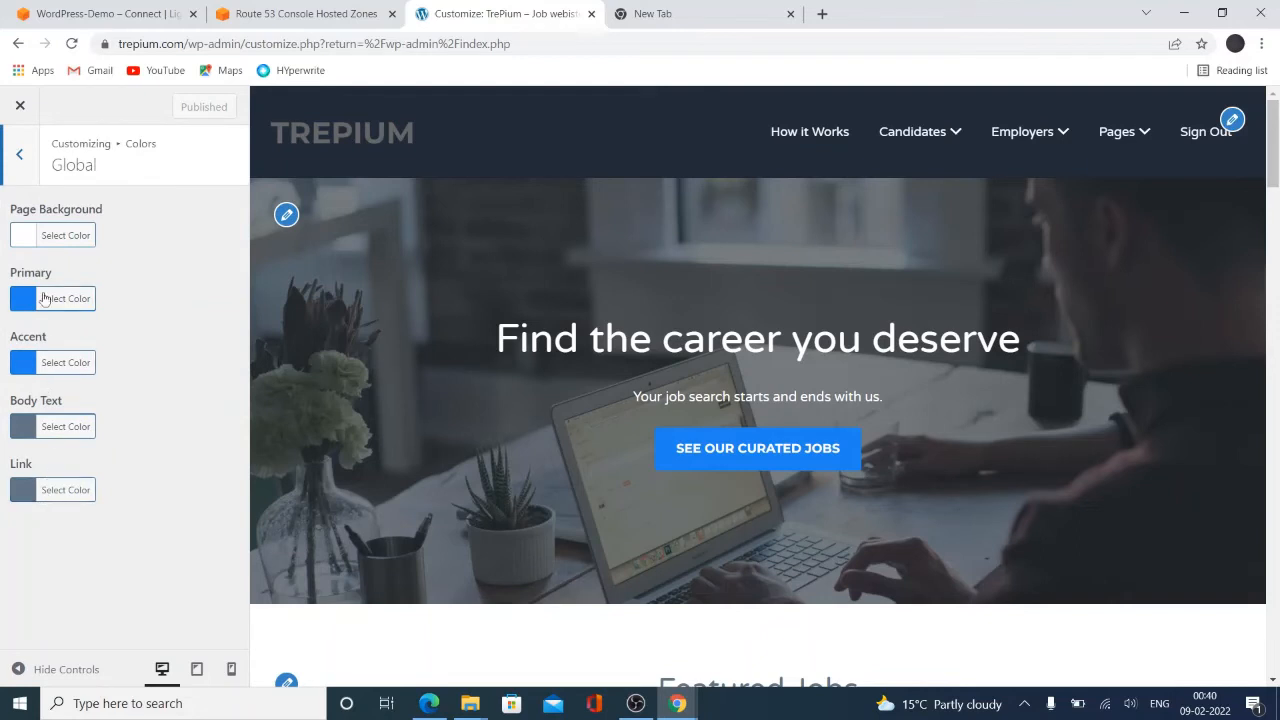
pyautogui.moveTo(22, 154)
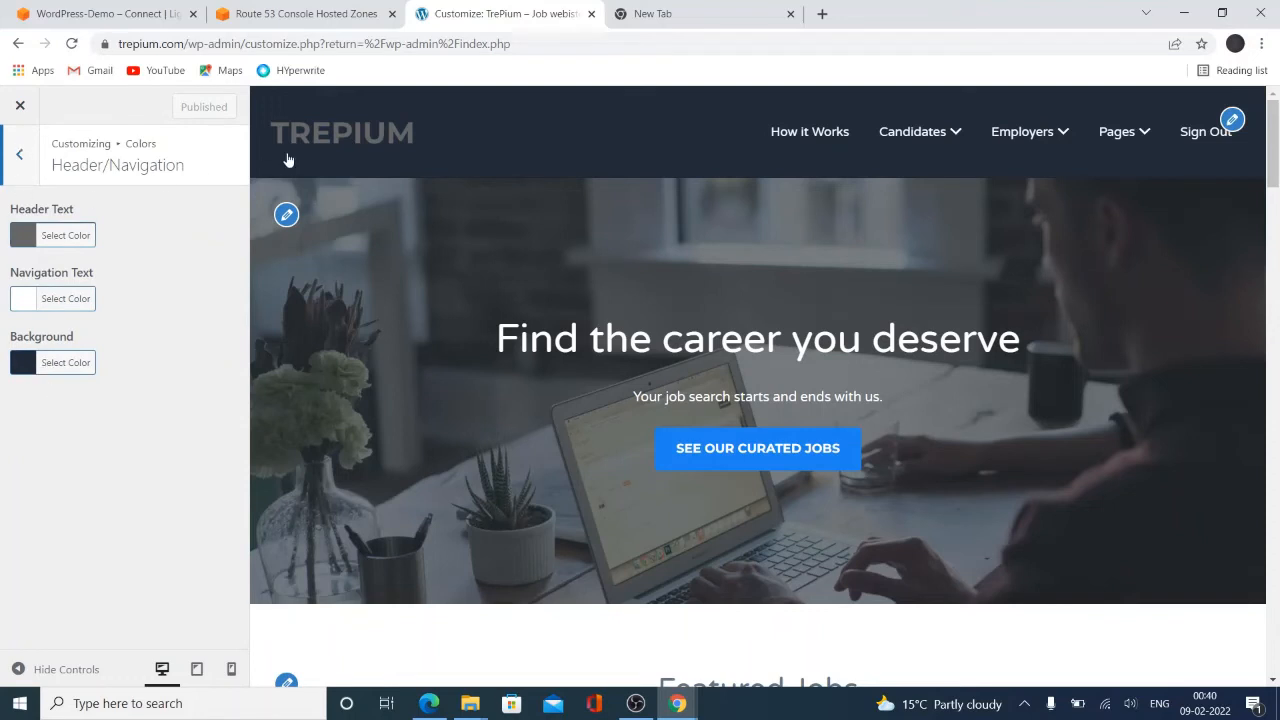
pyautogui.click(18, 152)
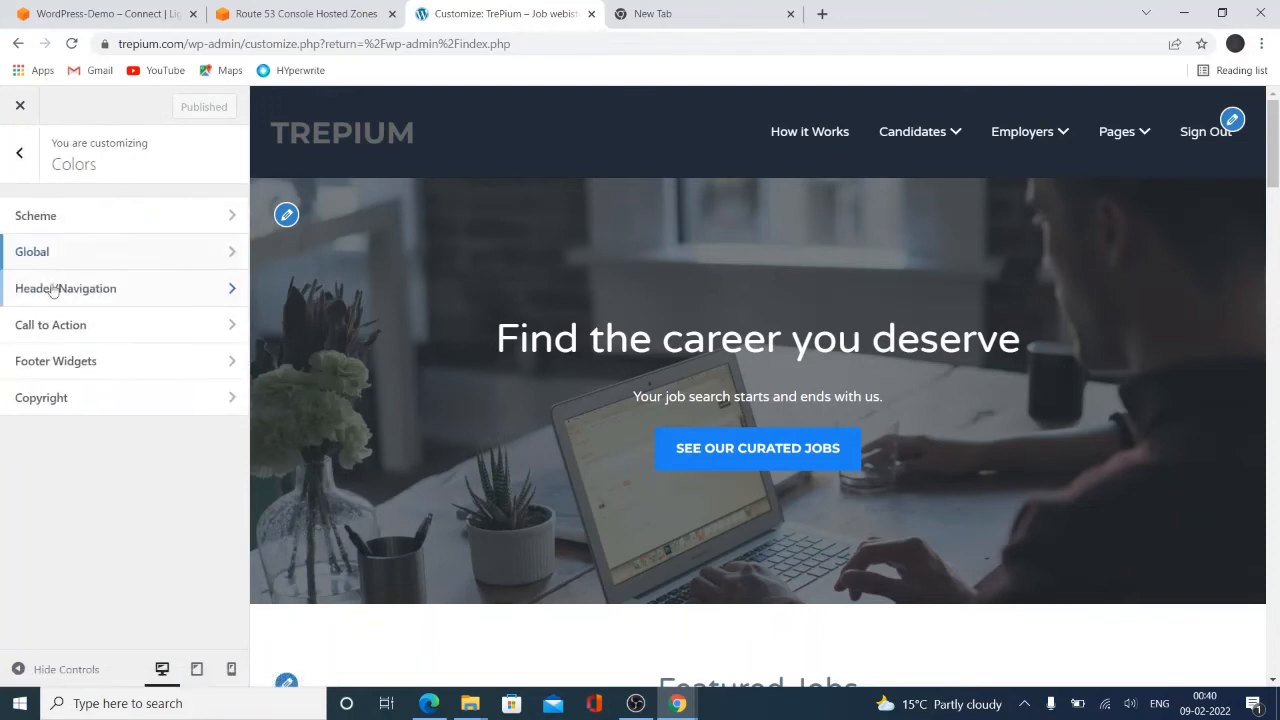
pyautogui.click(50, 324)
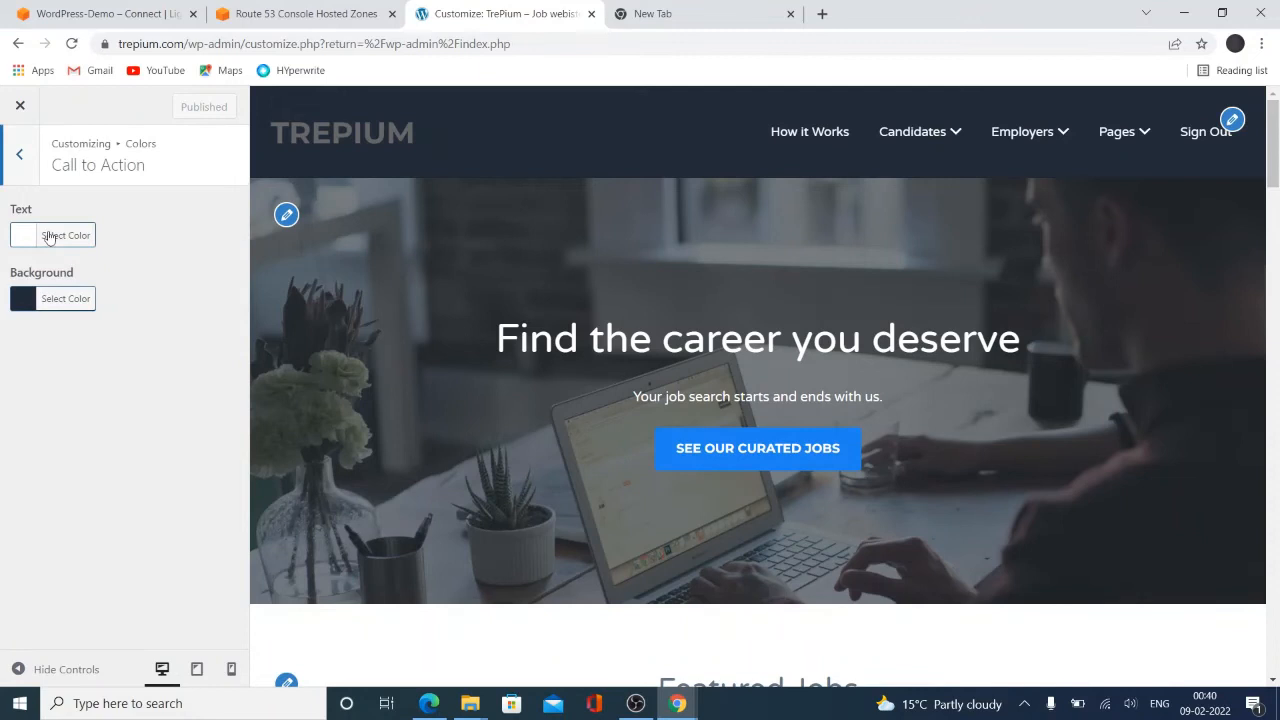
pyautogui.click(18, 154)
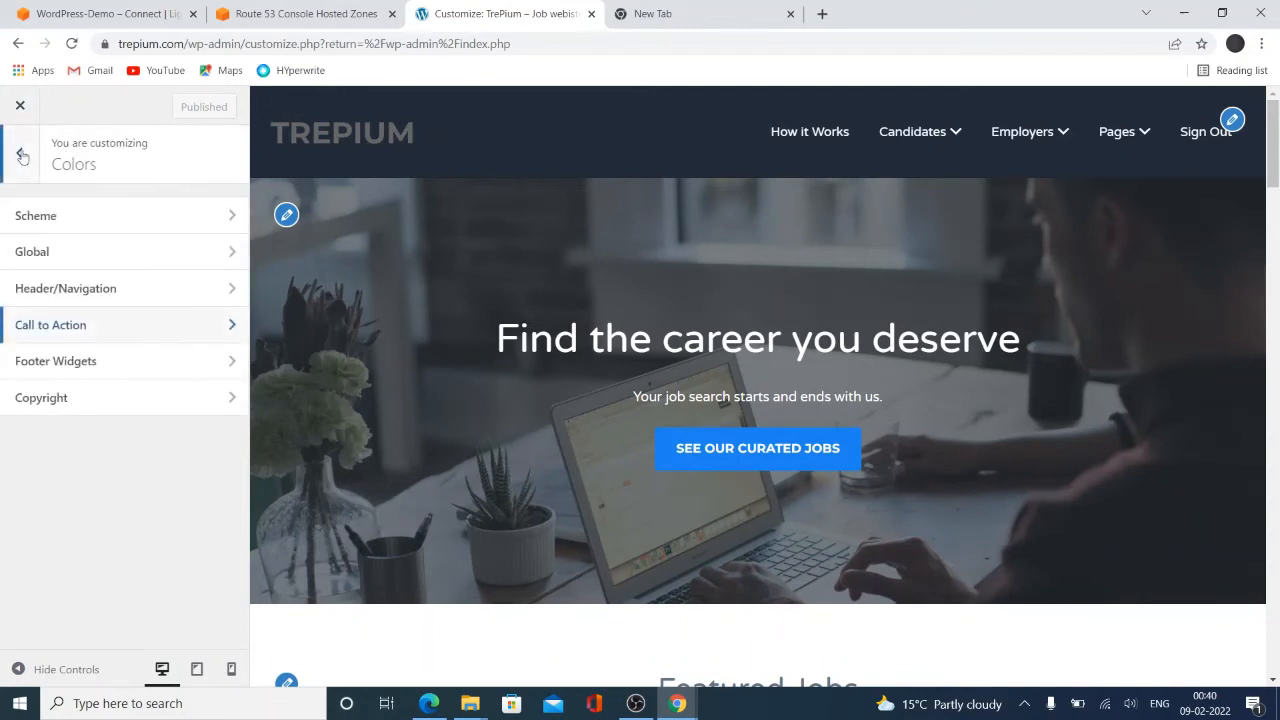
pyautogui.click(40, 396)
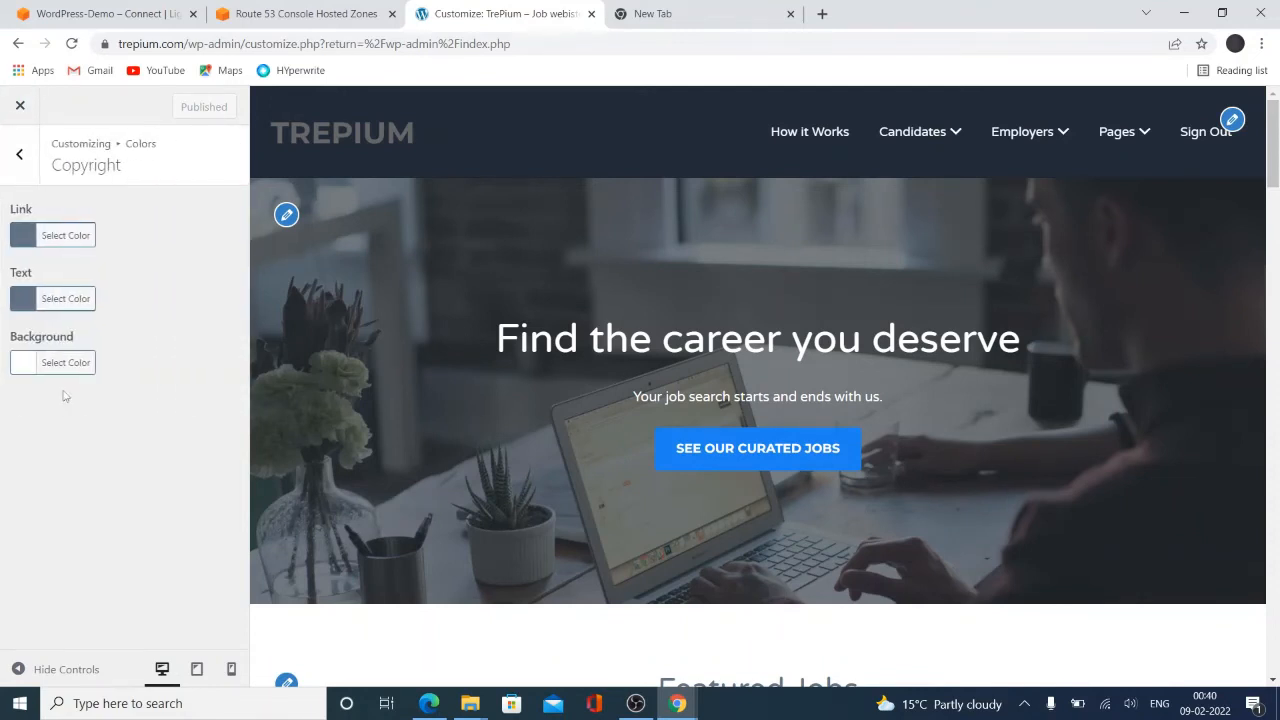
pyautogui.click(18, 152)
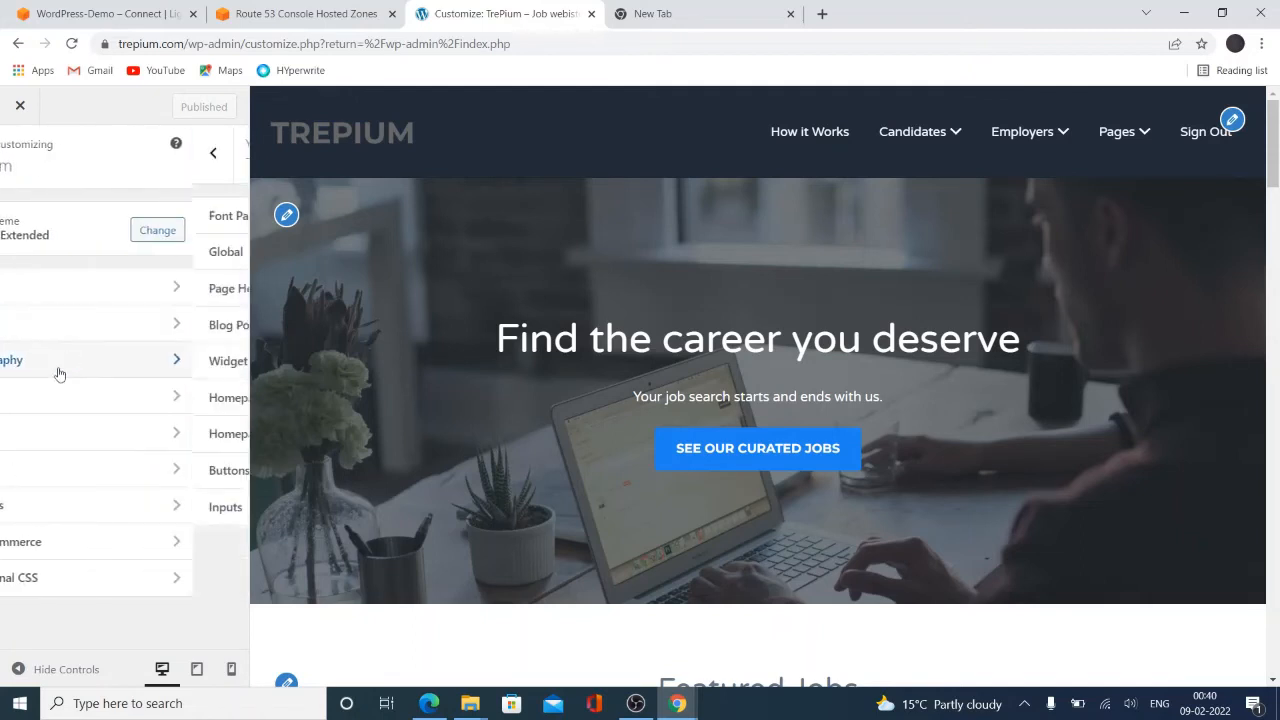
# Review the Typography font pack options and move to the Jobs settings
pyautogui.click(60, 360)
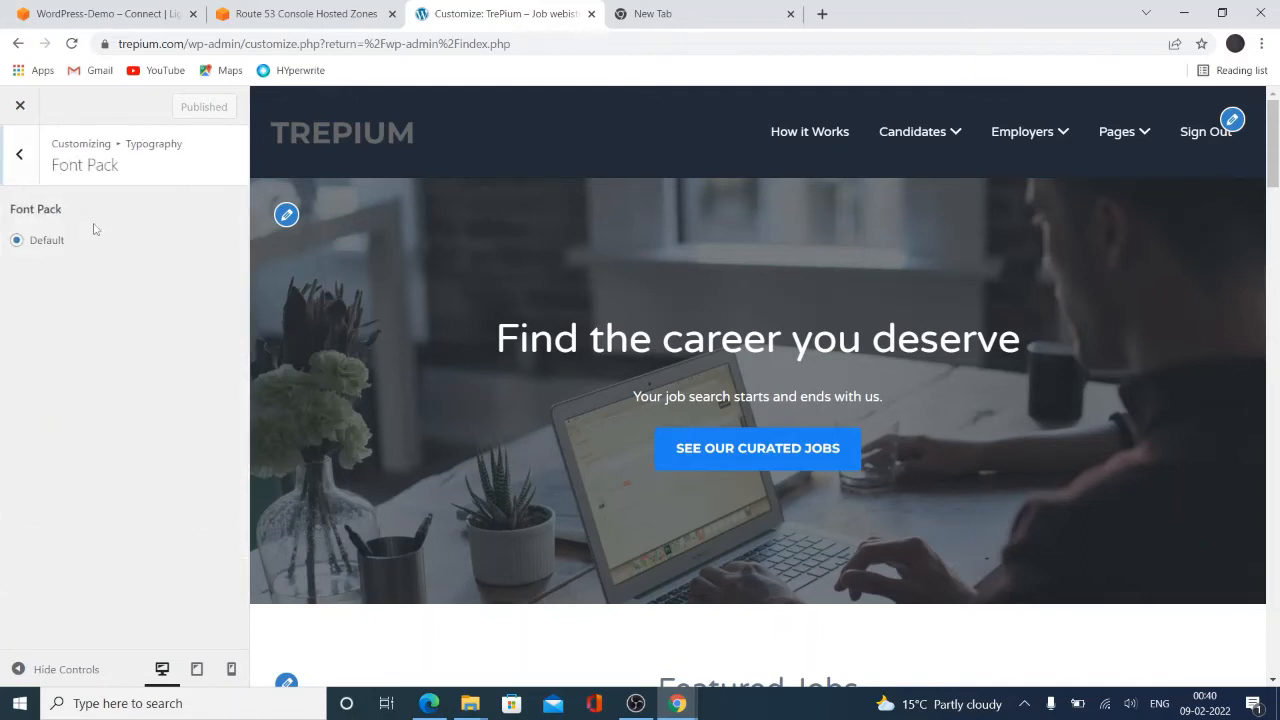
pyautogui.click(18, 152)
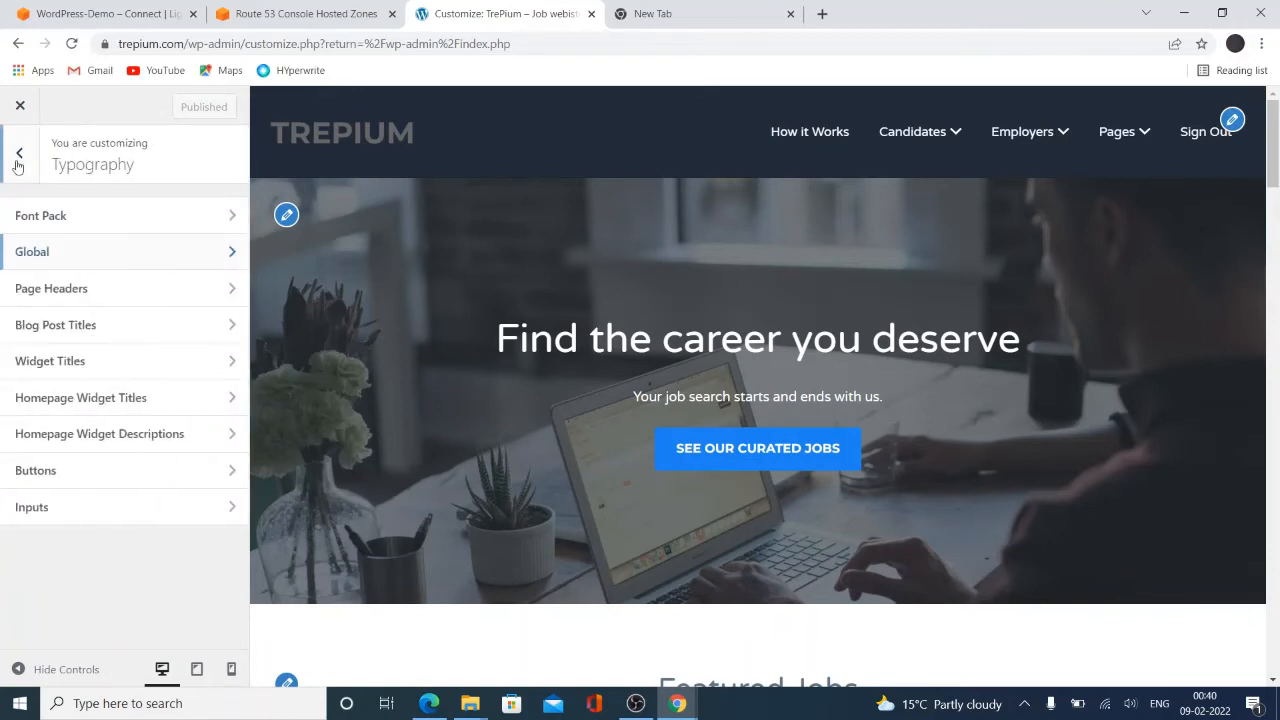
pyautogui.click(20, 152)
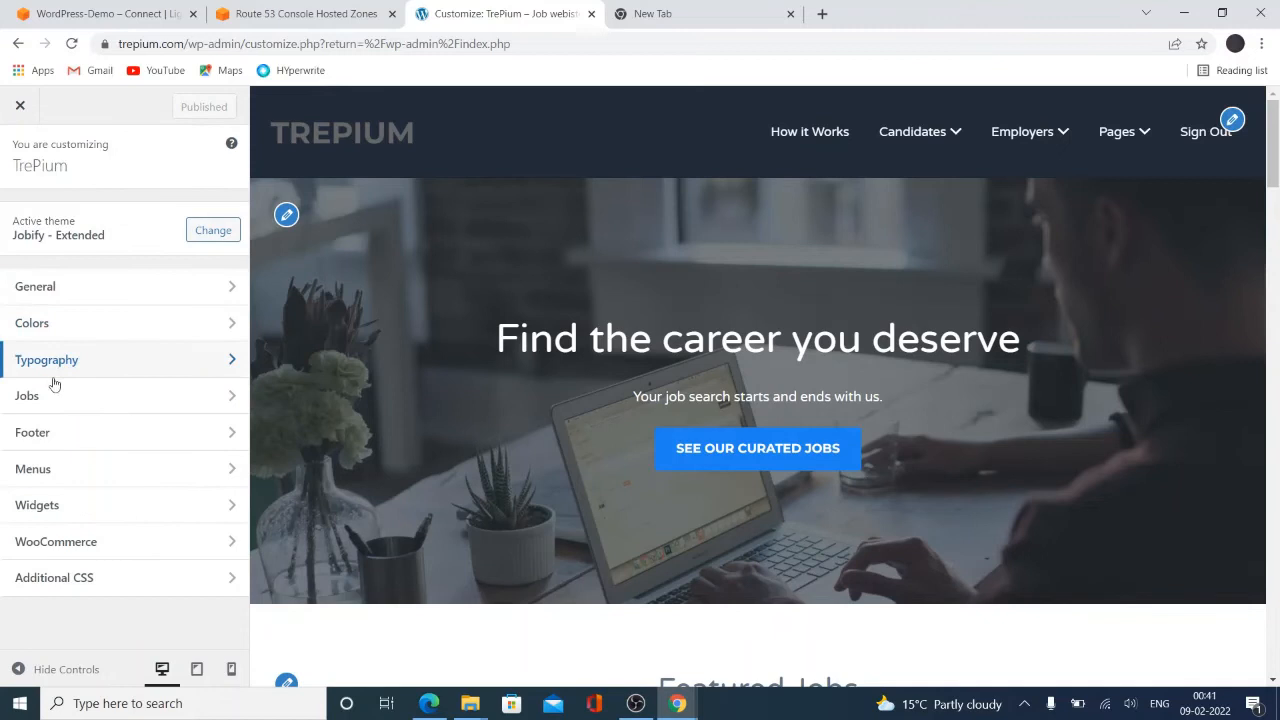
pyautogui.click(56, 396)
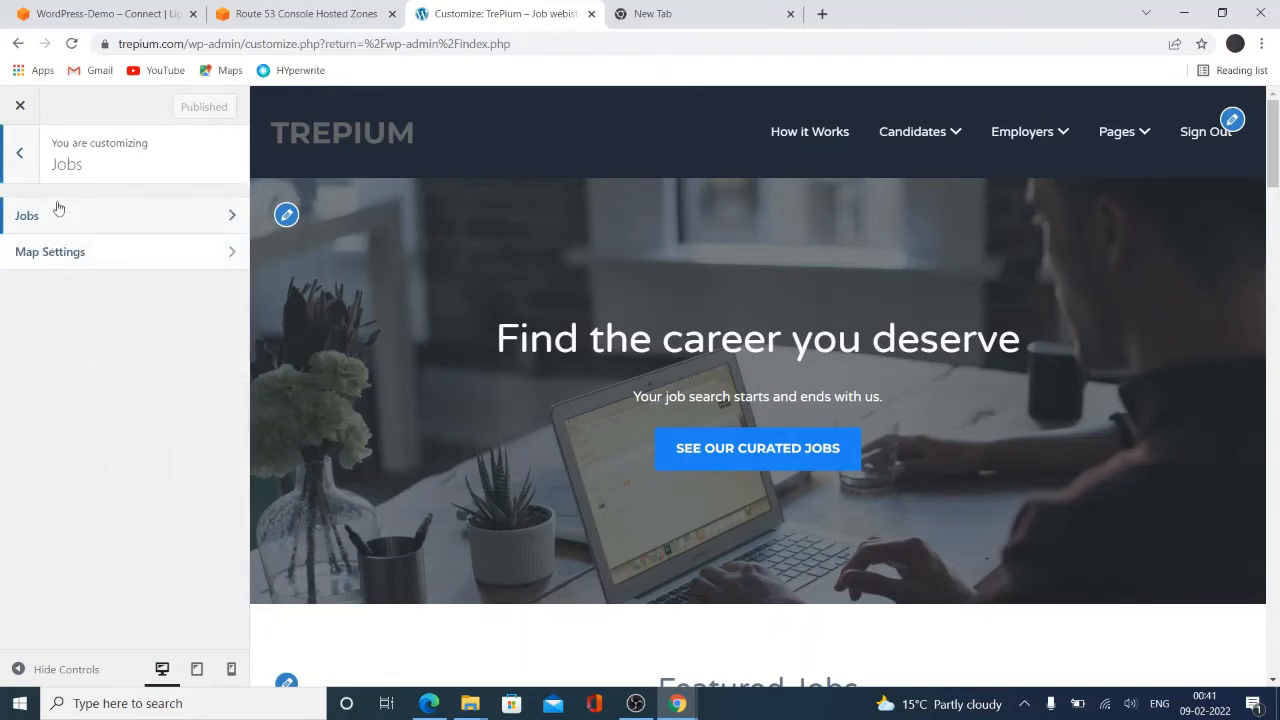
# Review the Jobs widget layout options, then bring up the Footer section
pyautogui.click(28, 216)
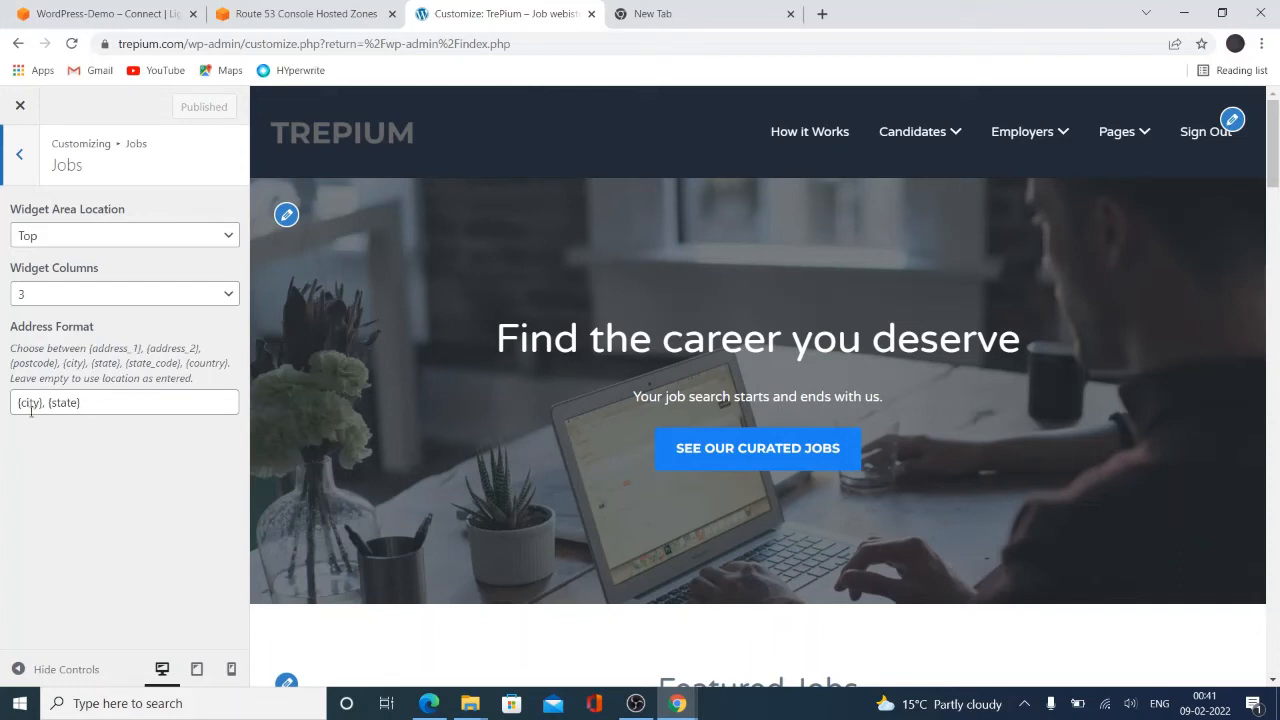
pyautogui.click(16, 152)
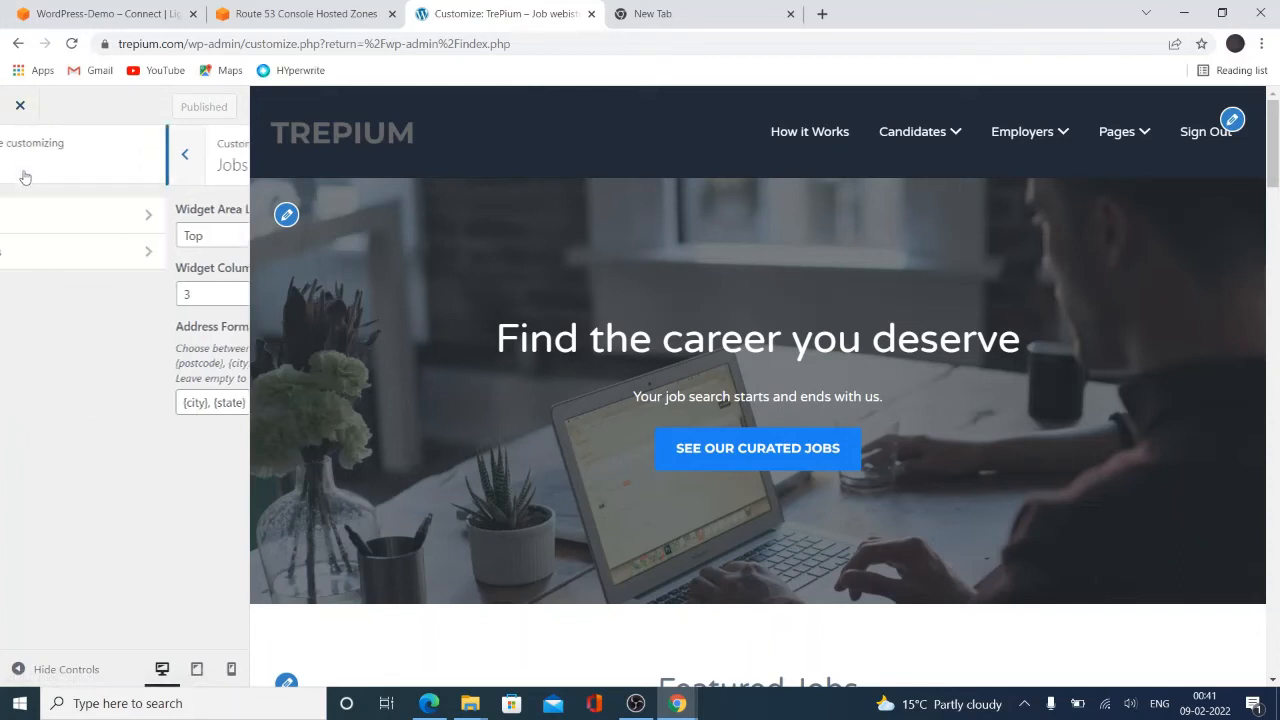
pyautogui.click(184, 152)
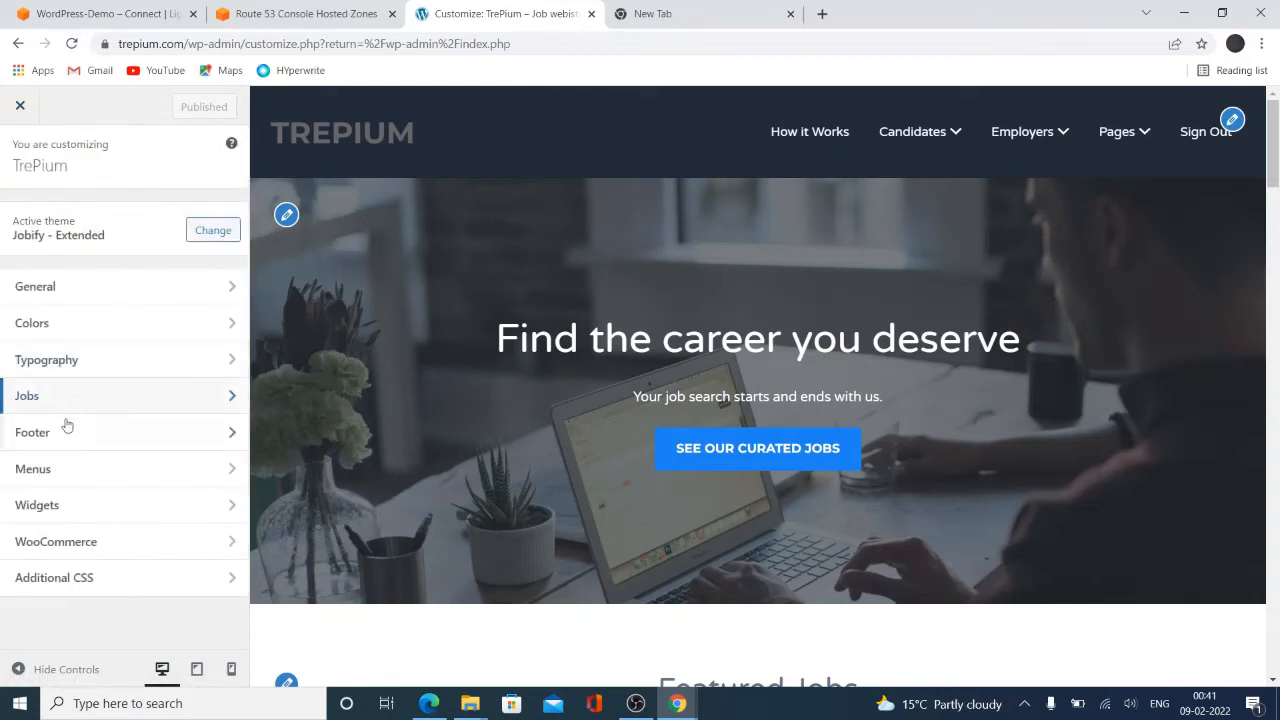
pyautogui.click(32, 432)
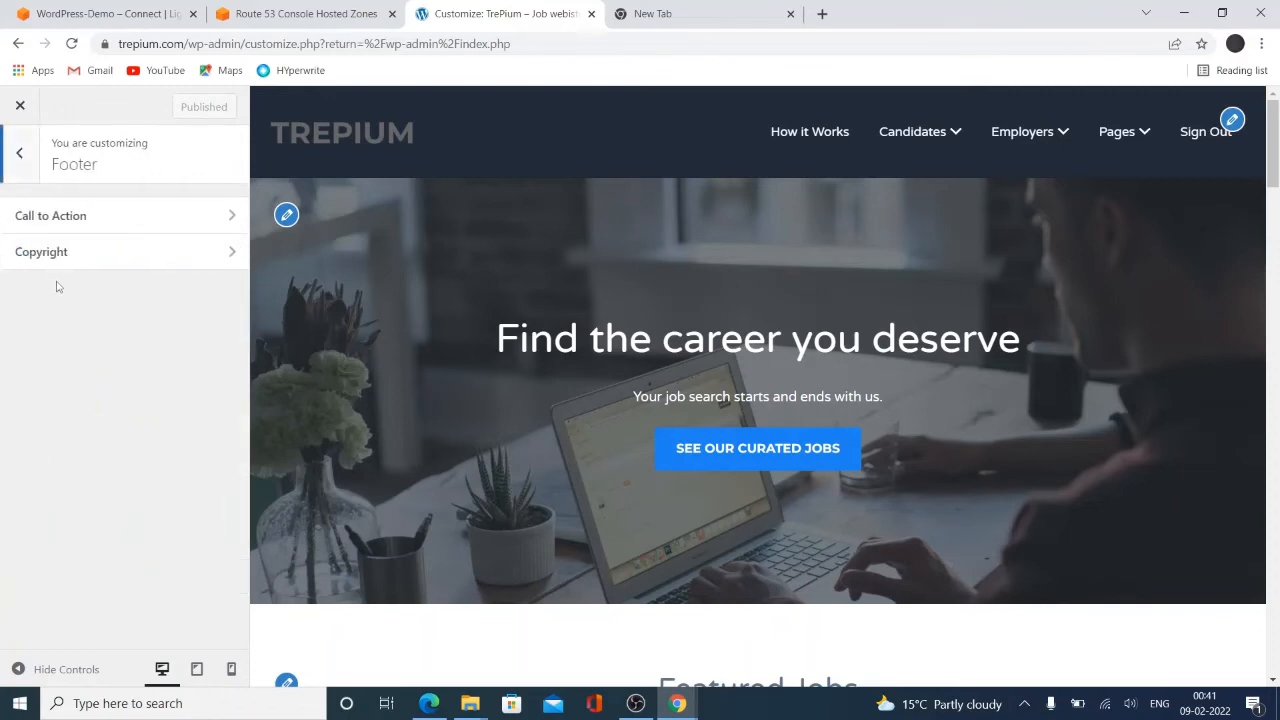
# Set the footer copyright text to '© 2022 Trepium — All Rights Reserved'
pyautogui.click(42, 252)
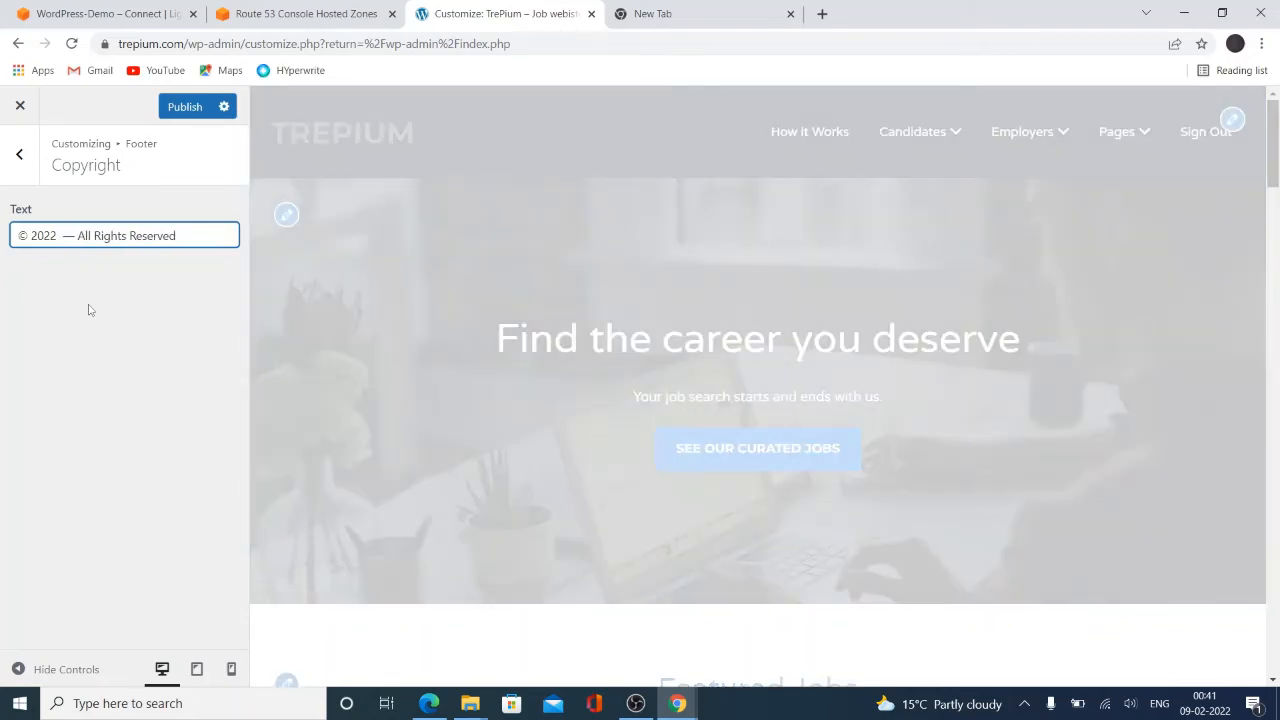
pyautogui.write('Trepium')
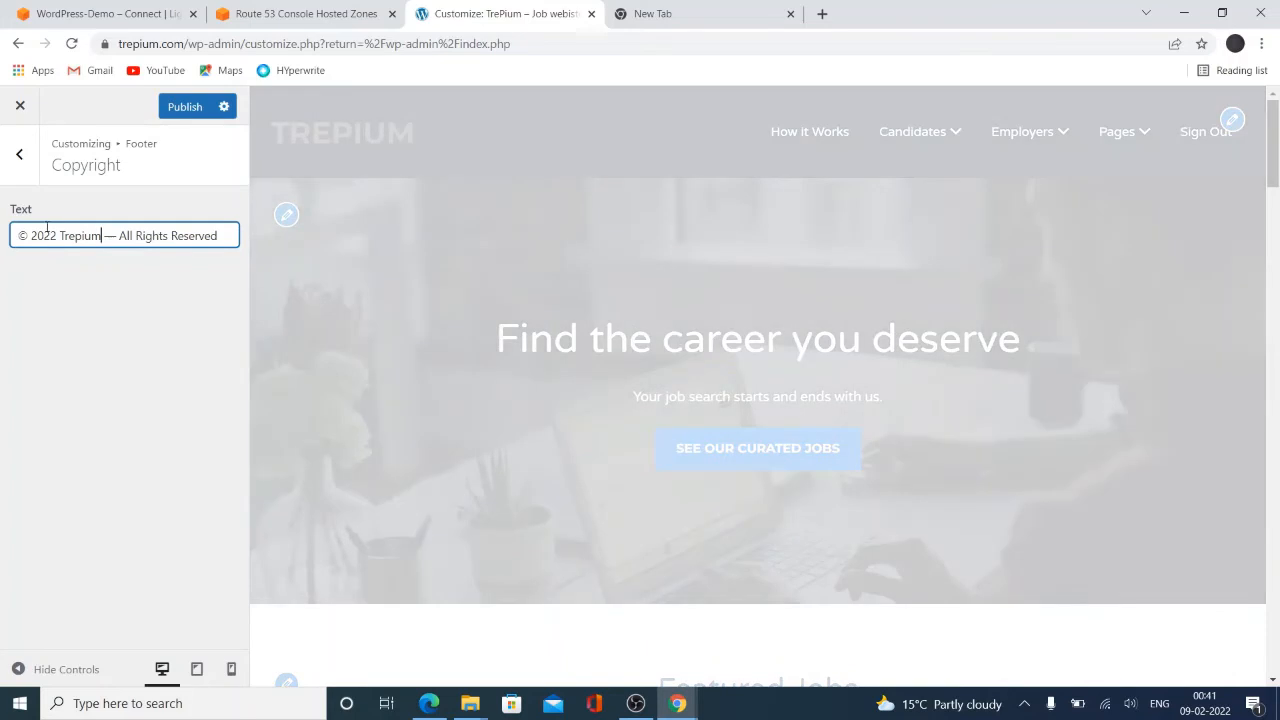
pyautogui.click(18, 152)
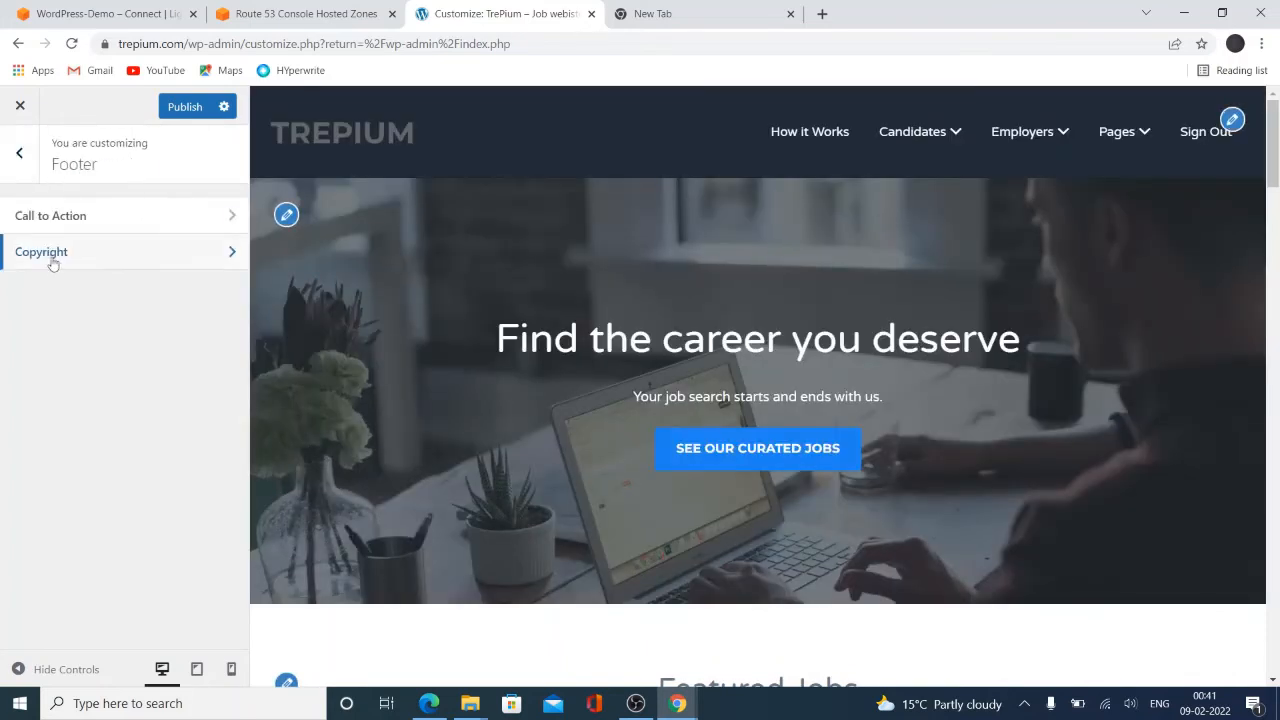
# Change the footer call-to-action heading to 'You need Help?' with phone 18900011 and publish
pyautogui.click(50, 216)
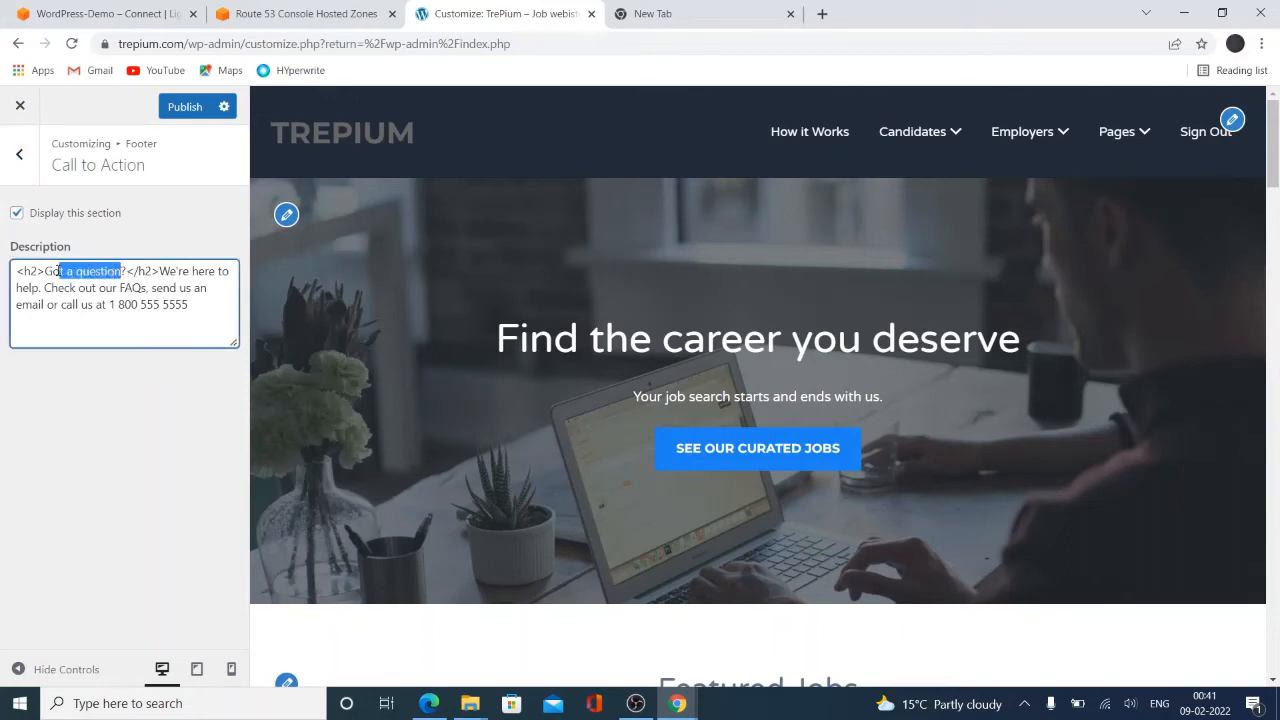
pyautogui.write('You')
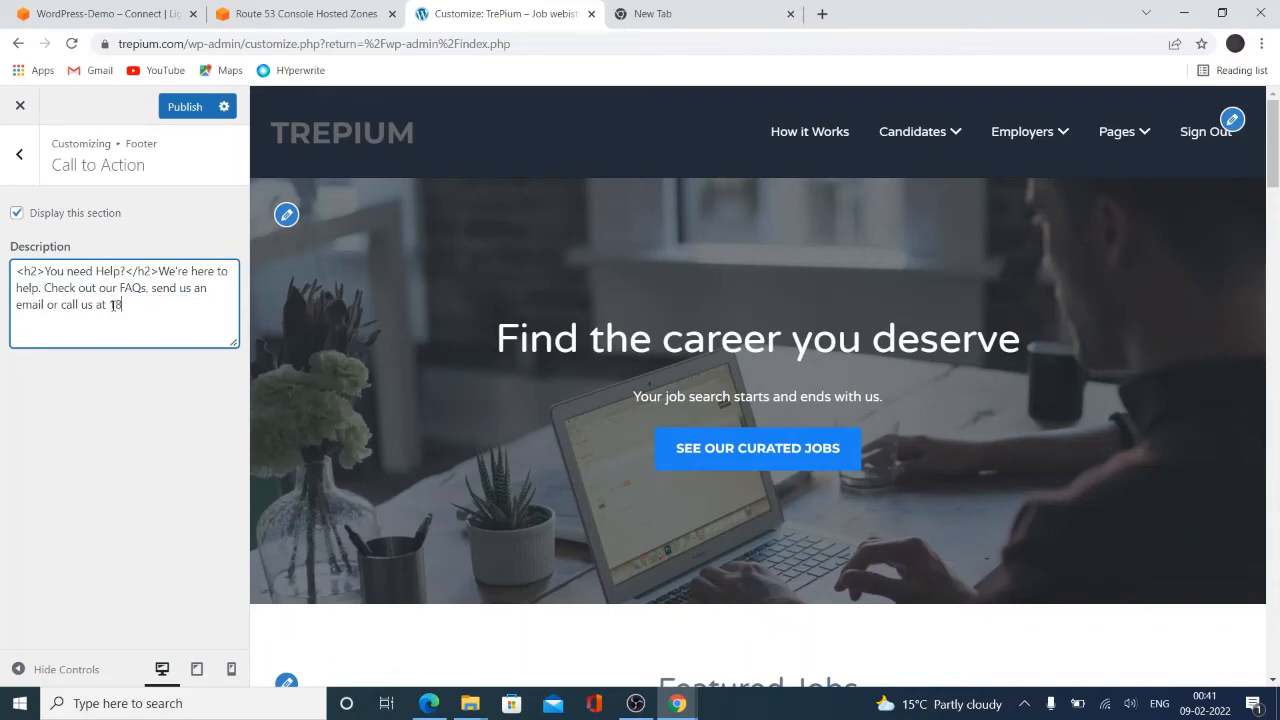
pyautogui.write('8900011')
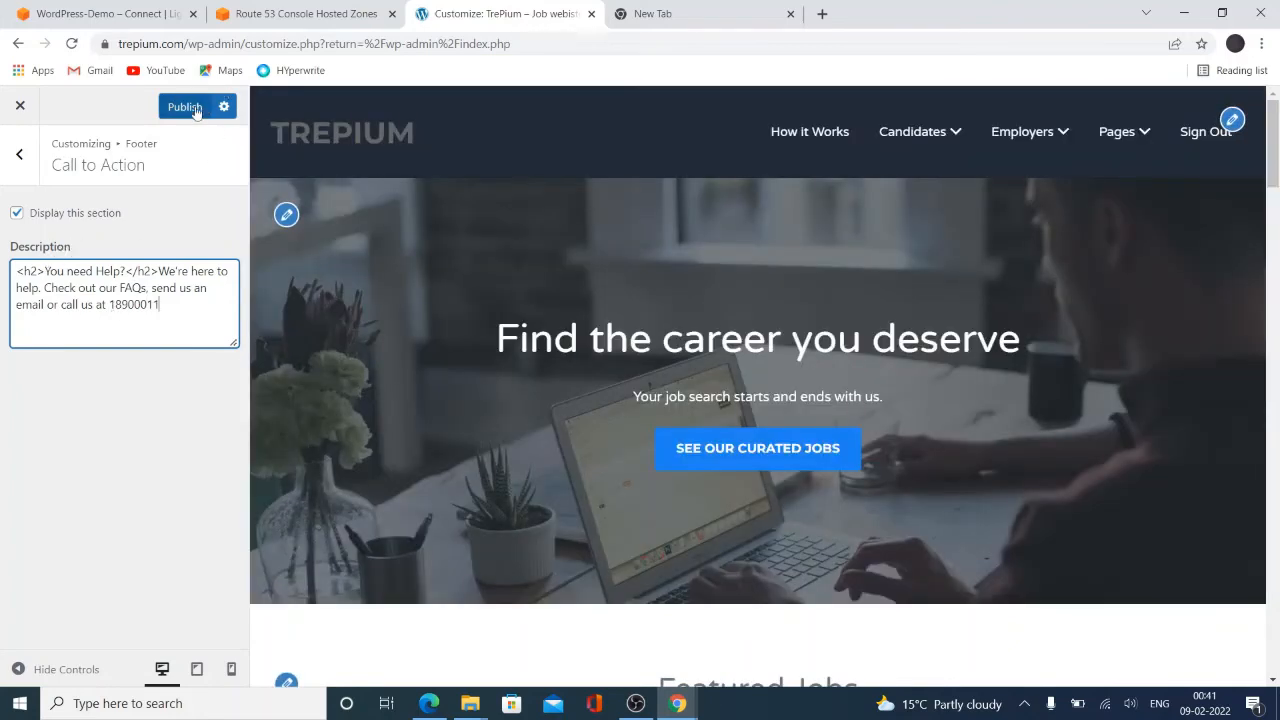
pyautogui.click(184, 108)
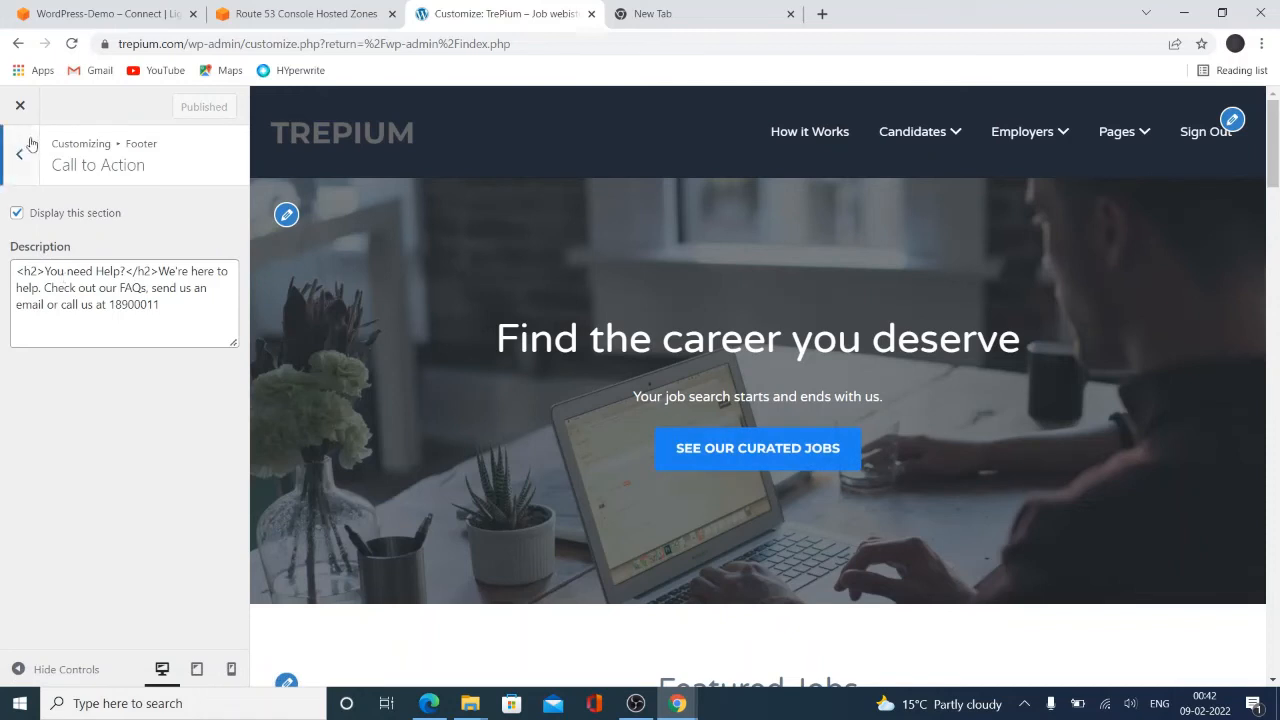
pyautogui.click(18, 156)
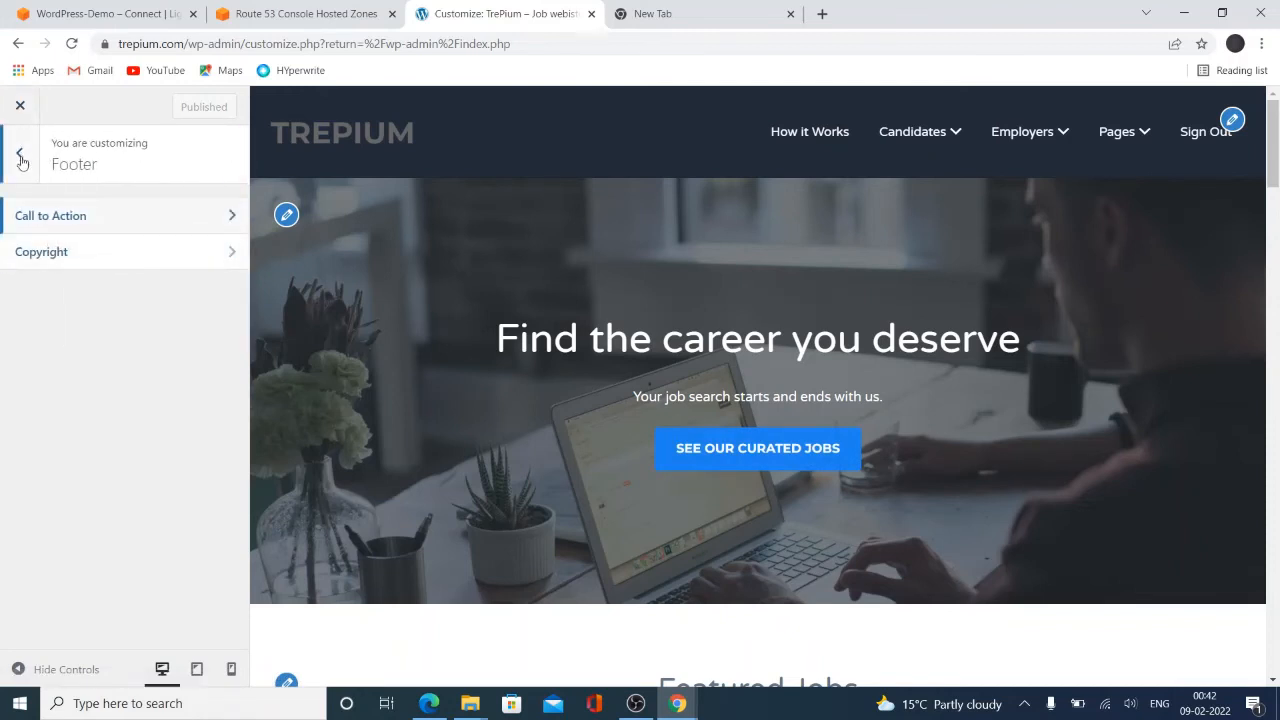
# Navigate to the Primary menu's items in the Menus settings
pyautogui.click(18, 156)
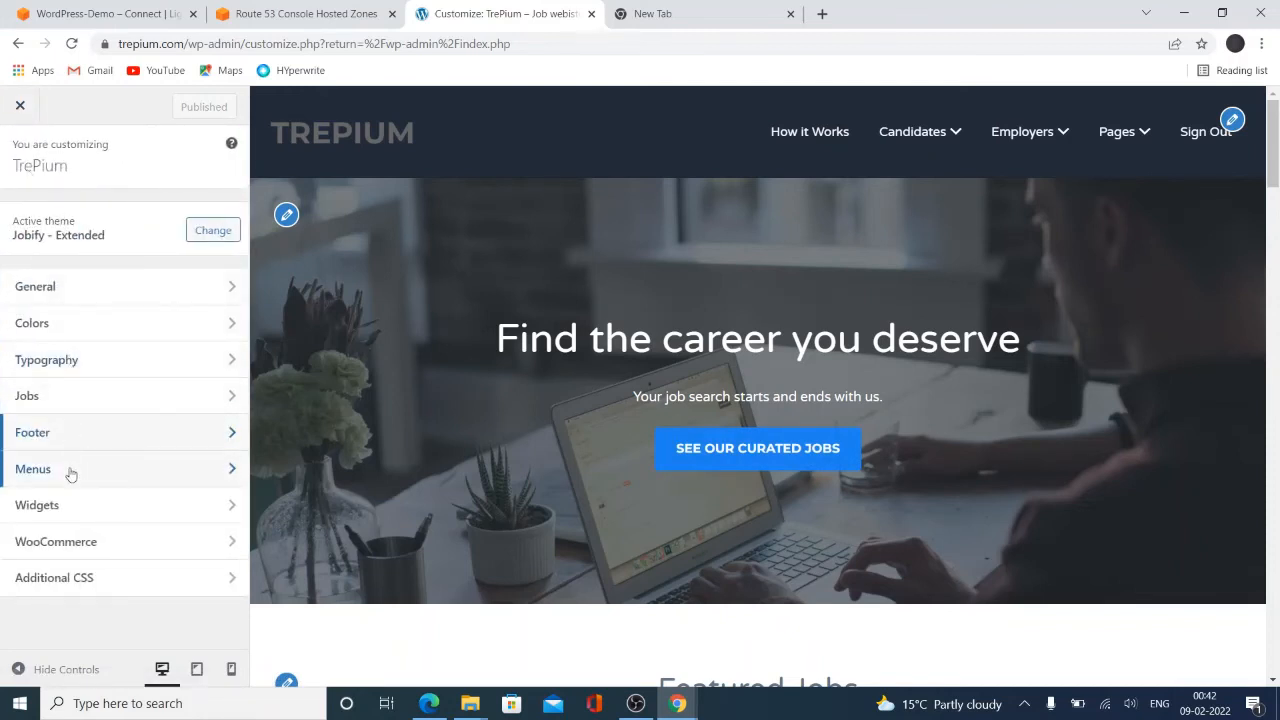
pyautogui.click(32, 468)
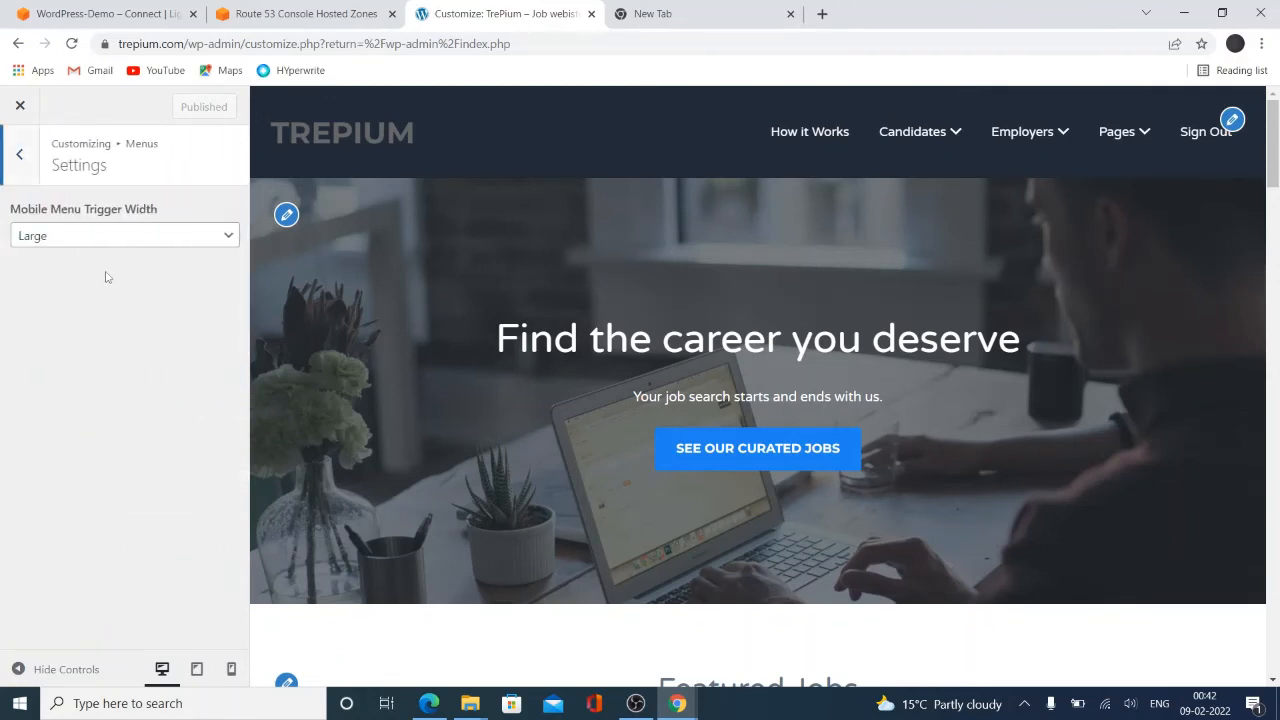
pyautogui.click(18, 152)
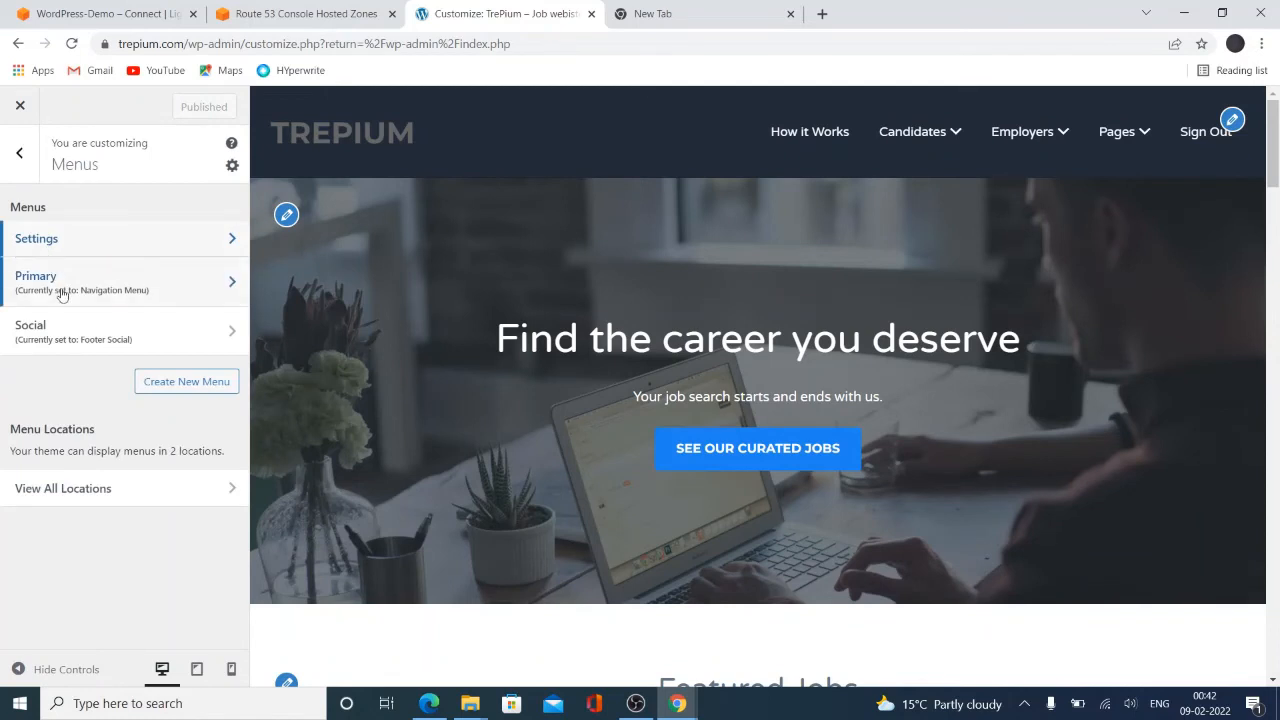
pyautogui.click(60, 282)
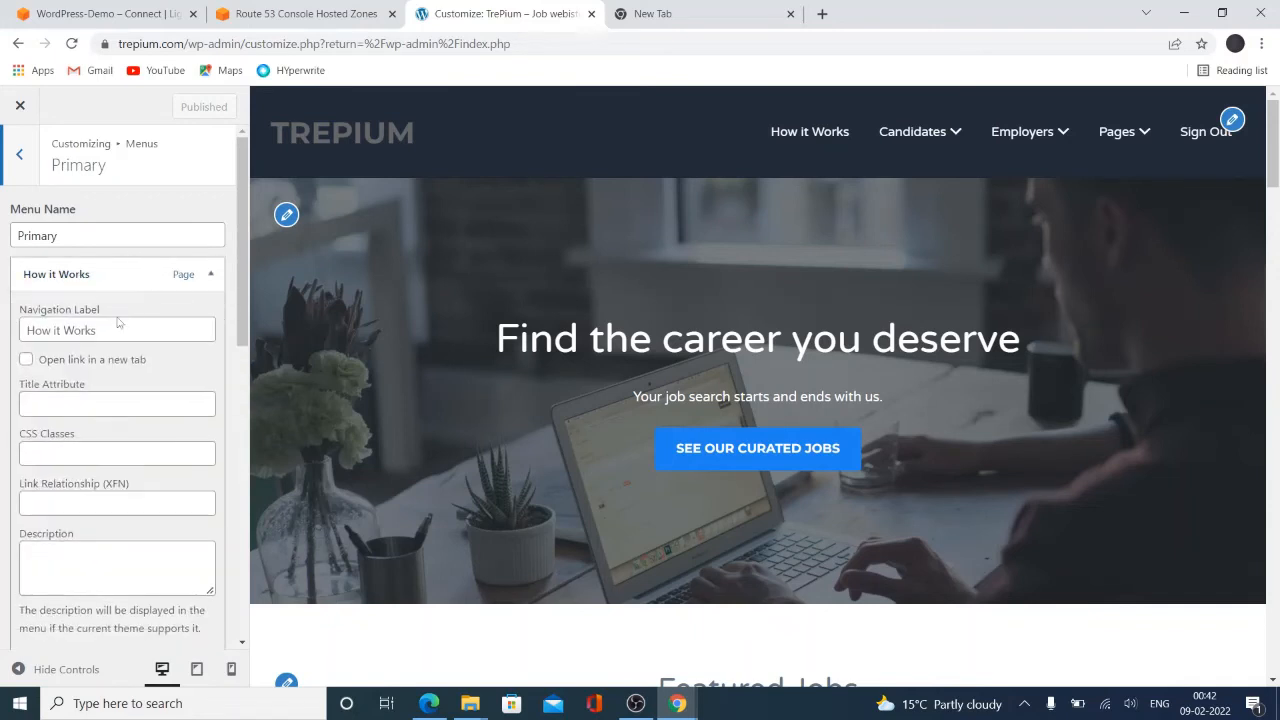
# Rename the How it Works menu item's navigation label to Demo and publish the change
pyautogui.click(116, 330)
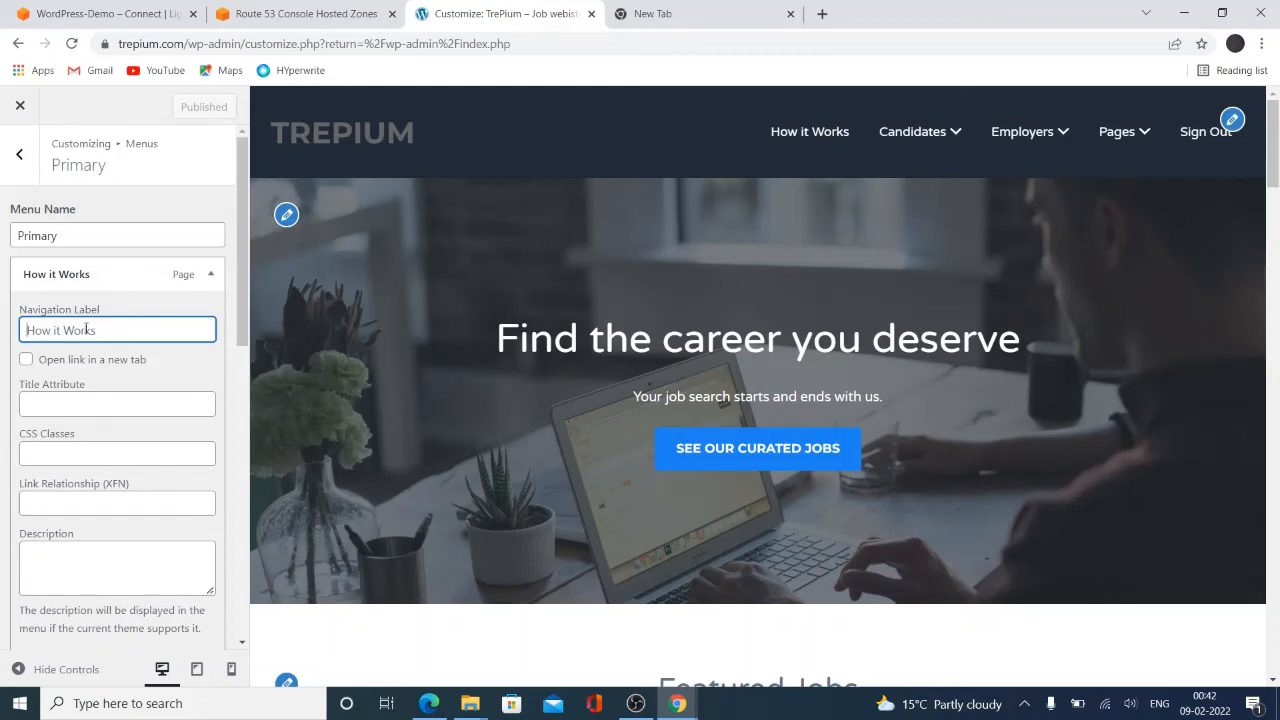
pyautogui.write('V')
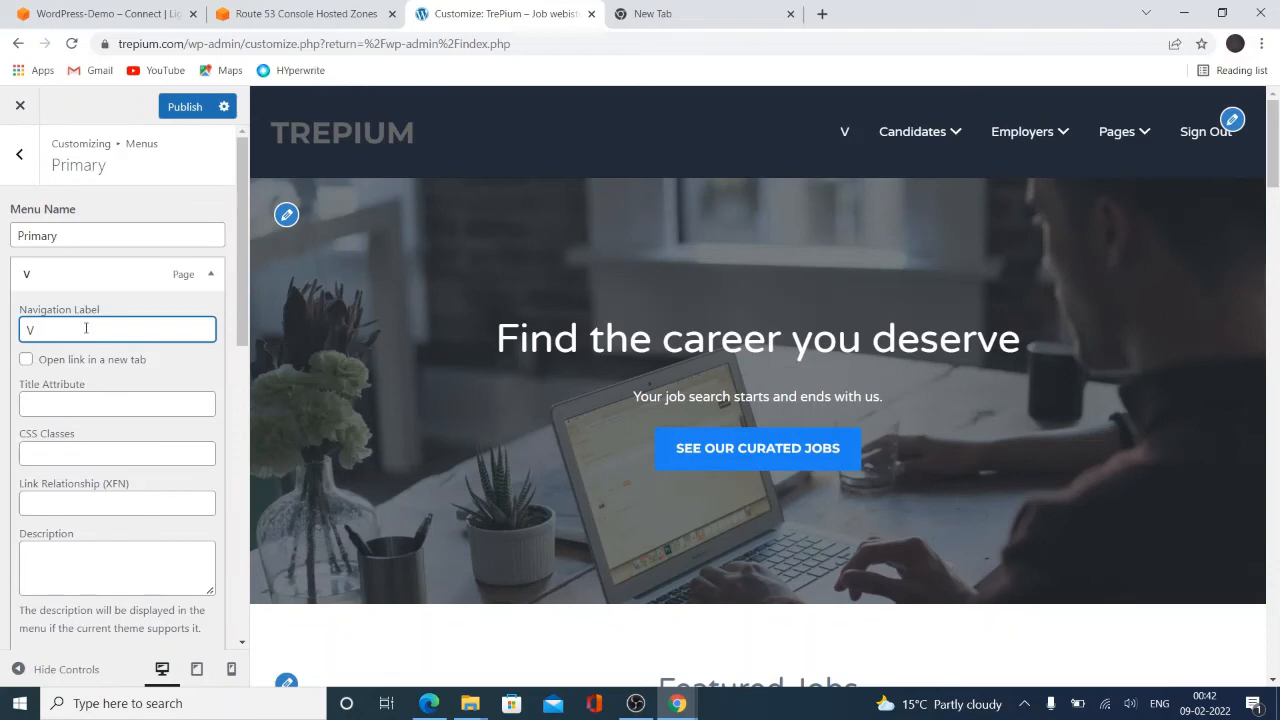
pyautogui.write('How it Works')
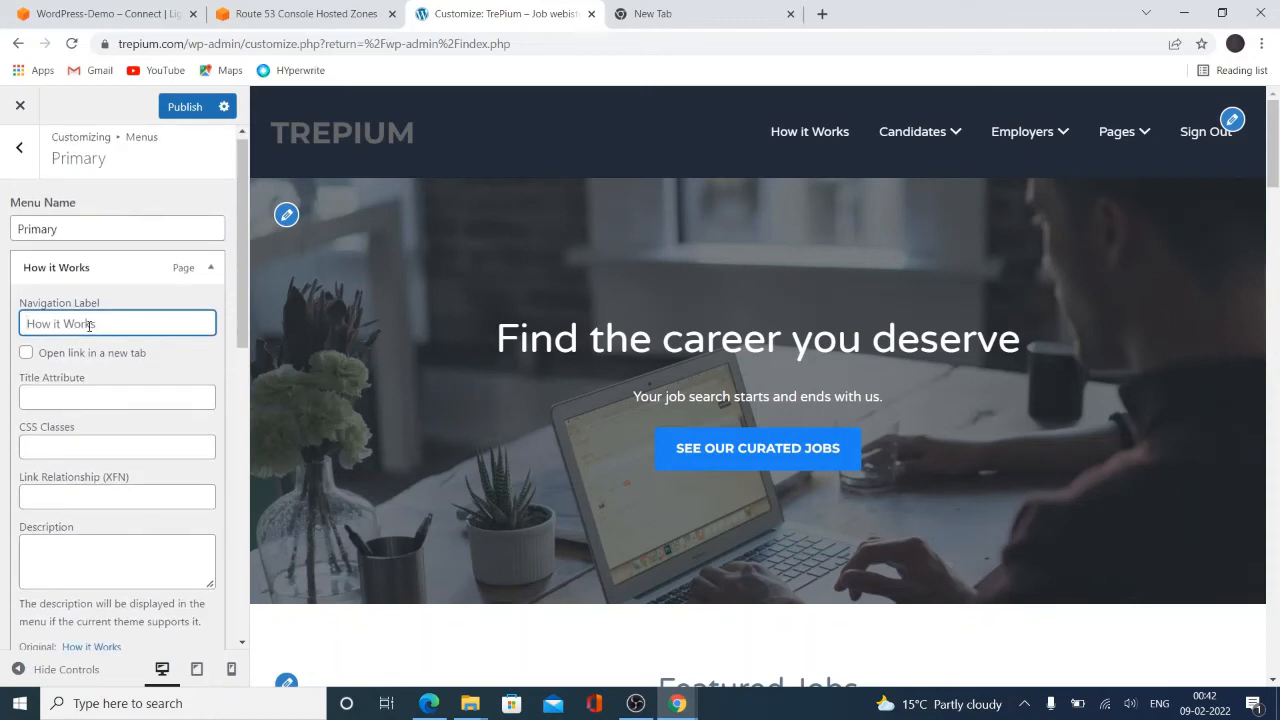
pyautogui.write('Demo')
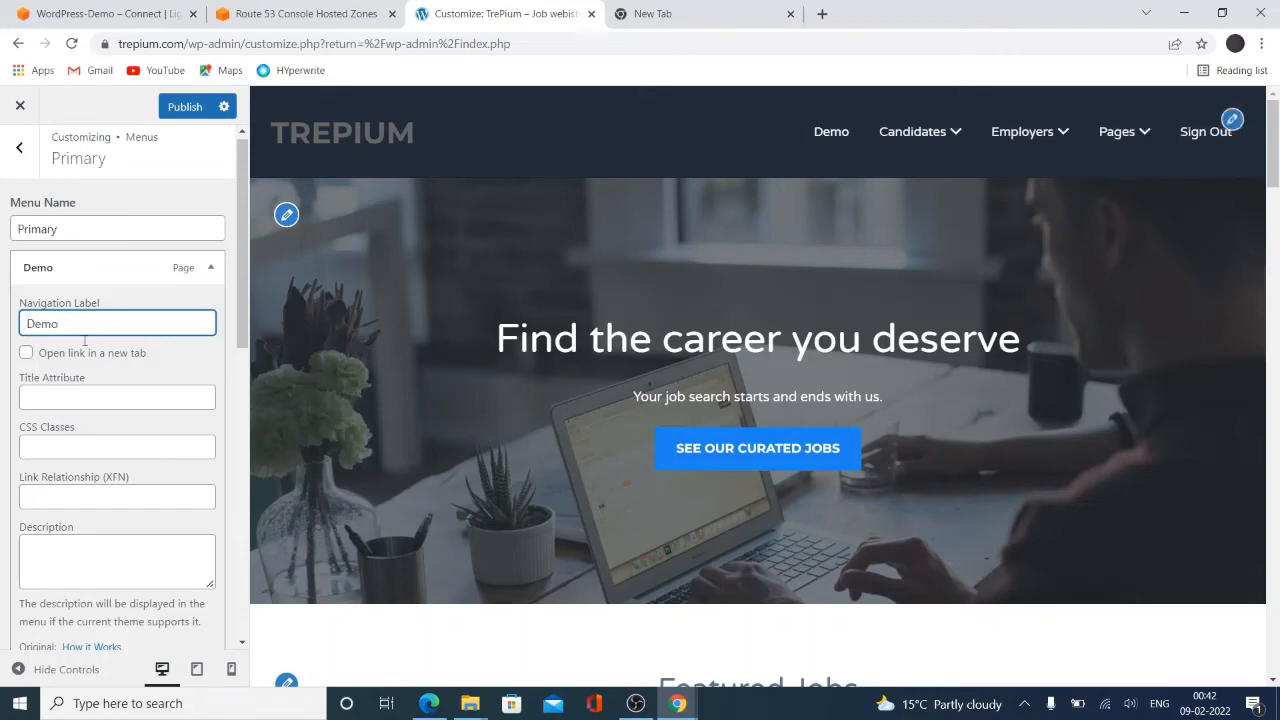
pyautogui.click(116, 396)
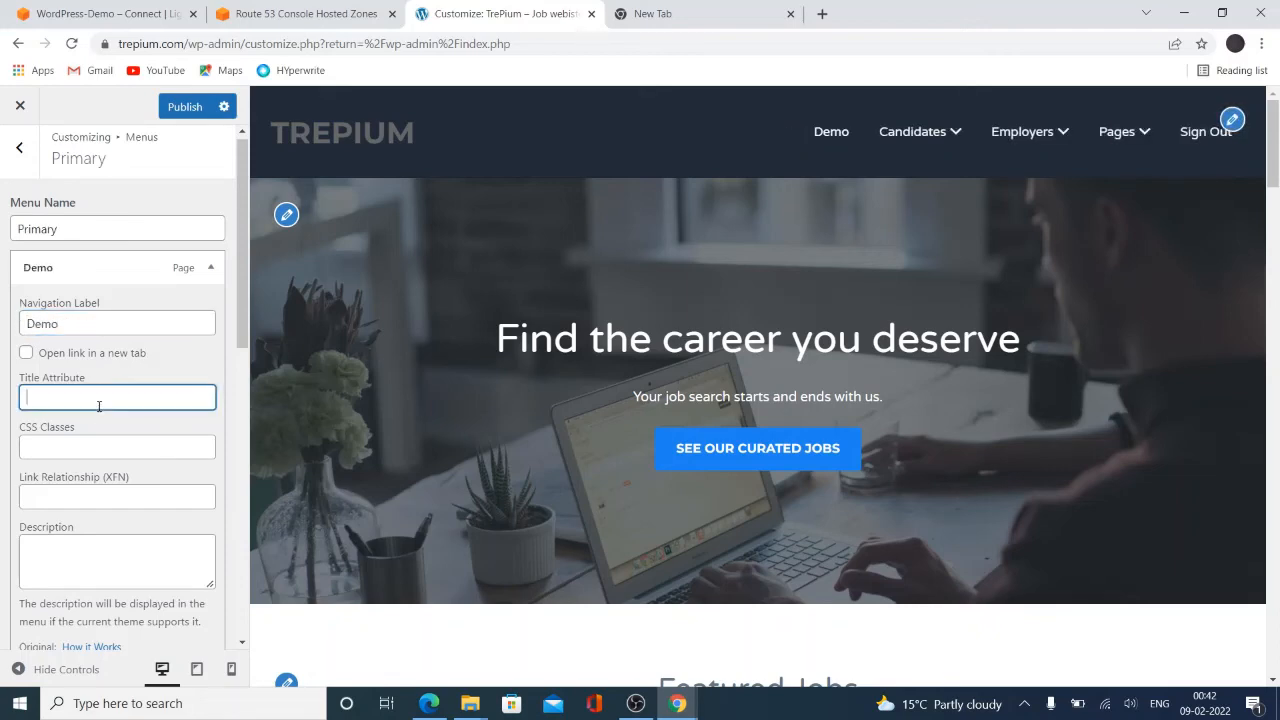
pyautogui.moveTo(224, 284)
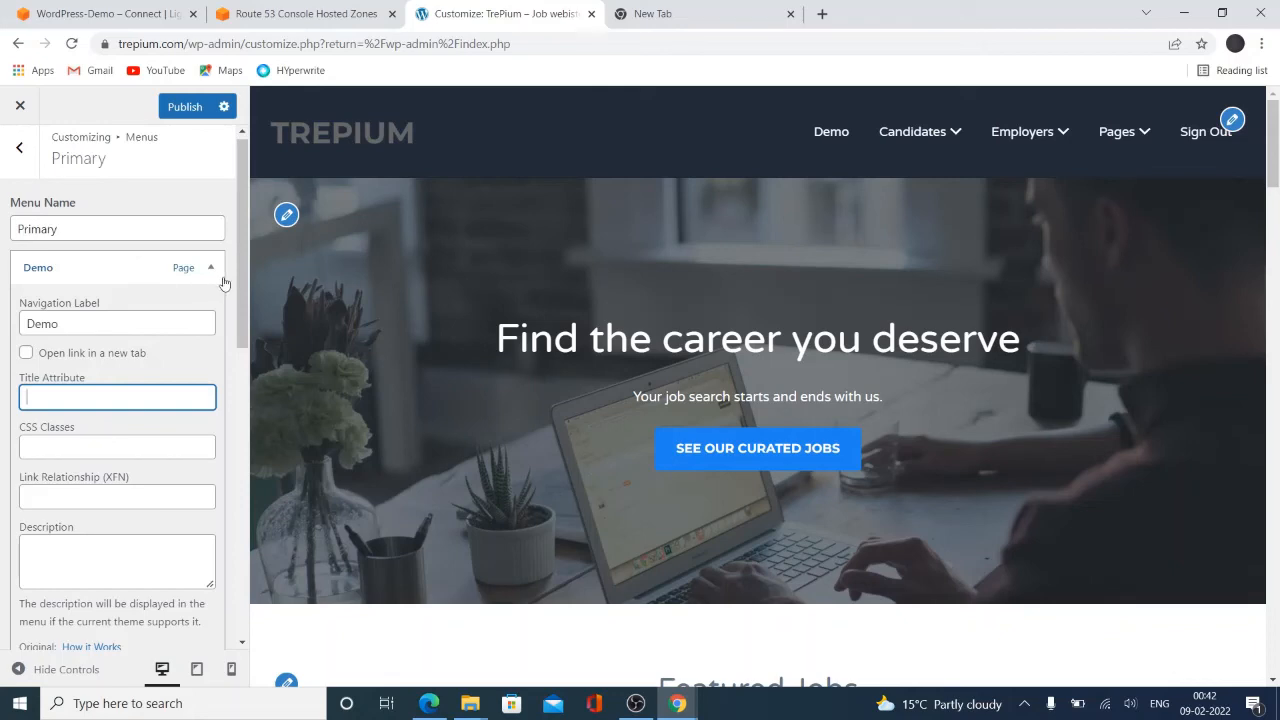
pyautogui.scroll(-3)
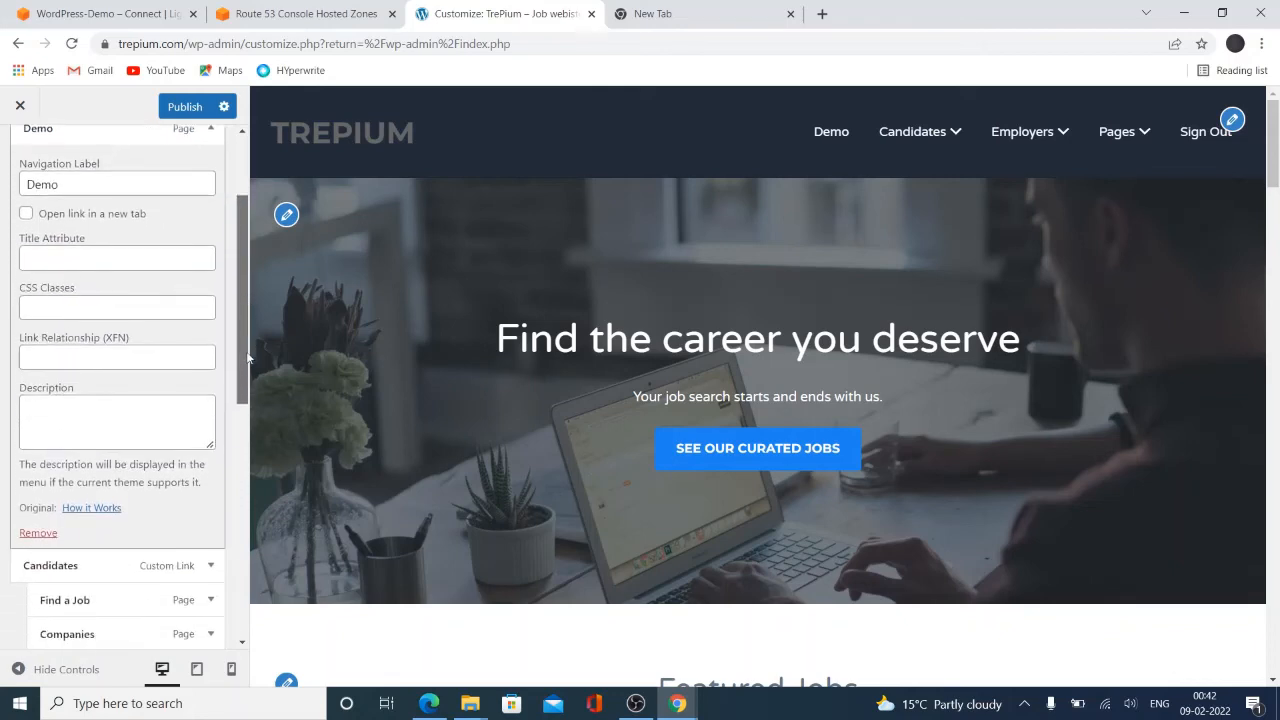
pyautogui.moveTo(92, 508)
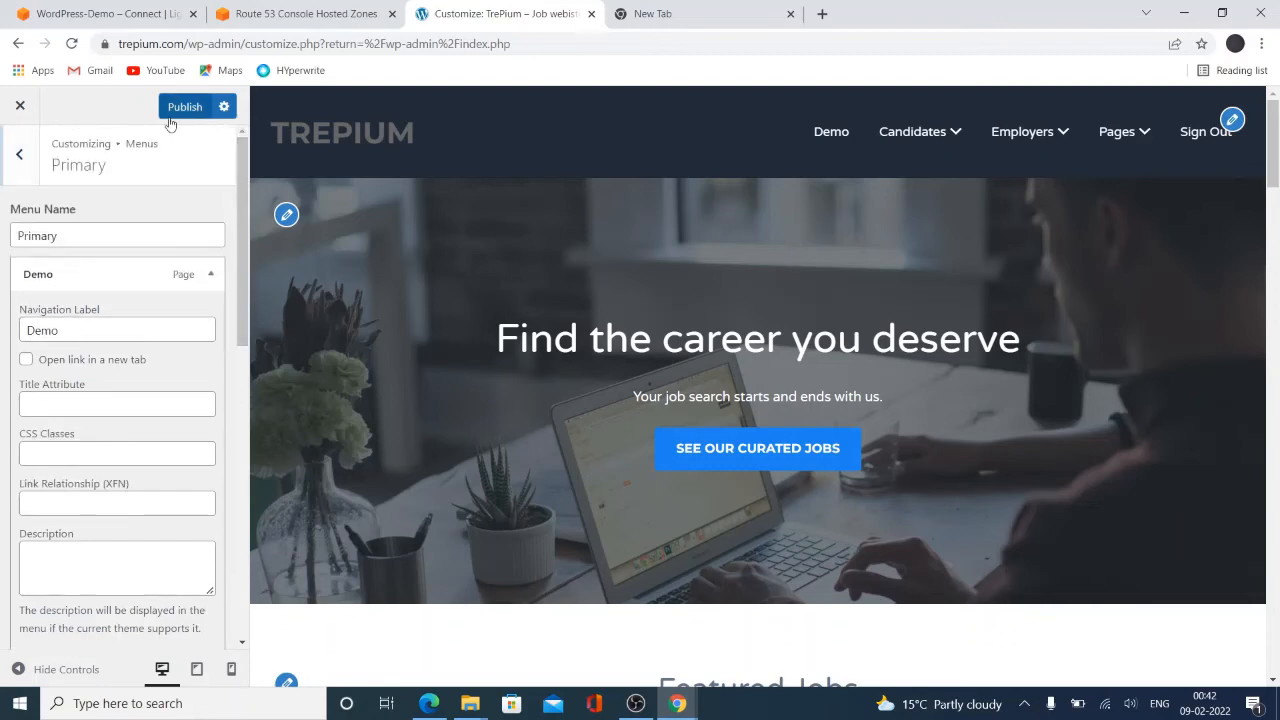
pyautogui.click(184, 106)
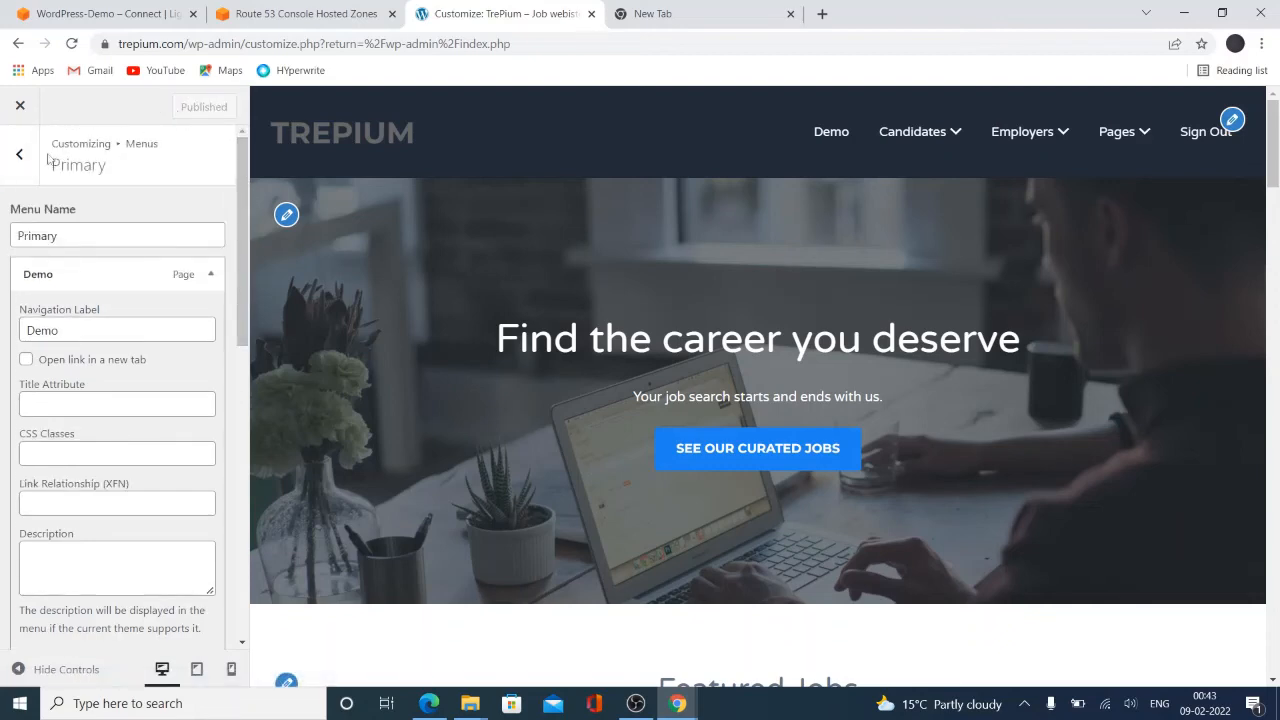
# Review the Social menu's items and the menu locations, leaving them unchanged
pyautogui.click(20, 152)
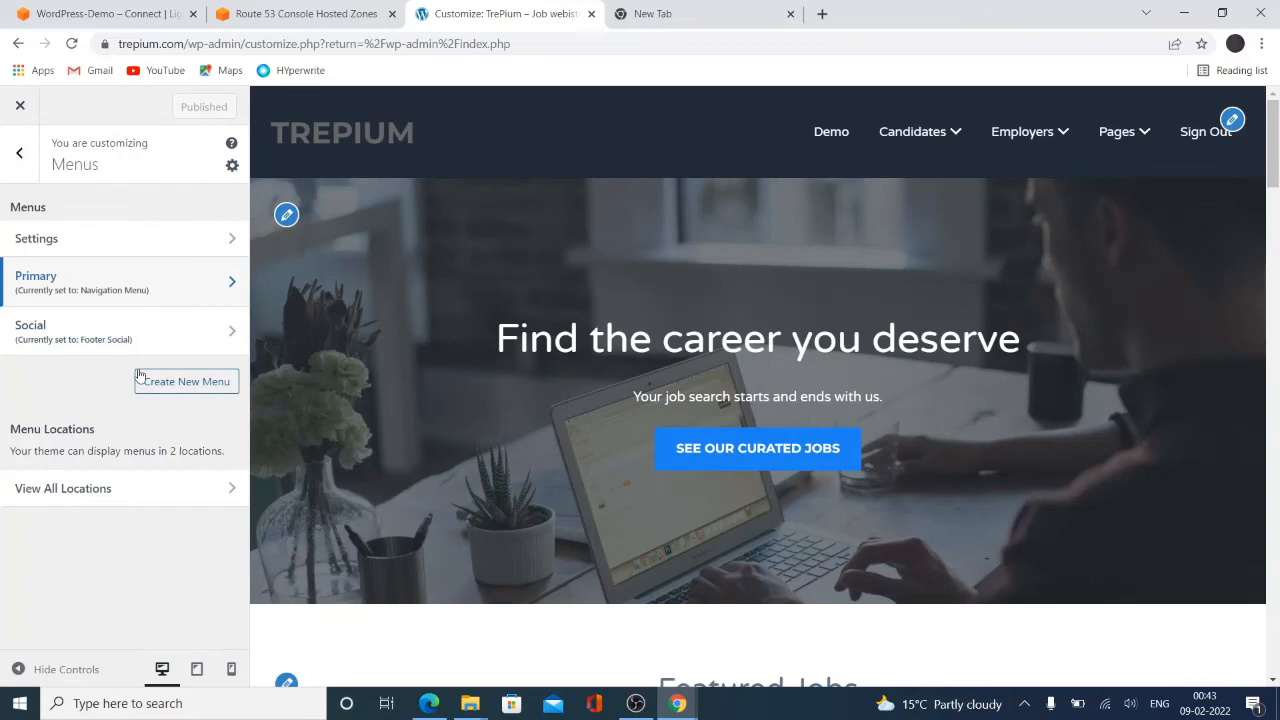
pyautogui.click(30, 332)
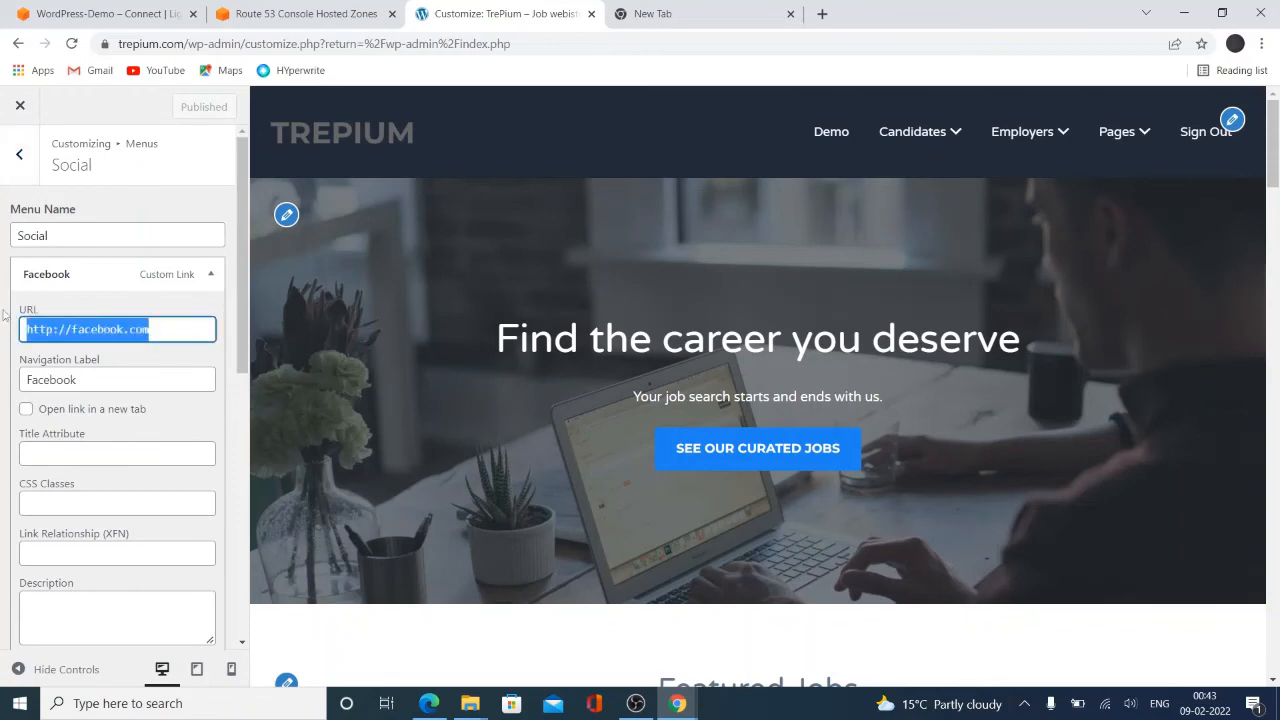
pyautogui.click(18, 152)
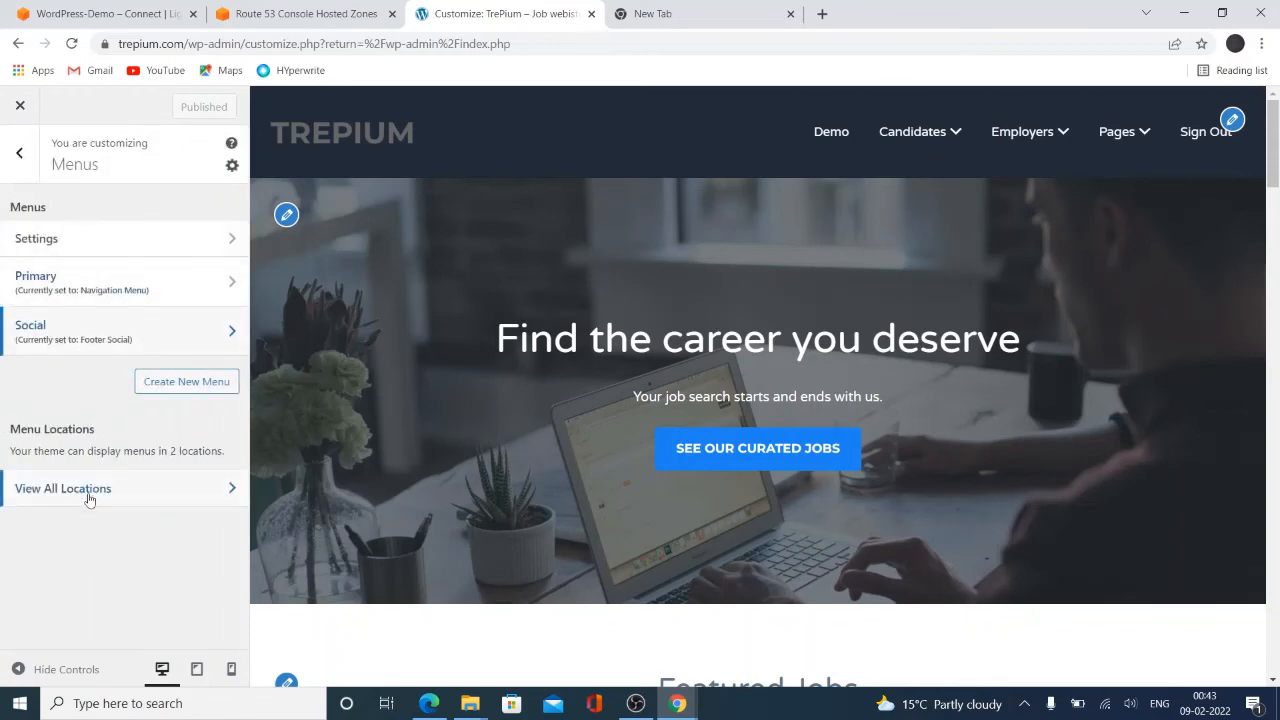
pyautogui.click(64, 488)
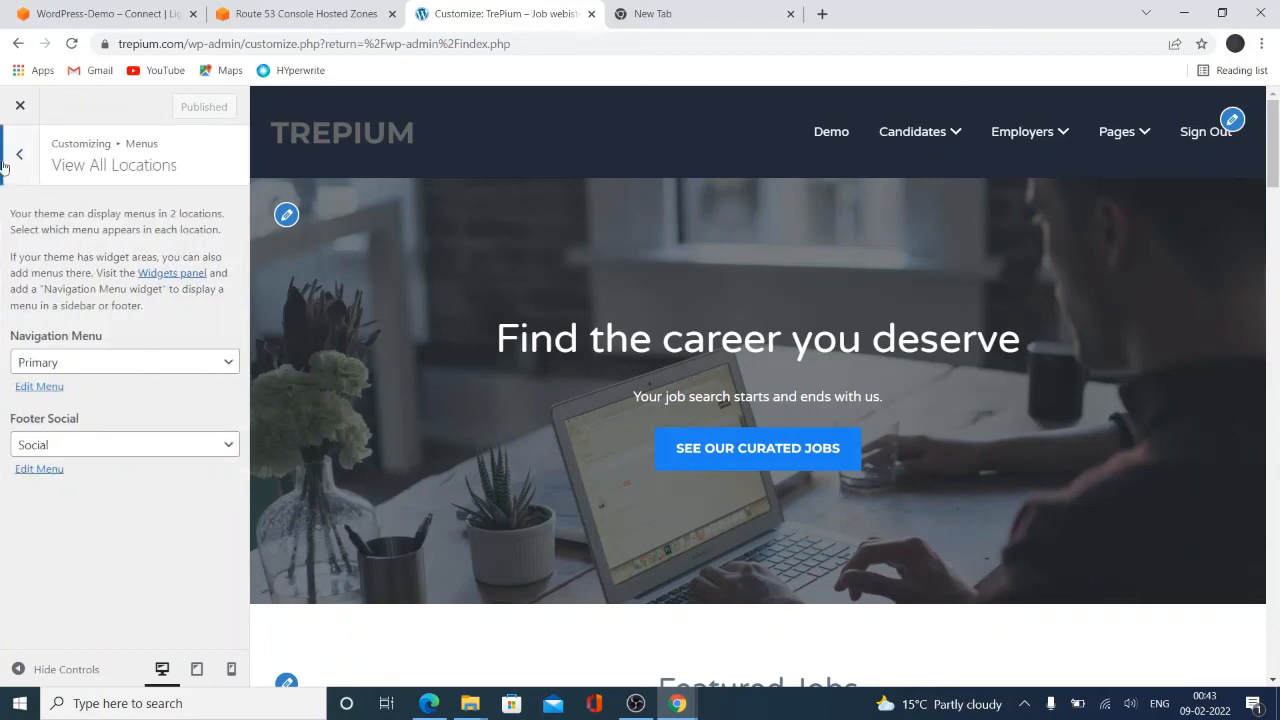
pyautogui.click(16, 152)
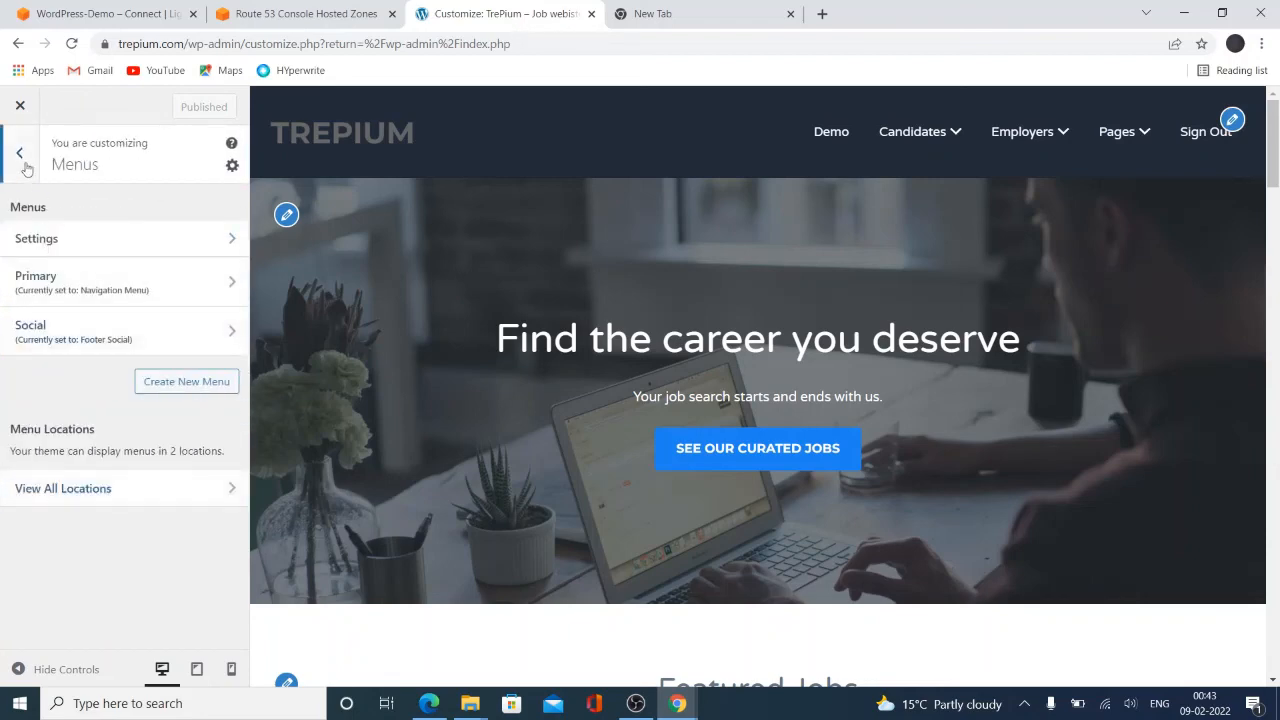
# Browse the Homepage Widget Area, dismissing the block widgets welcome message
pyautogui.click(18, 152)
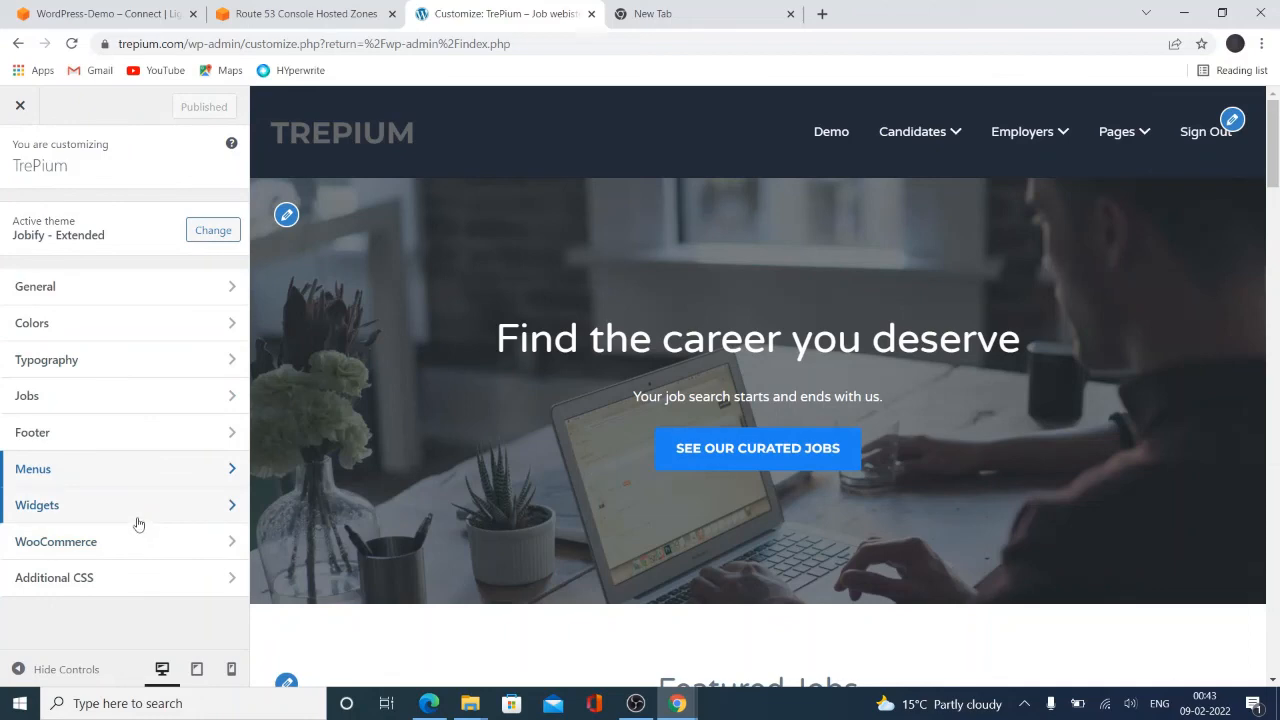
pyautogui.click(36, 504)
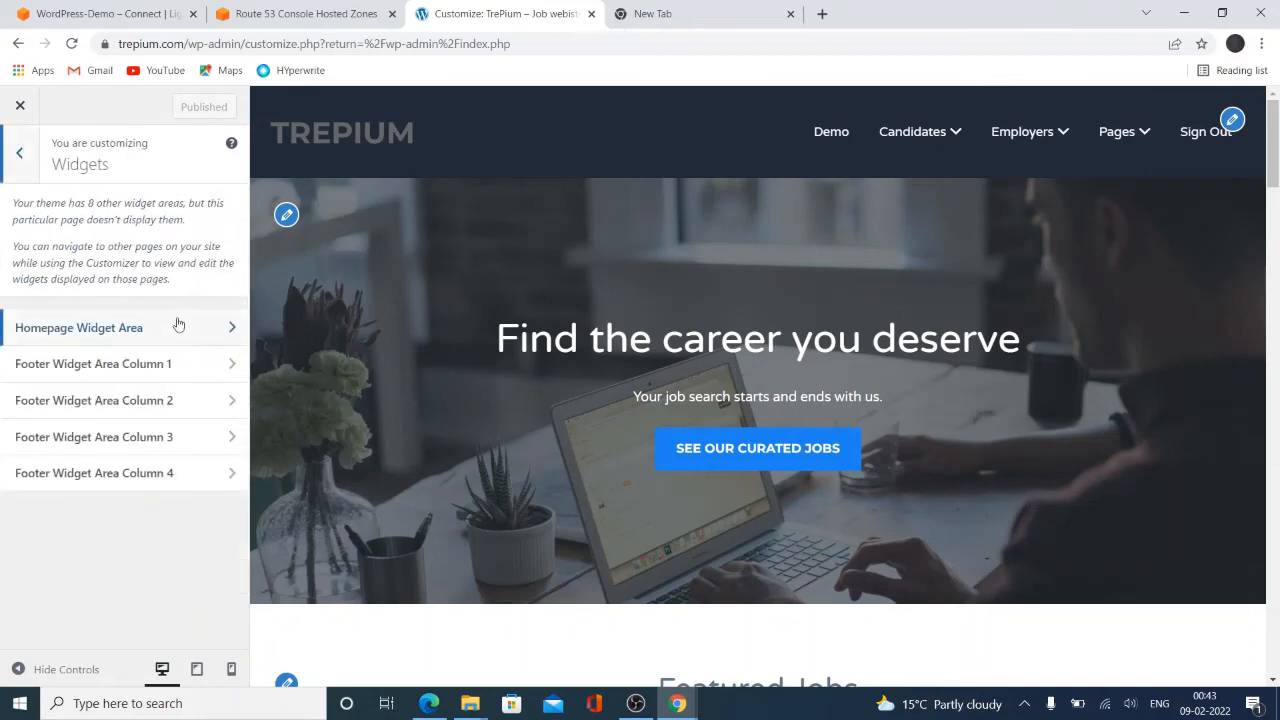
pyautogui.click(80, 328)
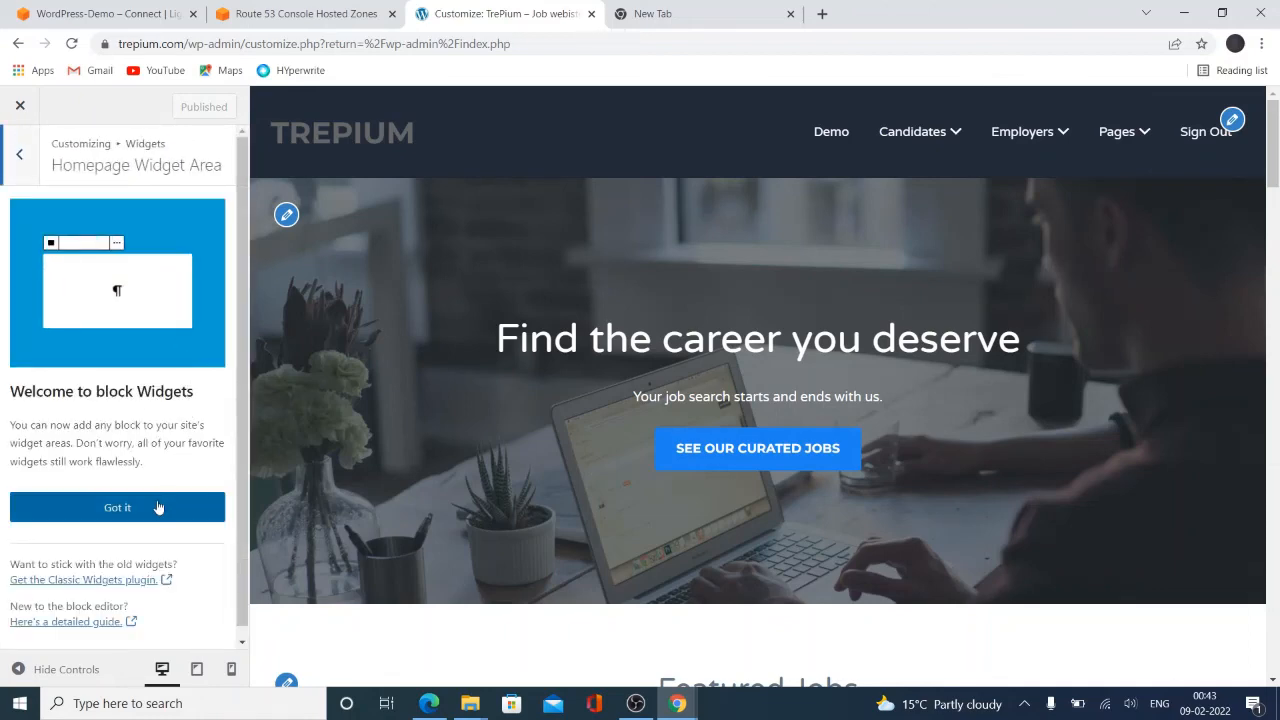
pyautogui.click(116, 508)
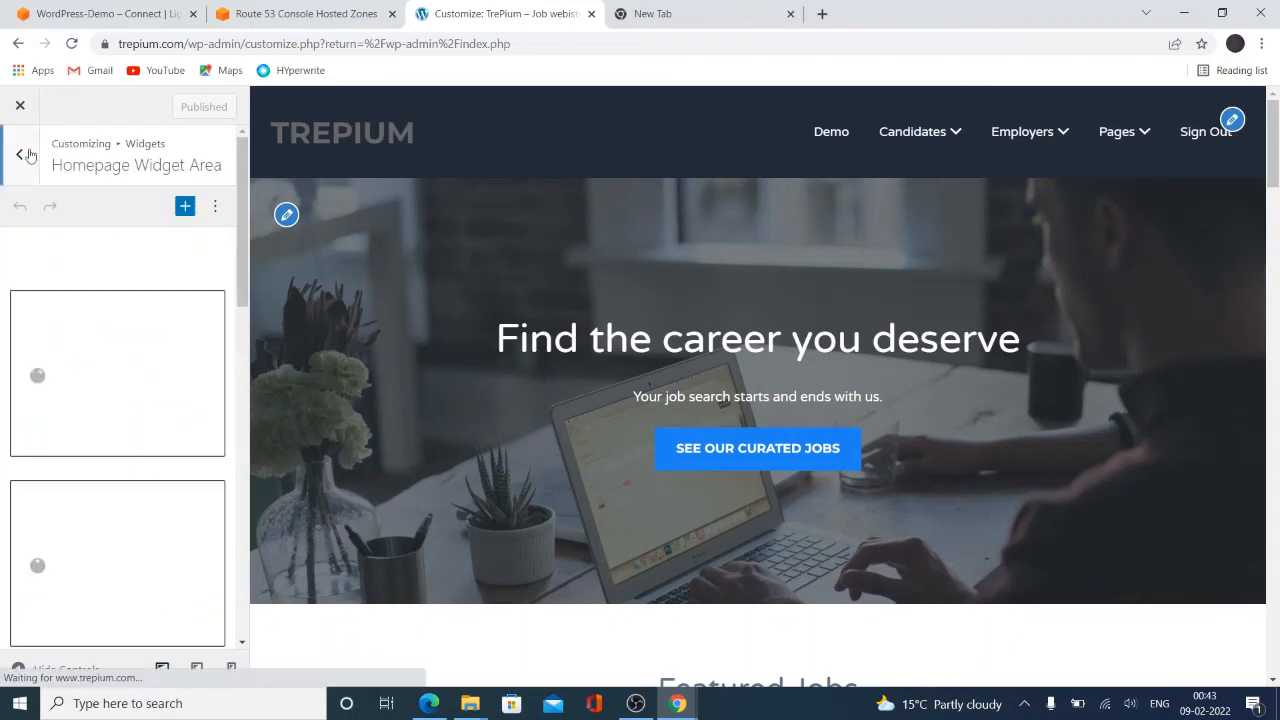
pyautogui.click(18, 152)
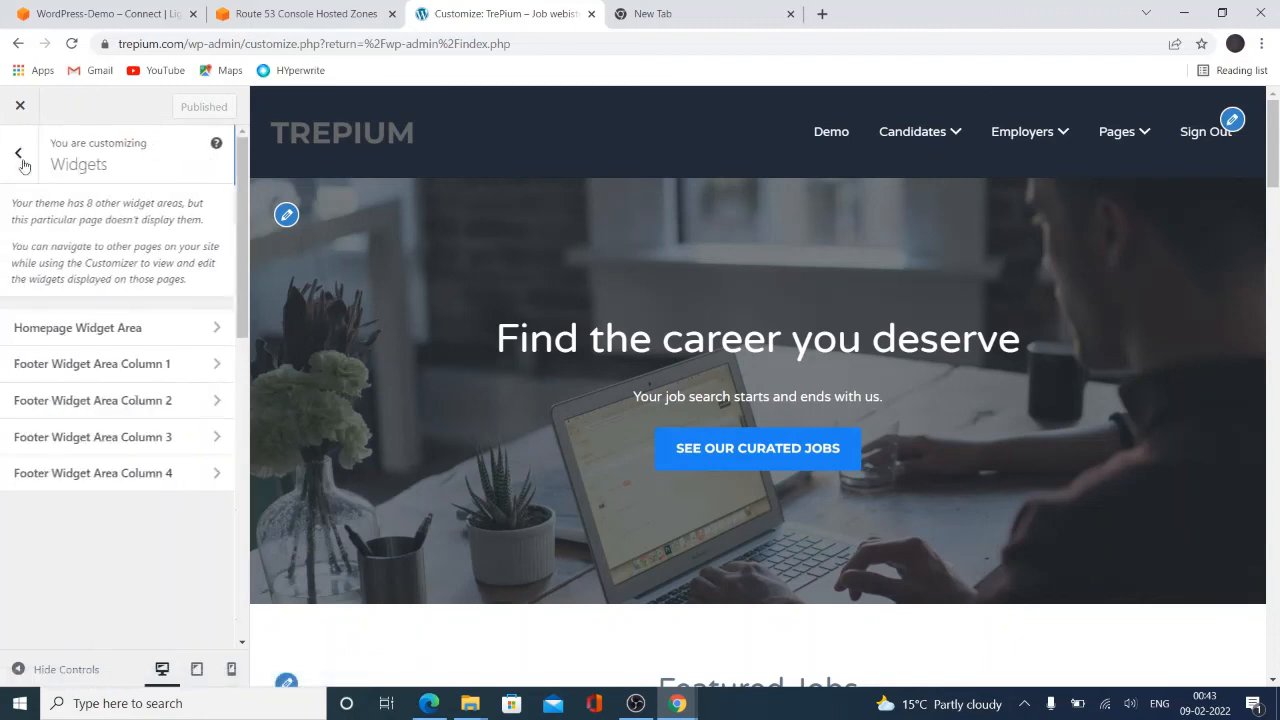
# Browse the WooCommerce settings and return to the main Customizer sections
pyautogui.click(18, 152)
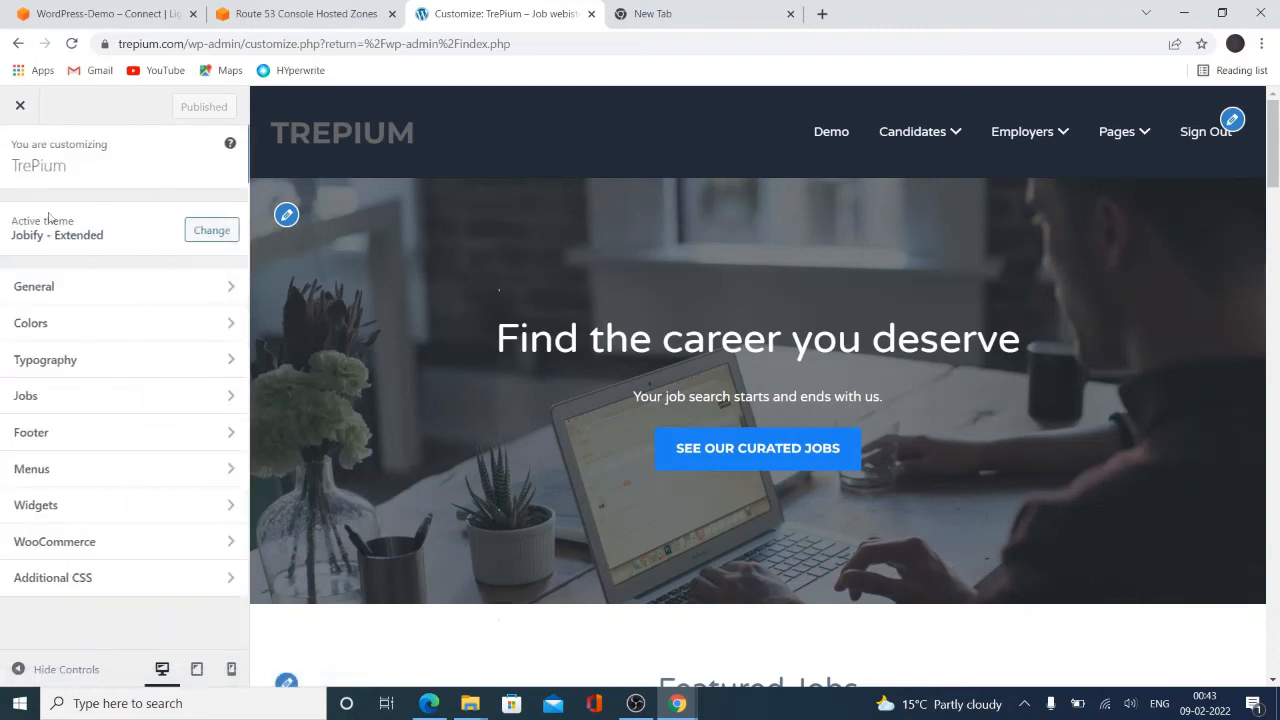
pyautogui.click(54, 540)
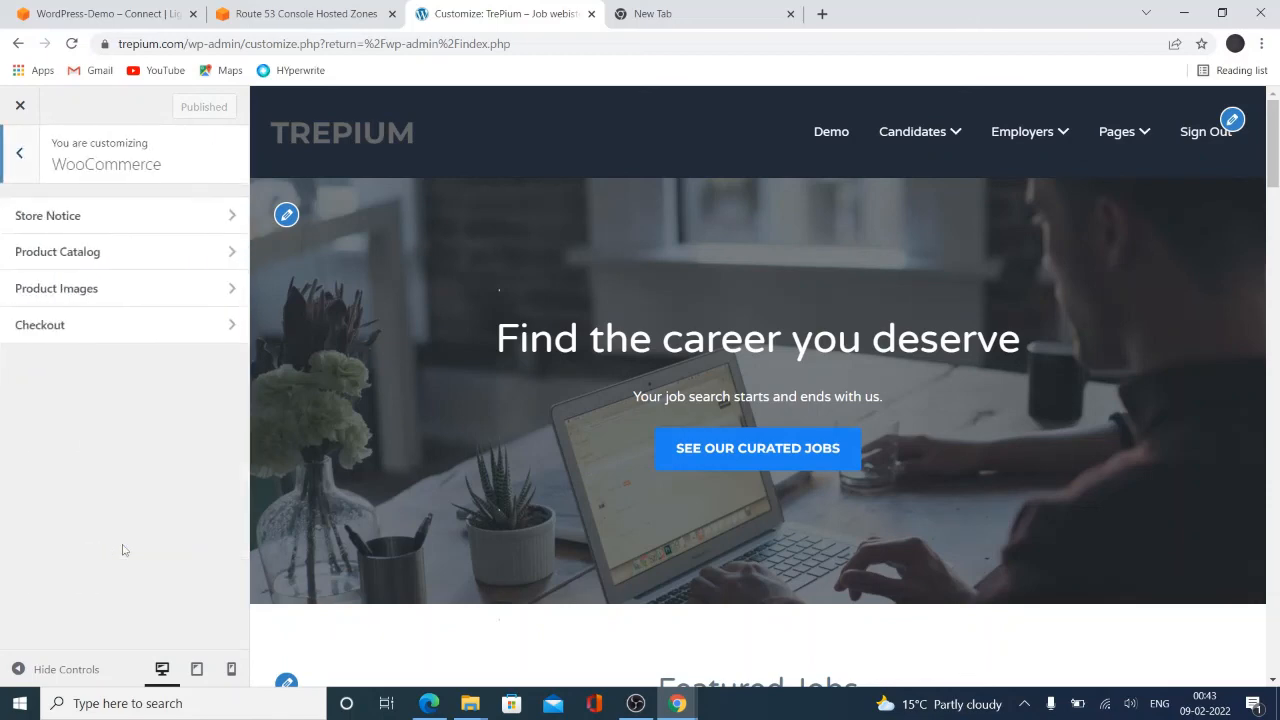
pyautogui.moveTo(132, 288)
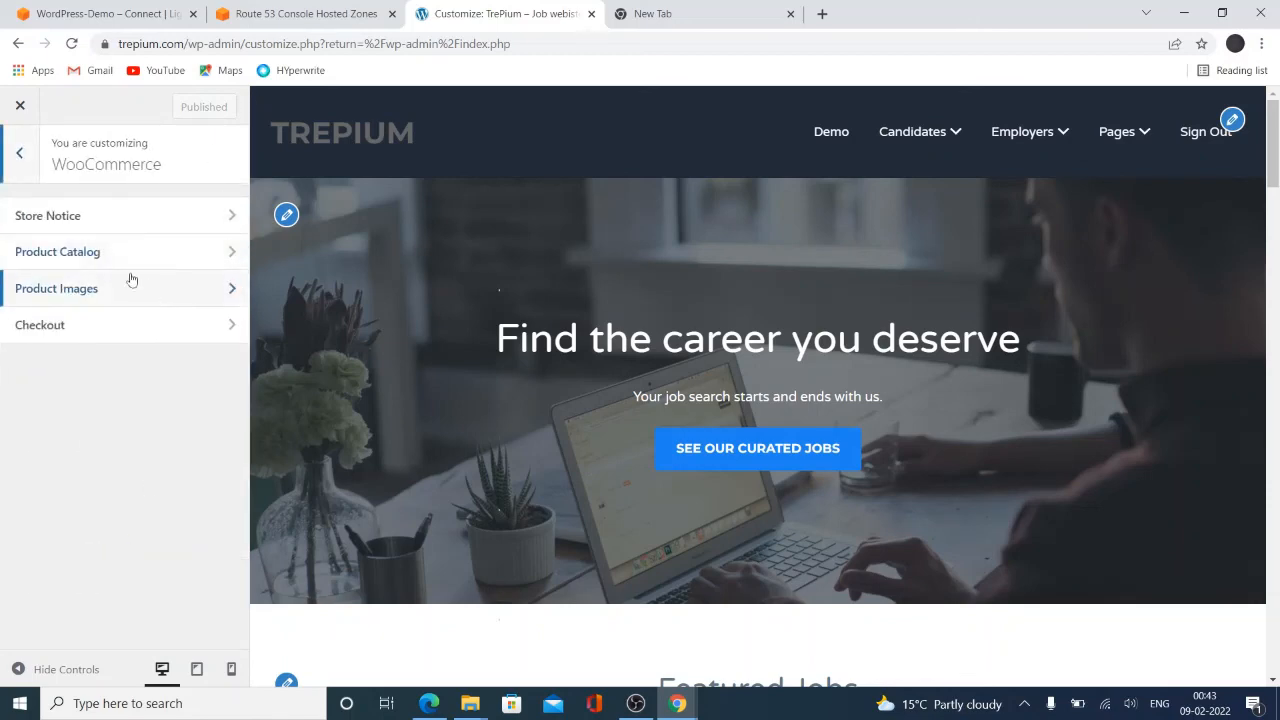
pyautogui.click(18, 152)
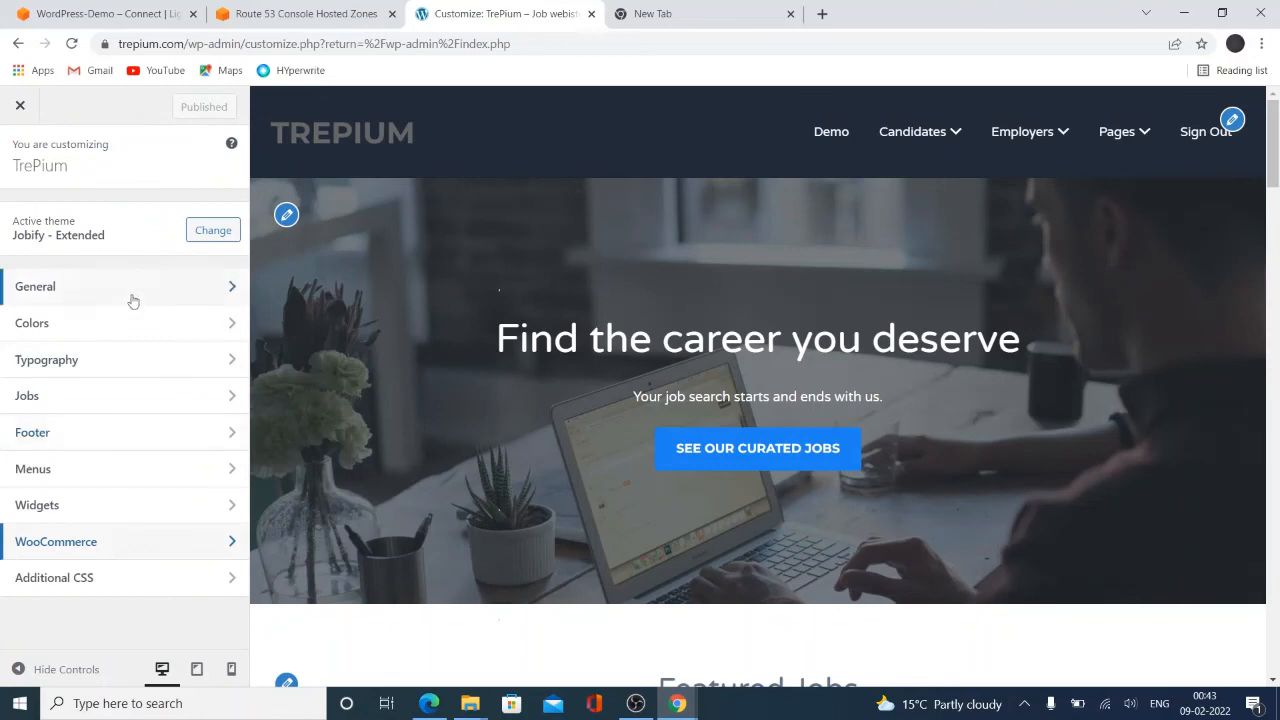
pyautogui.moveTo(136, 586)
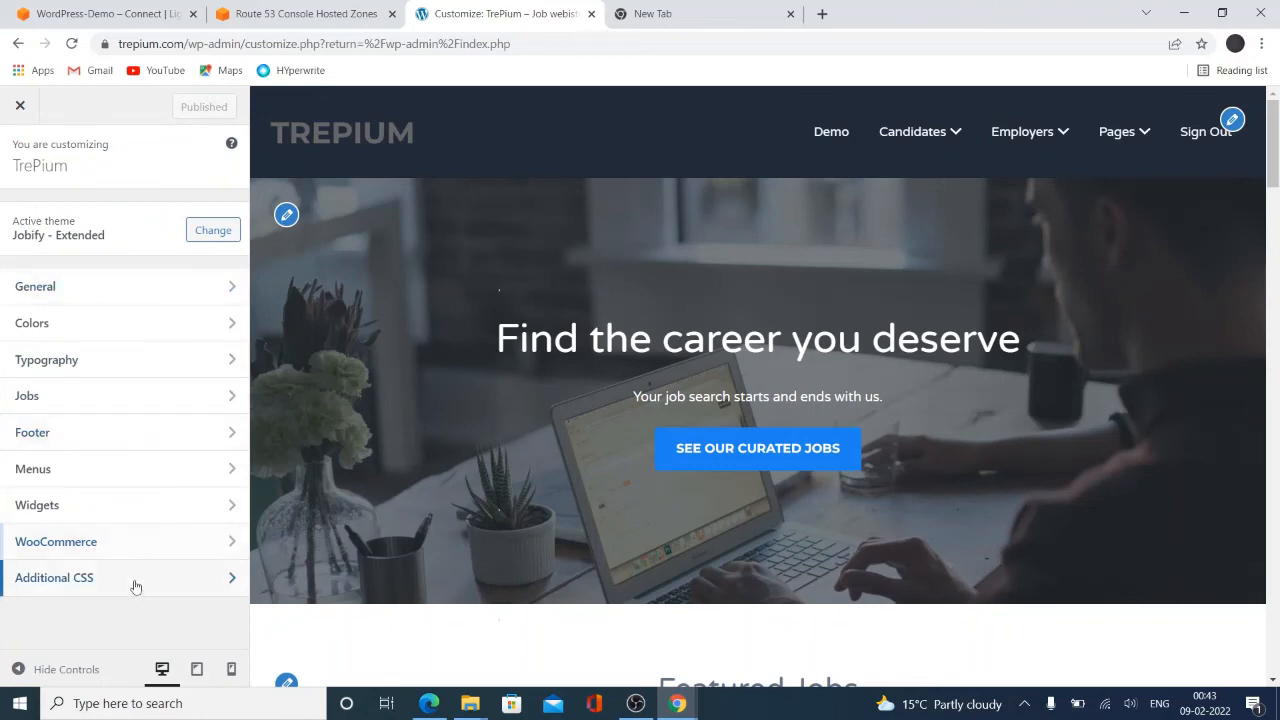
pyautogui.click(54, 576)
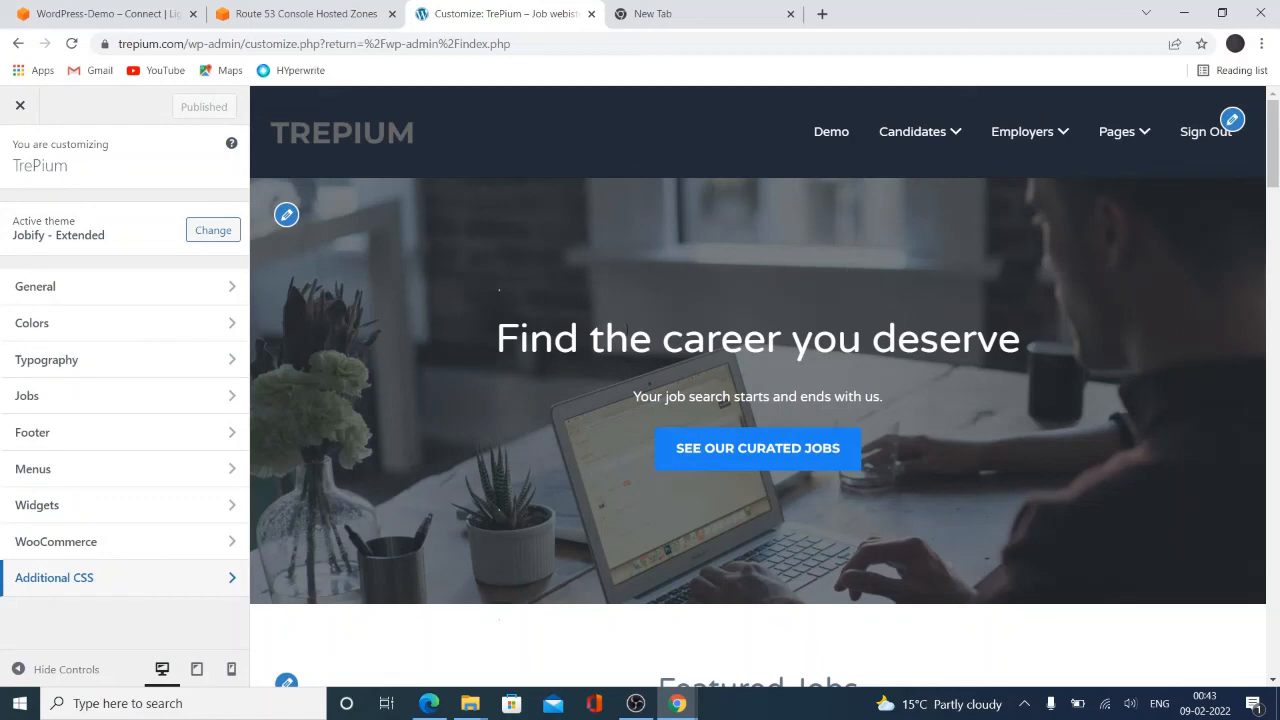
pyautogui.moveTo(84, 108)
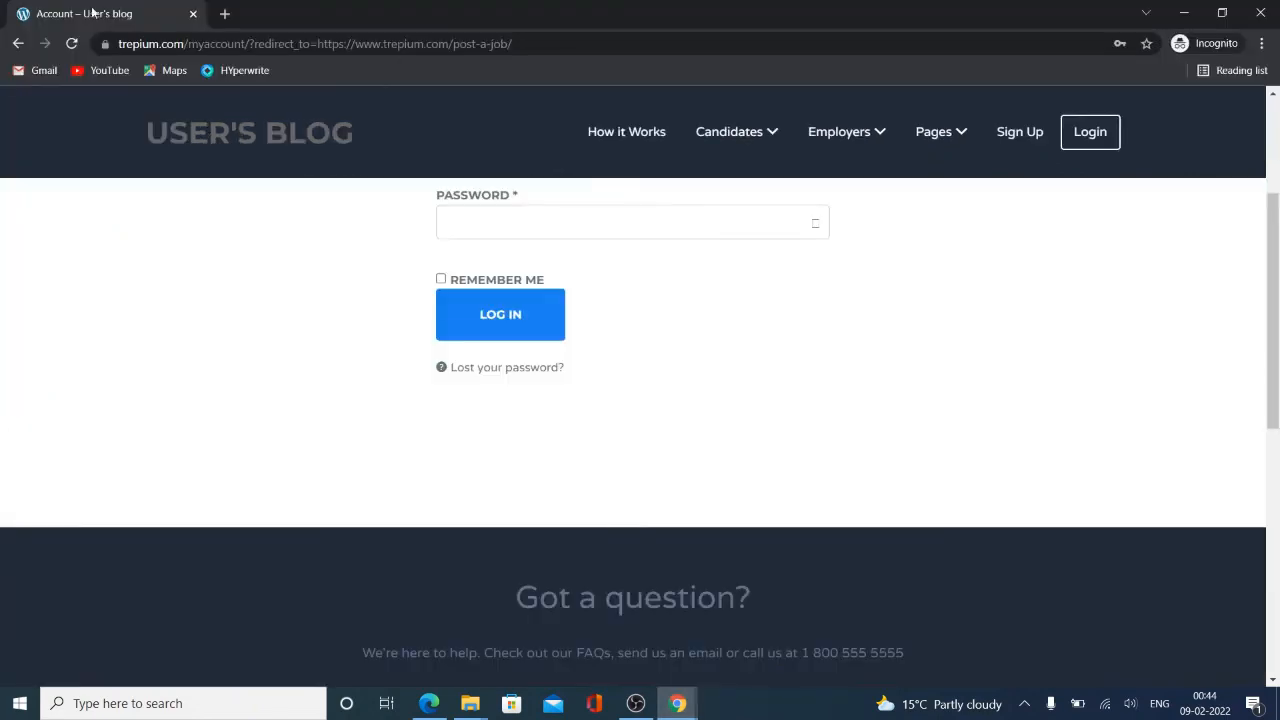
# Load trepium.com in a new tab and scroll to the footer and back to check the live changes
pyautogui.click(228, 12)
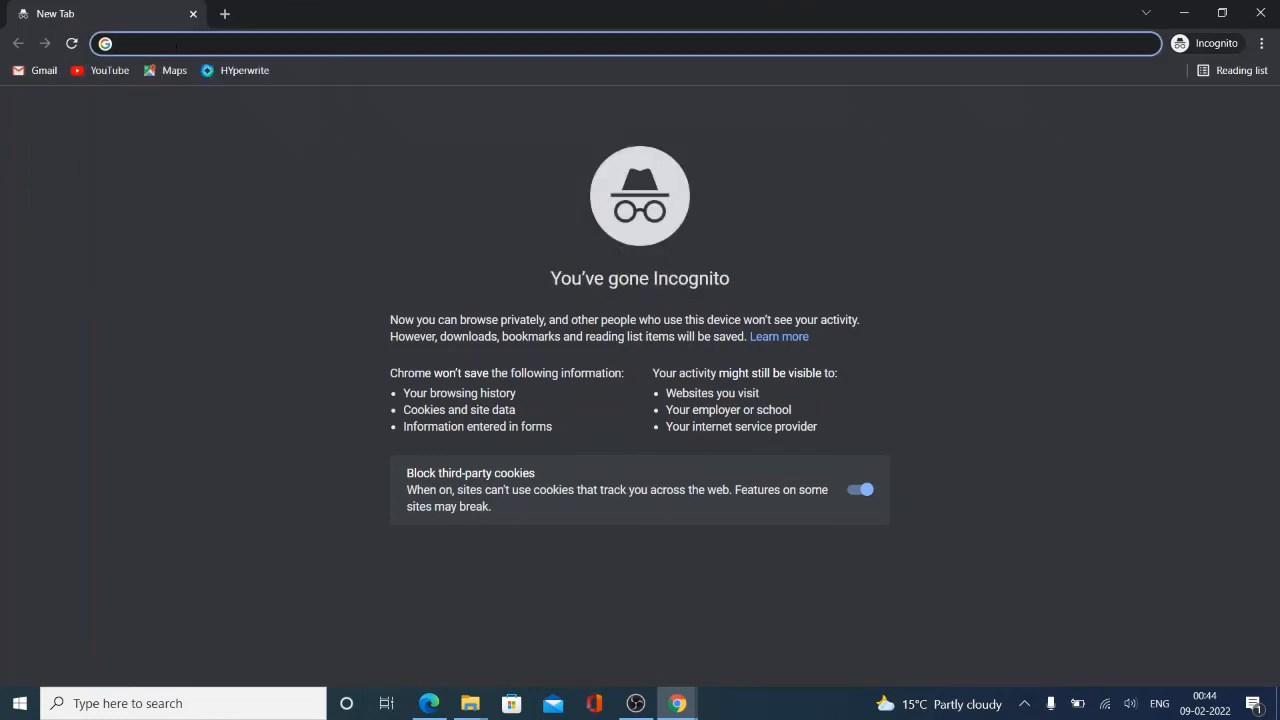
pyautogui.write('trepium.com')
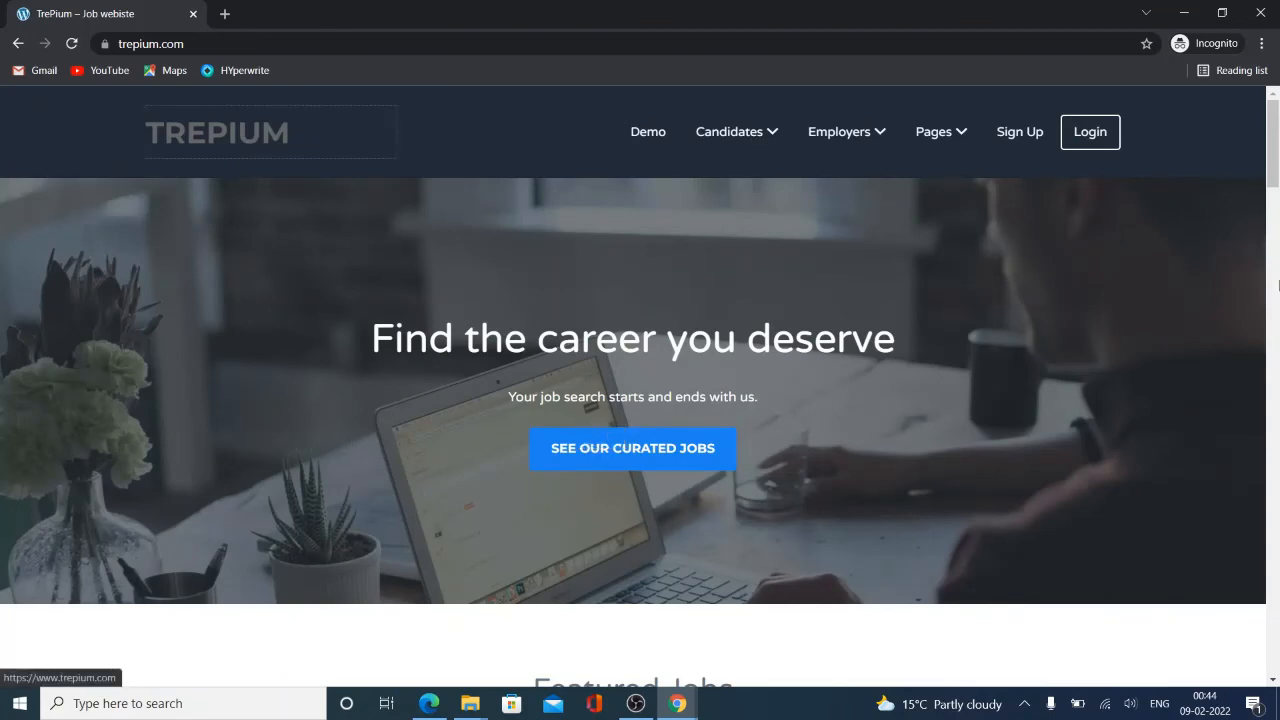
pyautogui.scroll(-3)
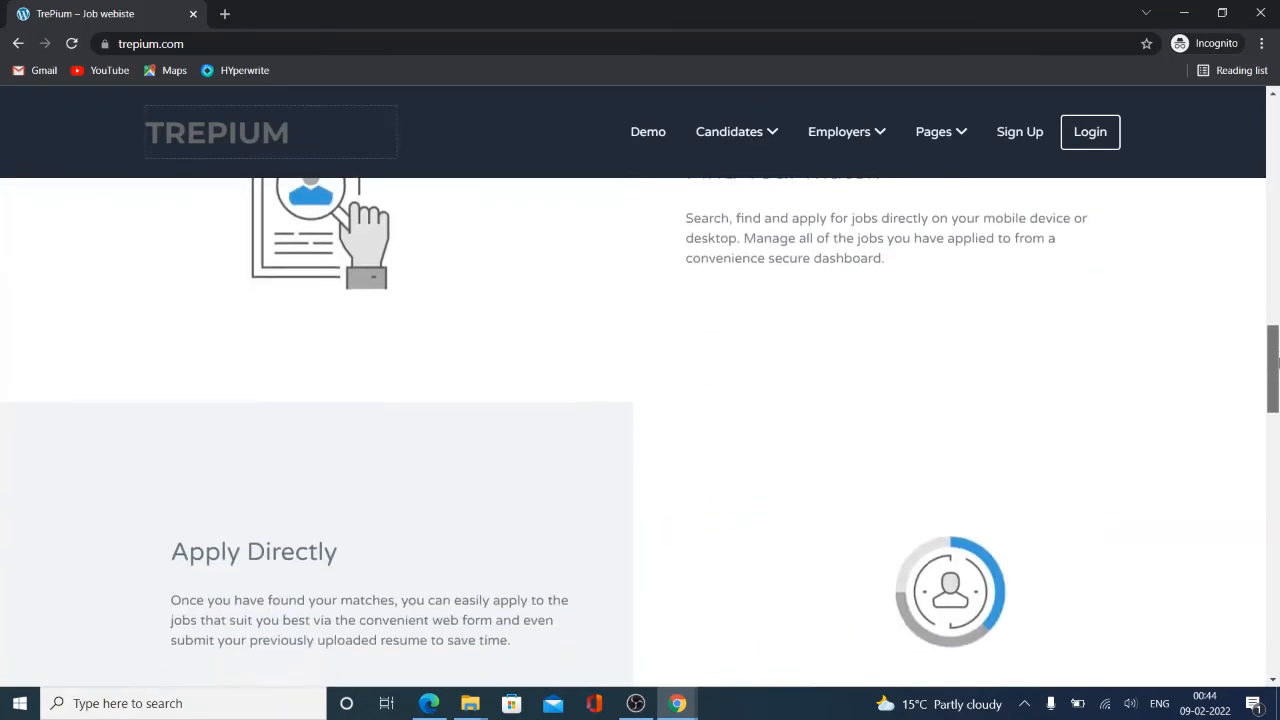
pyautogui.scroll(-3)
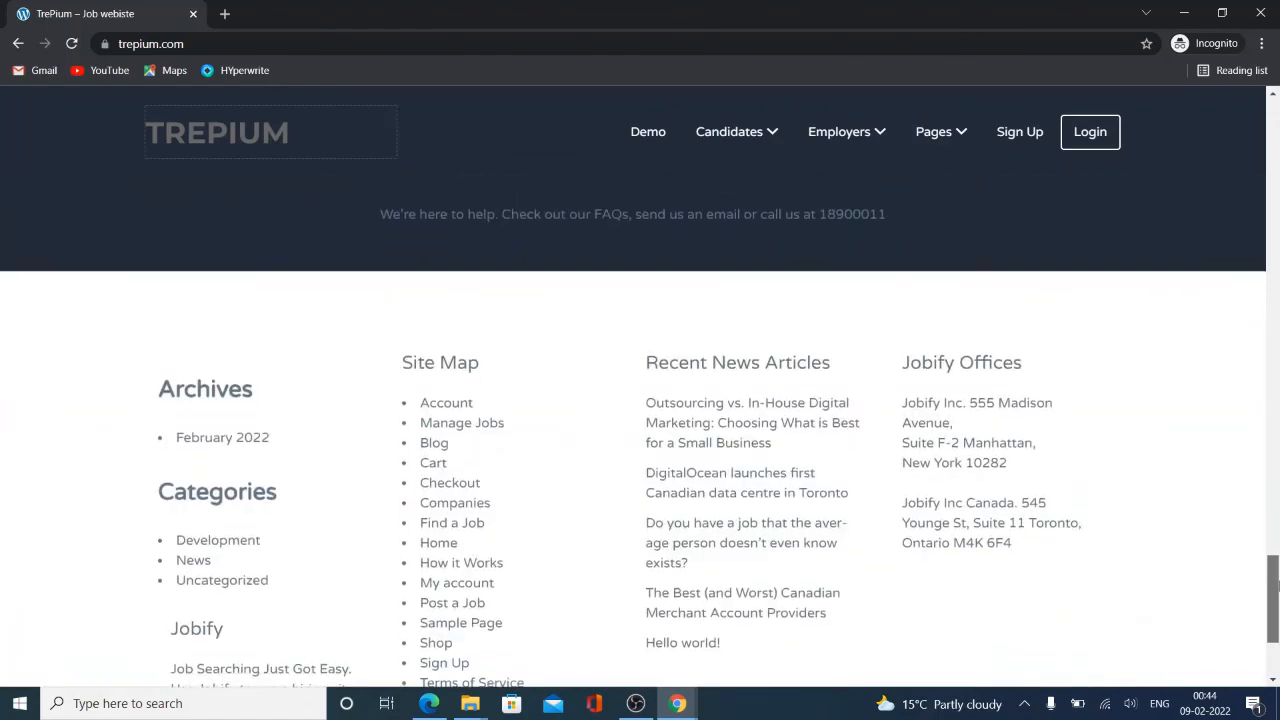
pyautogui.scroll(-3)
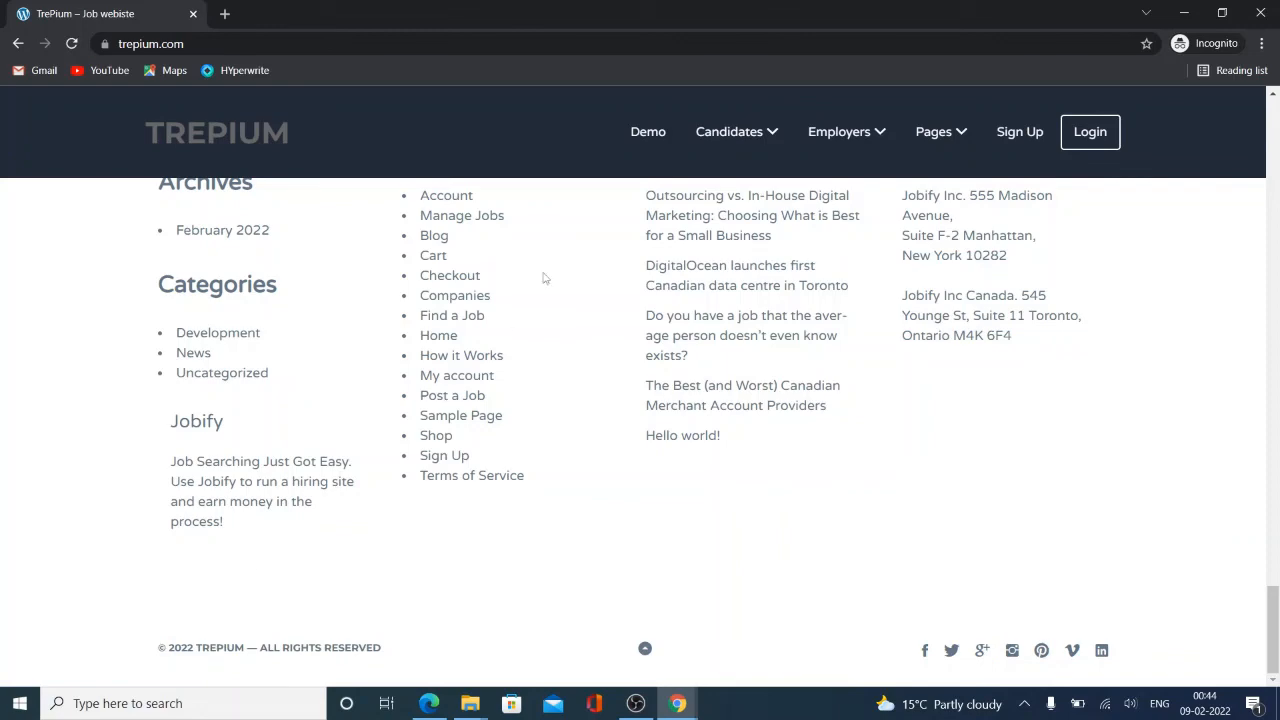
pyautogui.scroll(3)
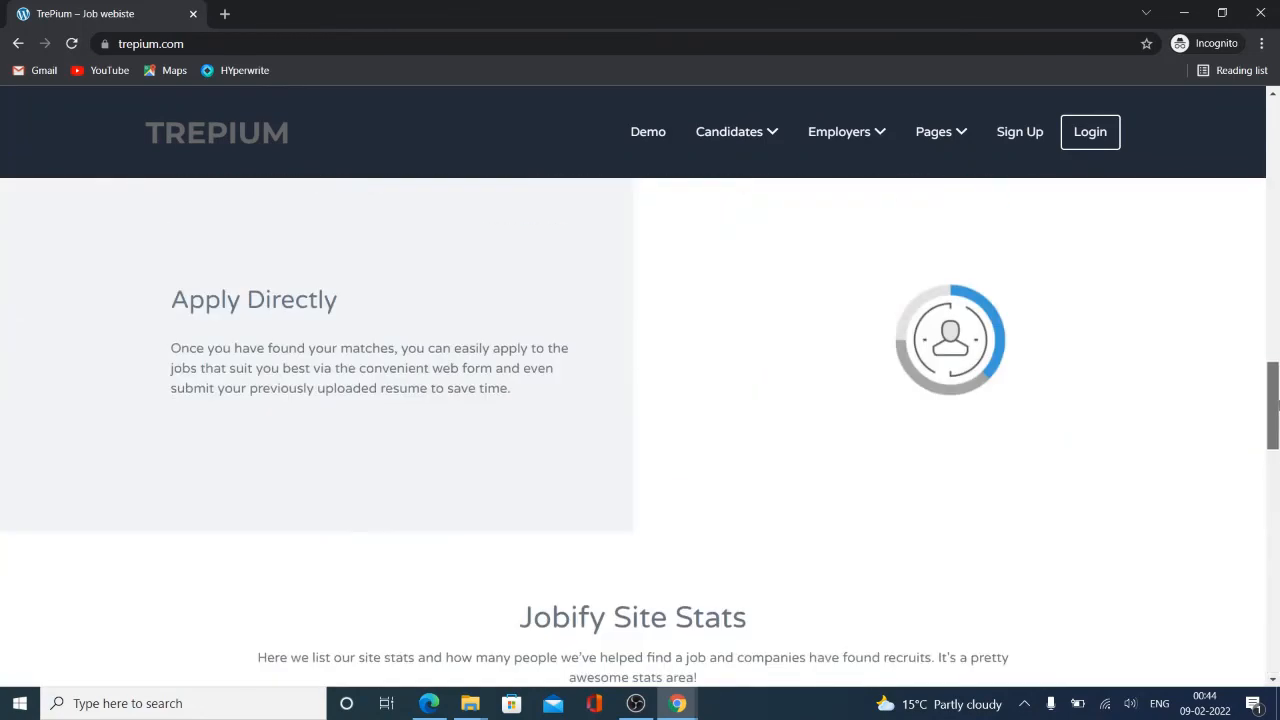
pyautogui.scroll(3)
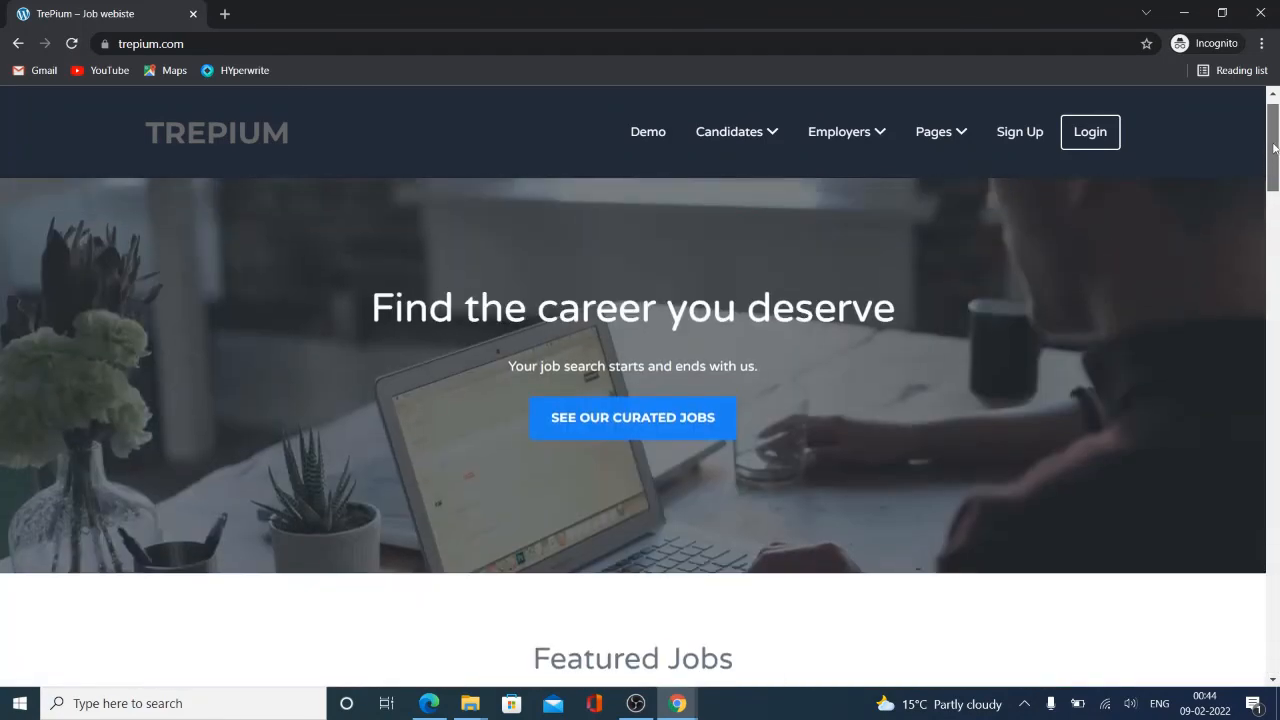